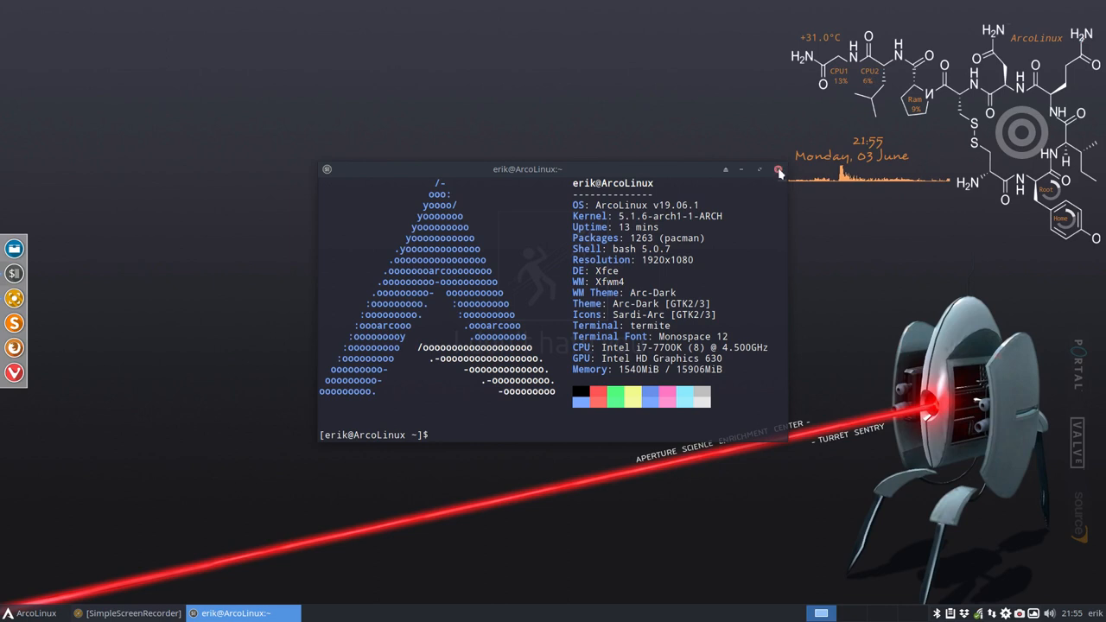
Close the neofetch terminal so only the Portal-themed Xfce desktop remains.
left_click(778, 169)
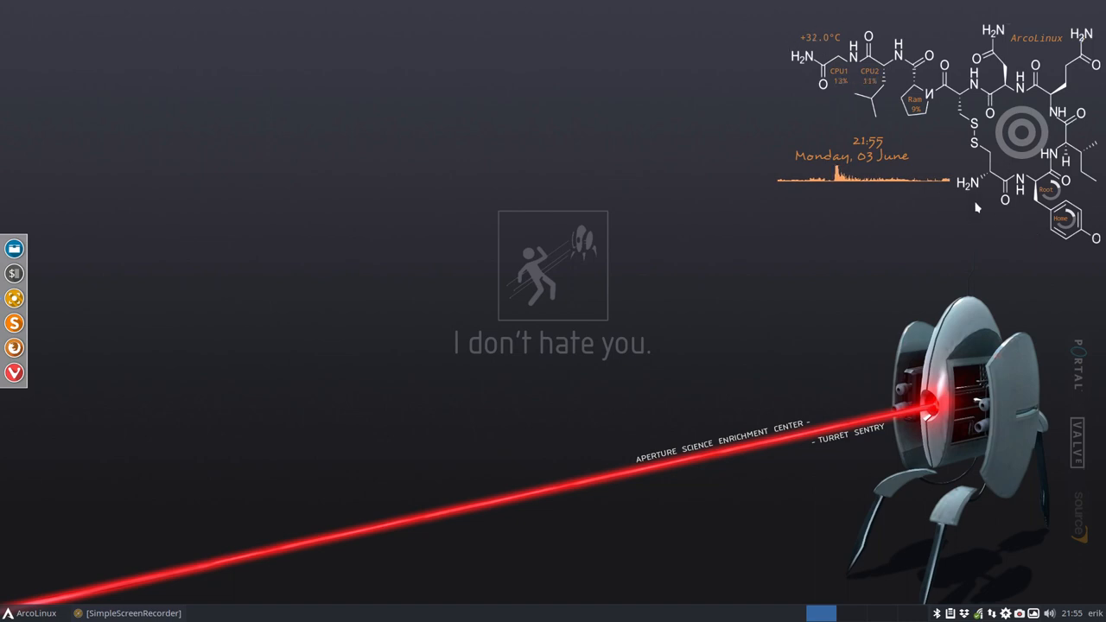
mouse_move(940, 204)
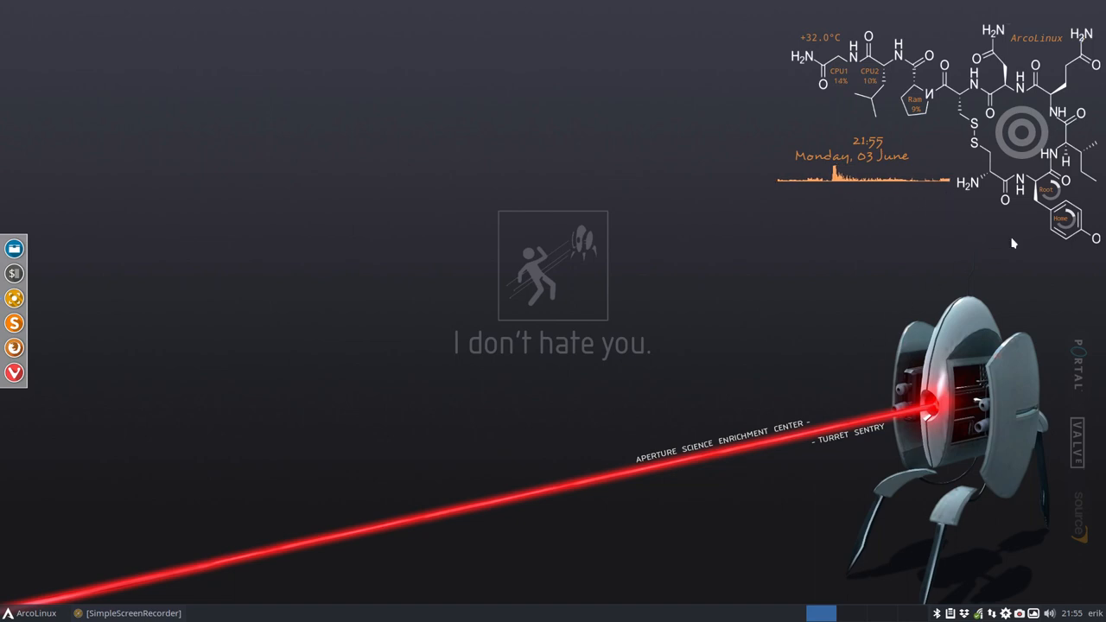
mouse_move(881, 200)
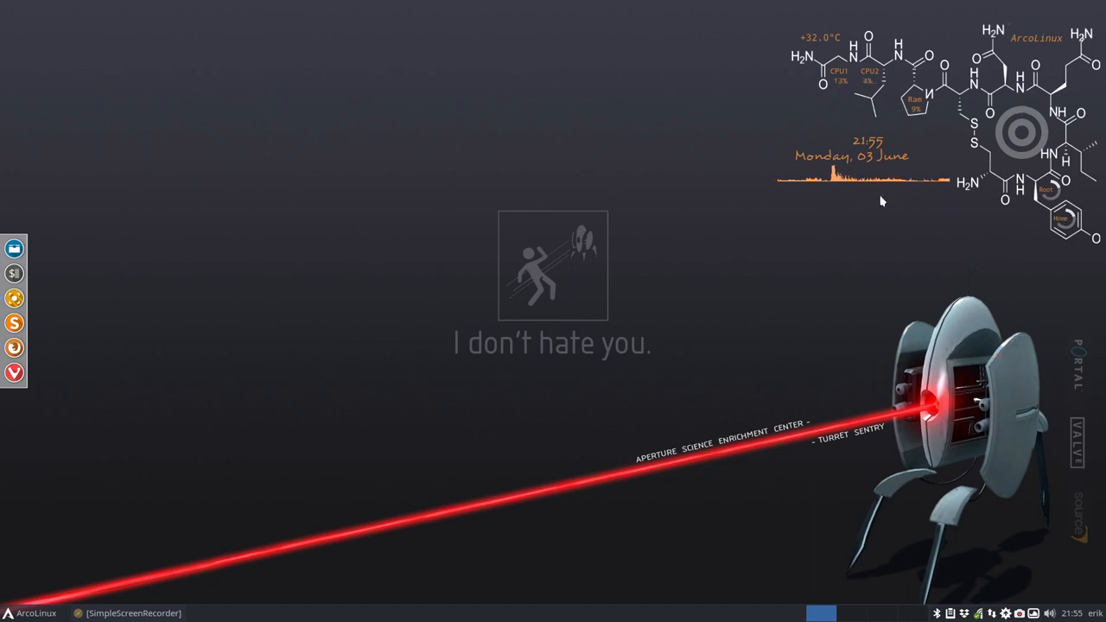
mouse_move(822, 48)
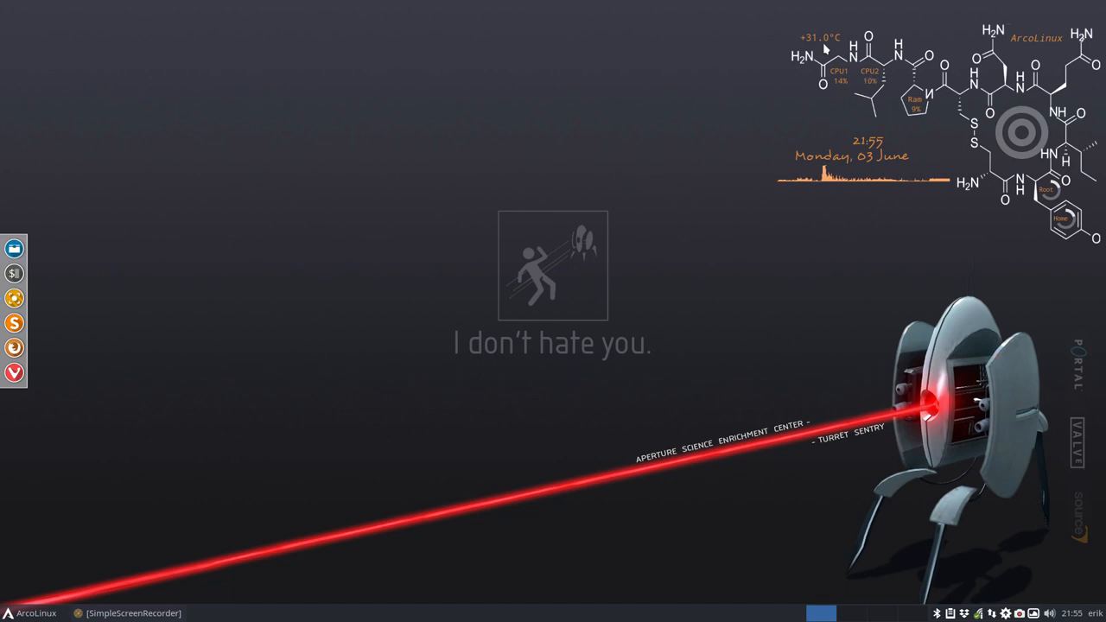
mouse_move(335, 235)
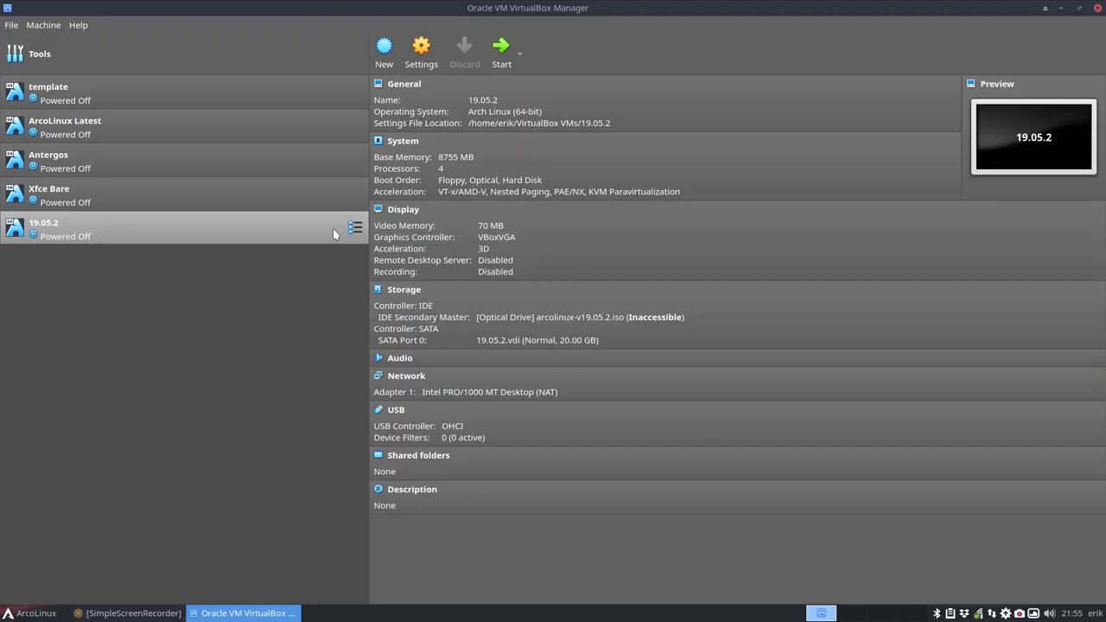
Clone the template machine into a full clone named mxlinux.
right_click(48, 93)
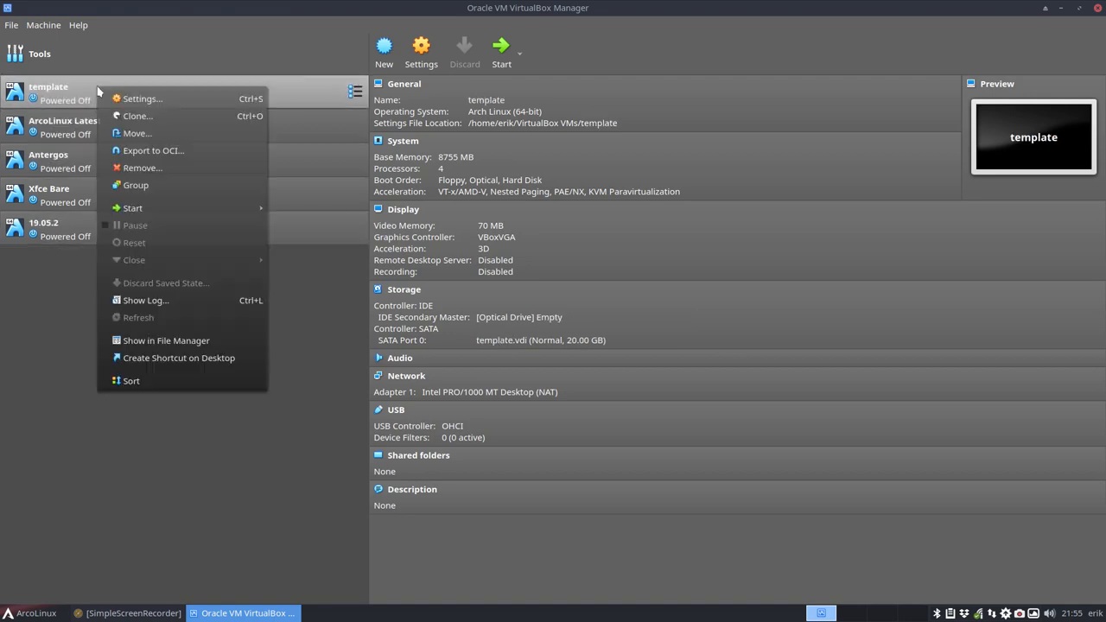
left_click(138, 116)
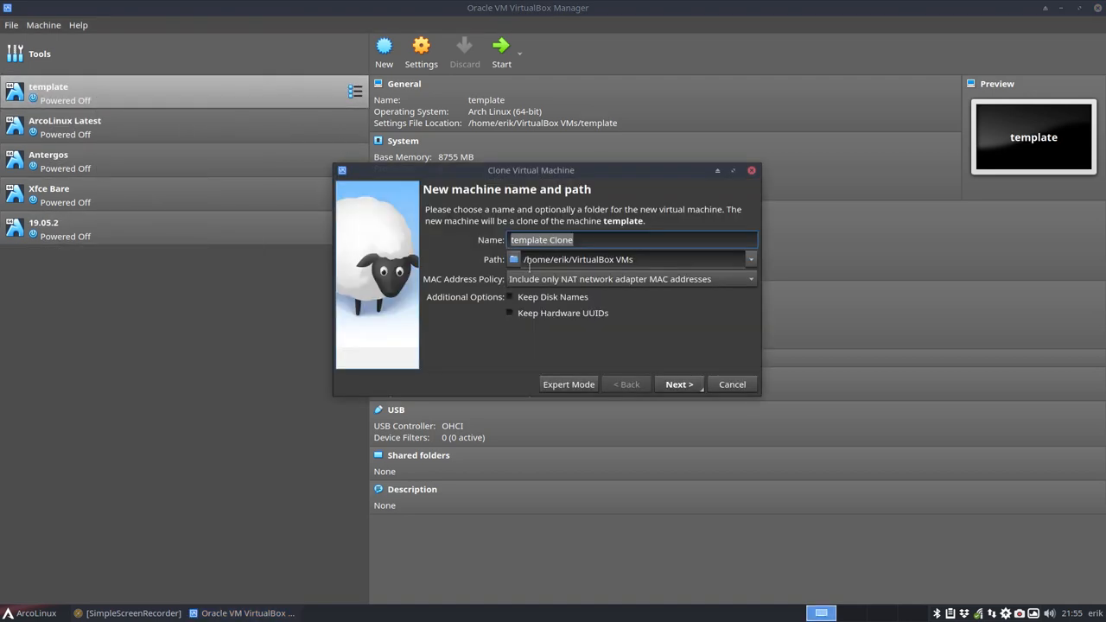
type("mxlin")
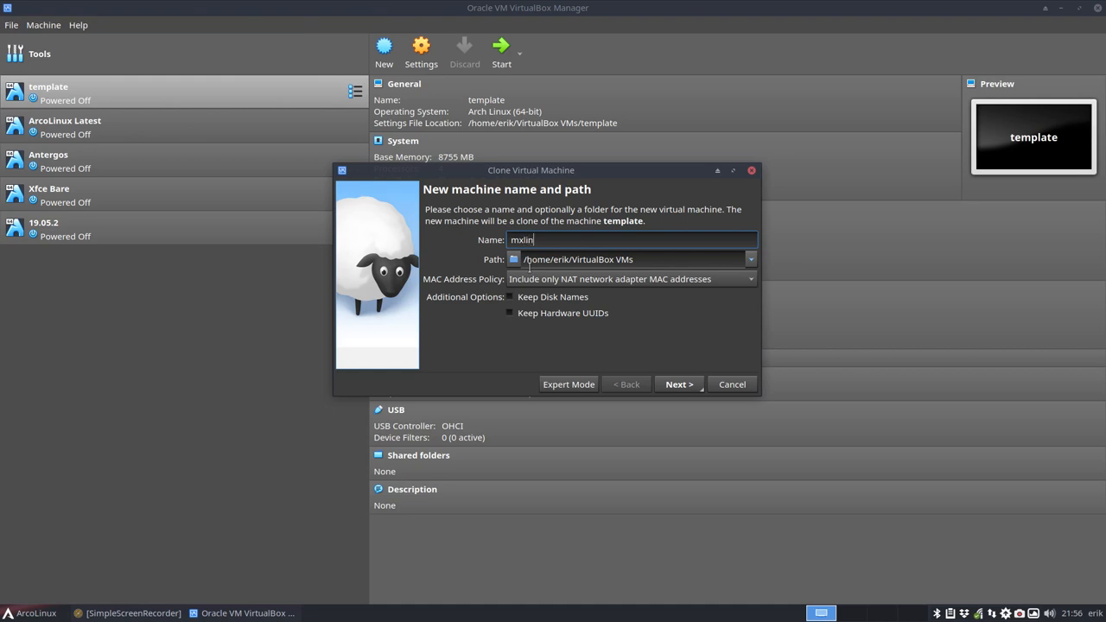
left_click(679, 384)
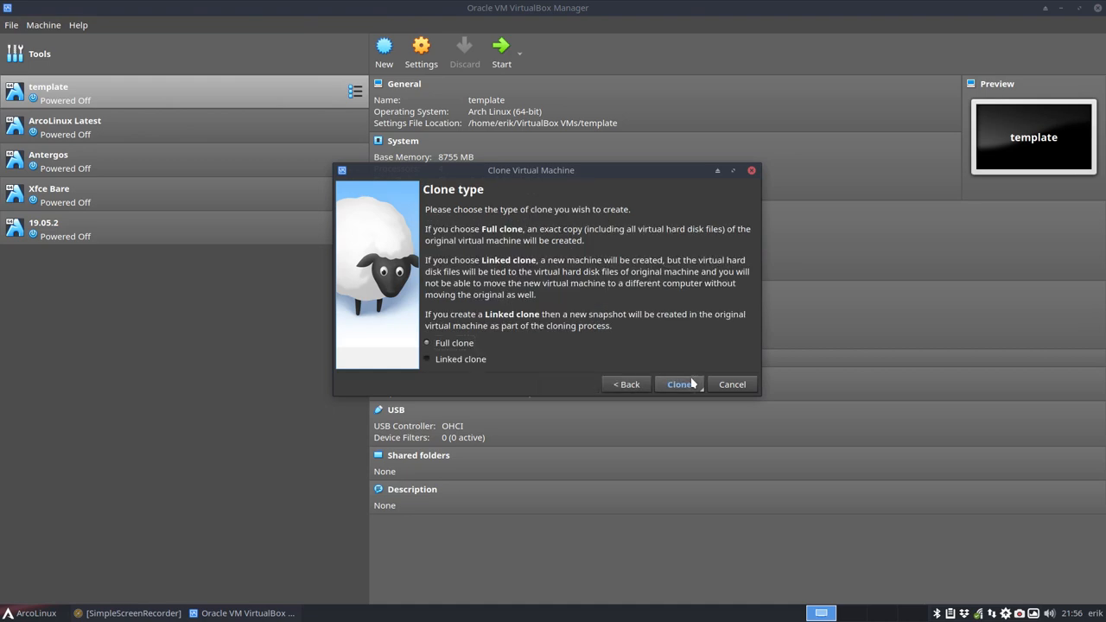
left_click(679, 384)
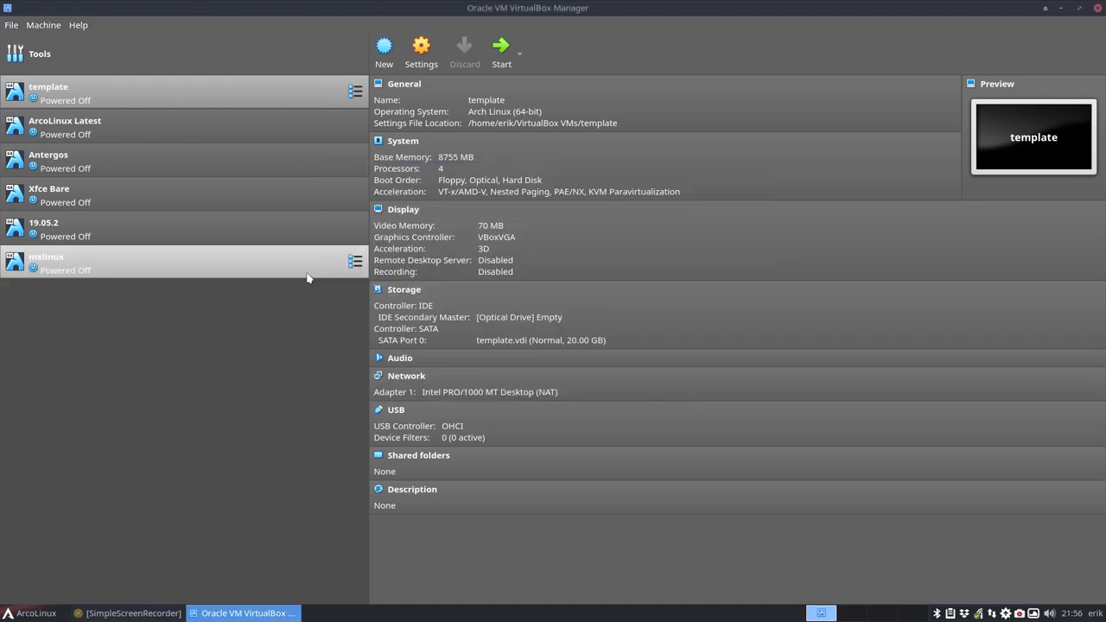
Attach the MX-18.3_x64.iso disc image to mxlinux and switch to the booting VM.
left_click(47, 263)
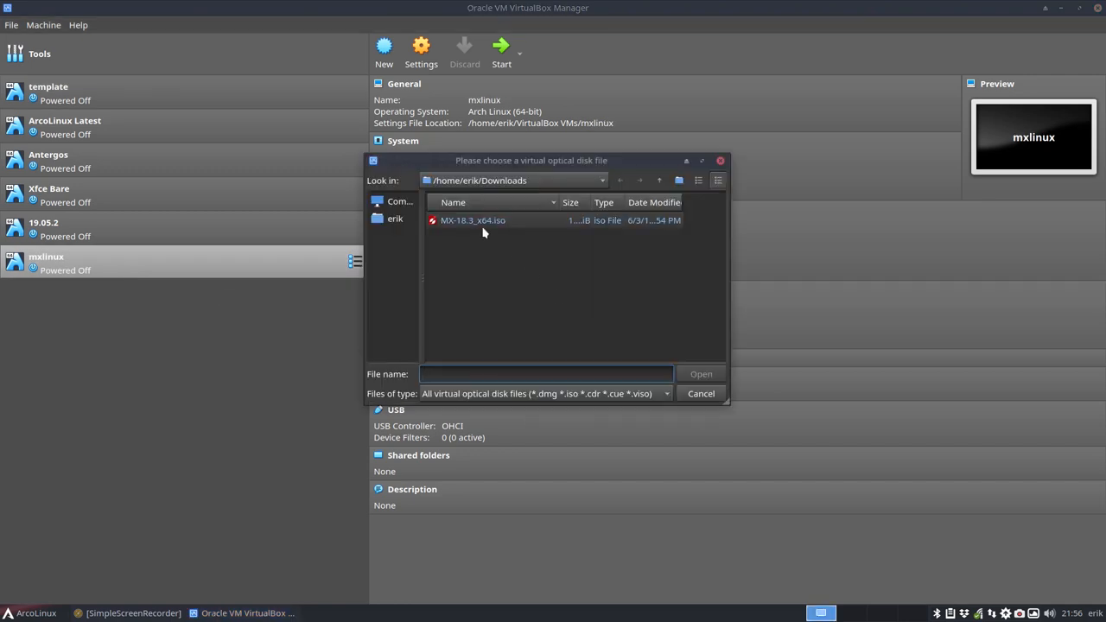
left_click(394, 218)
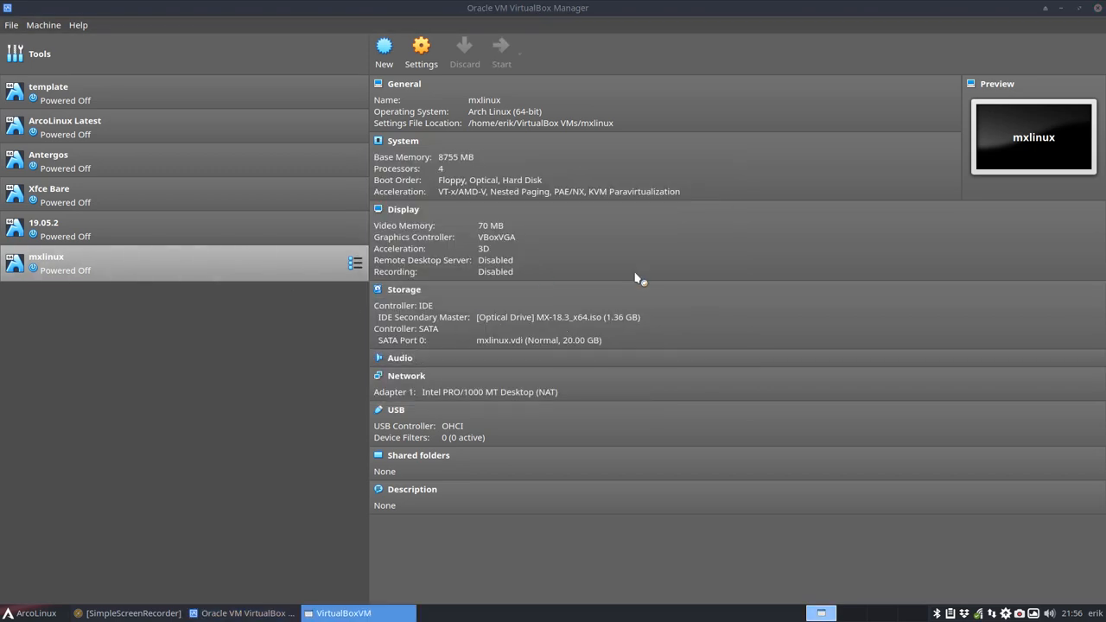
left_click(501, 50)
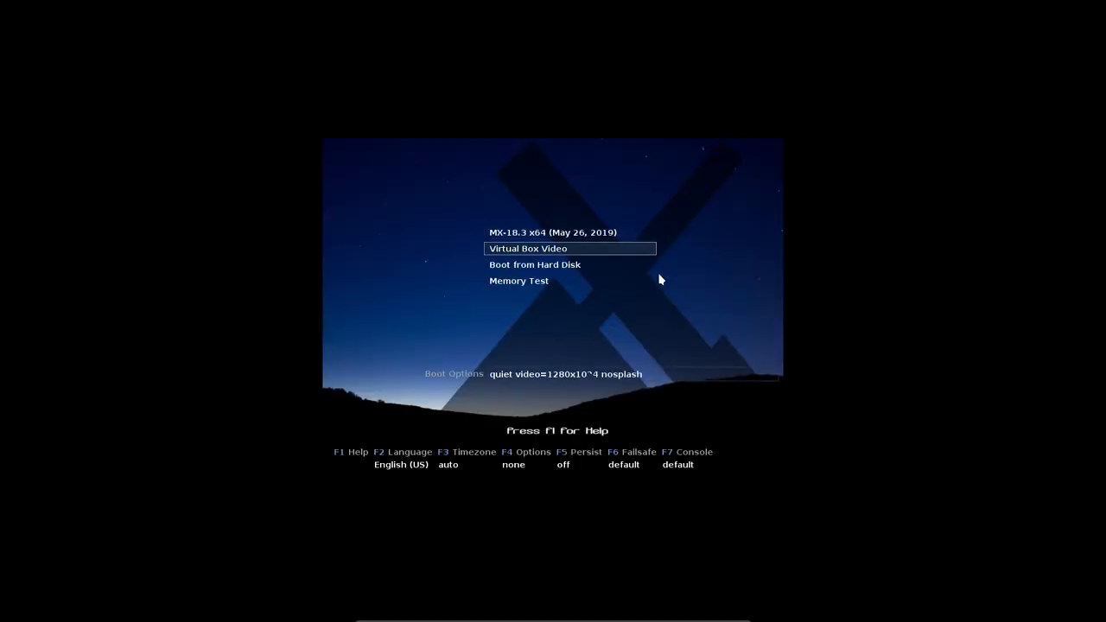
Set boot options to video=1280x1024 and boot the live MX Linux system.
key("Down")
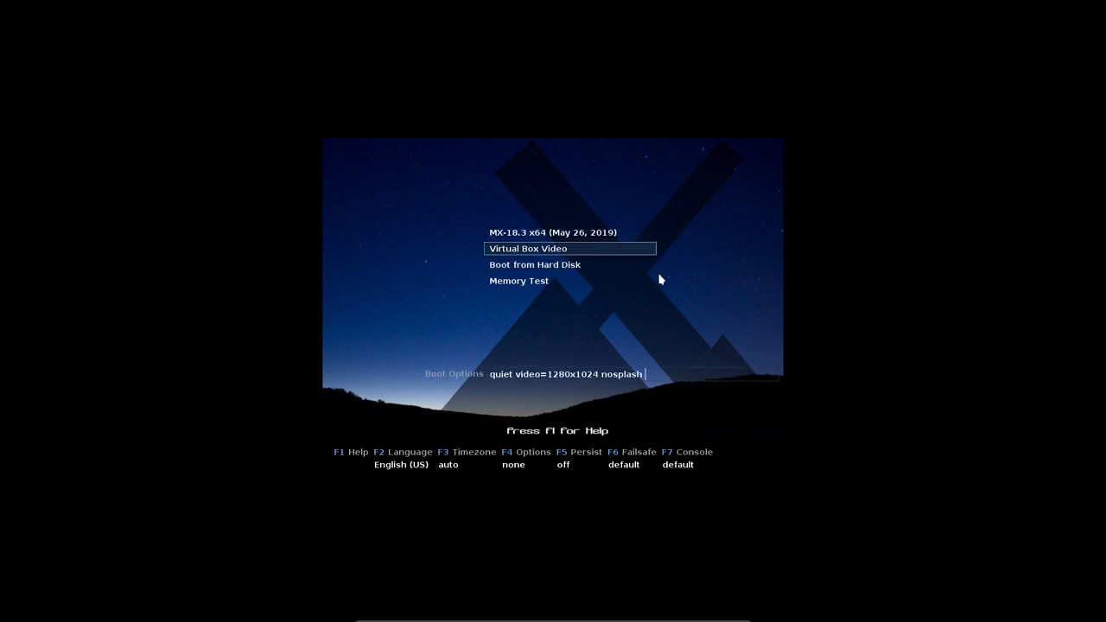
key("Down")
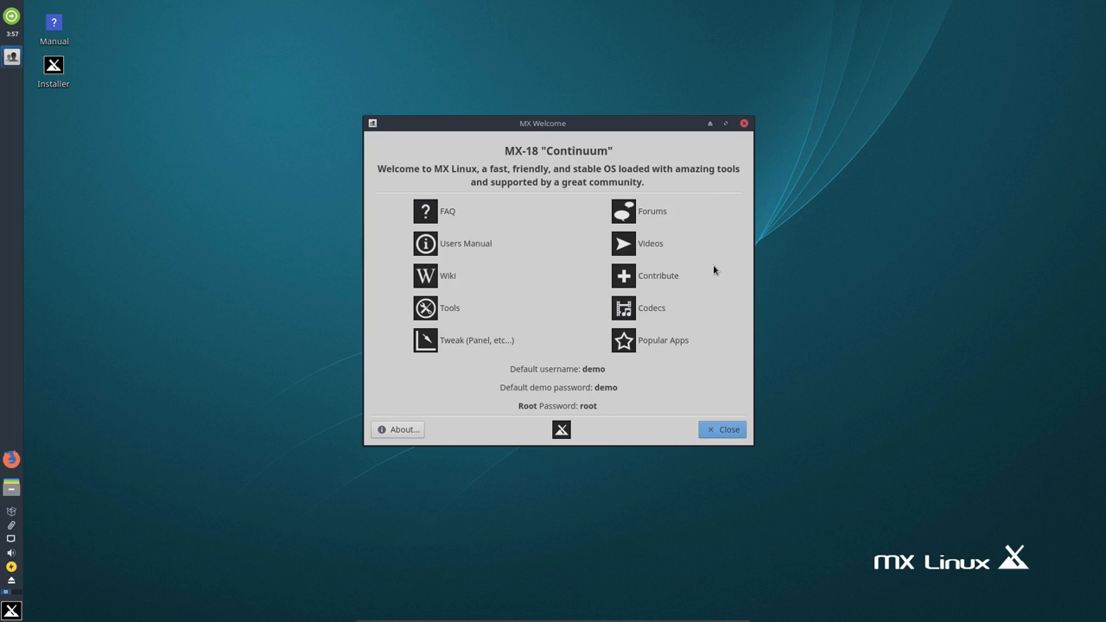
mouse_move(553, 173)
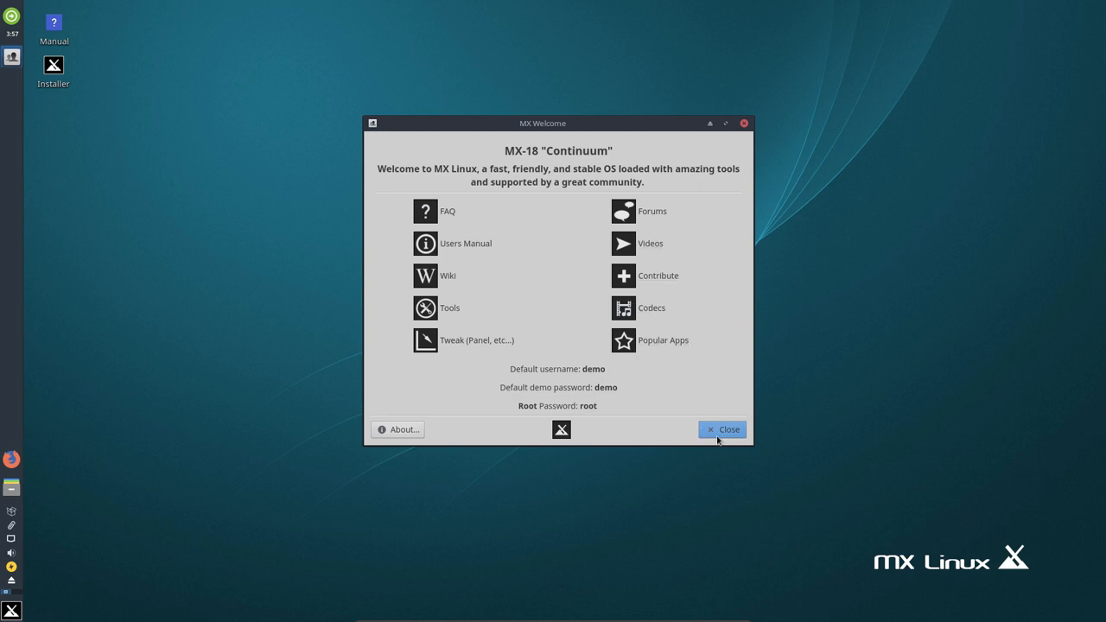
Dismiss the MX Welcome window and launch the MX Linux Installer from the desktop.
left_click(723, 429)
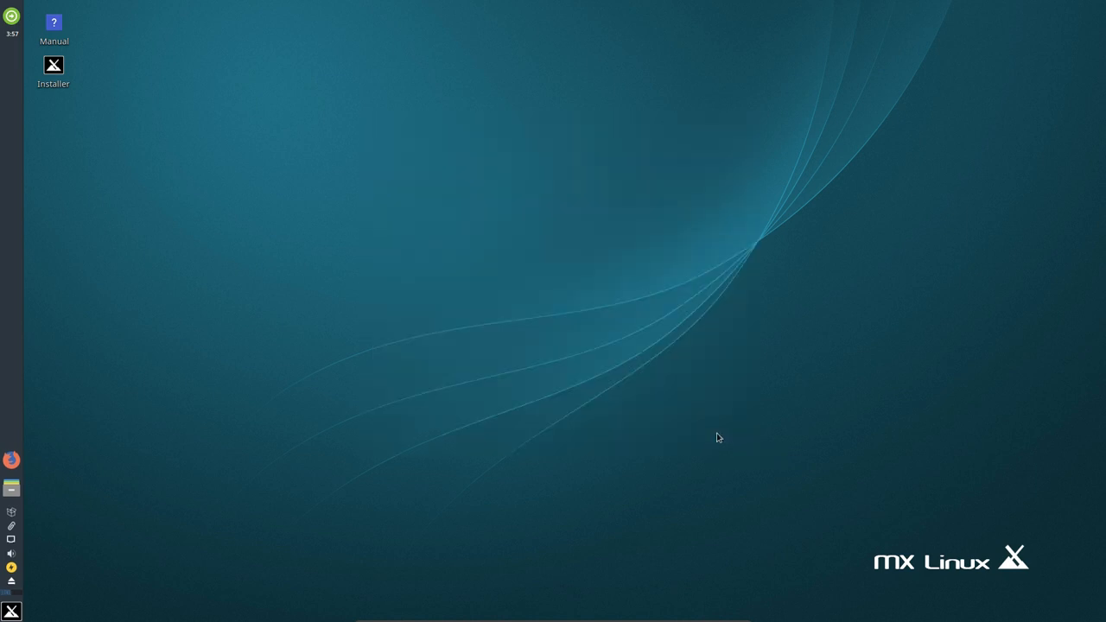
double_click(54, 65)
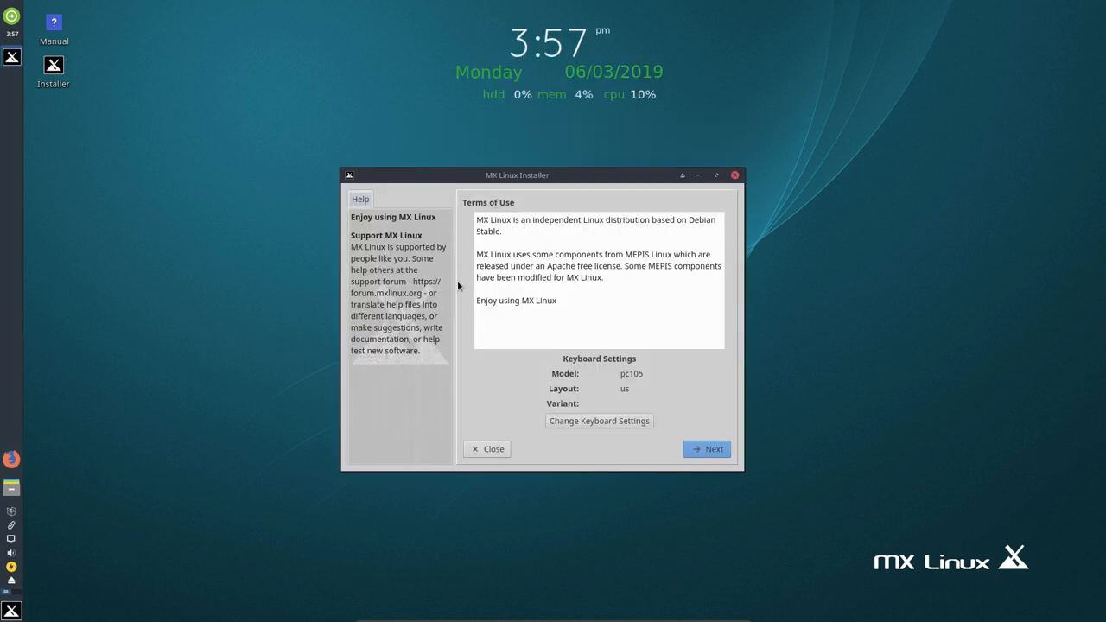
mouse_move(629, 377)
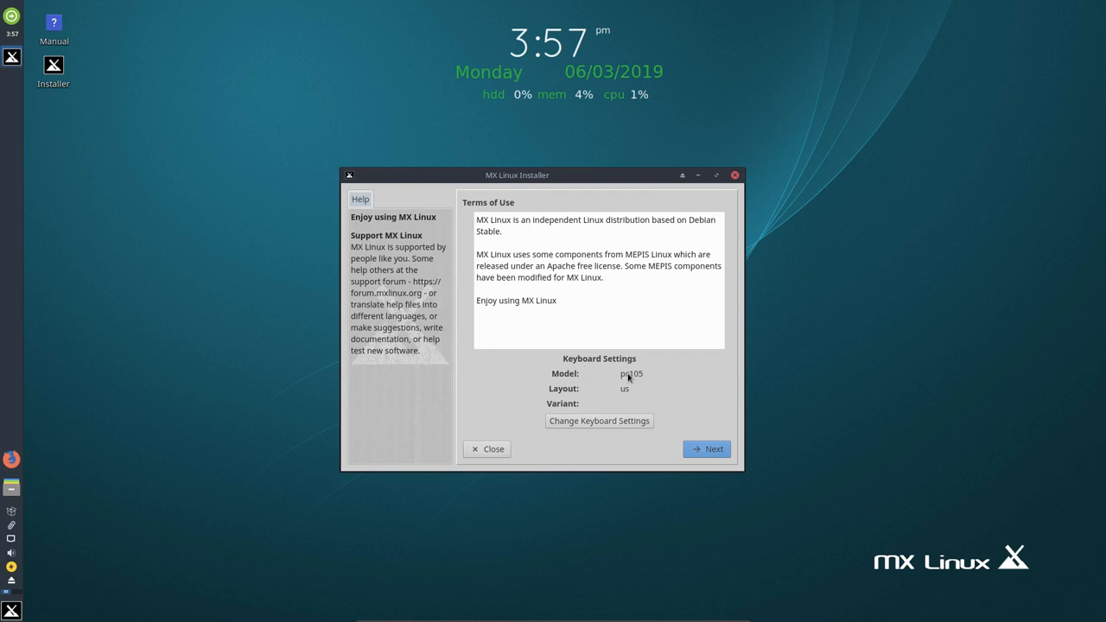
Add the Belgian layout, remove English (US), and apply the keyboard change.
left_click(598, 421)
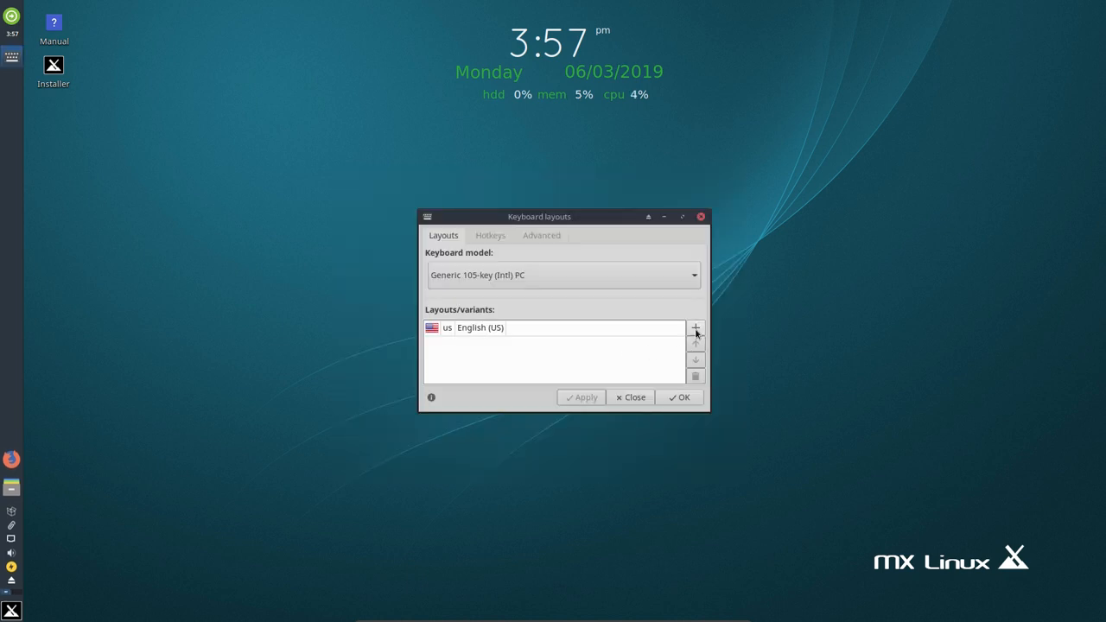
left_click(694, 329)
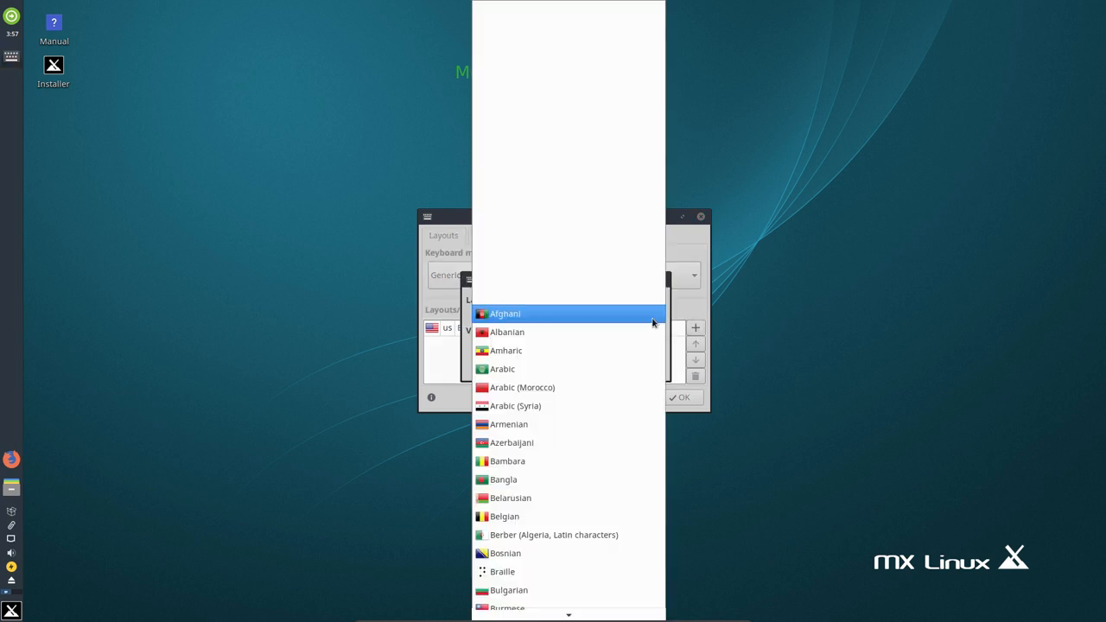
left_click(505, 515)
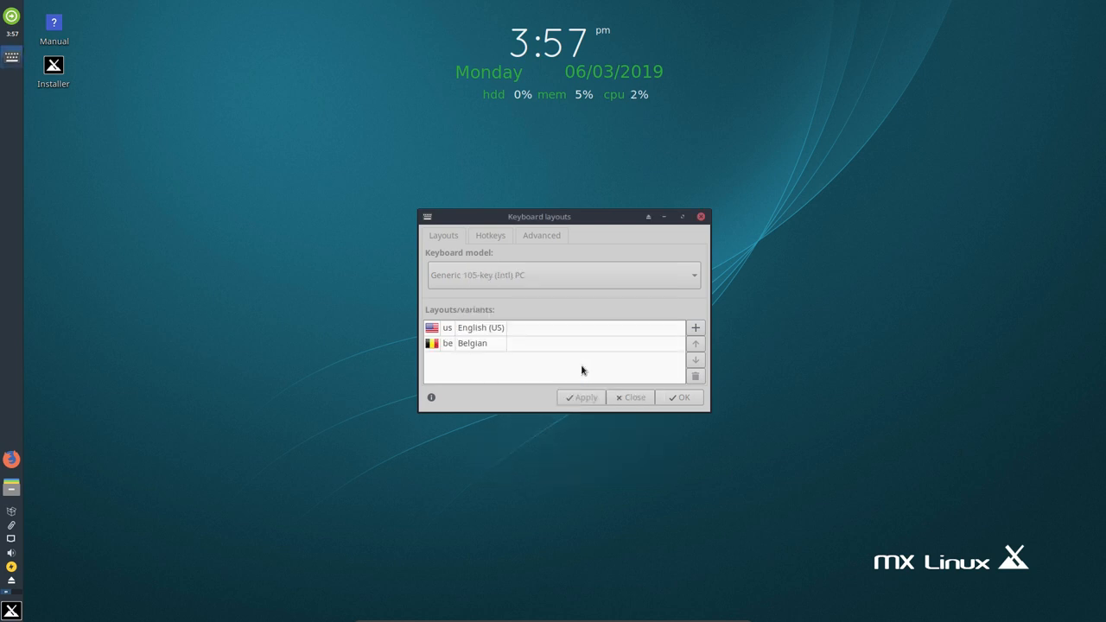
left_click(481, 327)
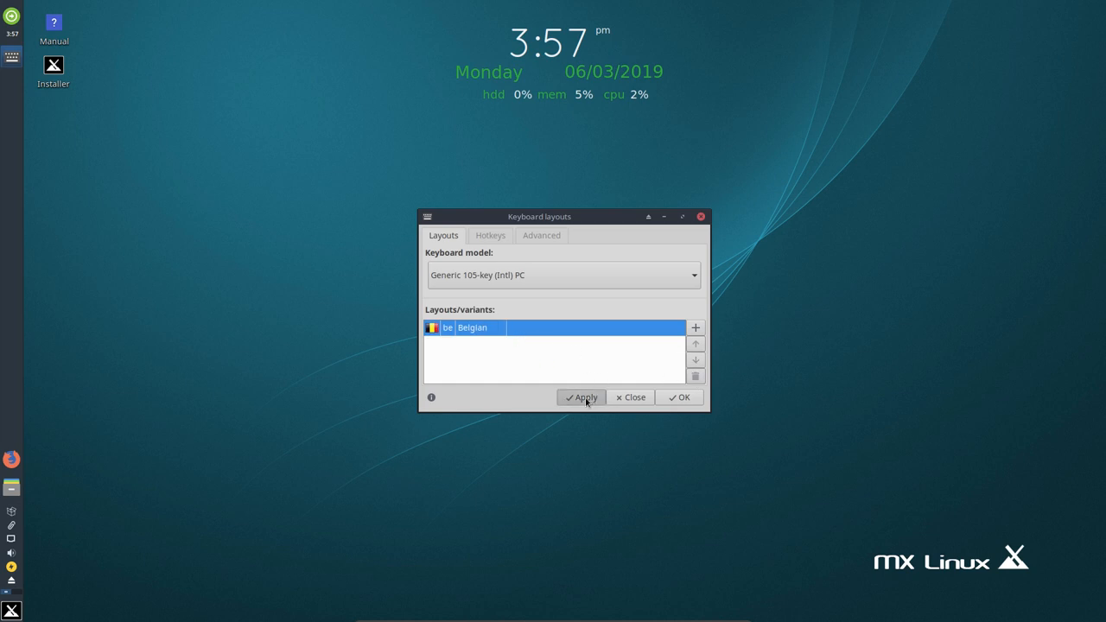
left_click(581, 398)
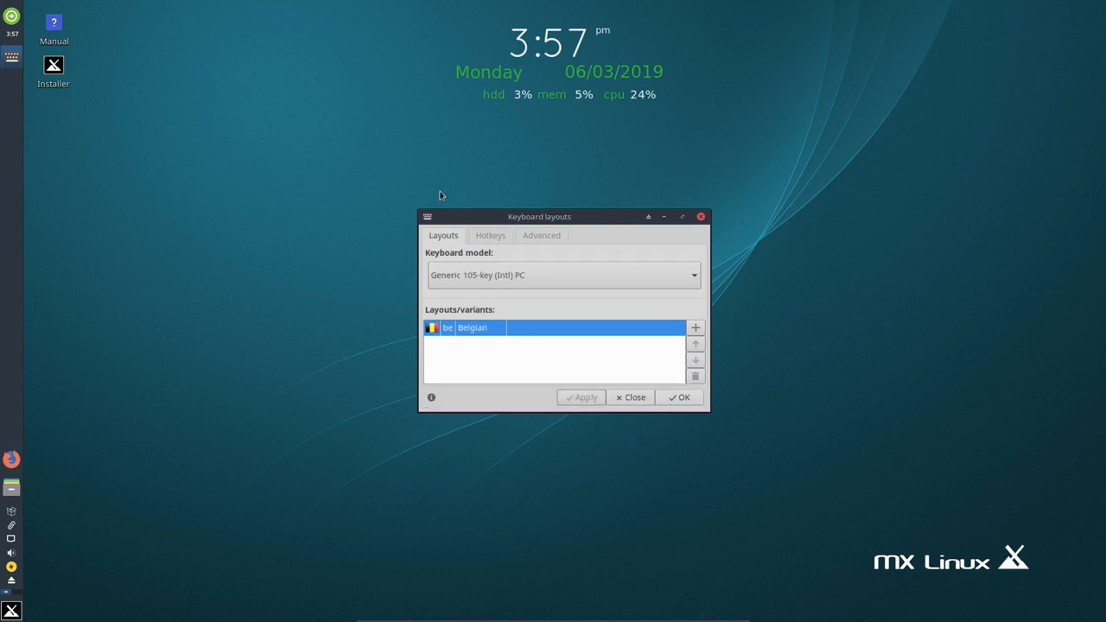
left_click(683, 396)
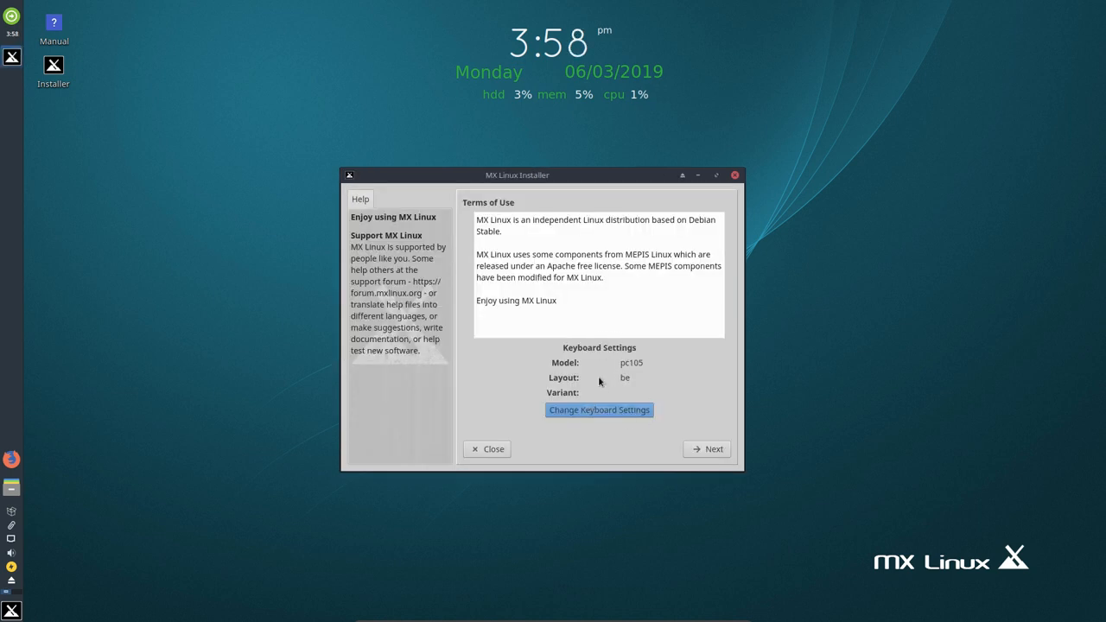
Advance to the disk page, glance at the partition editor and close it.
left_click(706, 450)
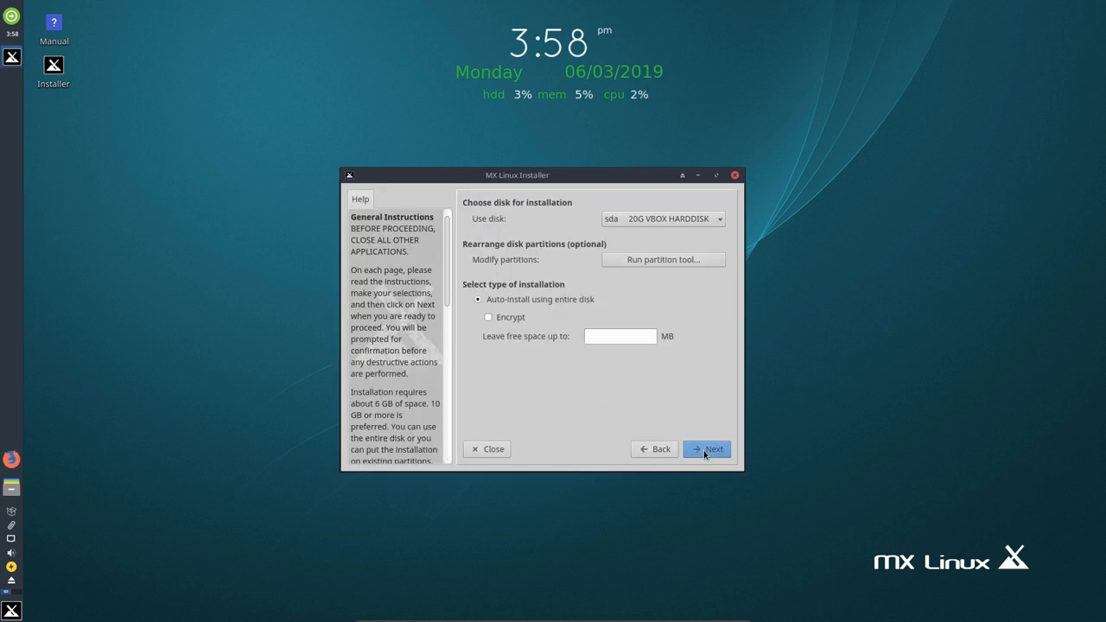
left_click(660, 218)
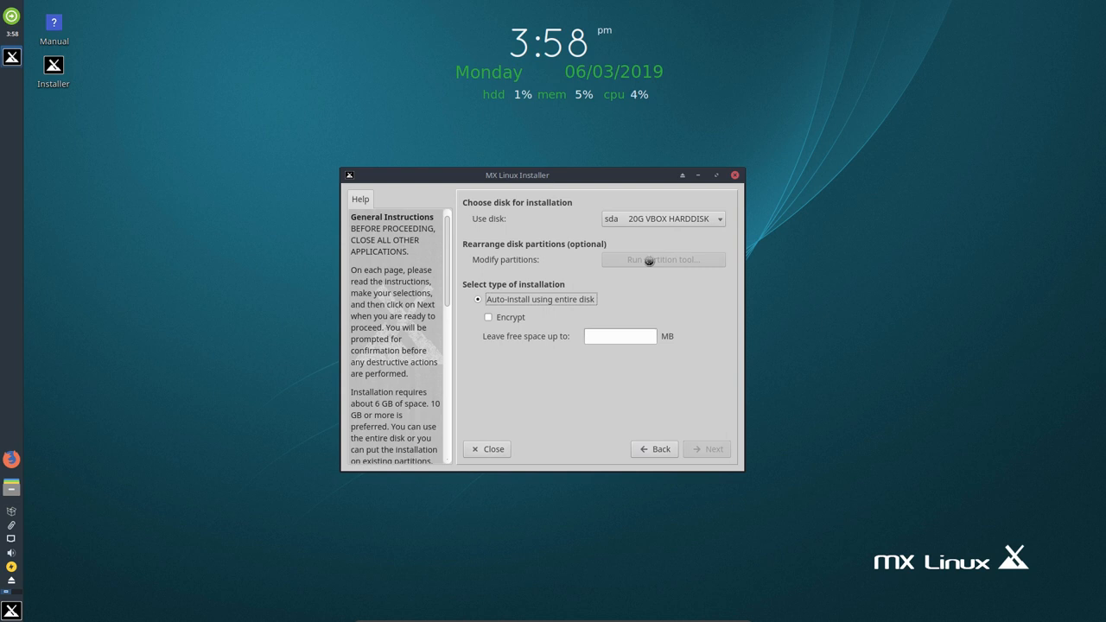
left_click(664, 259)
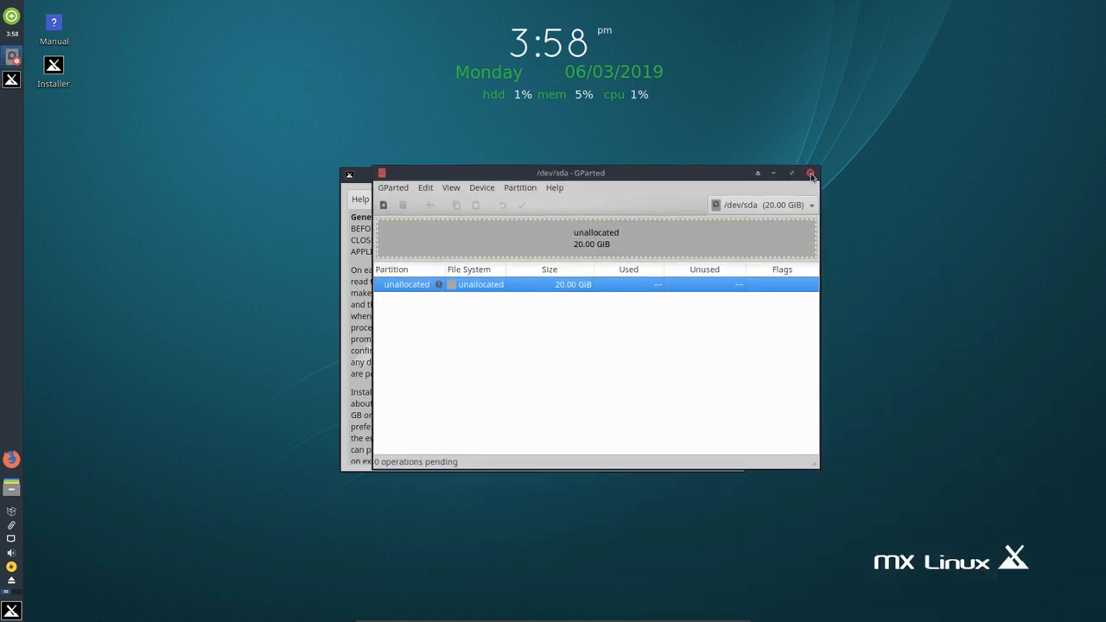
left_click(811, 173)
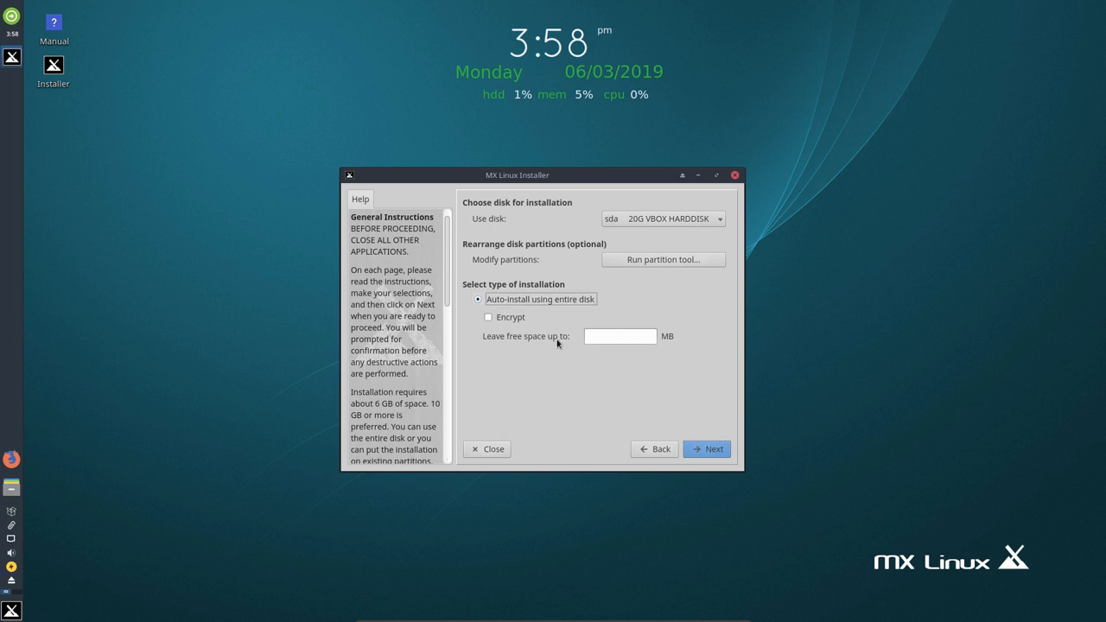
Toggle encryption off again, auto-install on the whole 20G disk and confirm formatting.
left_click(487, 318)
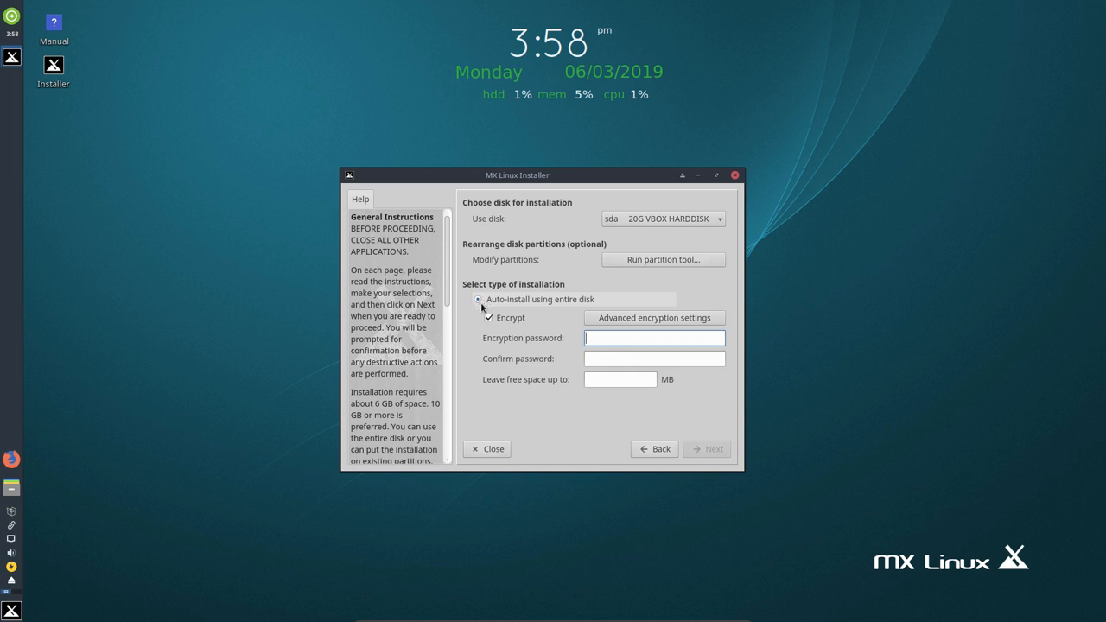
left_click(489, 318)
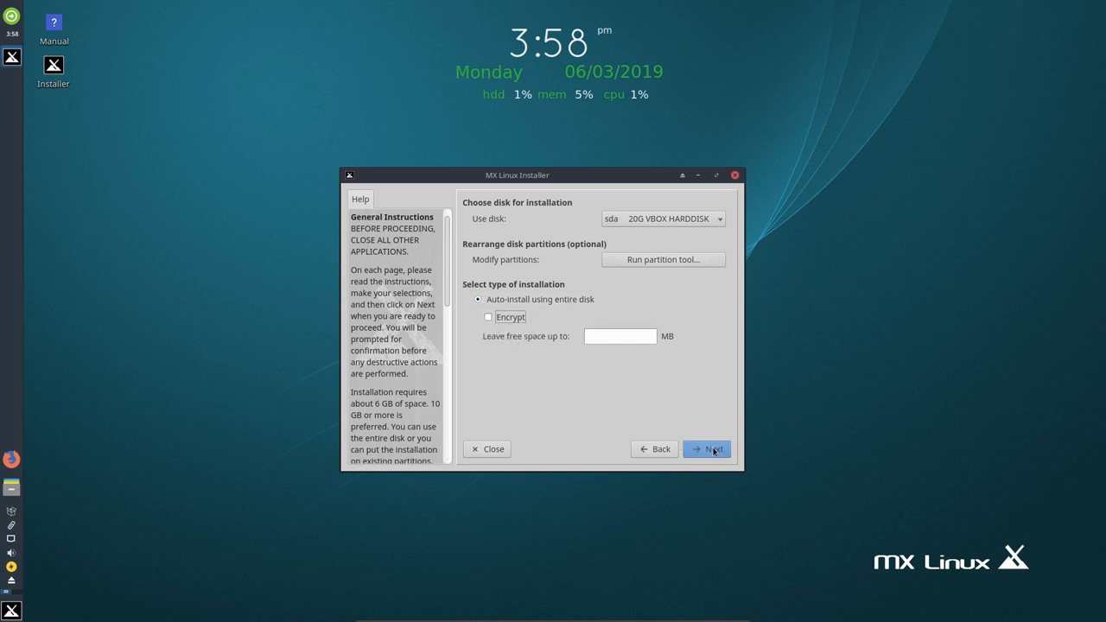
left_click(707, 449)
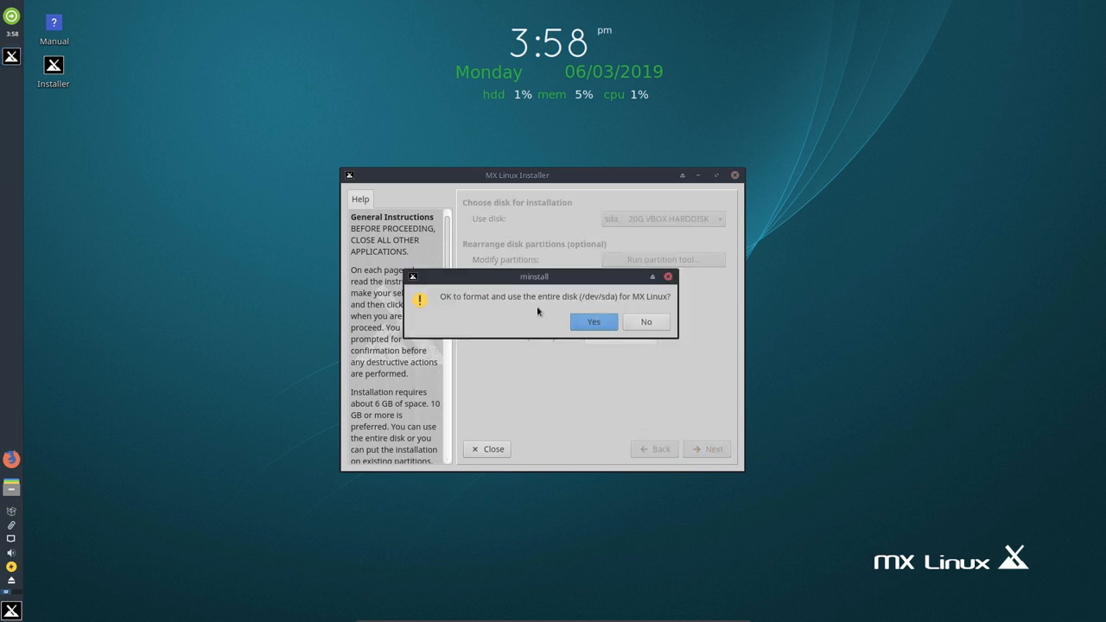
left_click(592, 321)
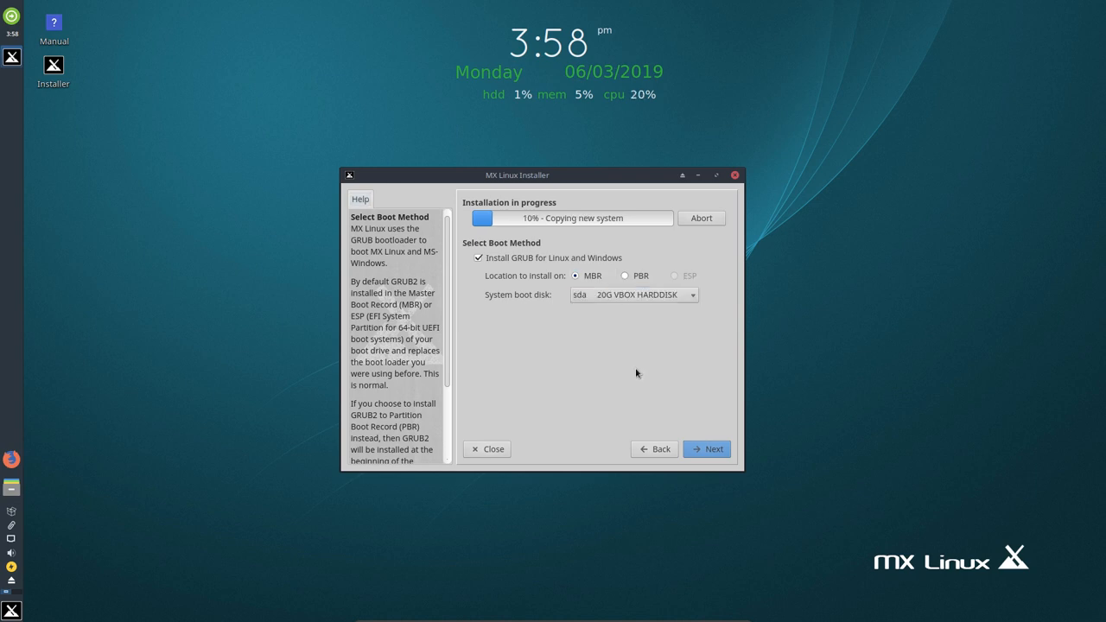
mouse_move(584, 212)
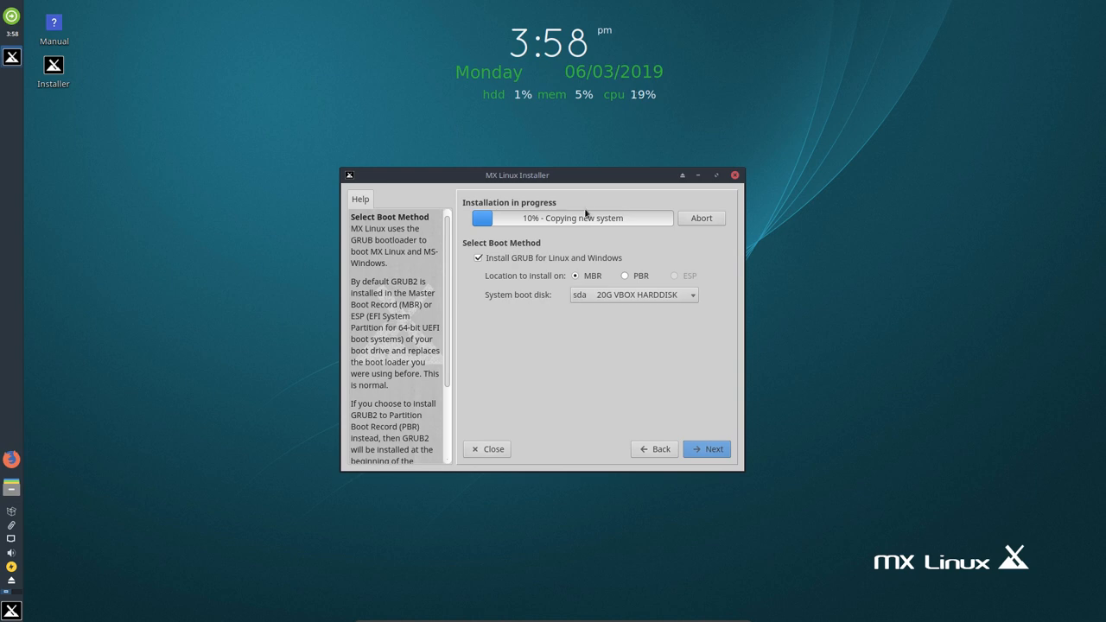
Move the installer window to the right side and cancel the log-out prompt.
left_click_drag(517, 174, 845, 145)
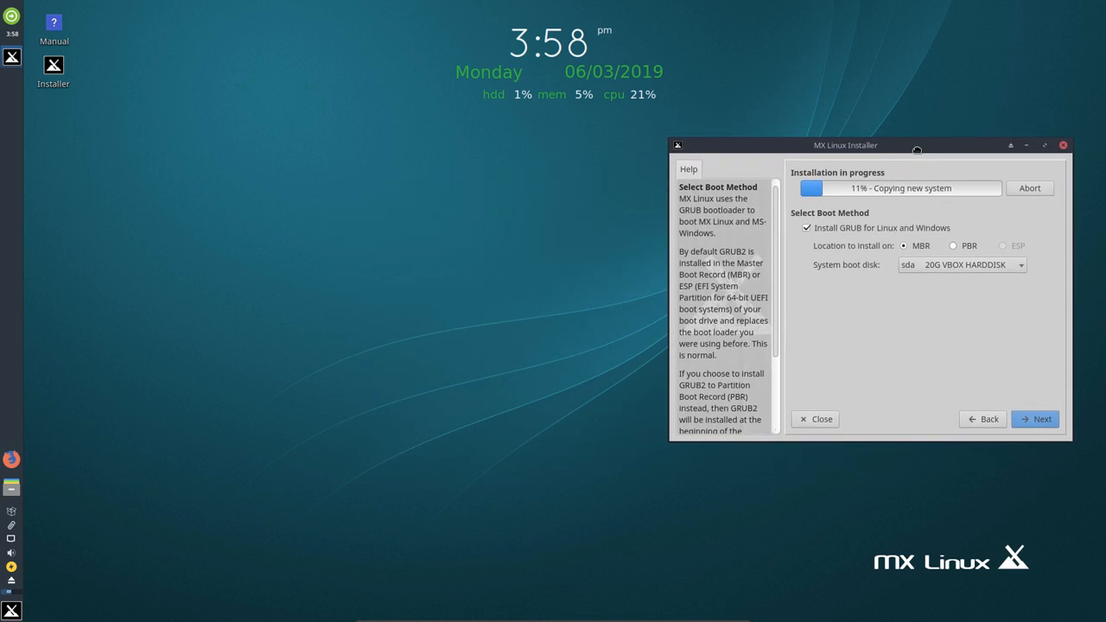
mouse_move(40, 112)
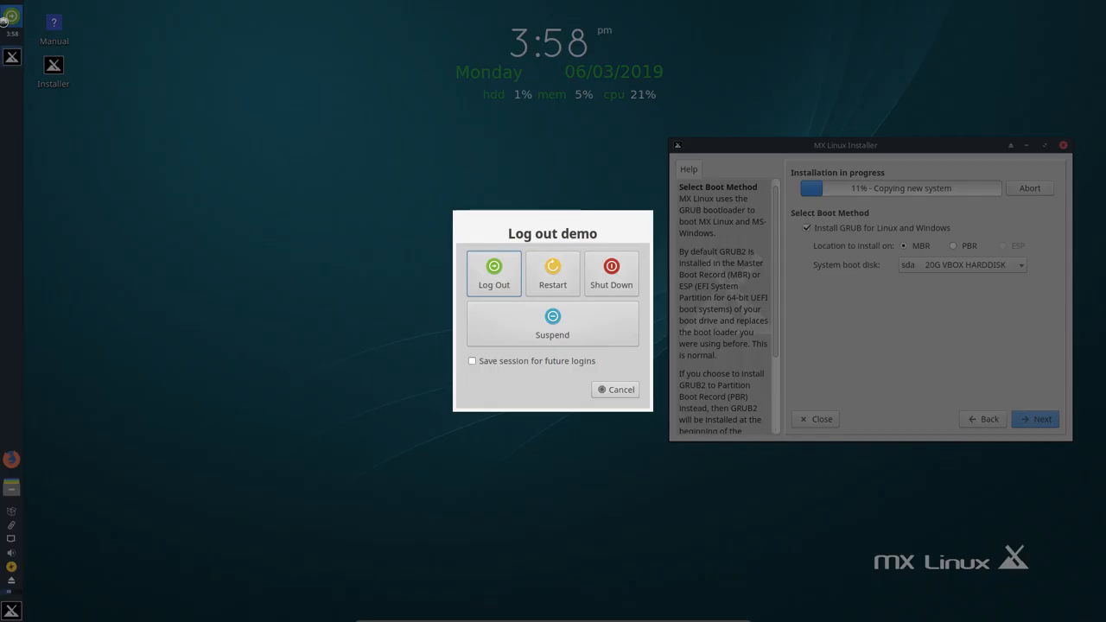
left_click(615, 389)
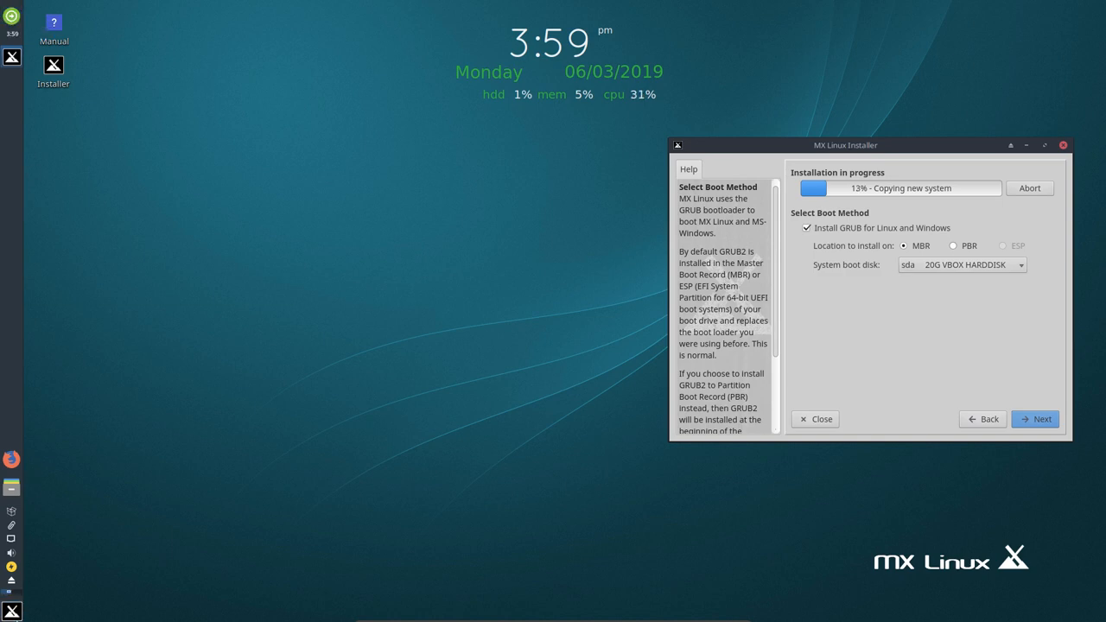
Set the Whisker Menu panel button's Display to Icon and title via its Properties.
left_click(10, 611)
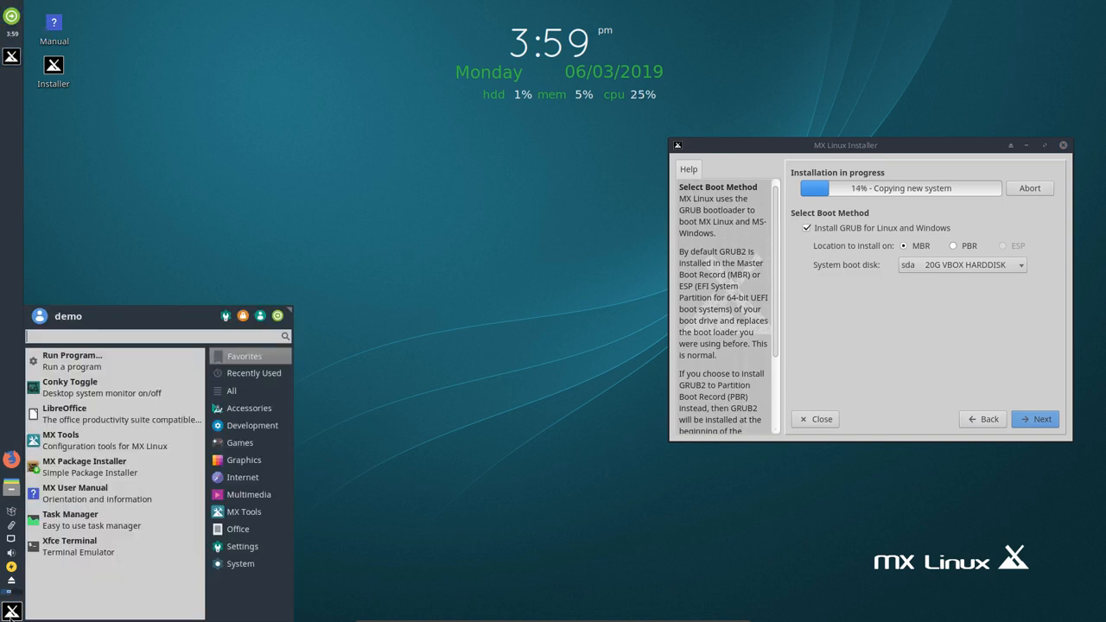
right_click(11, 608)
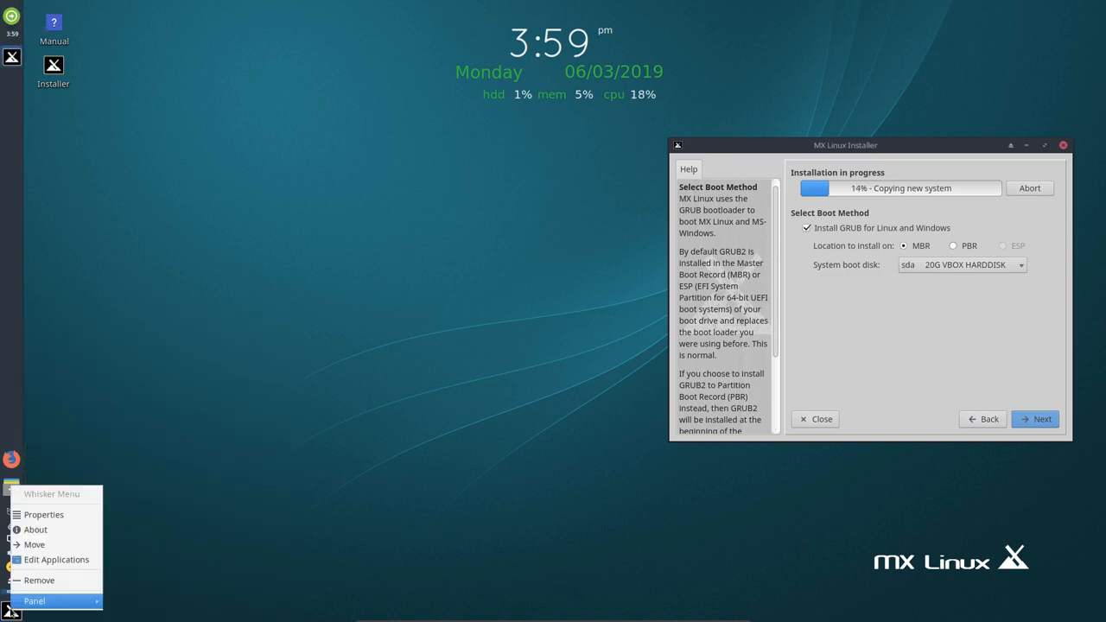
mouse_move(66, 498)
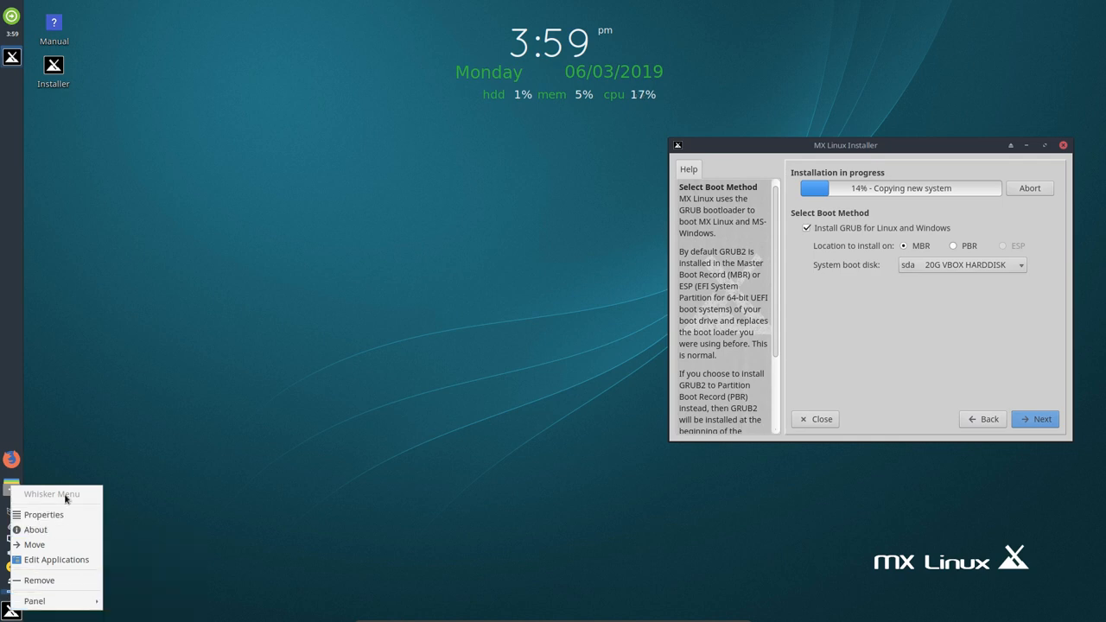
left_click(43, 515)
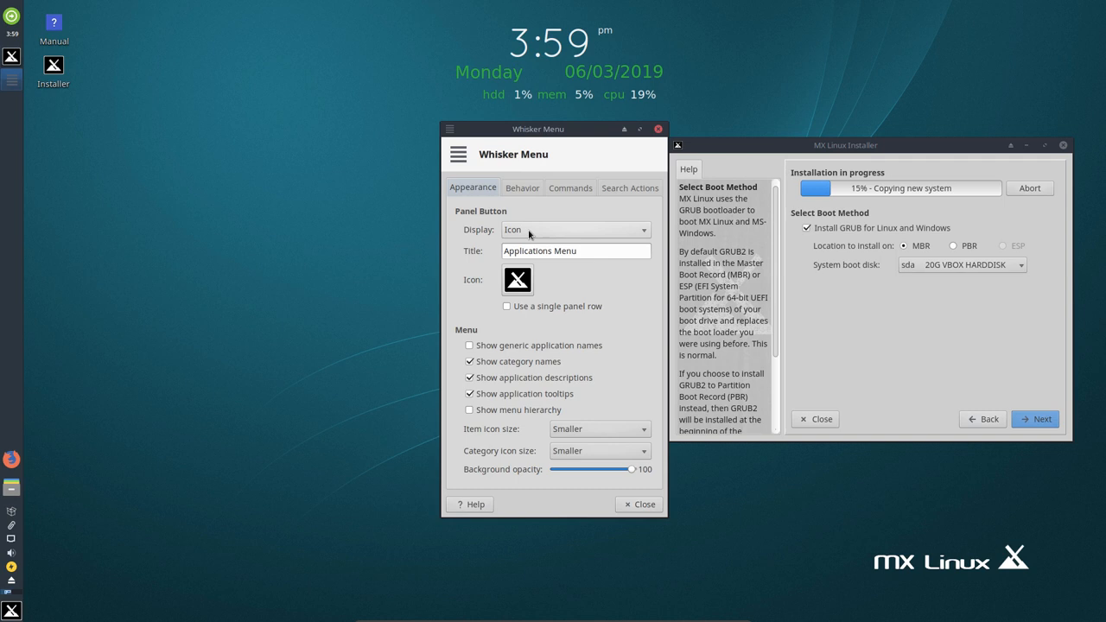
left_click(574, 228)
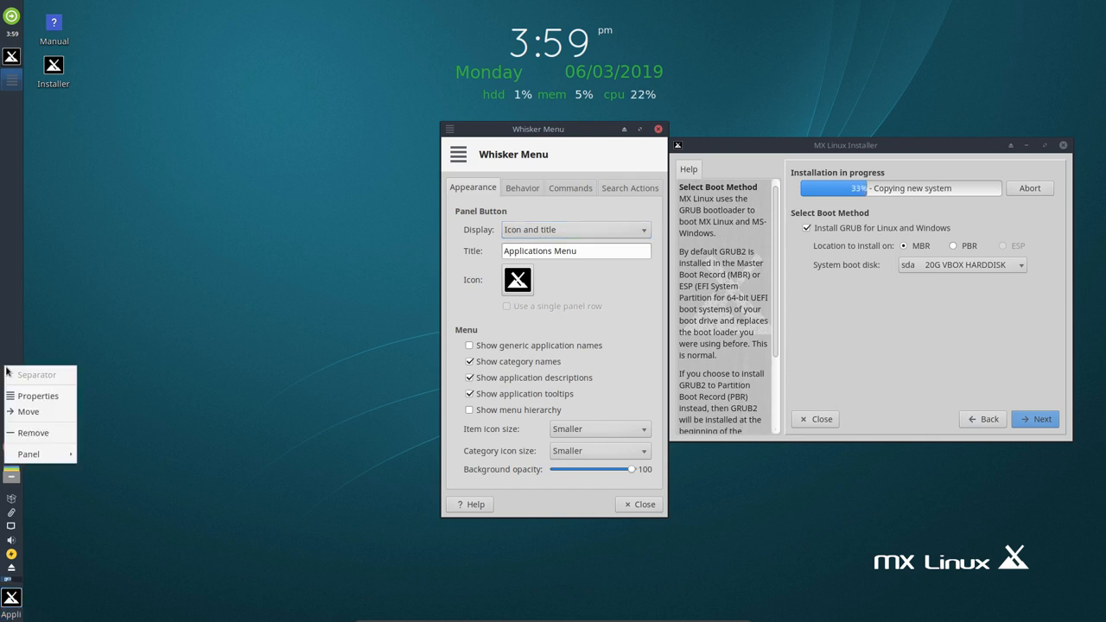
mouse_move(27, 412)
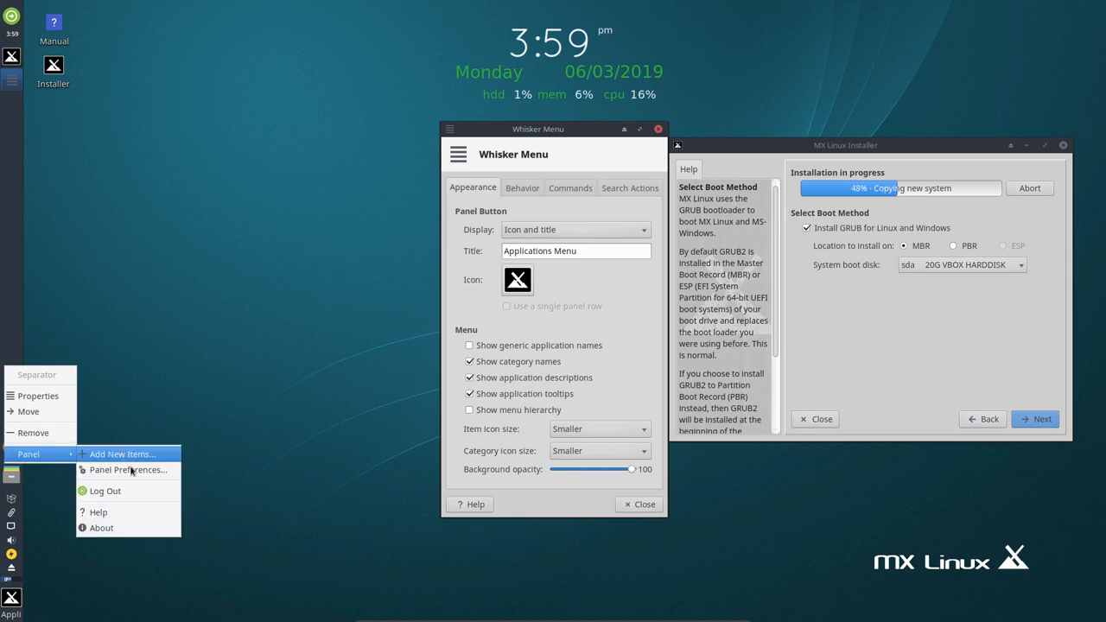
Change the panel Mode from Deskbar to Horizontal in Panel Preferences.
left_click(128, 470)
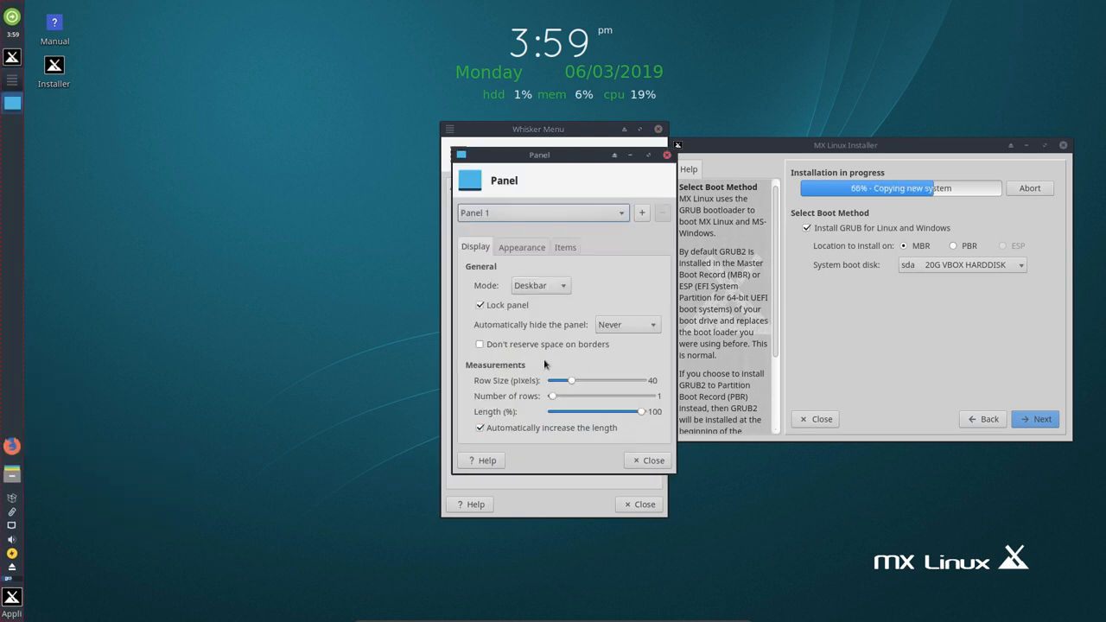
left_click(539, 285)
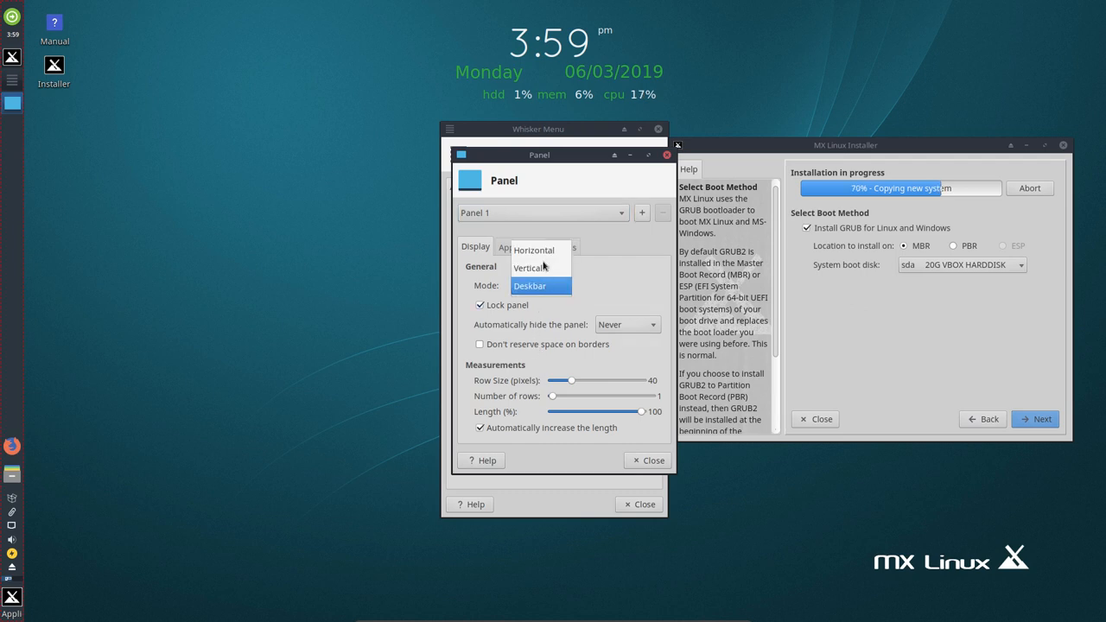
left_click(533, 249)
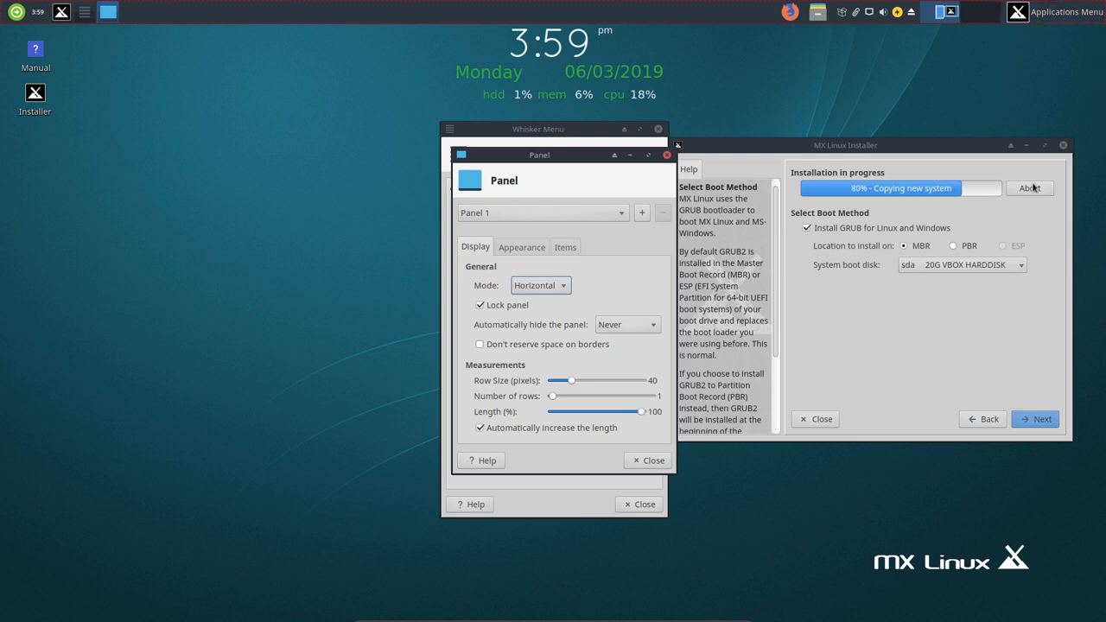
left_click(480, 304)
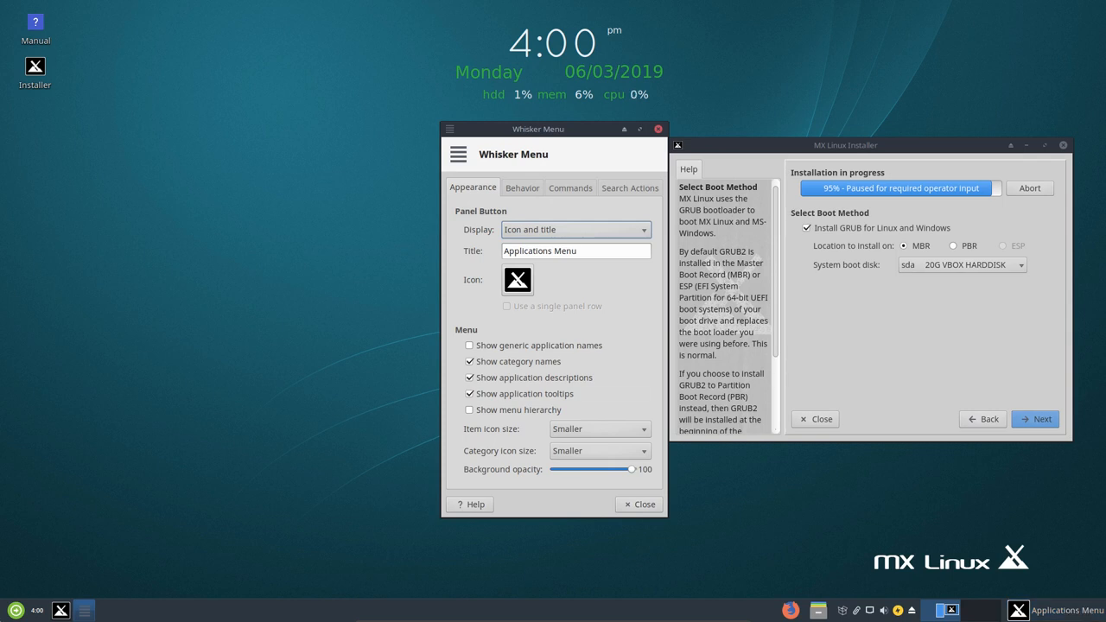
mouse_move(1078, 583)
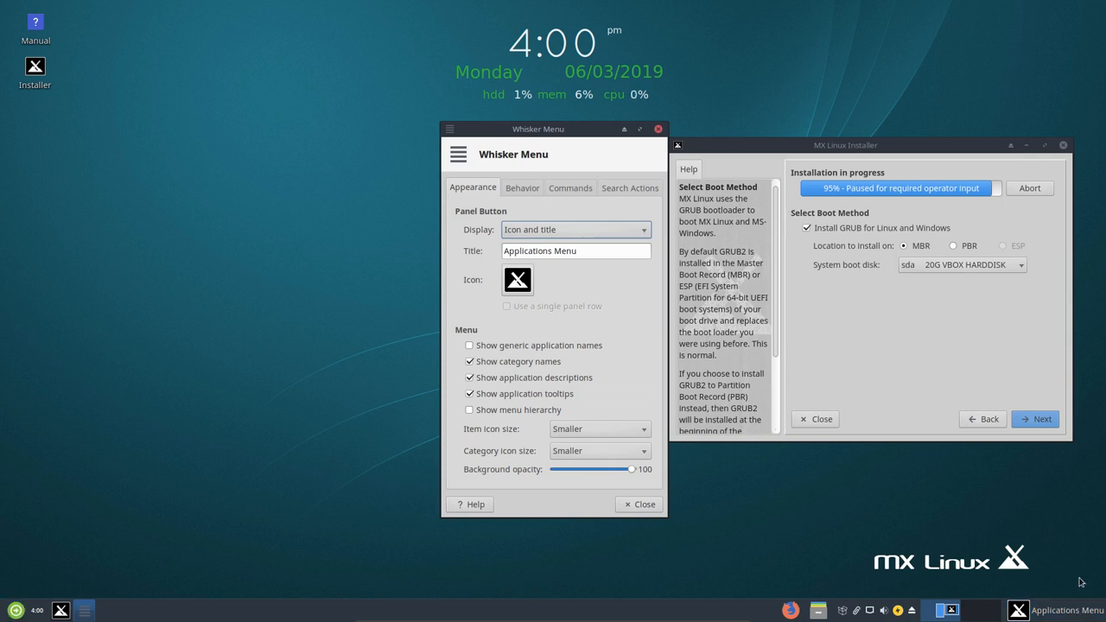
mouse_move(602, 238)
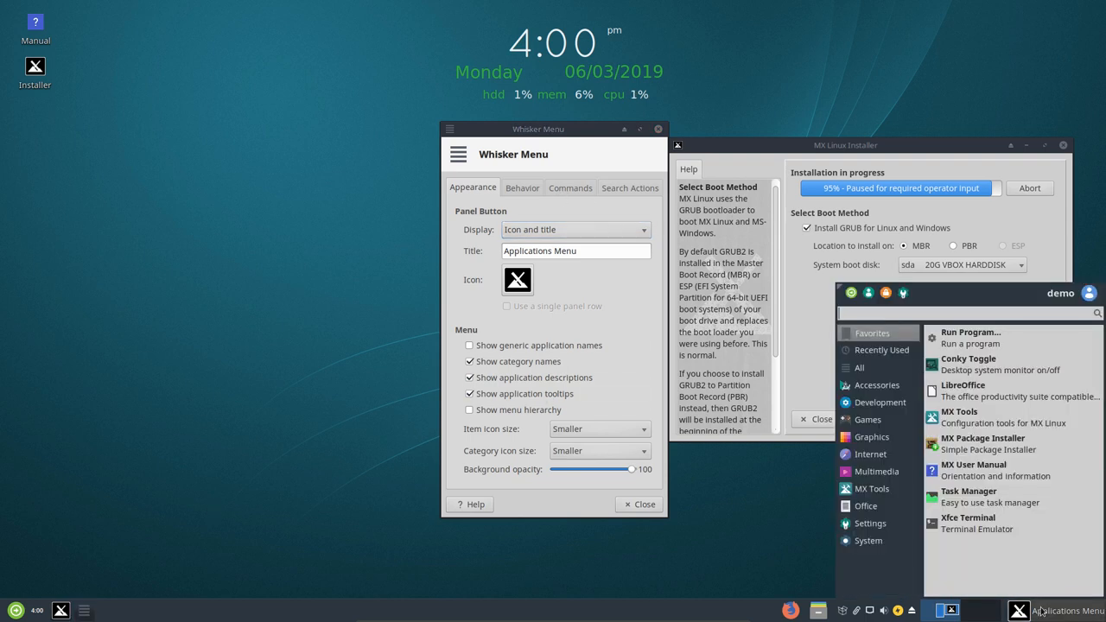
Browse the Office category, review the Whisker Menu Commands tab, then close its settings.
left_click(864, 504)
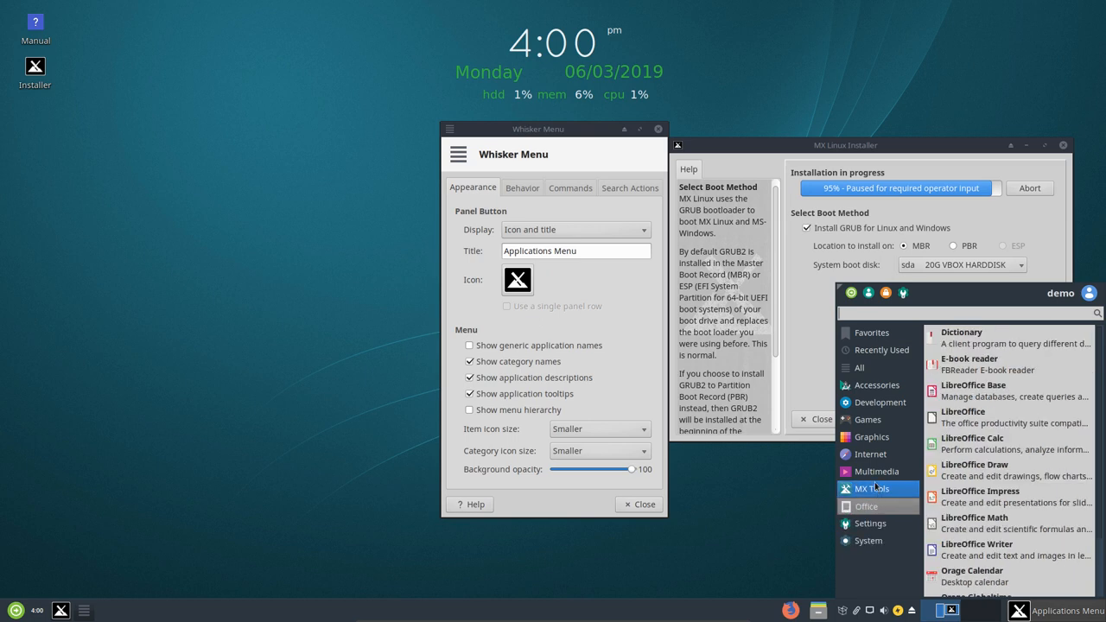
left_click(871, 331)
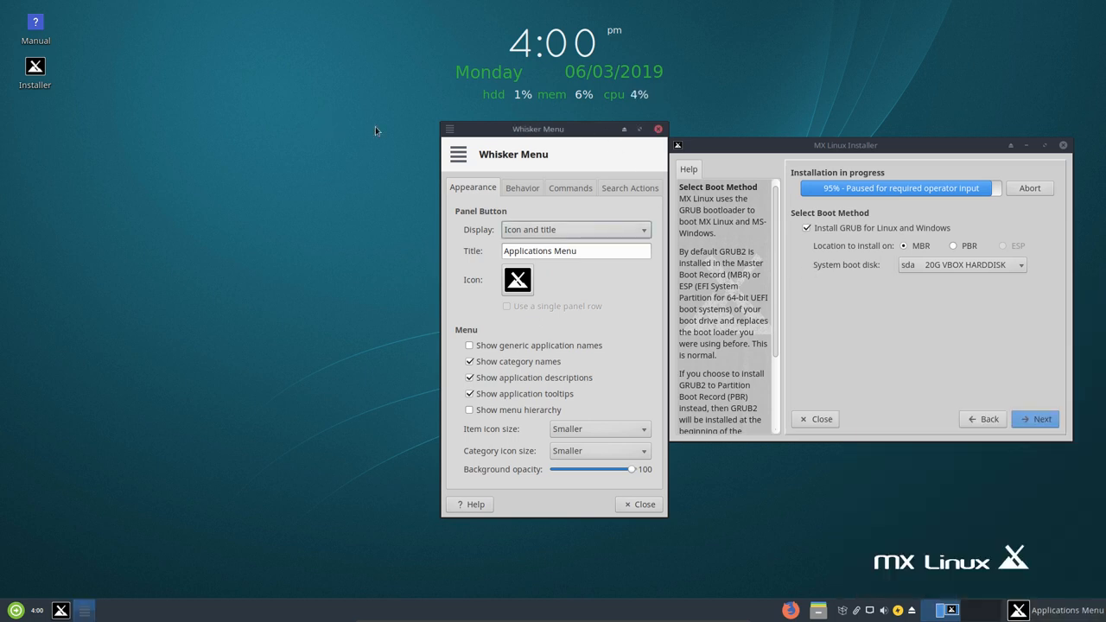
left_click_drag(537, 127, 252, 135)
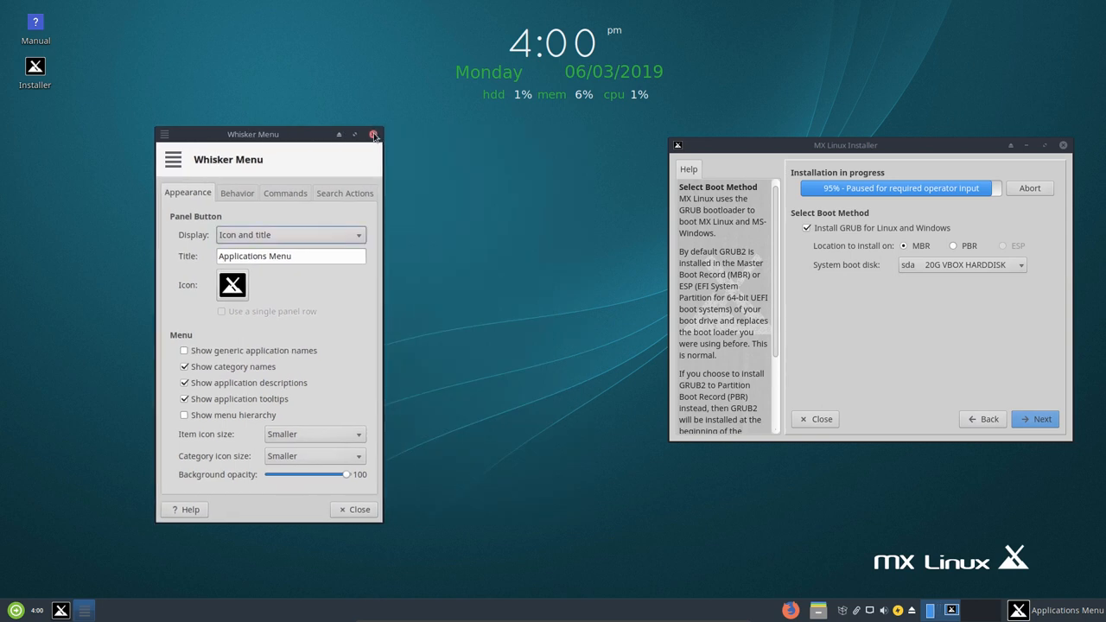
left_click(284, 192)
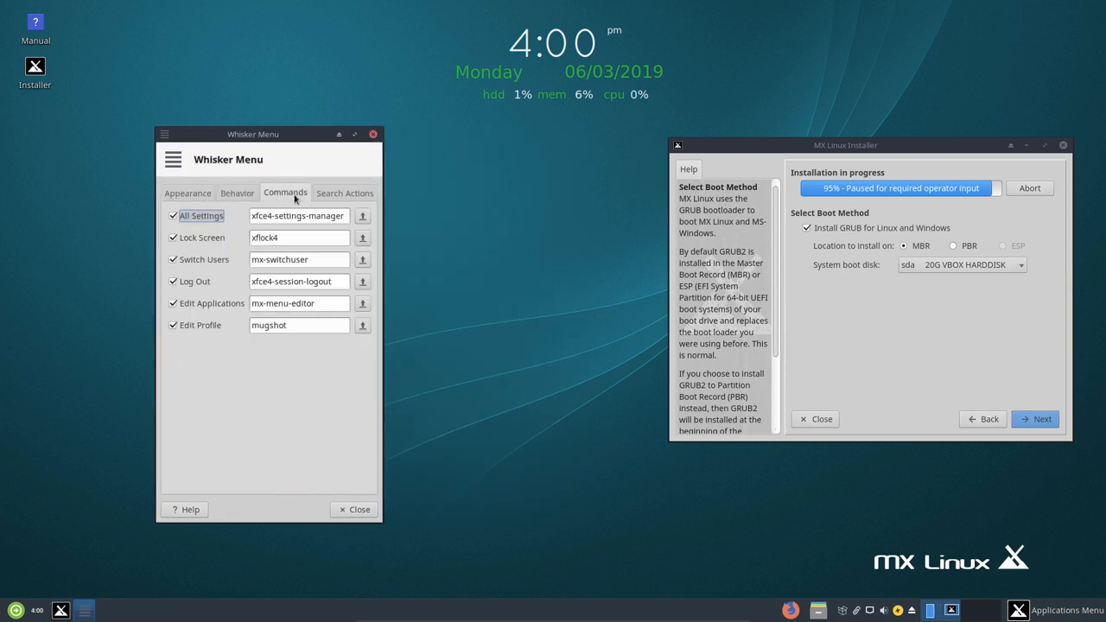
mouse_move(377, 187)
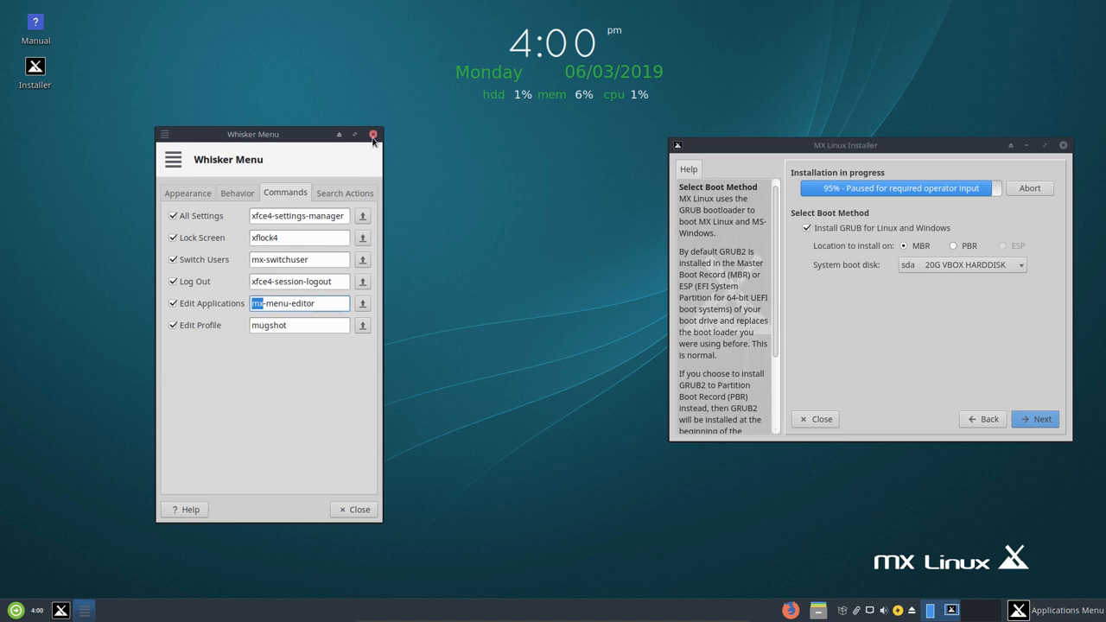
left_click(373, 135)
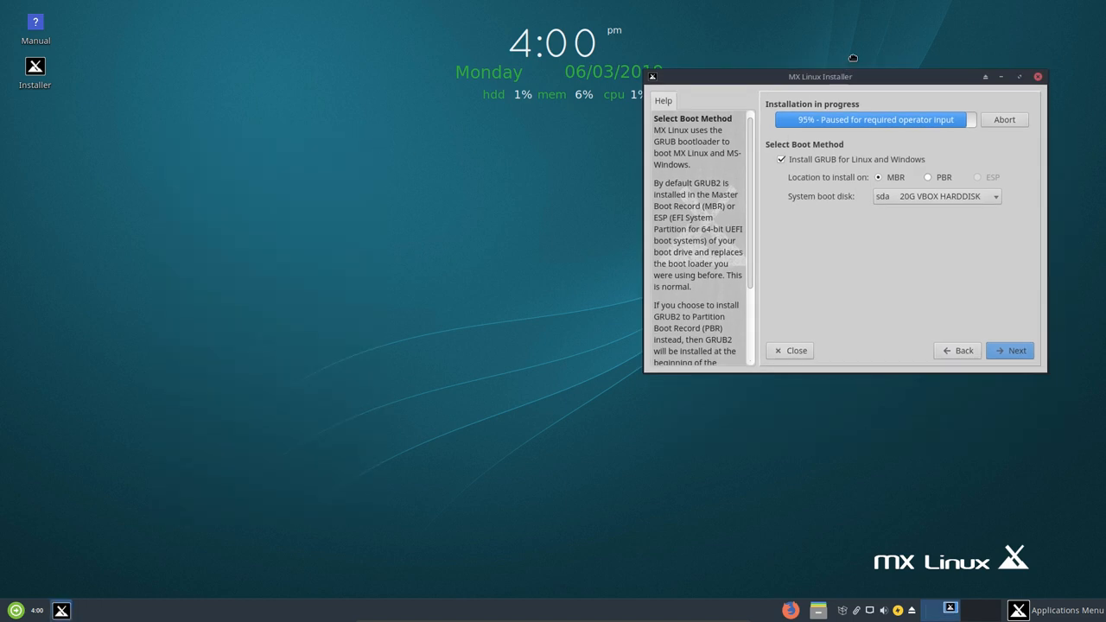
Centre the installer window and browse the Accessories category of the applications menu.
left_click_drag(819, 76, 793, 63)
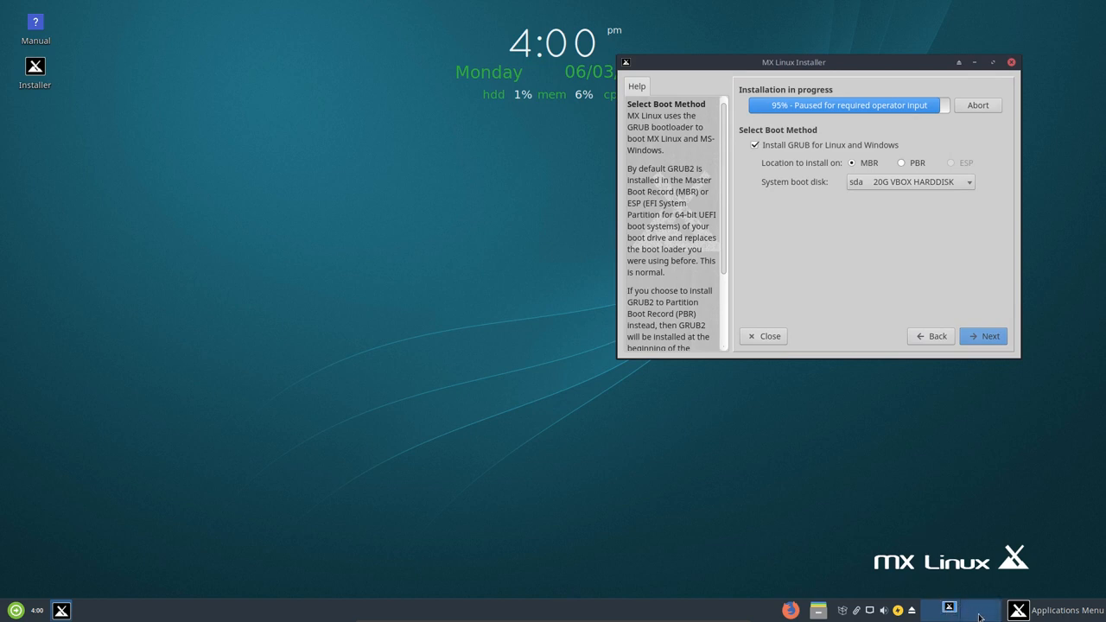
left_click(1018, 610)
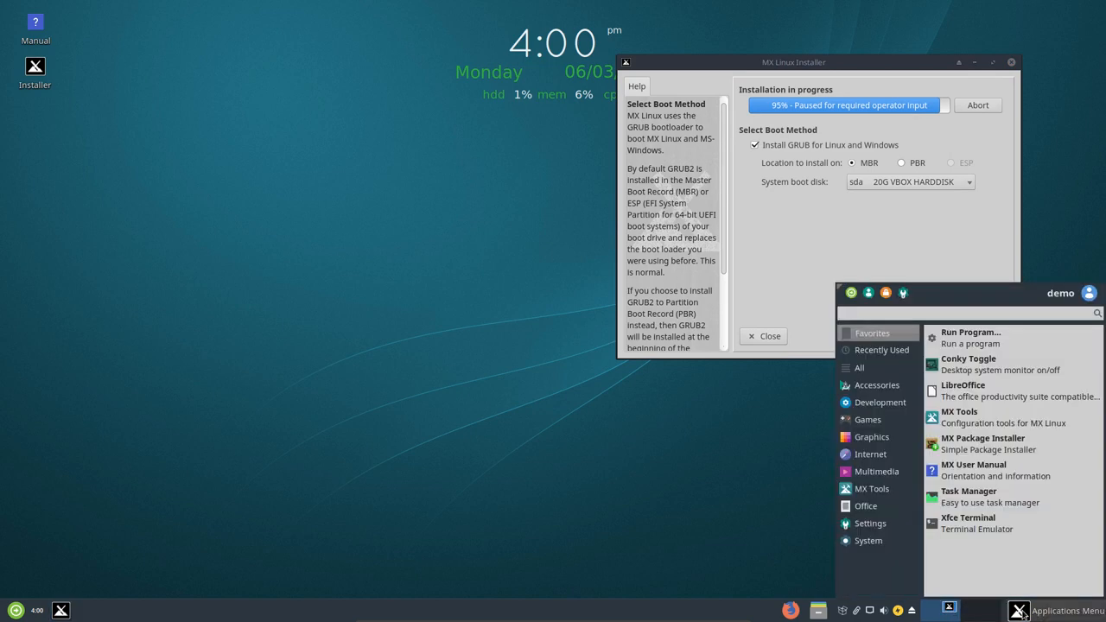
left_click(874, 384)
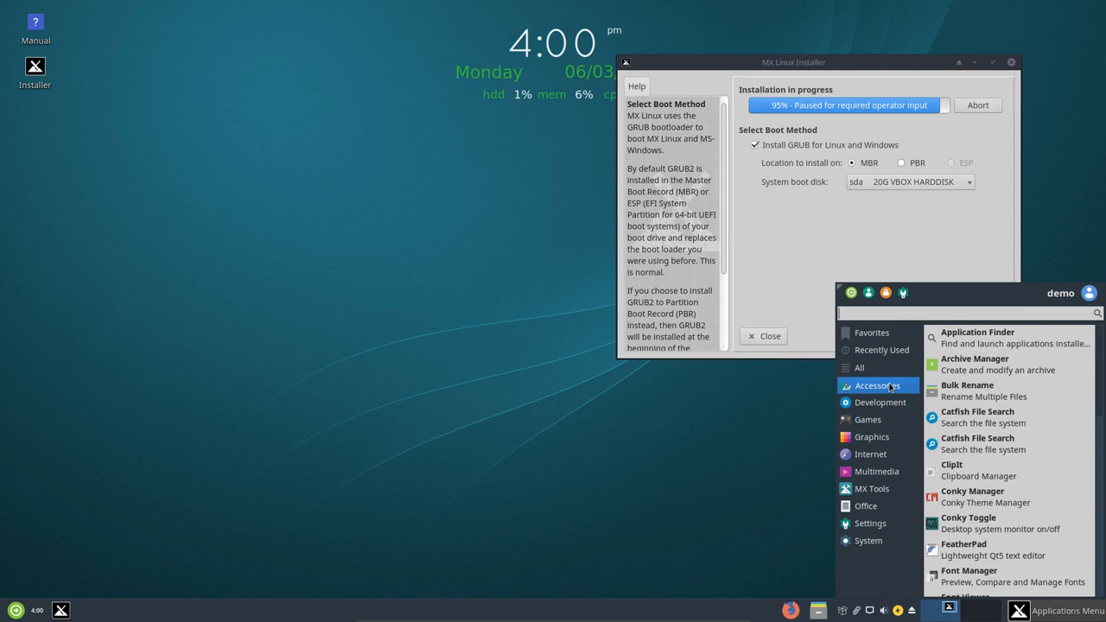
mouse_move(976, 498)
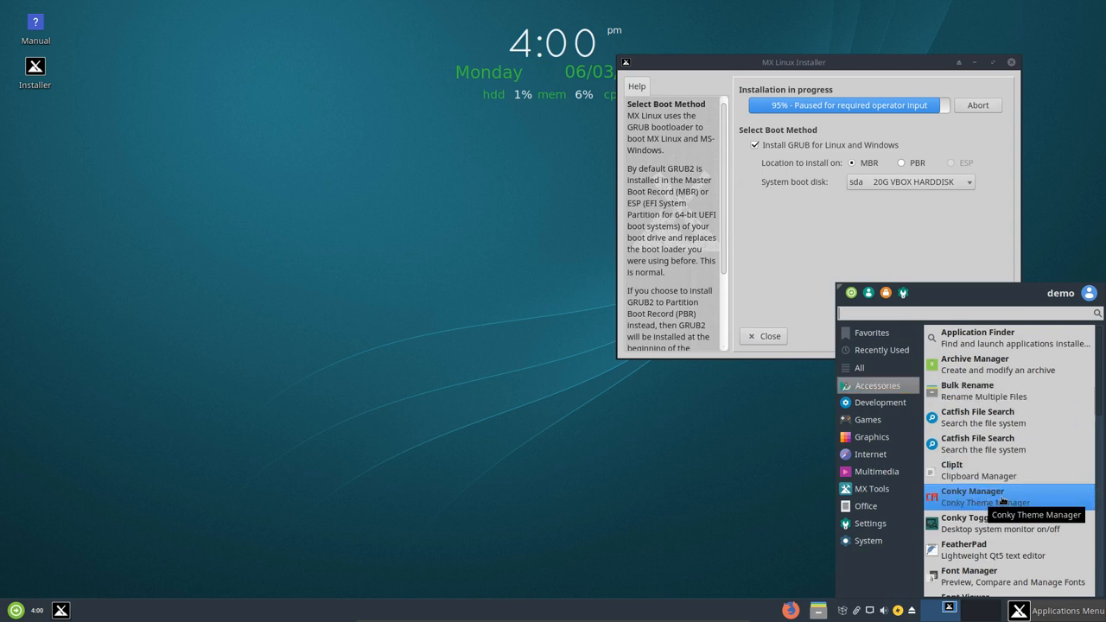
scroll("down", 3)
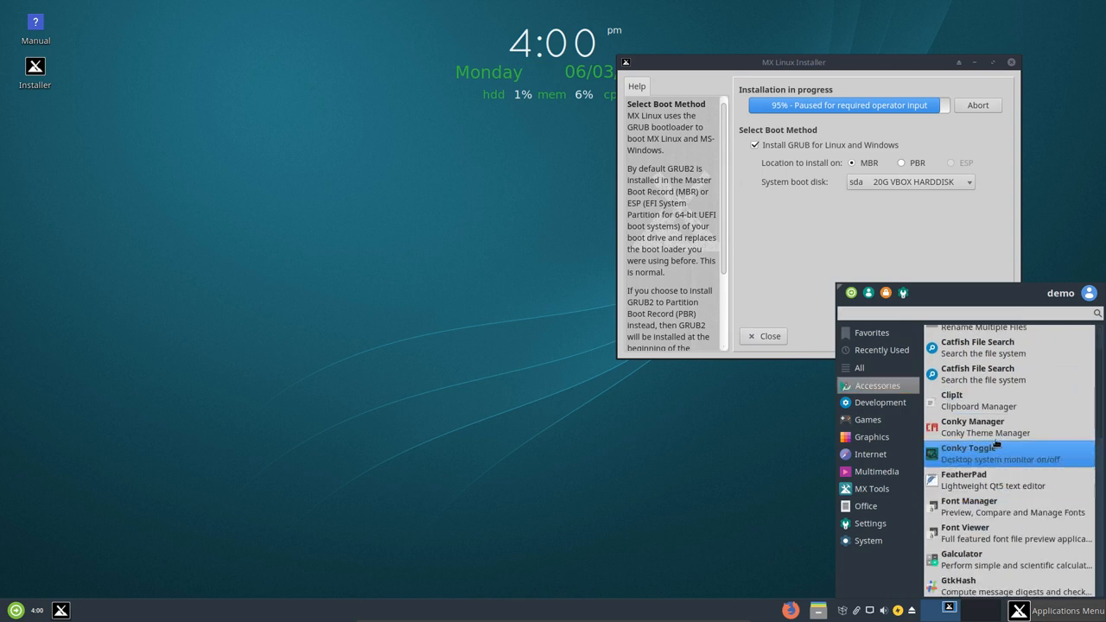
mouse_move(971, 425)
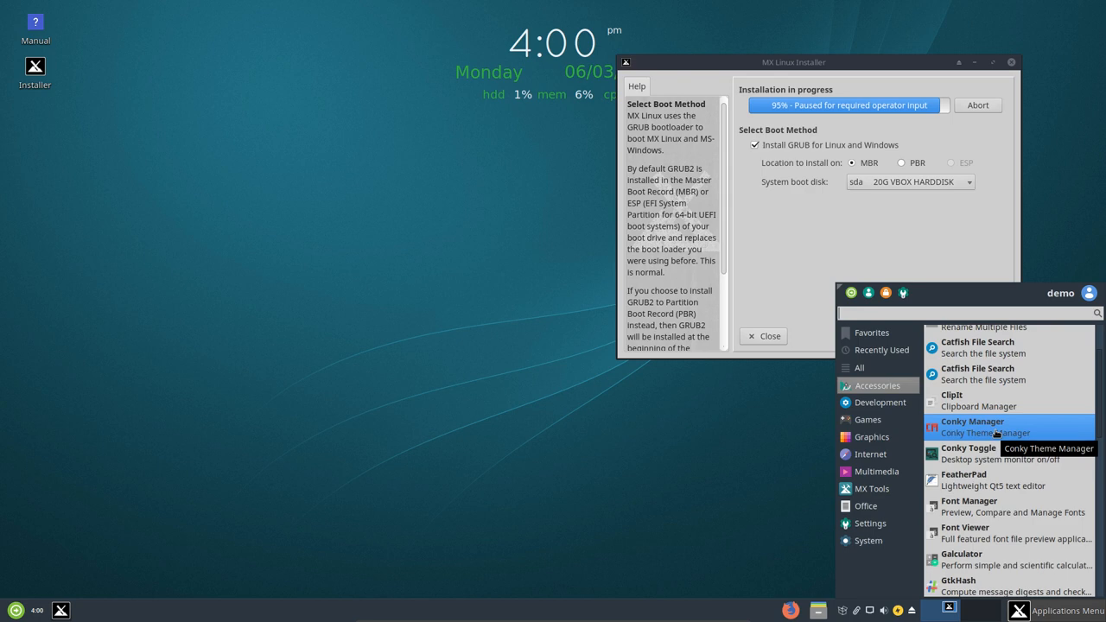
mouse_move(992, 460)
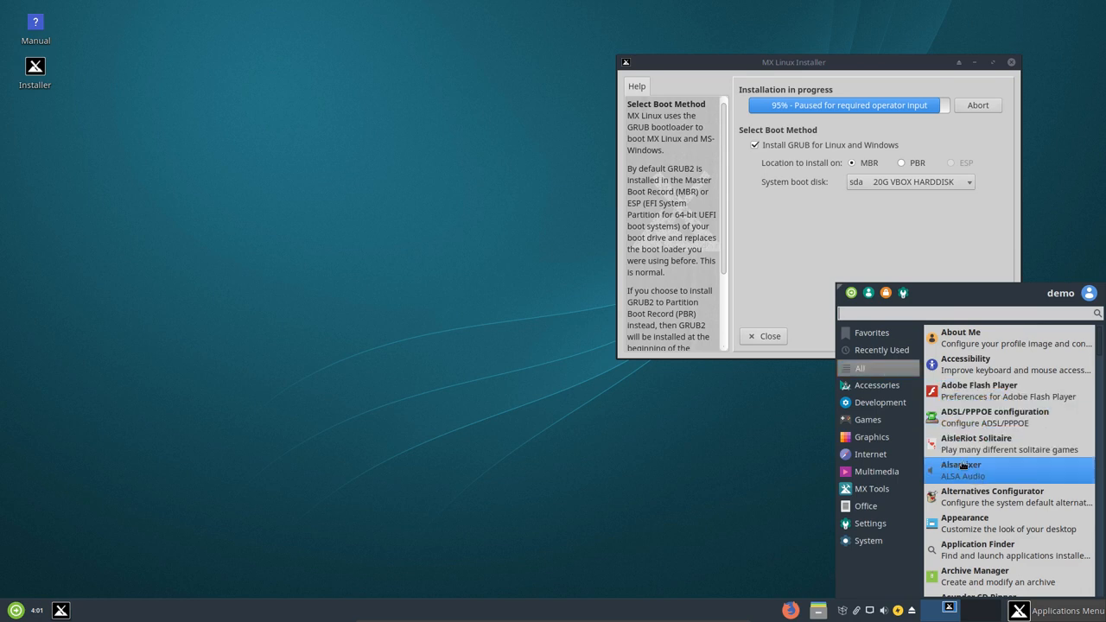
left_click(877, 383)
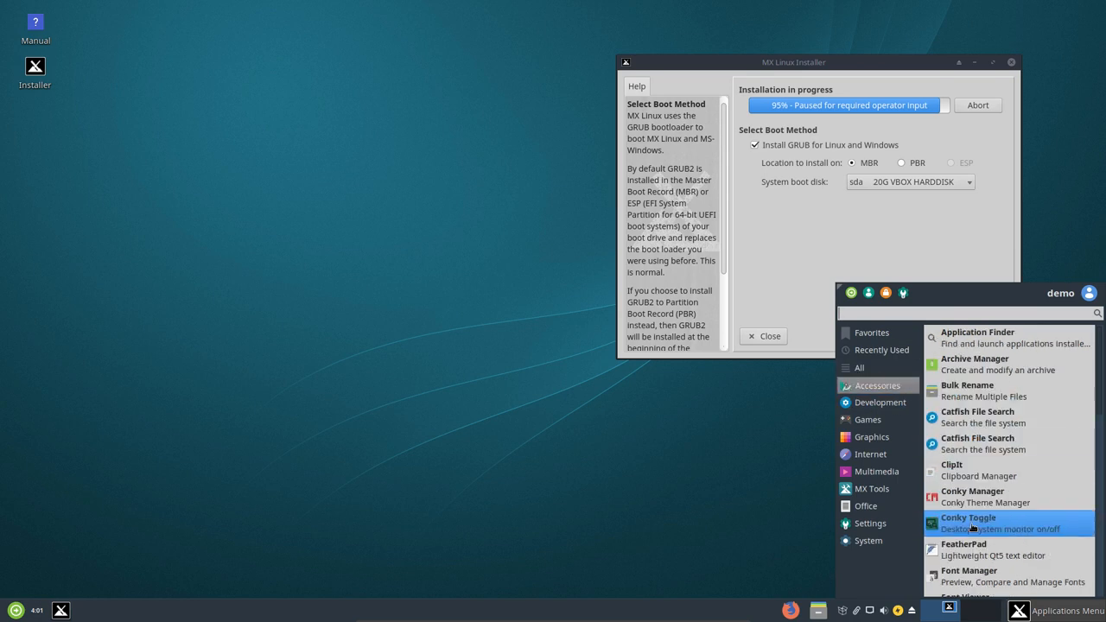
mouse_move(975, 550)
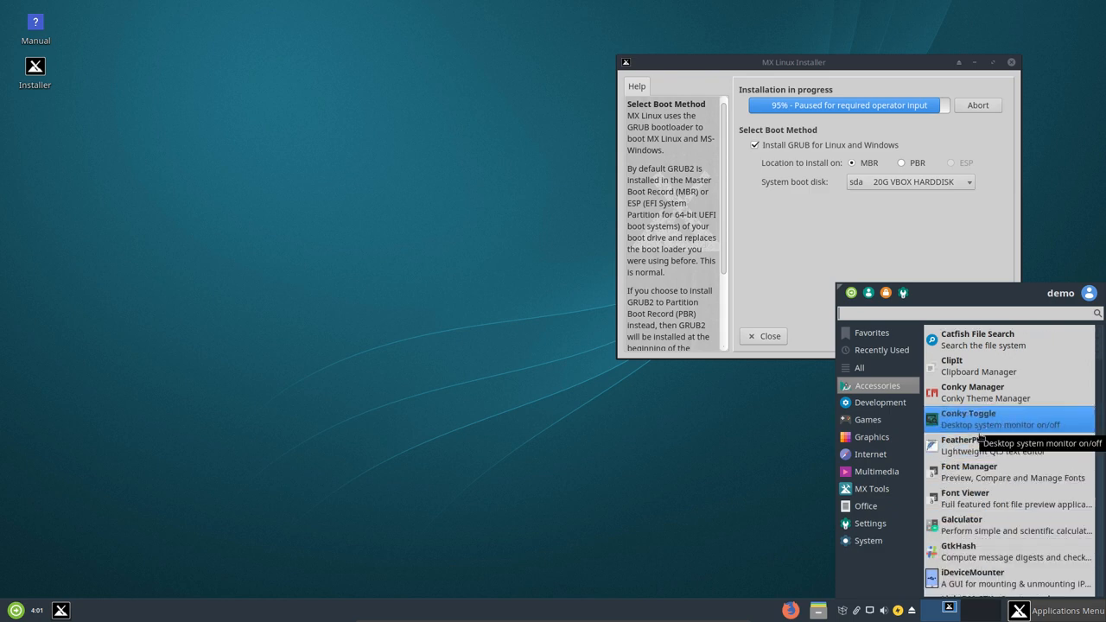
mouse_move(968, 390)
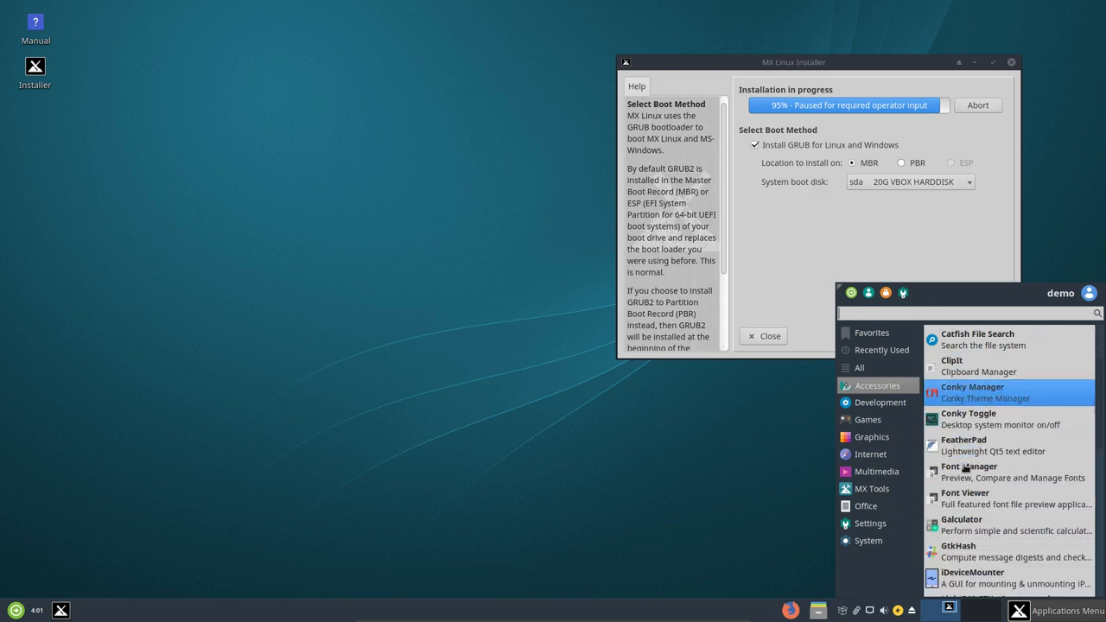
mouse_move(970, 472)
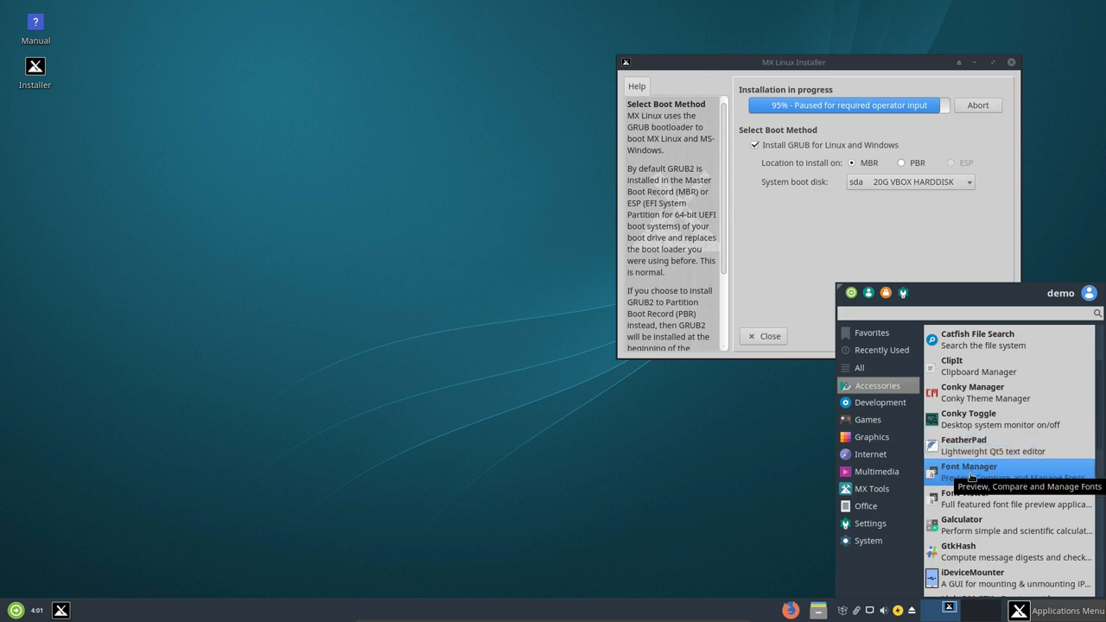
mouse_move(967, 446)
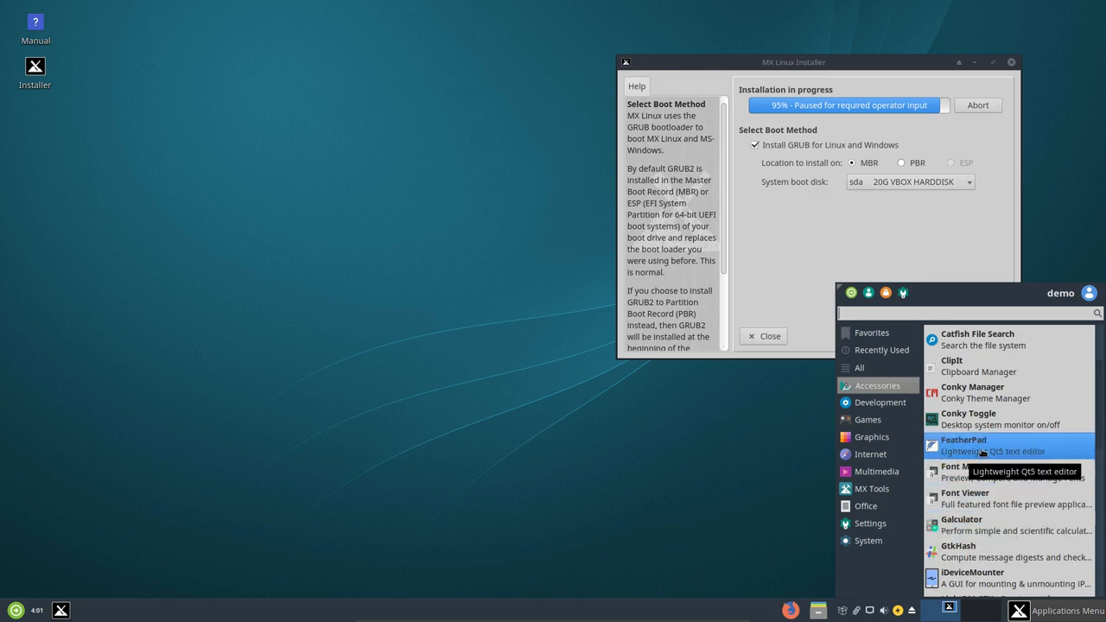
mouse_move(981, 525)
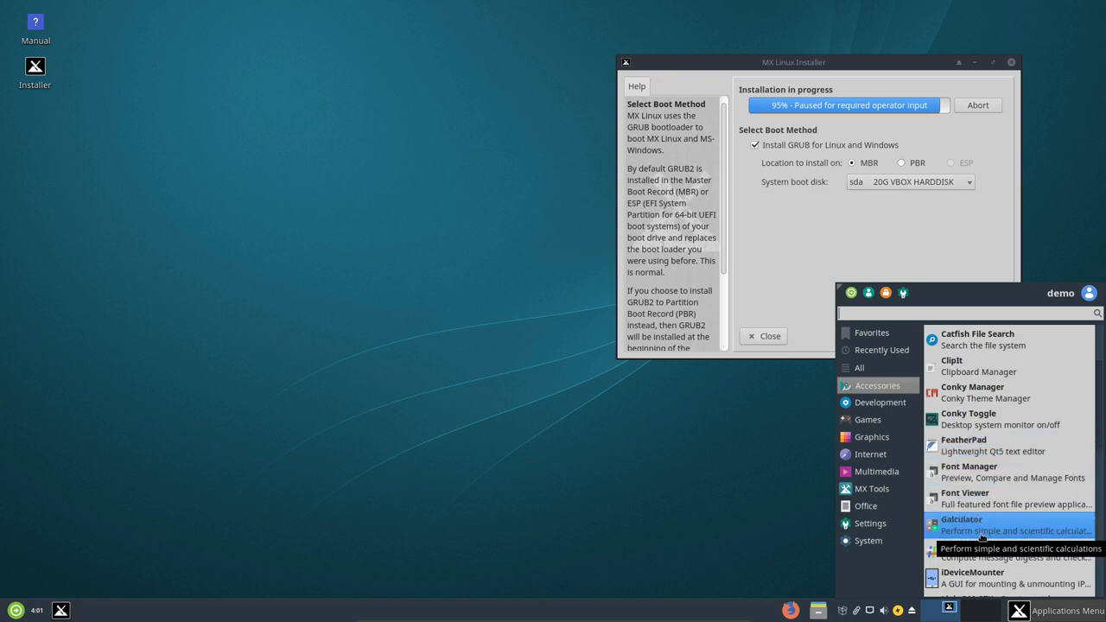
mouse_move(968, 472)
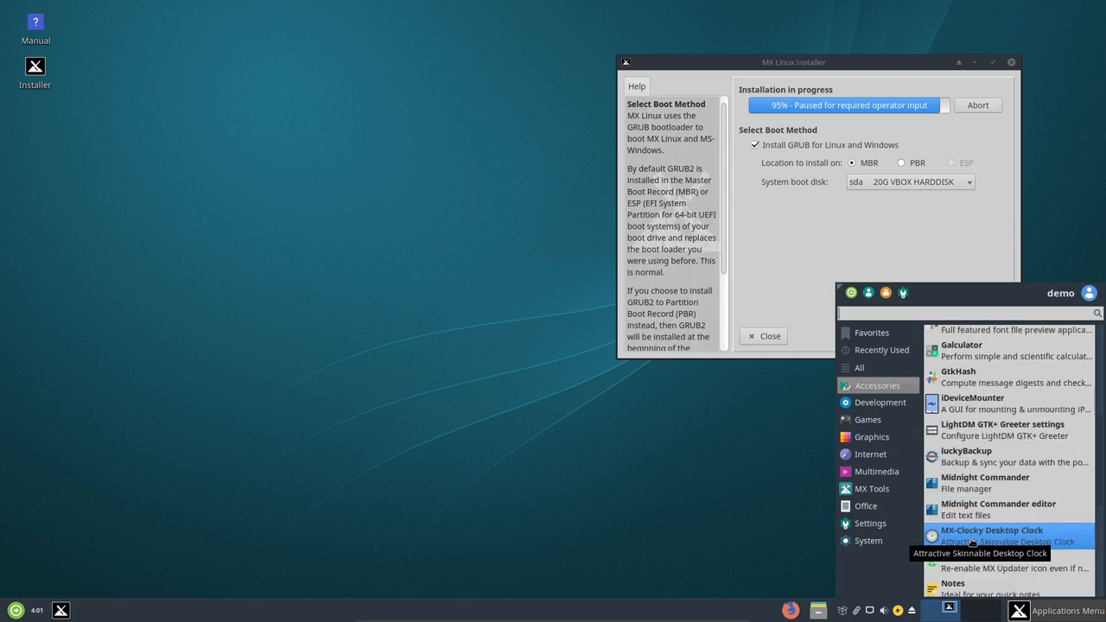
mouse_move(968, 403)
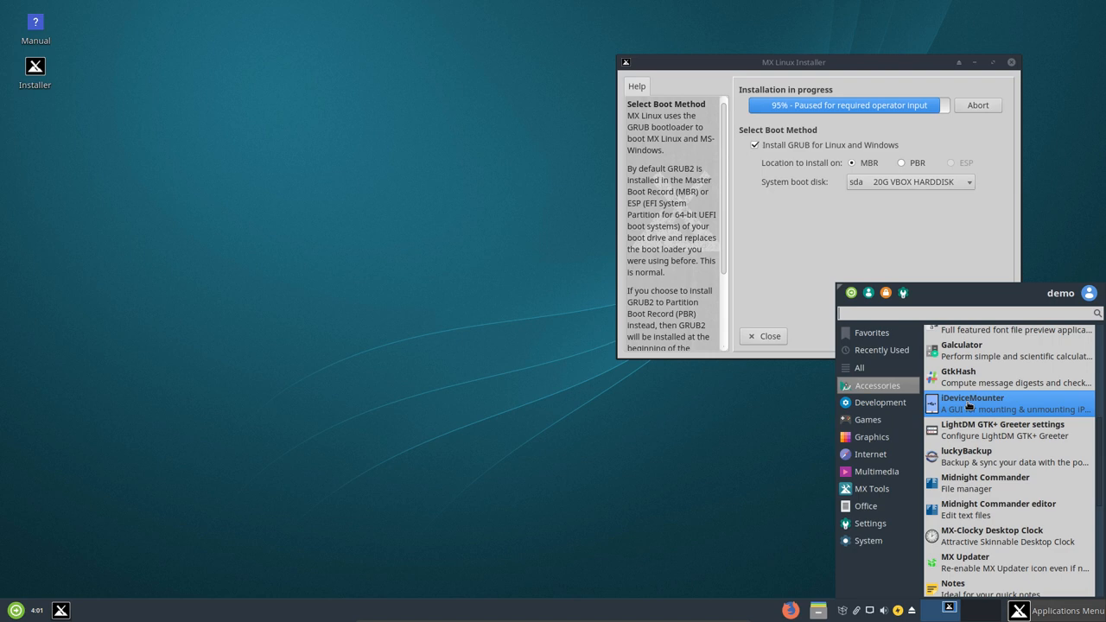
Browse the Development, Games and Graphics application categories.
scroll("down", 3)
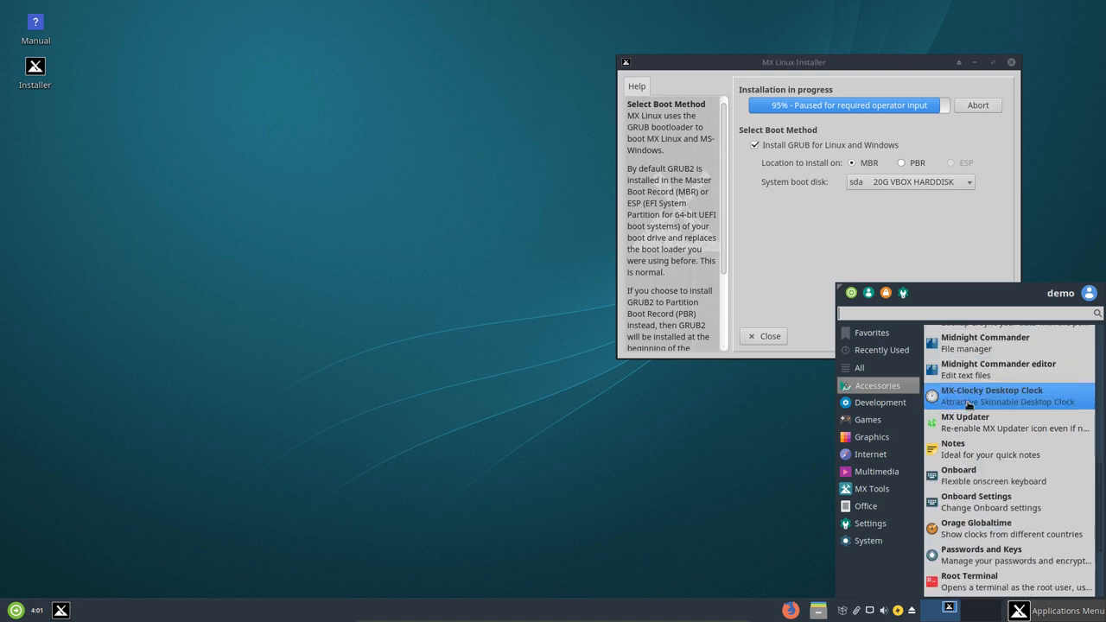
scroll("down", 3)
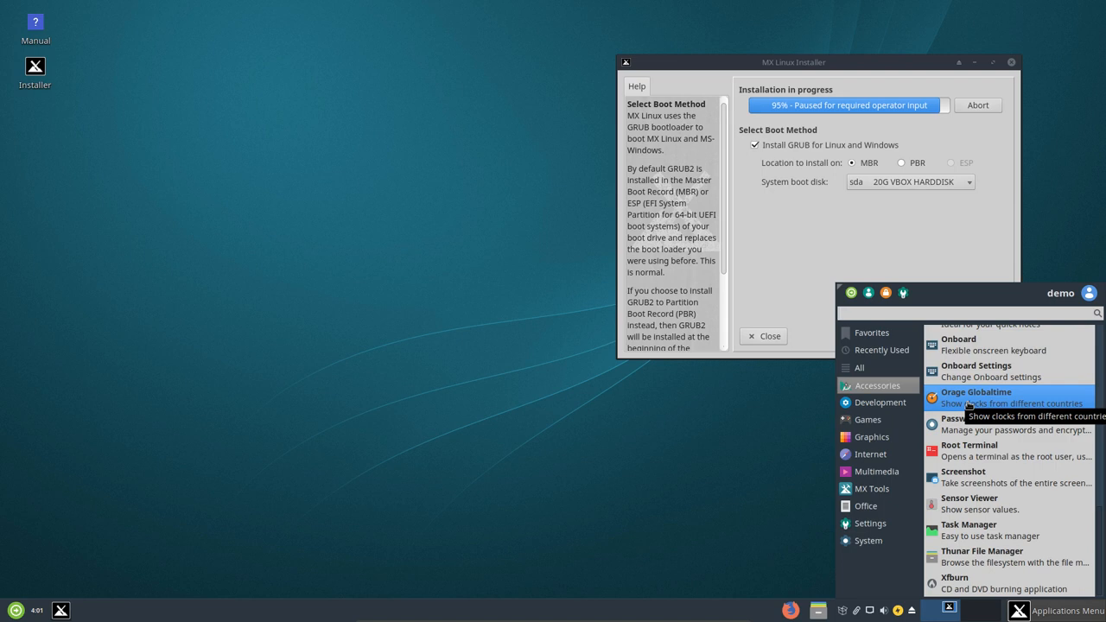
left_click(868, 420)
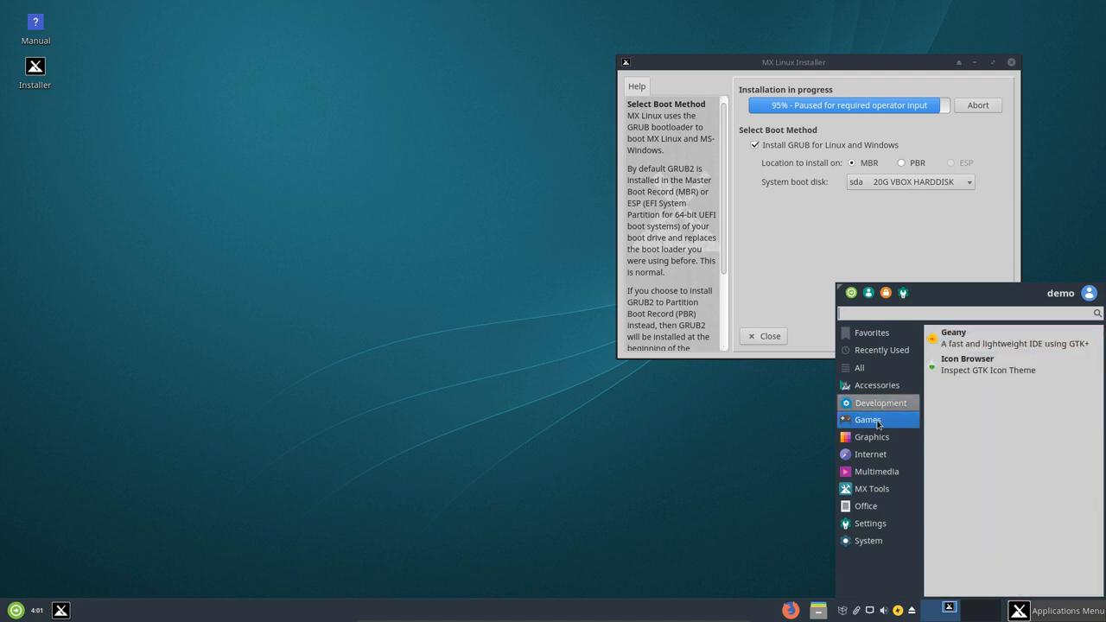
left_click(867, 420)
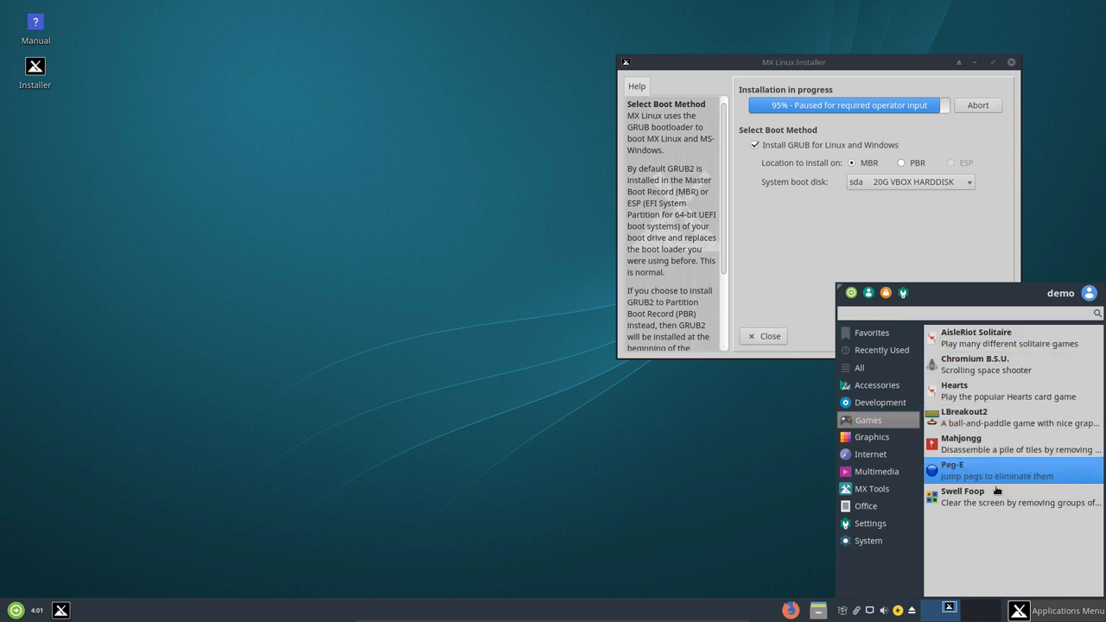
left_click(871, 435)
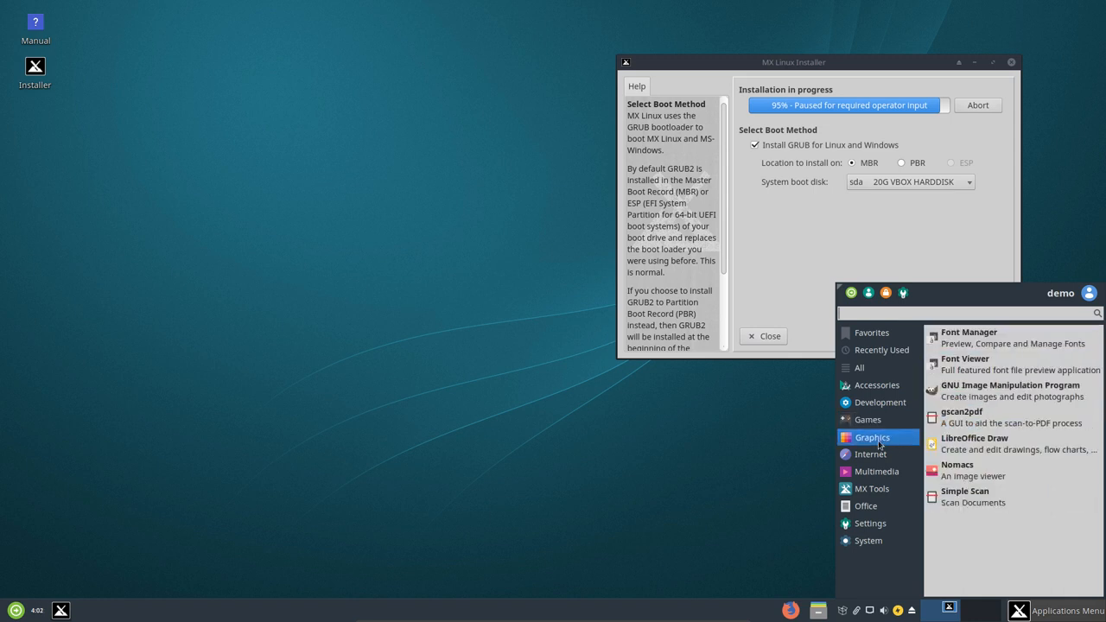
mouse_move(988, 337)
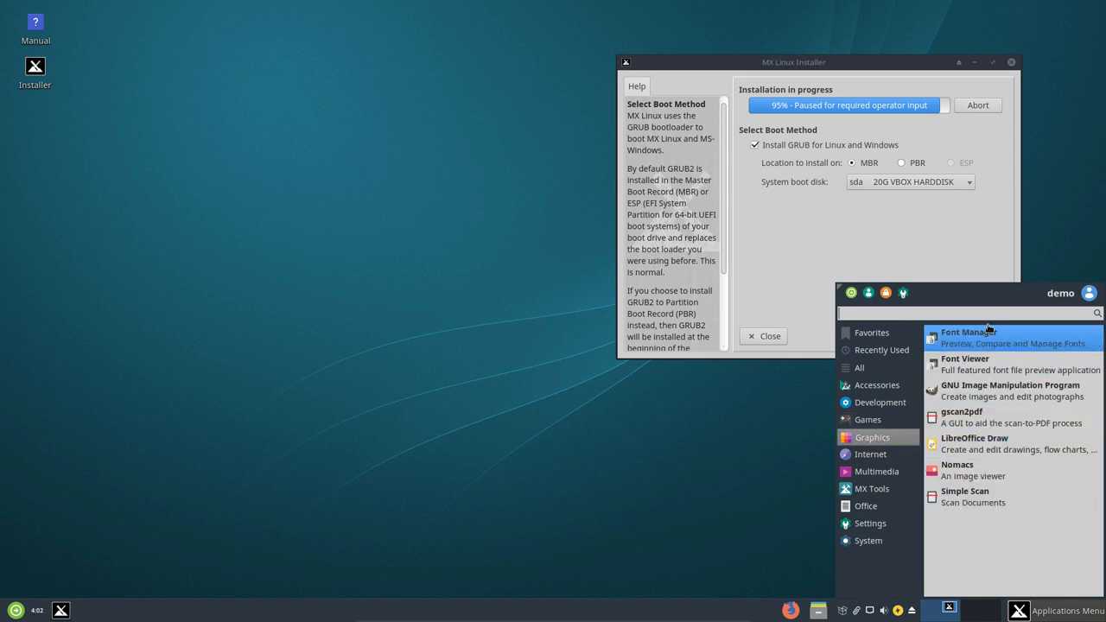
mouse_move(985, 362)
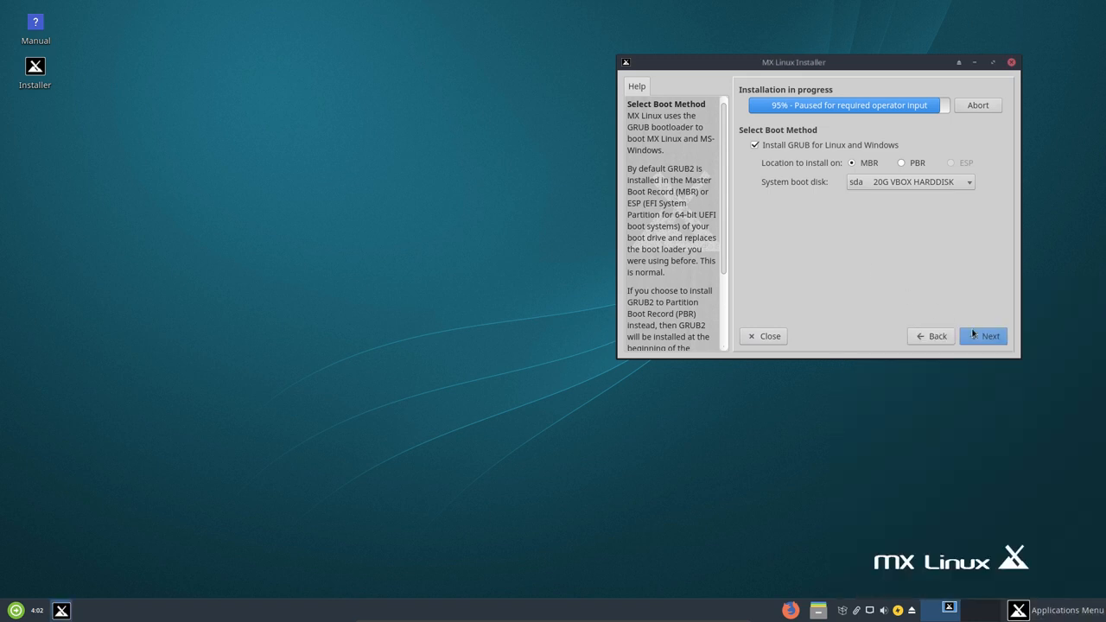
Accept the boot method and computer network names, then scroll the timezone list to Europe entries.
left_click(983, 335)
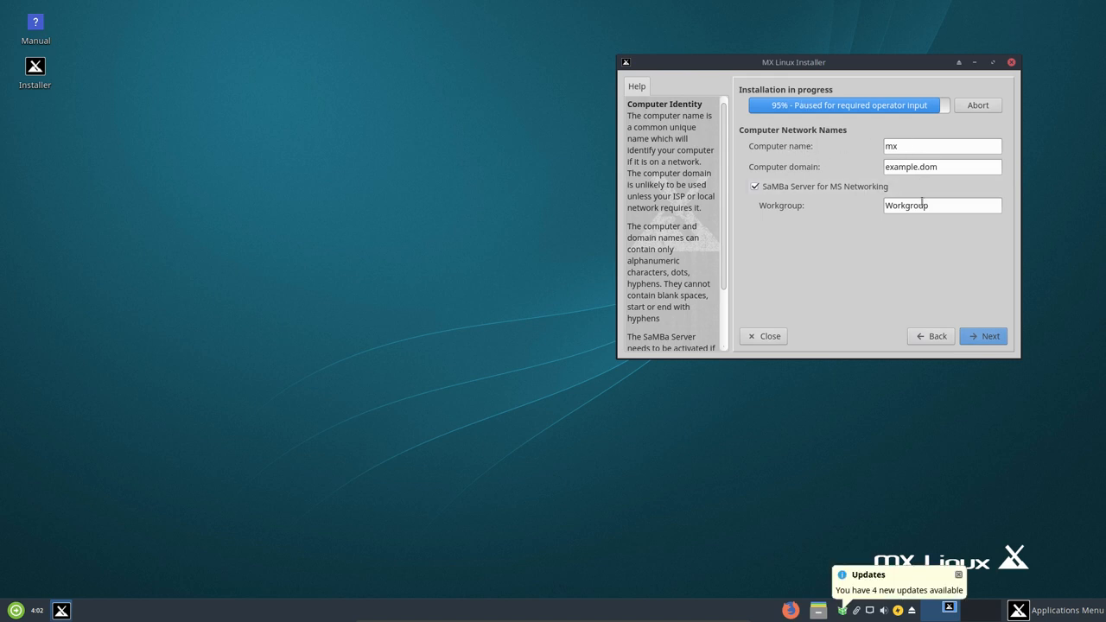
left_click(983, 336)
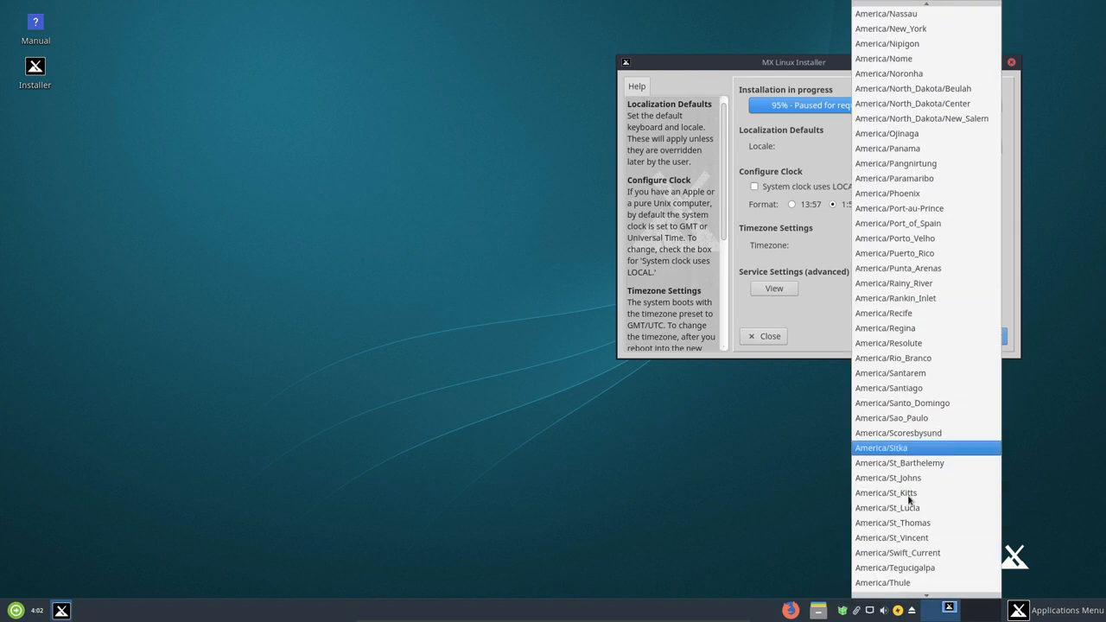
scroll("down", 3)
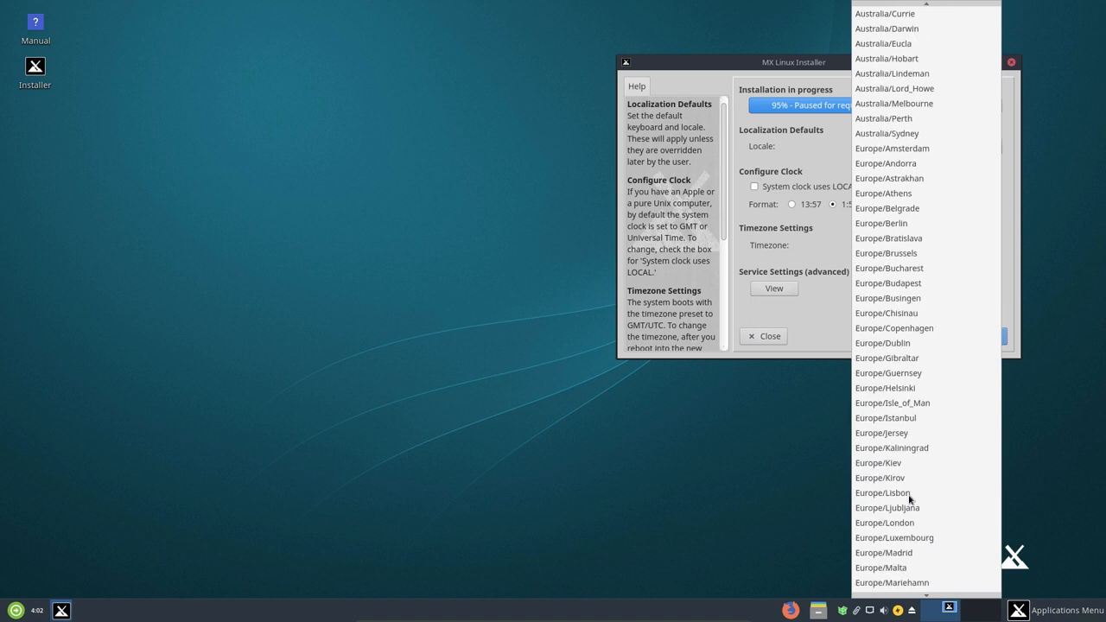
mouse_move(884, 252)
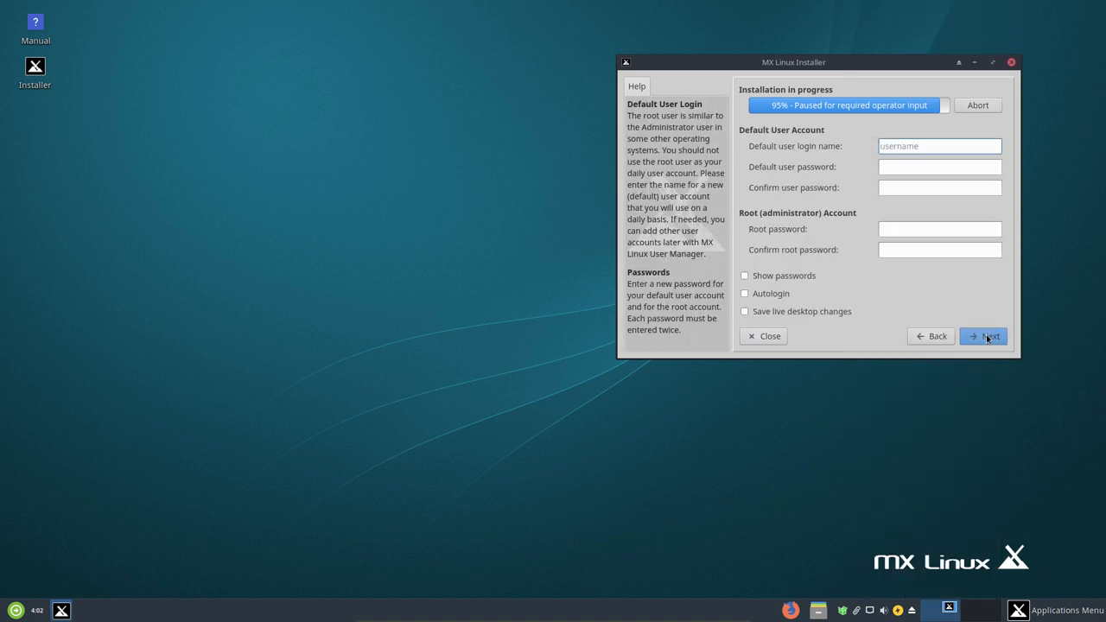
Enter the default user login name with user and root passwords and continue the installer.
left_click(940, 146)
type("erik")
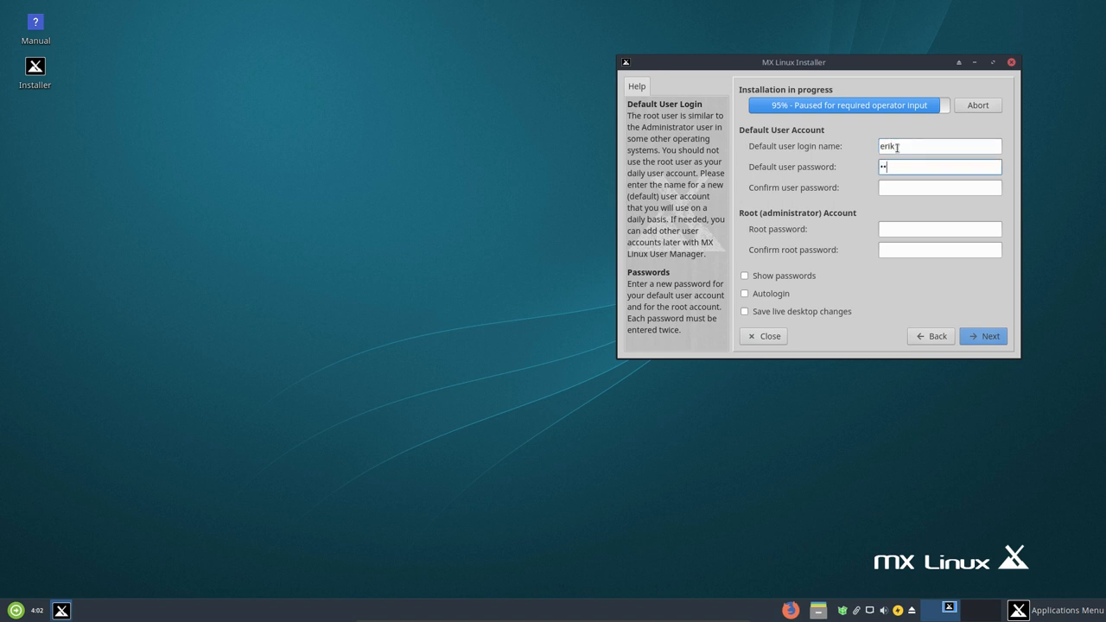
type("••••")
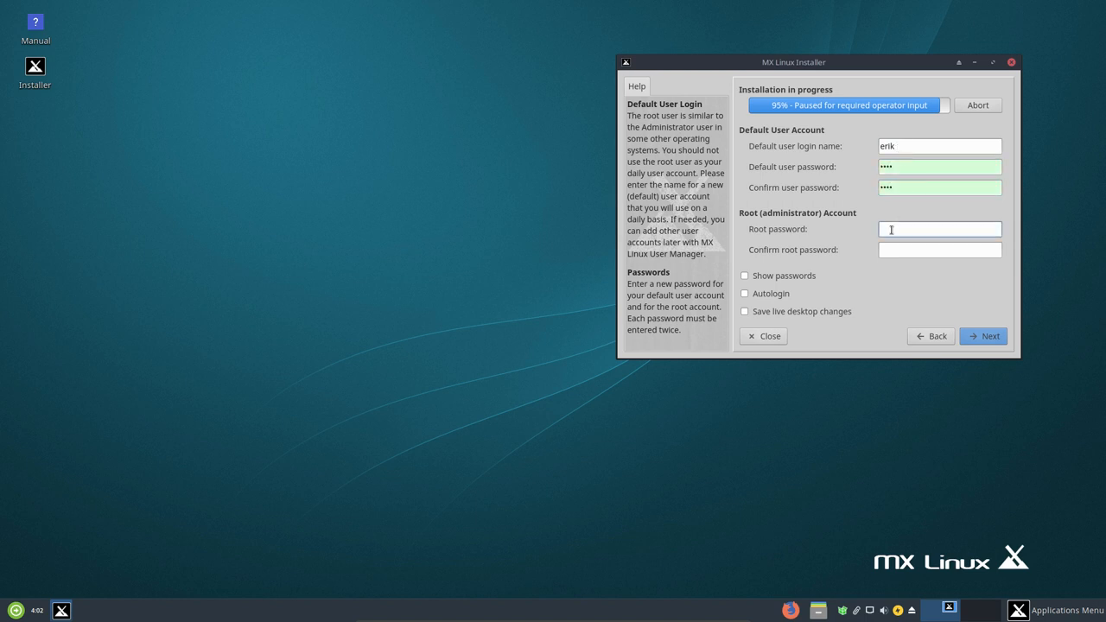
type("••••")
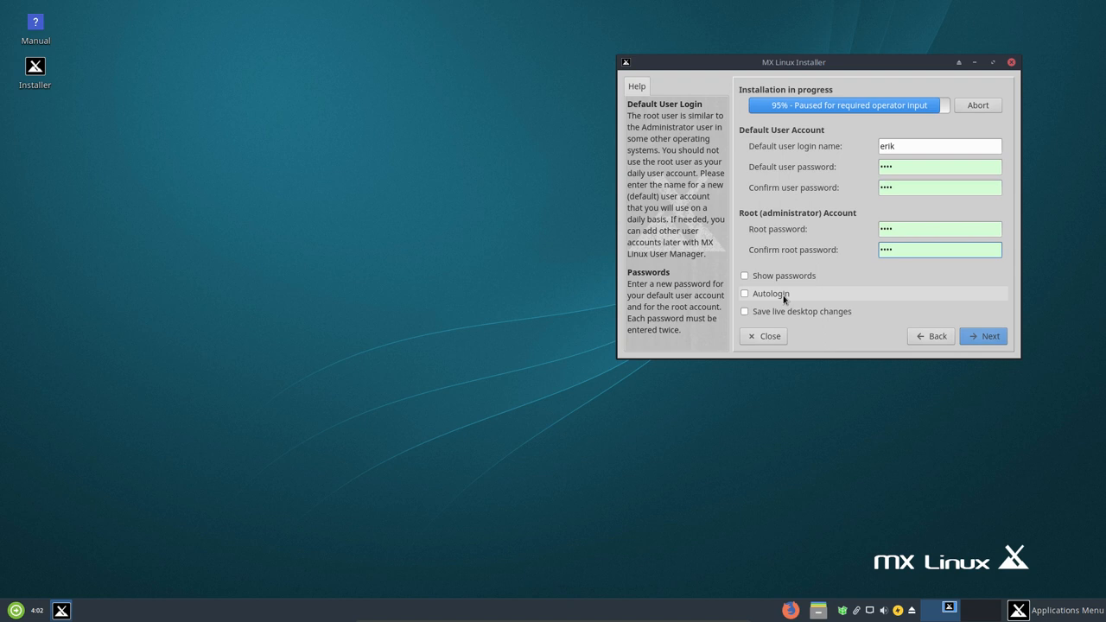
left_click(983, 335)
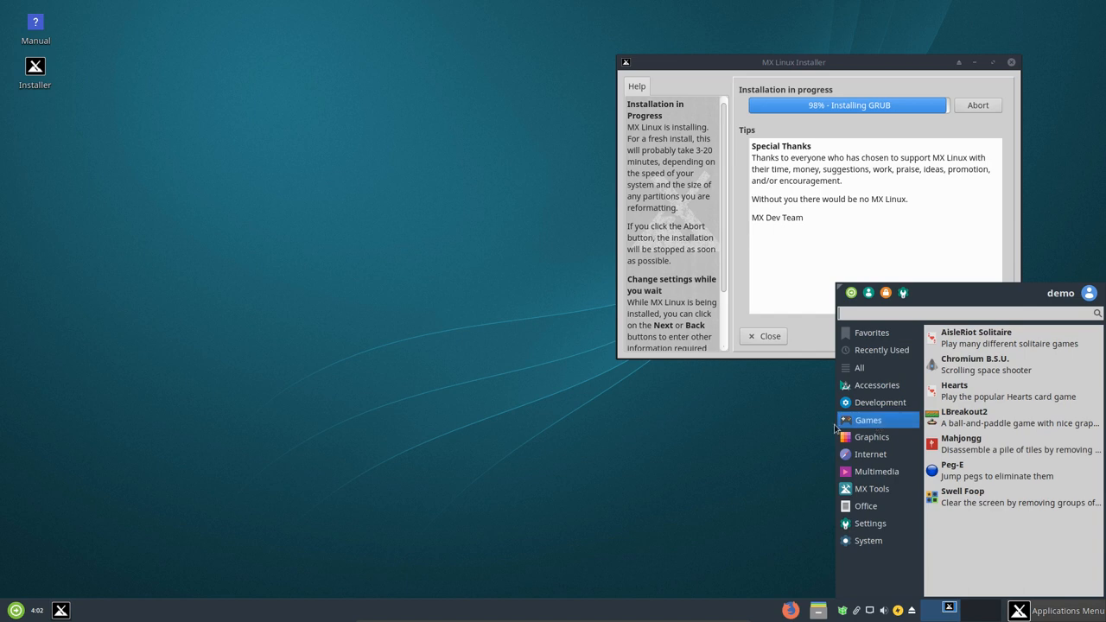
left_click(871, 435)
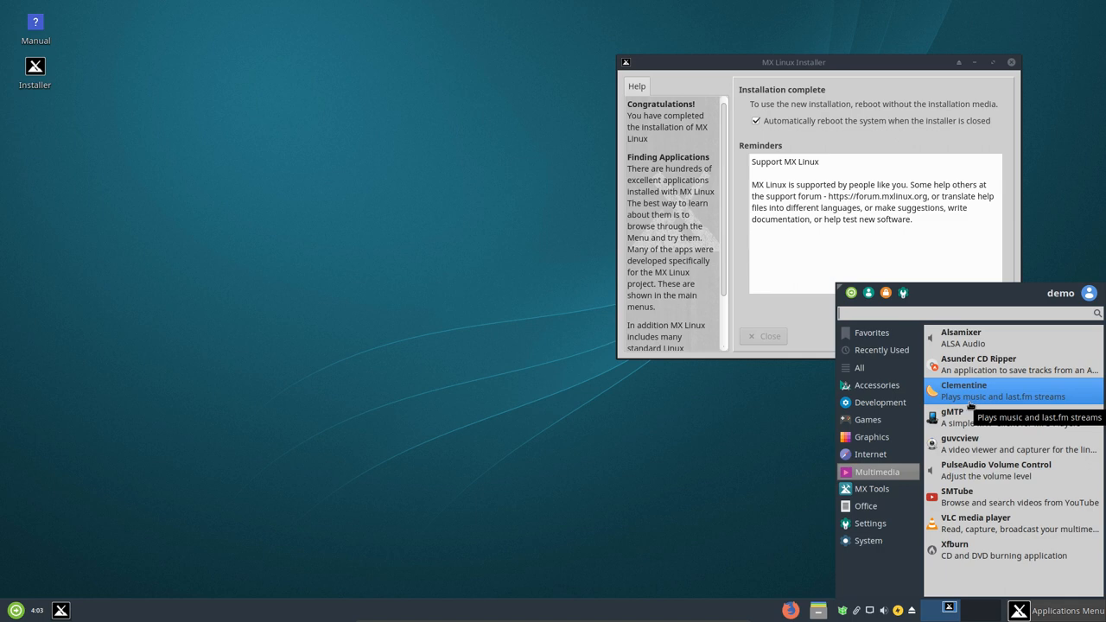
left_click(871, 487)
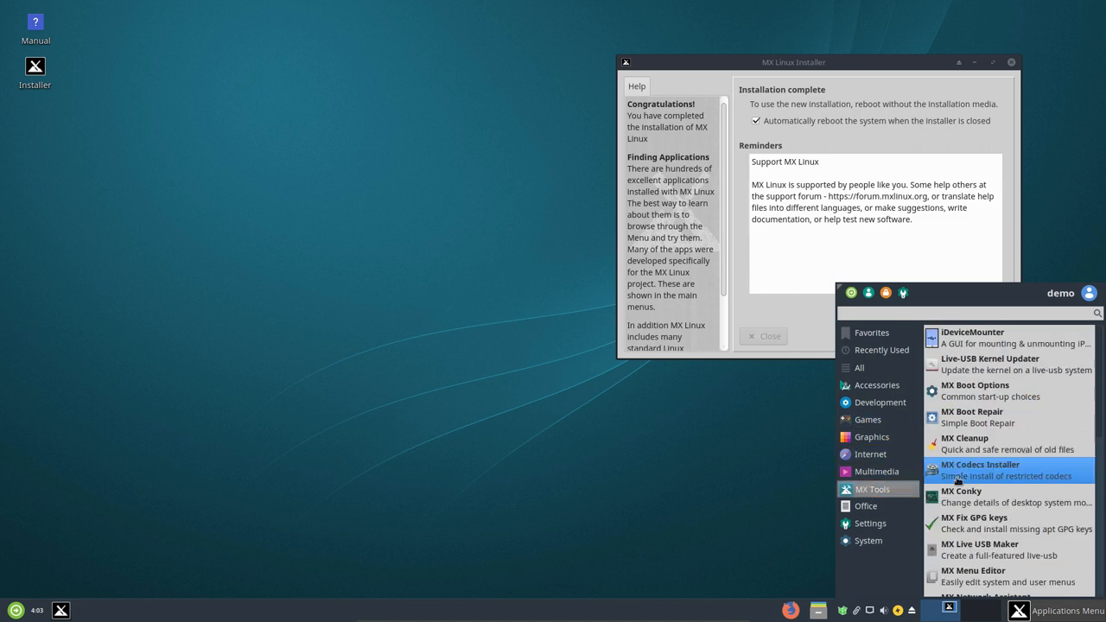
mouse_move(971, 337)
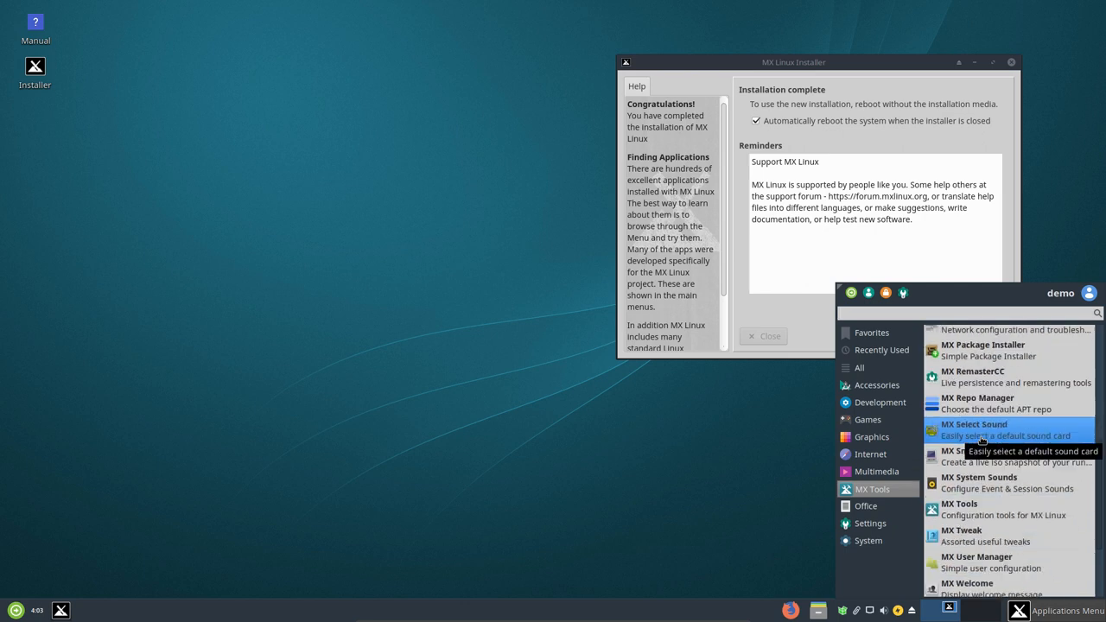
scroll("down", 3)
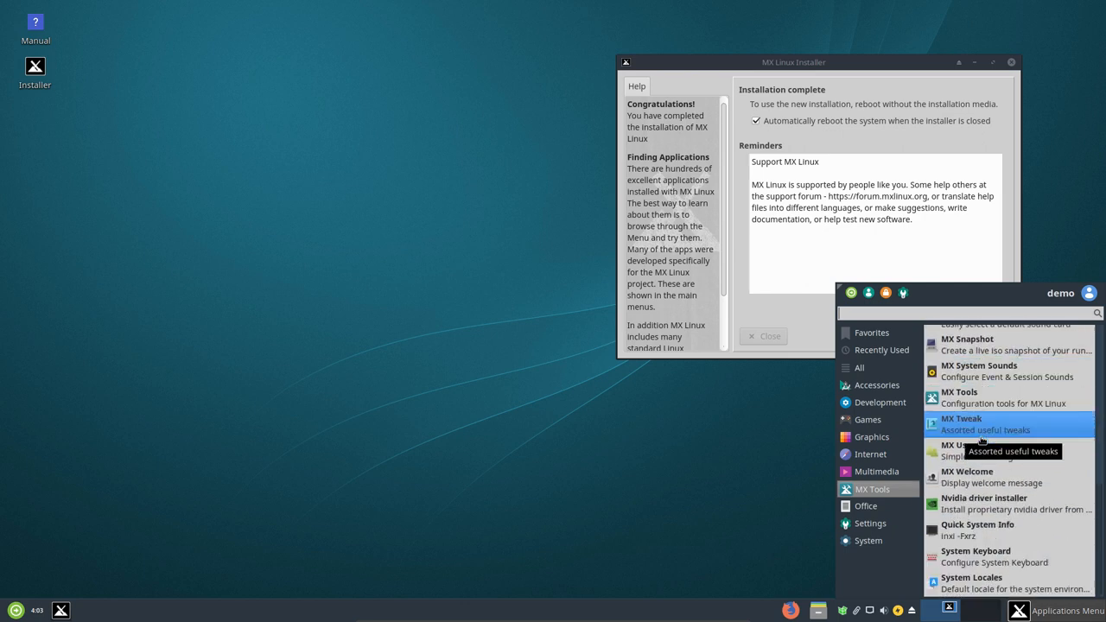
mouse_move(981, 449)
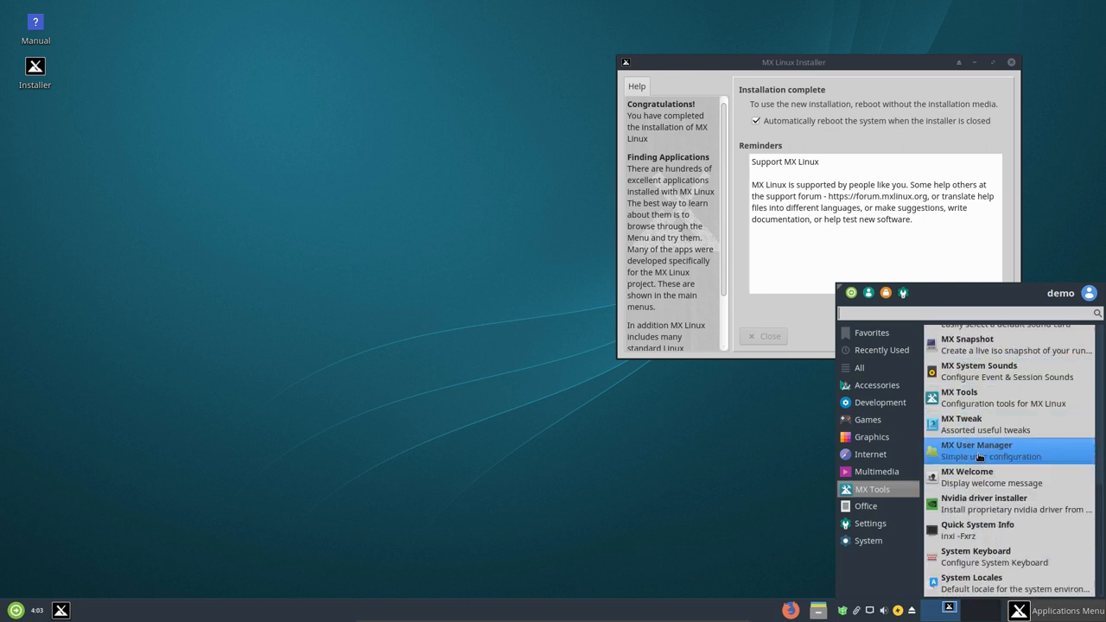
left_click(866, 507)
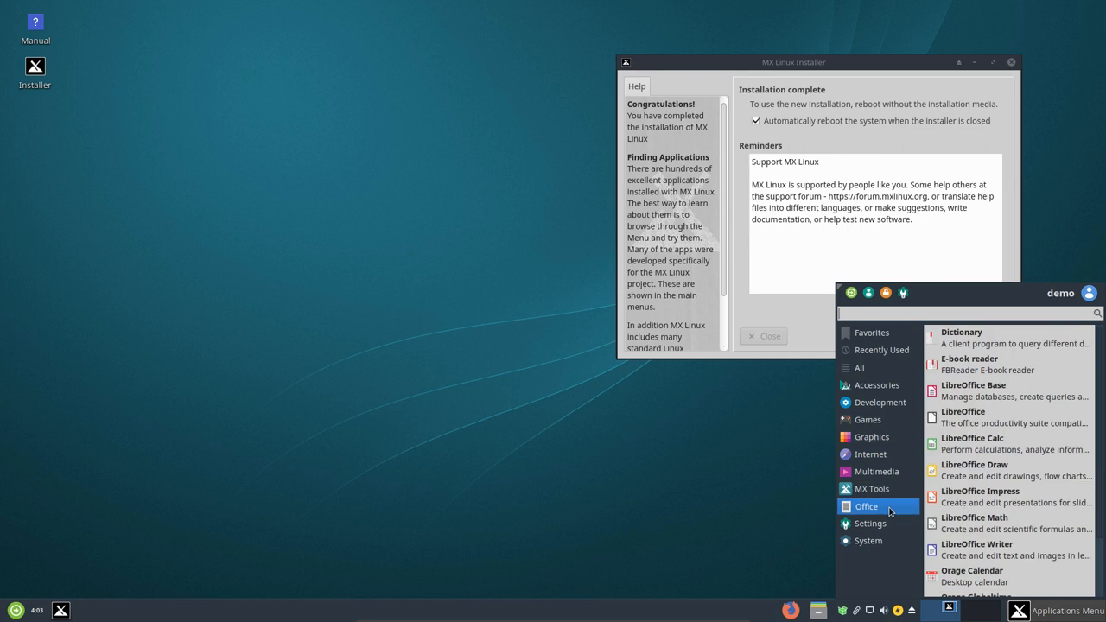
mouse_move(981, 498)
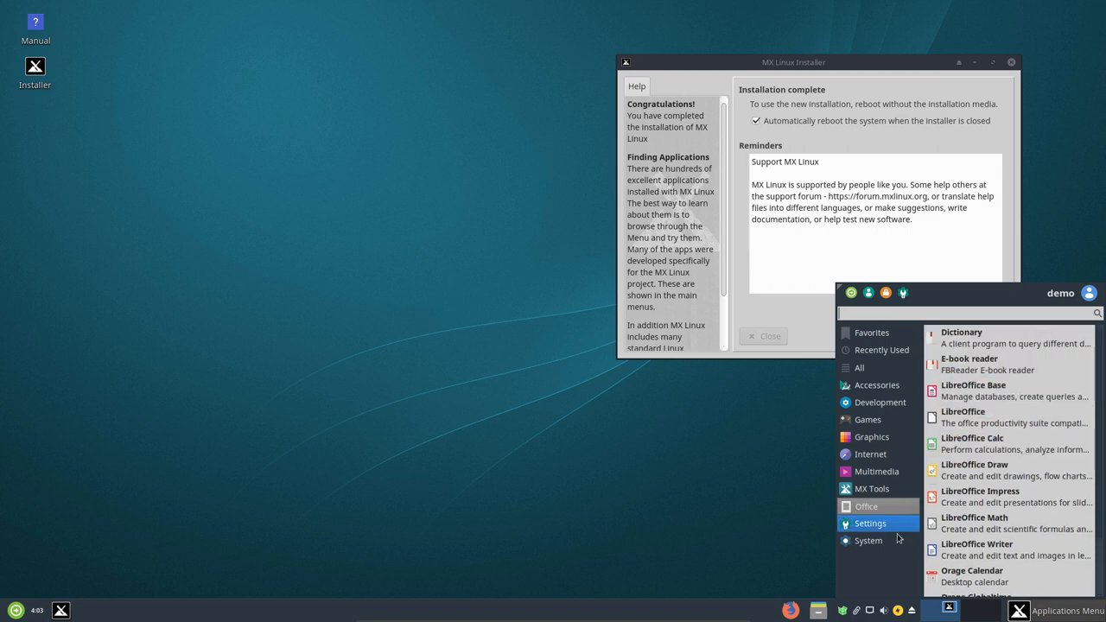
left_click(871, 522)
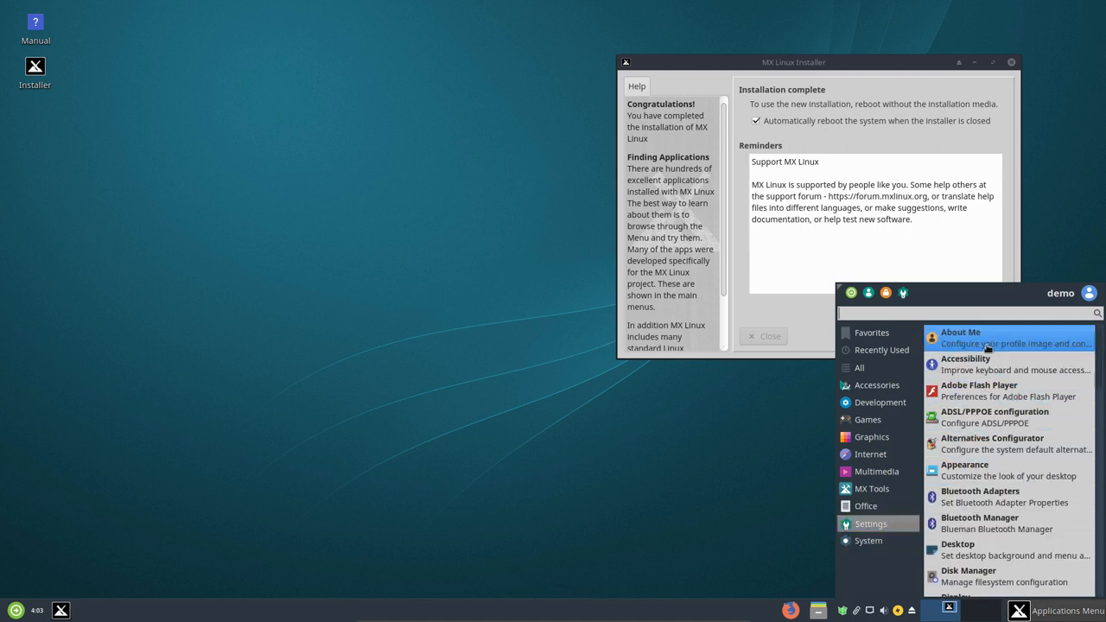
mouse_move(992, 470)
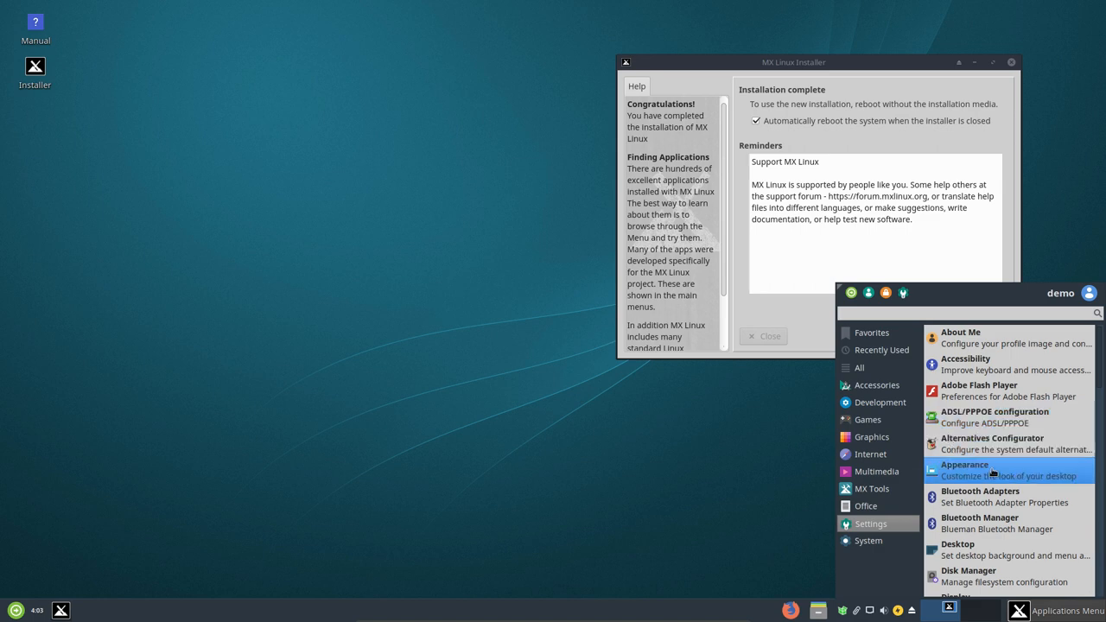
scroll("down", 3)
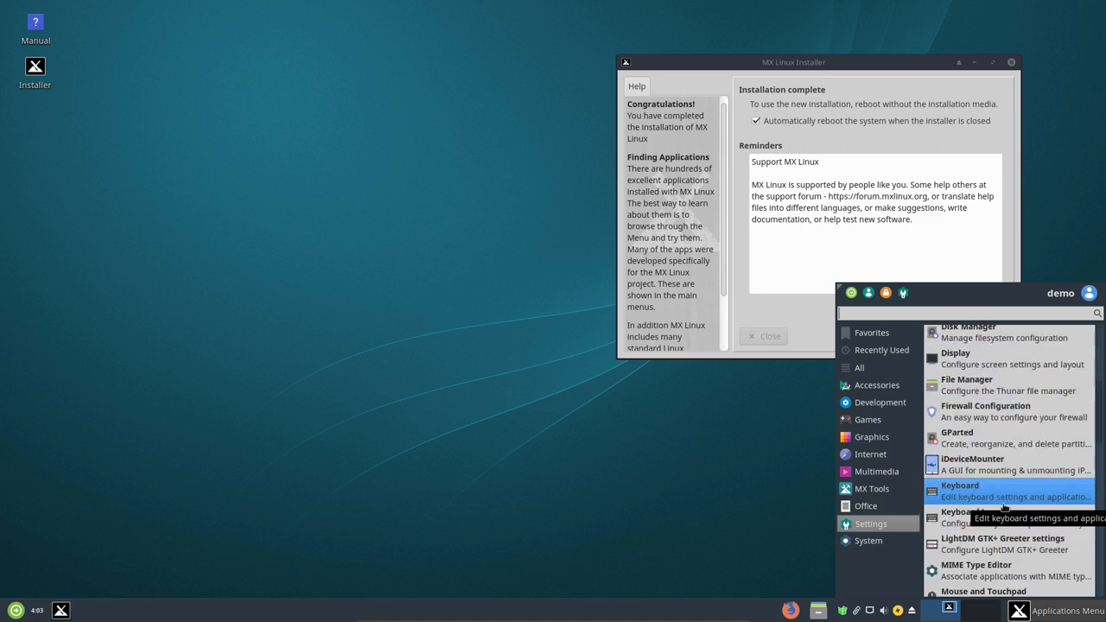
scroll("down", 3)
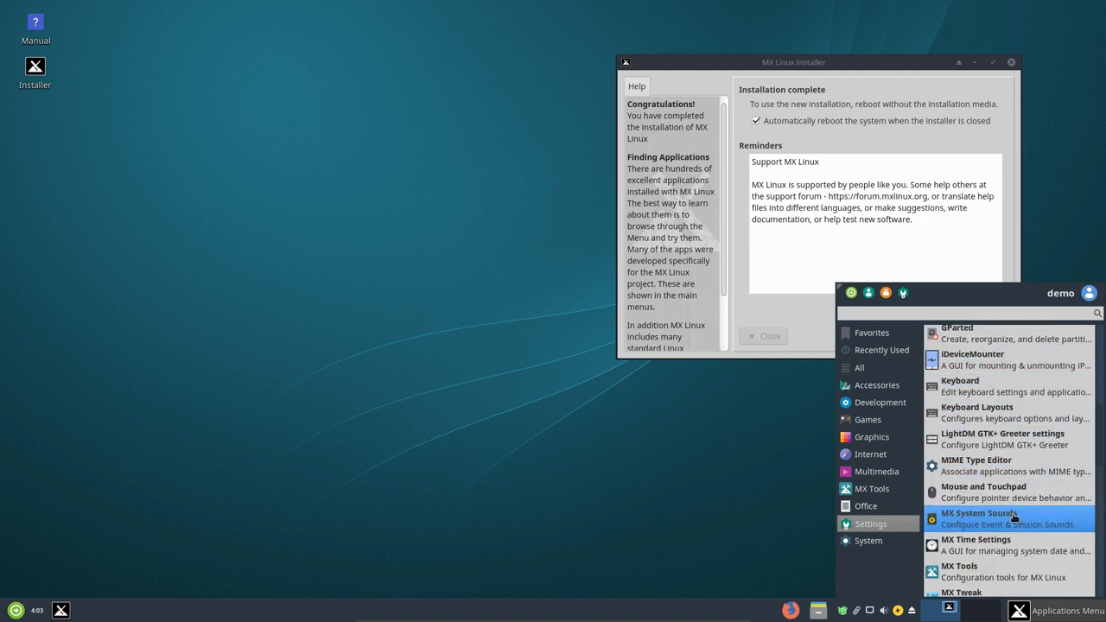
scroll("down", 3)
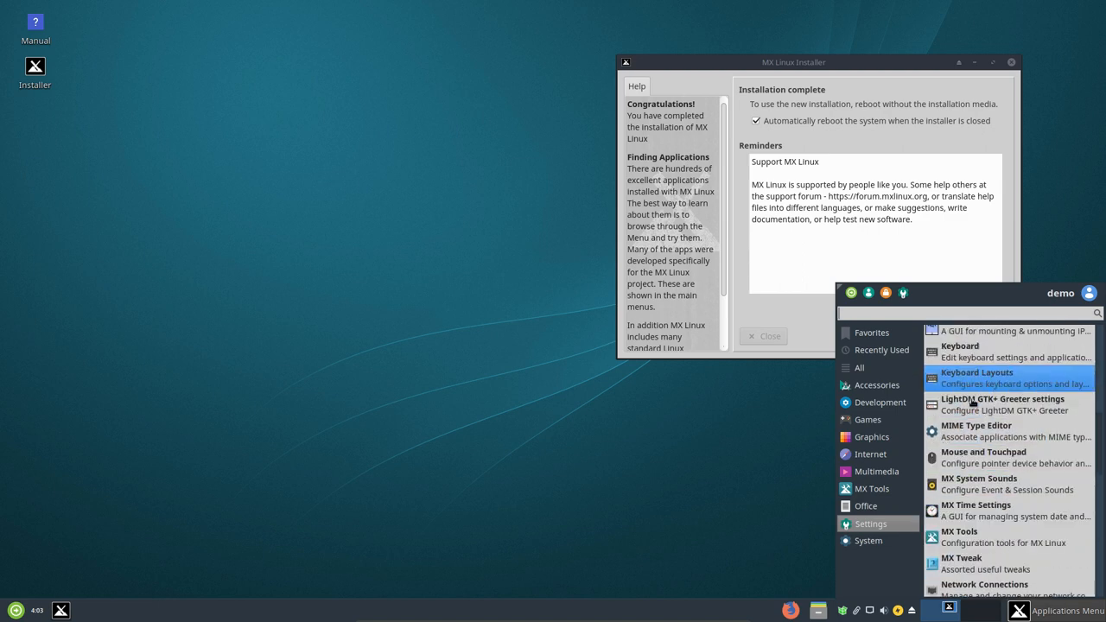
mouse_move(982, 509)
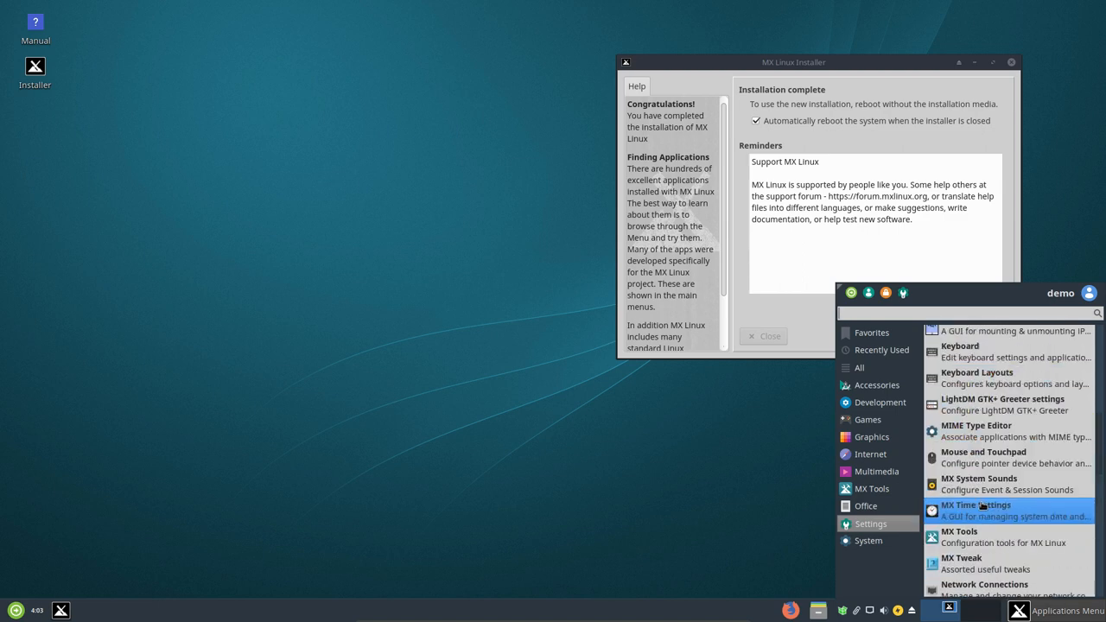
mouse_move(1007, 564)
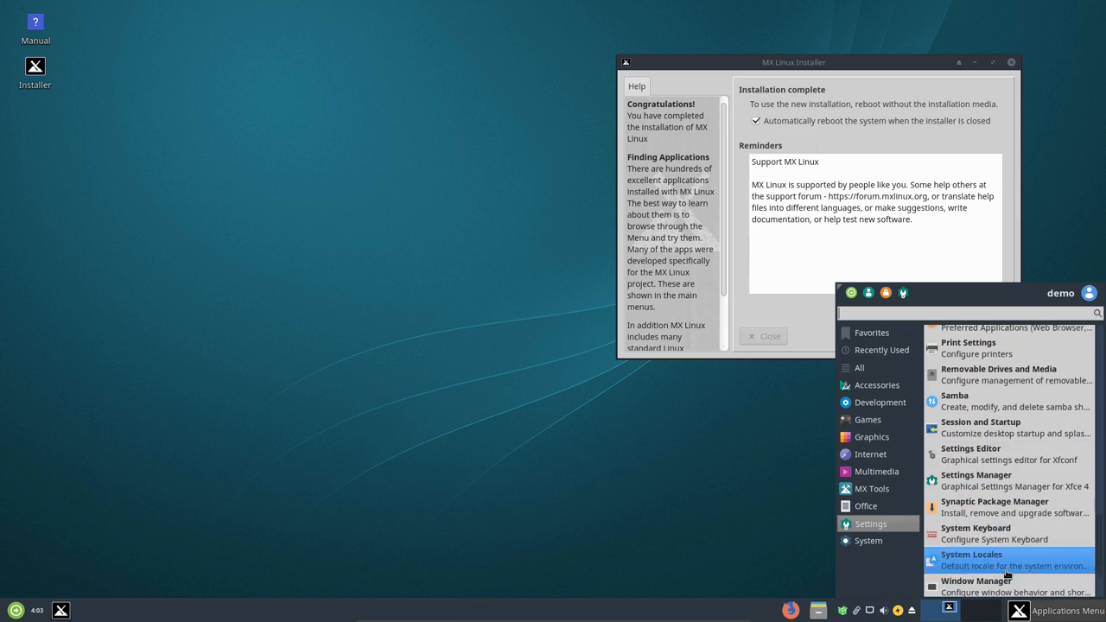
mouse_move(971, 559)
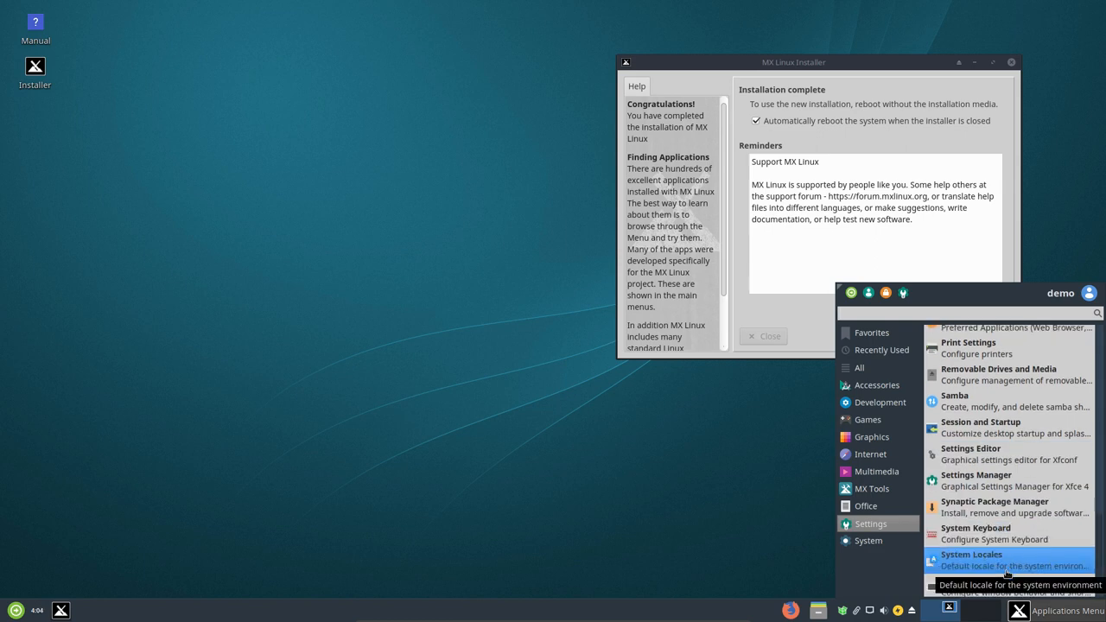
scroll("down", 3)
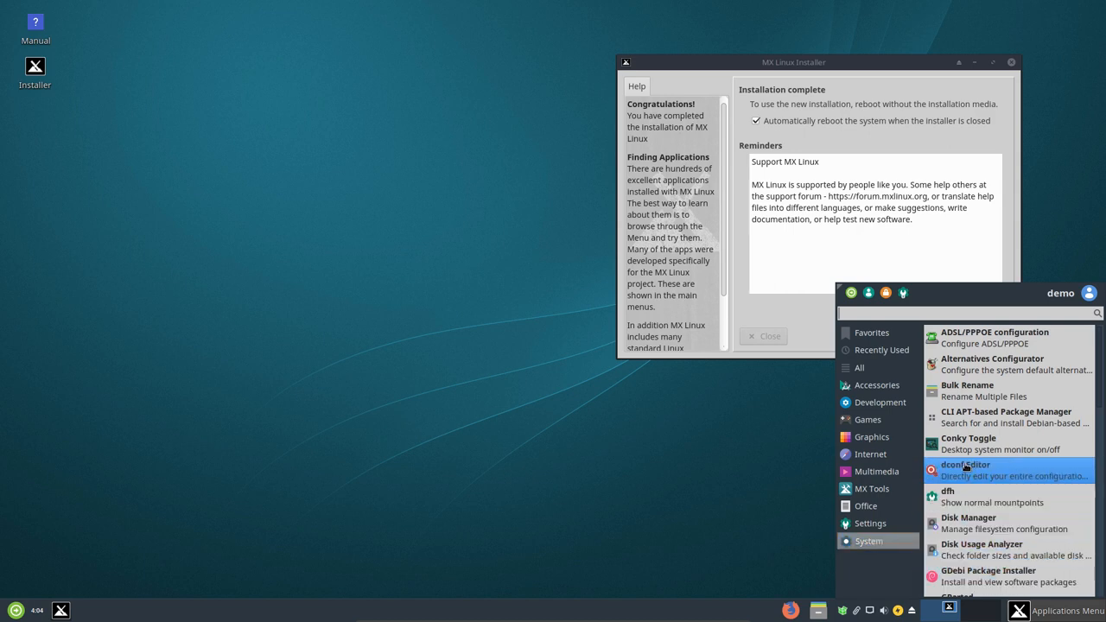
mouse_move(980, 443)
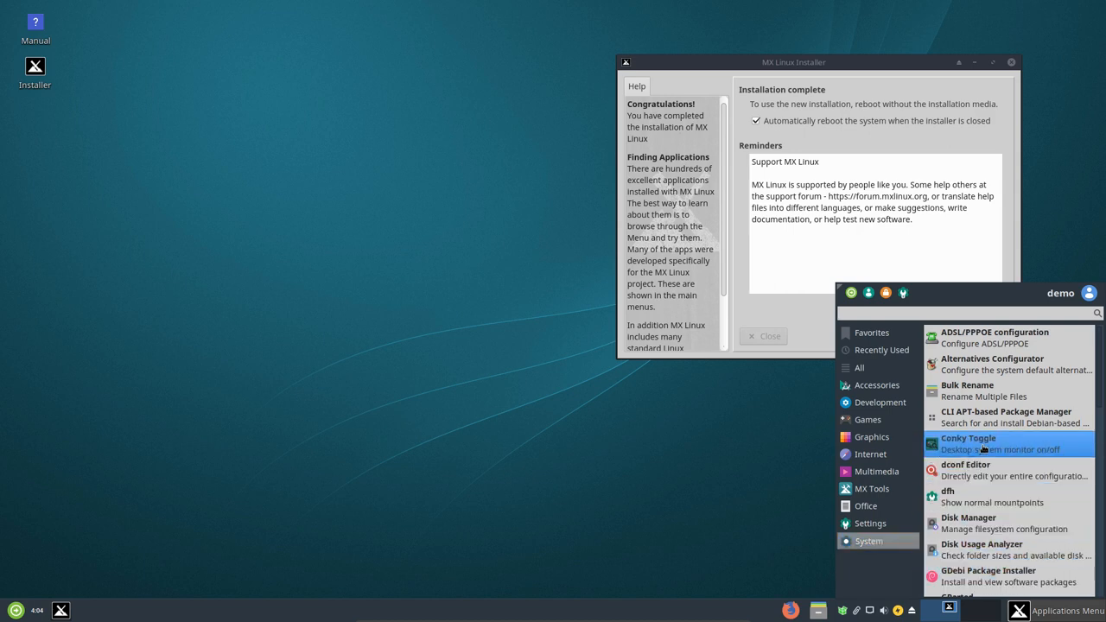
mouse_move(982, 498)
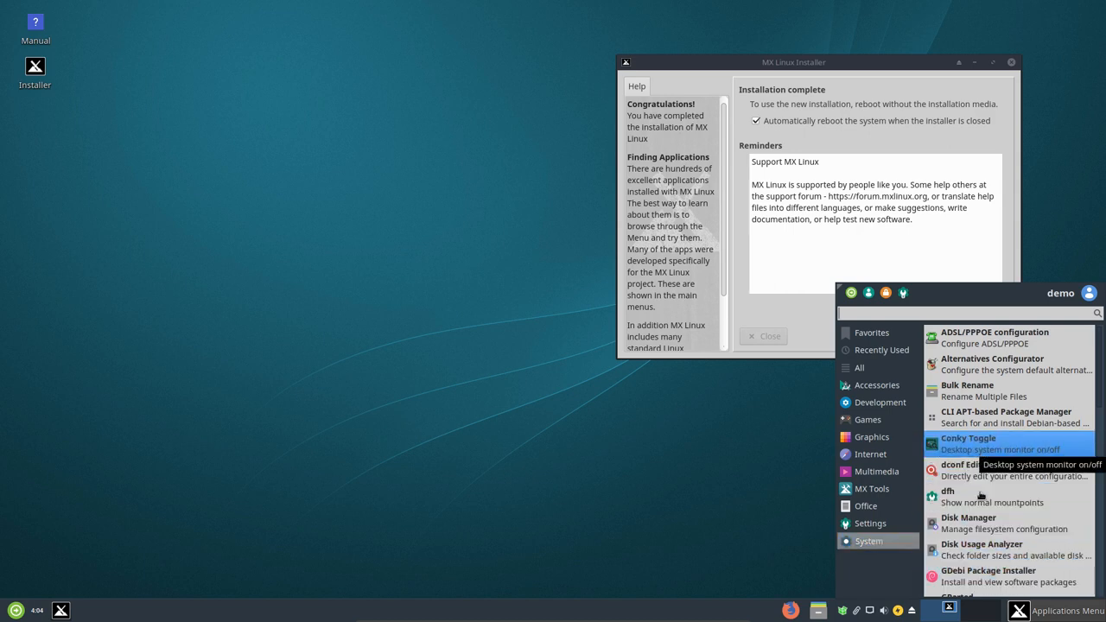
scroll("down", 3)
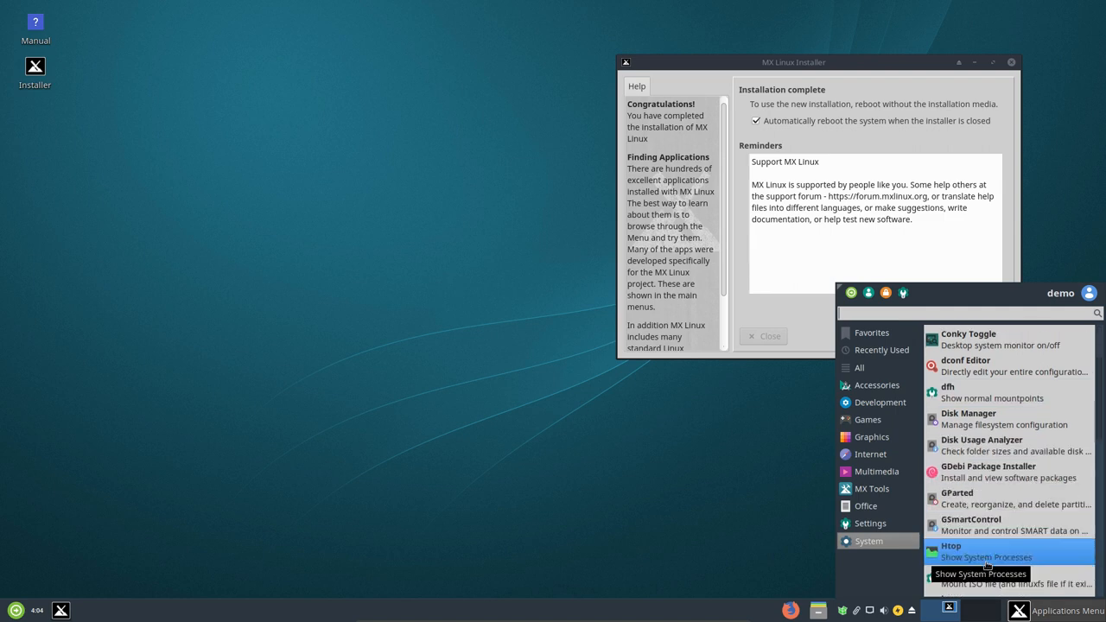
scroll("down", 3)
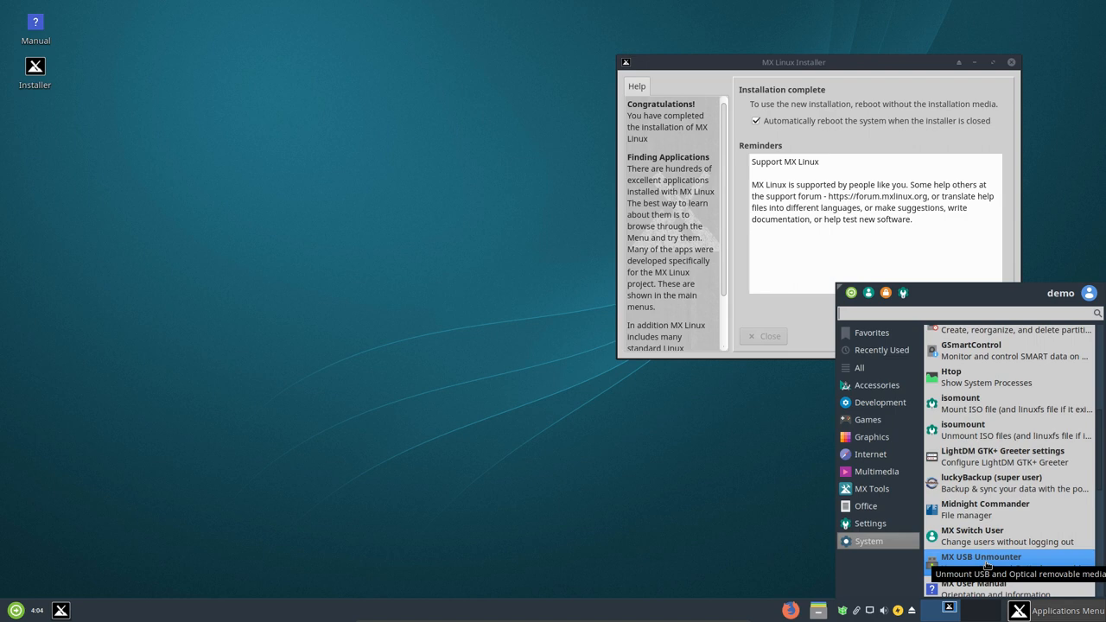
mouse_move(977, 509)
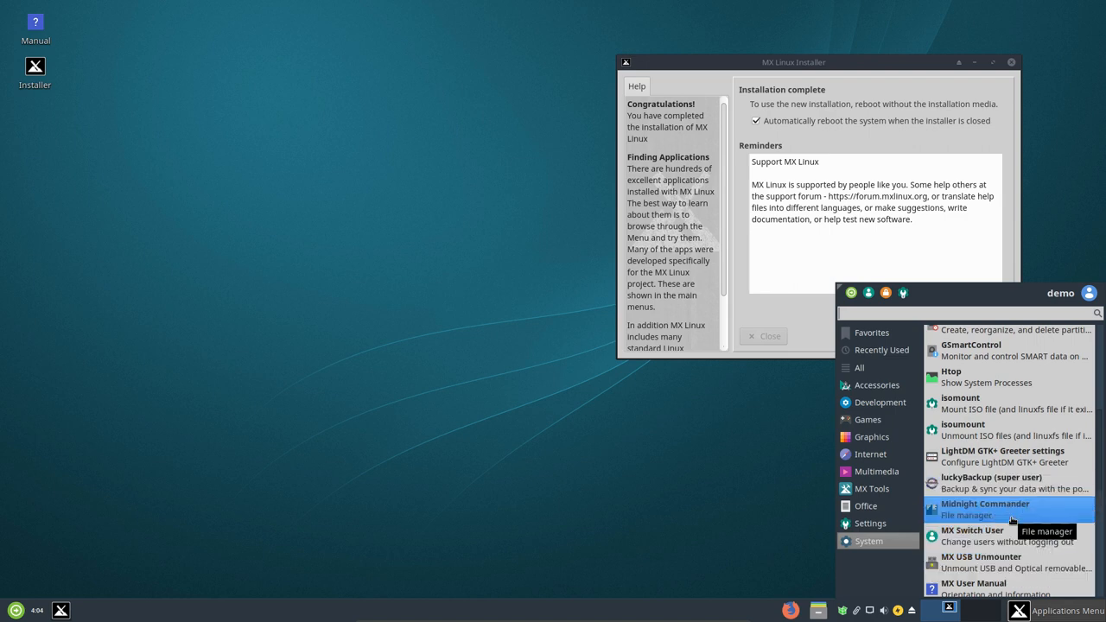
scroll("down", 3)
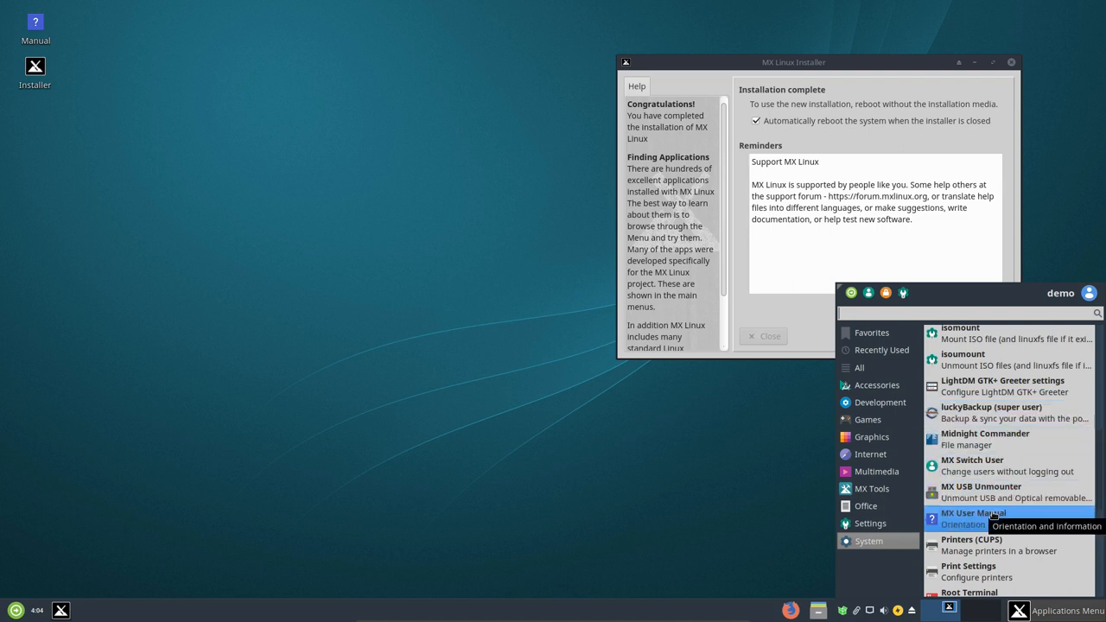
scroll("down", 3)
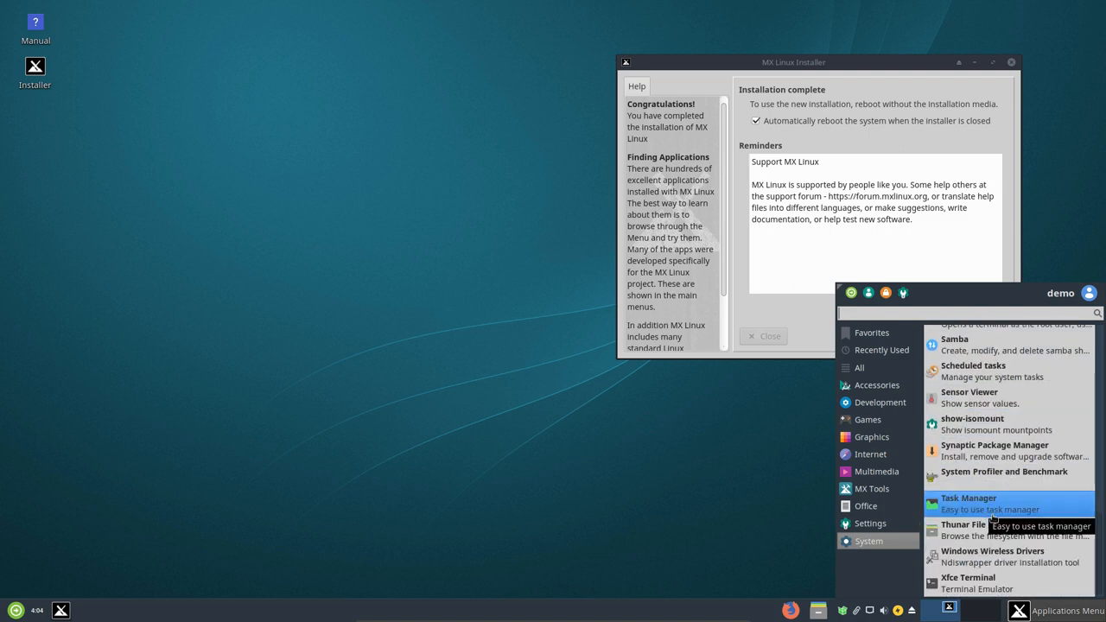
mouse_move(1004, 476)
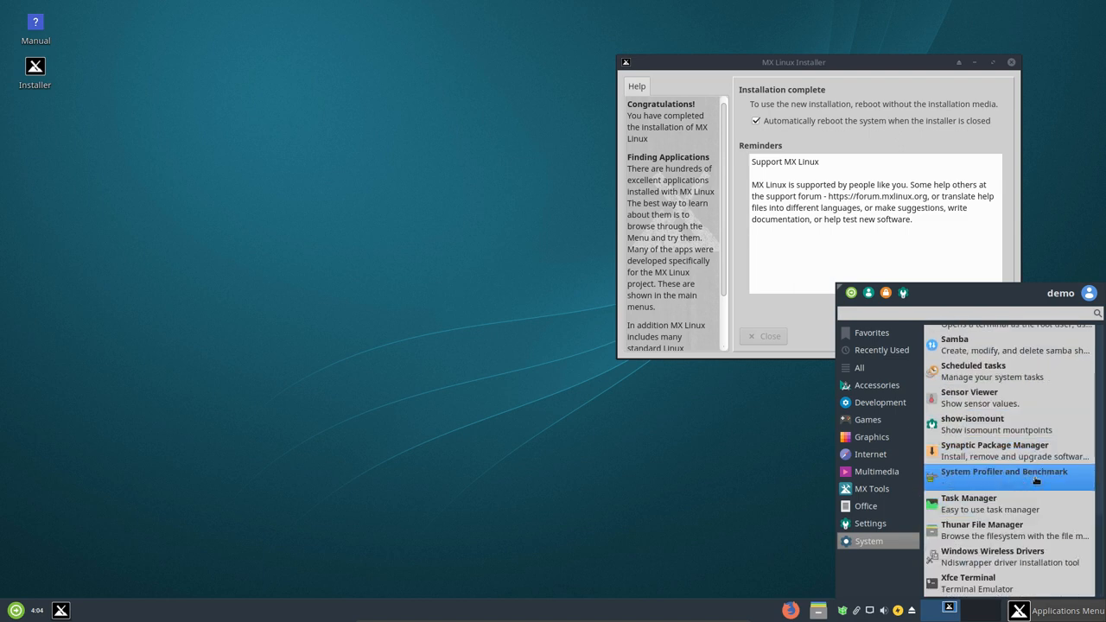
mouse_move(992, 556)
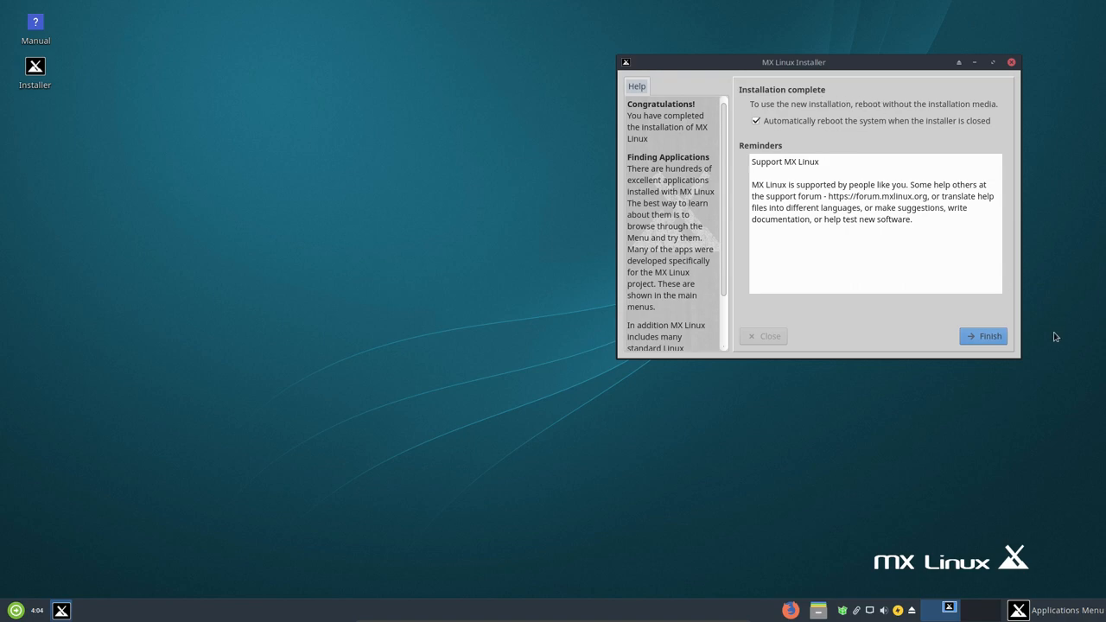
left_click(982, 335)
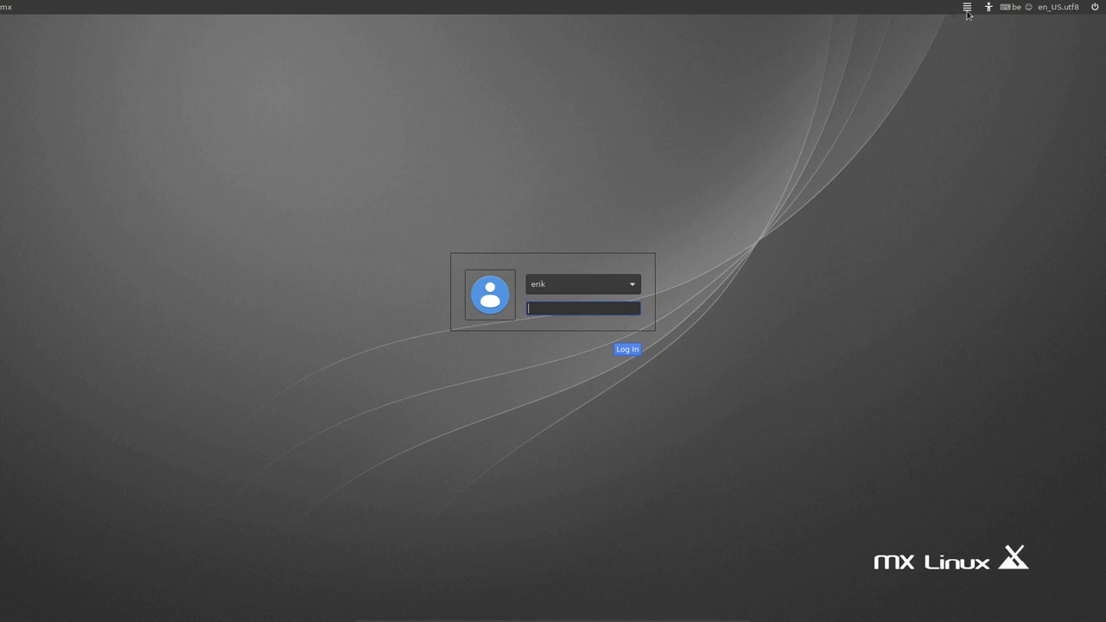
Switch the login screen keyboard layout to English (US) and log in as erik.
left_click(989, 7)
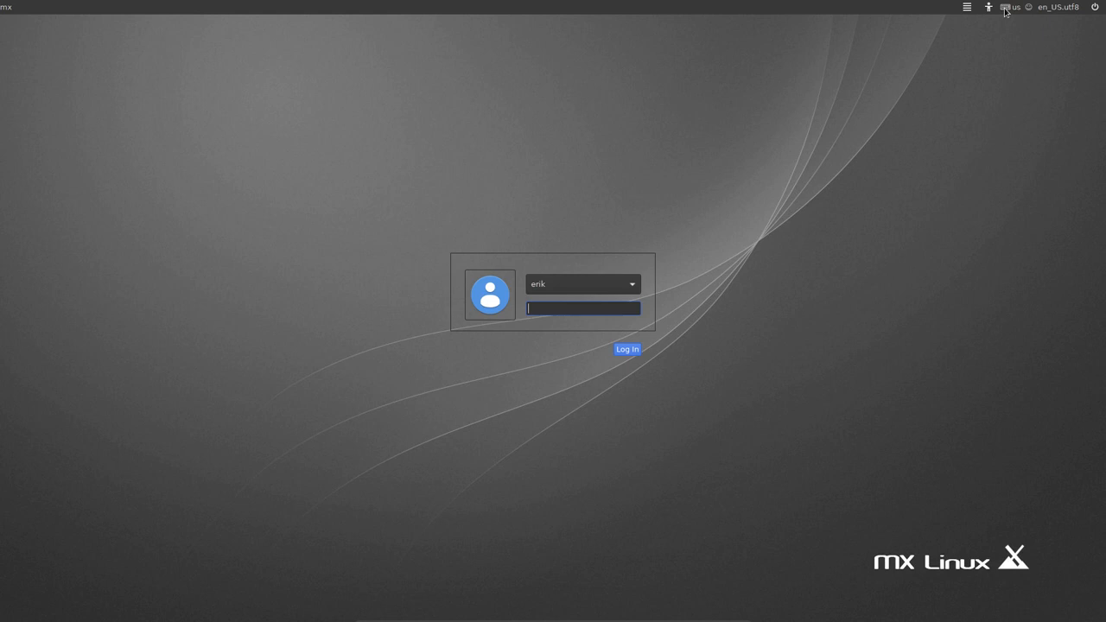
left_click(1010, 7)
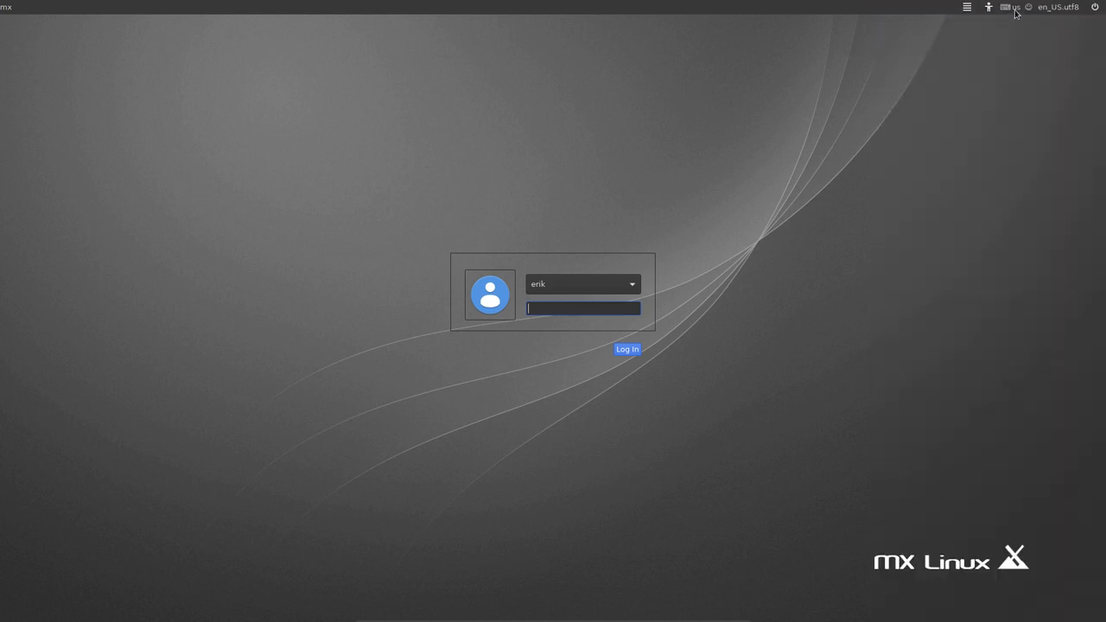
left_click(1011, 7)
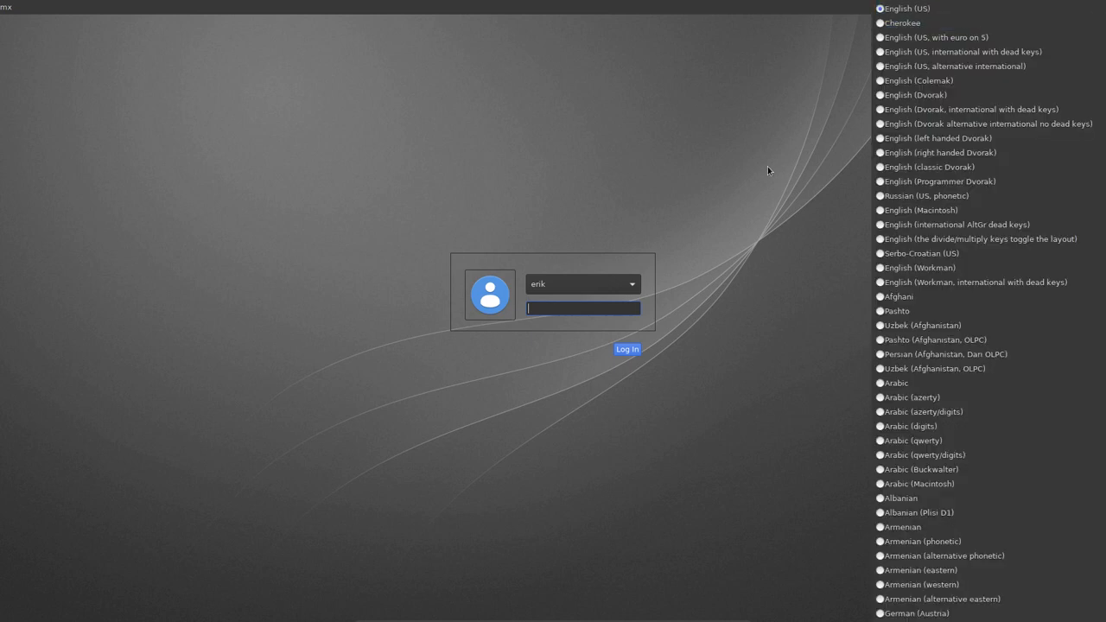
left_click(1028, 7)
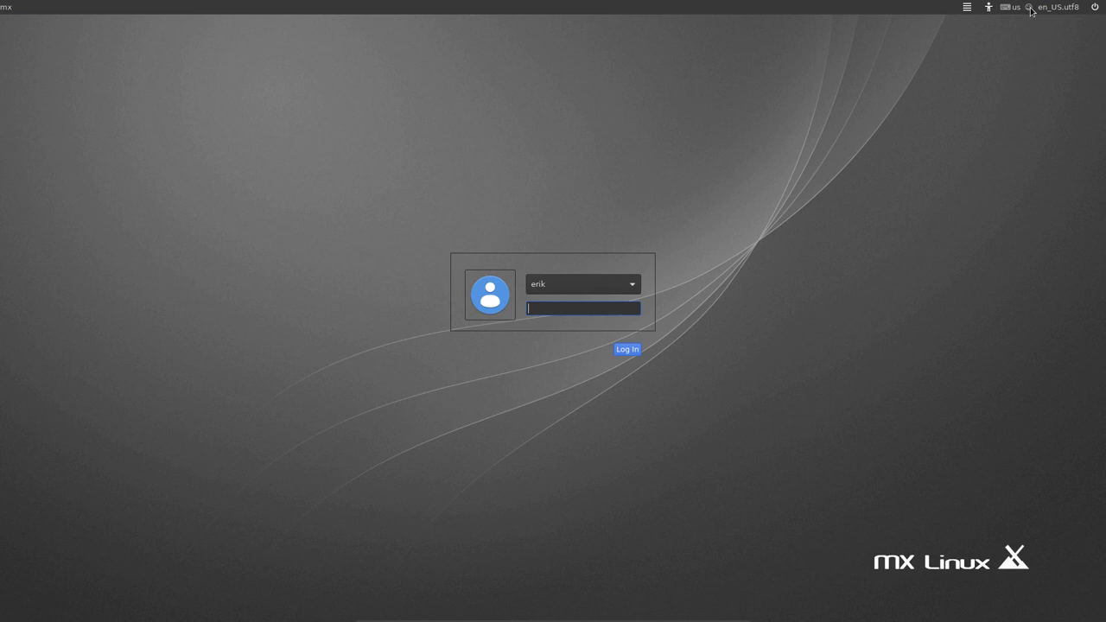
mouse_move(861, 72)
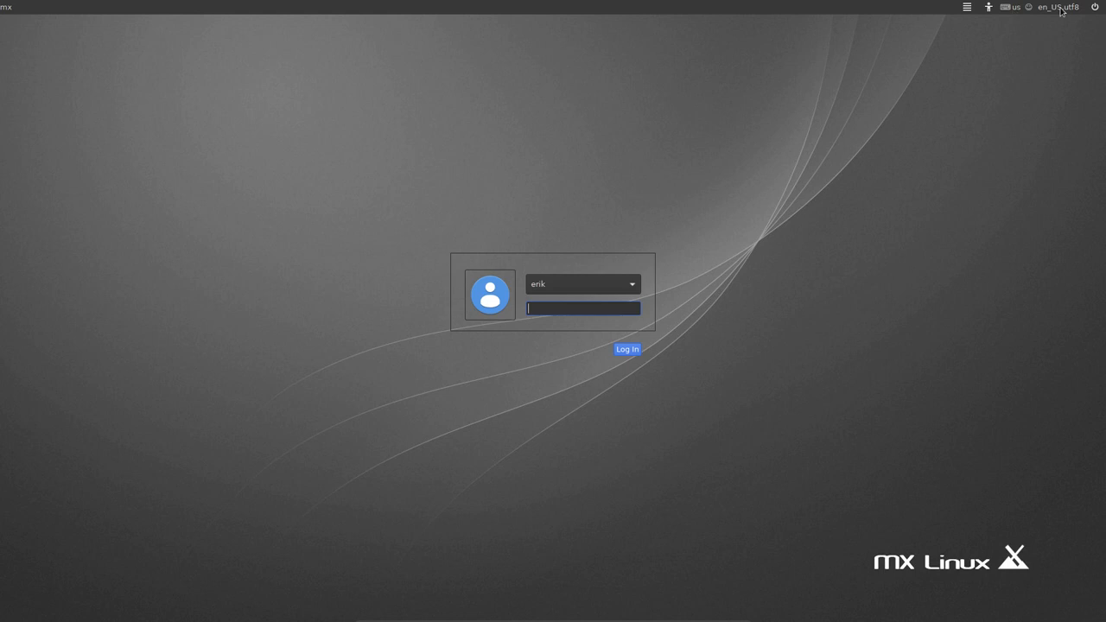
mouse_move(1044, 74)
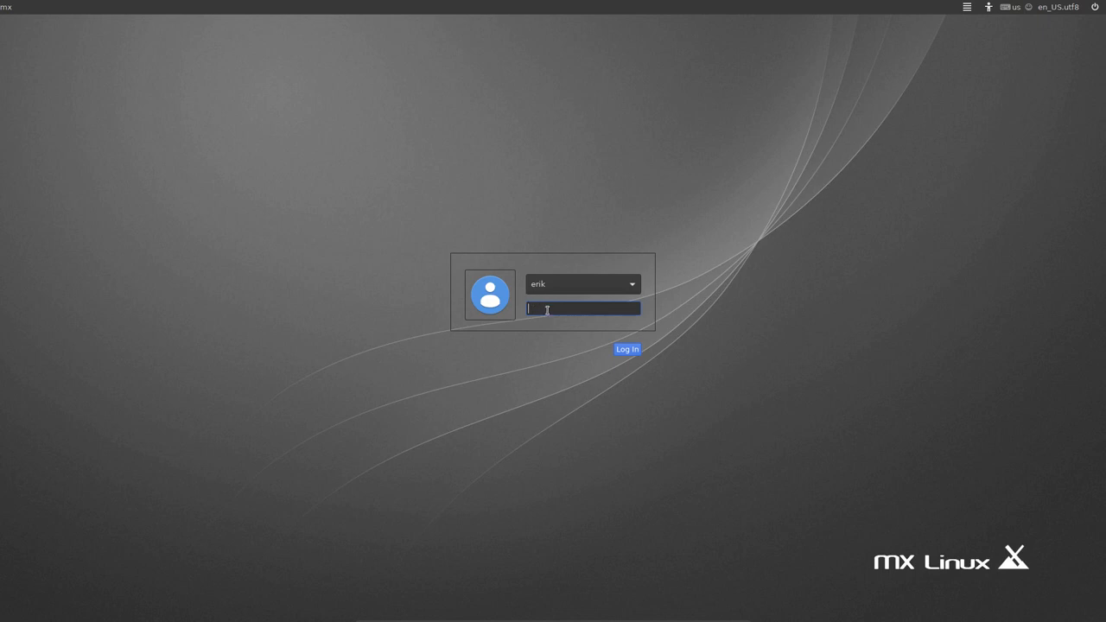
left_click(625, 350)
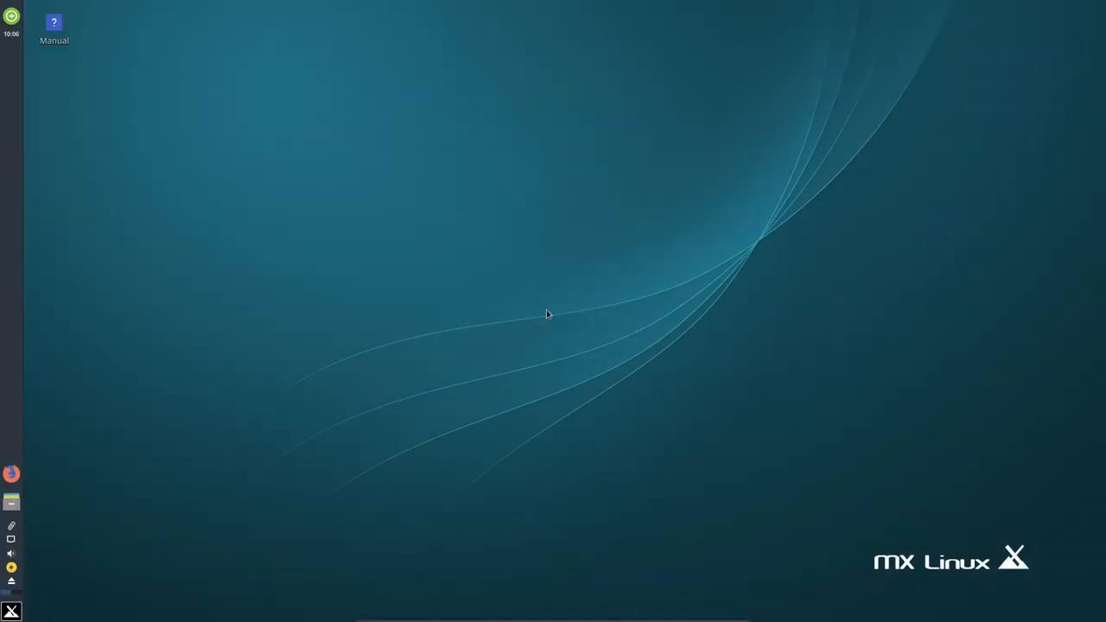
mouse_move(314, 287)
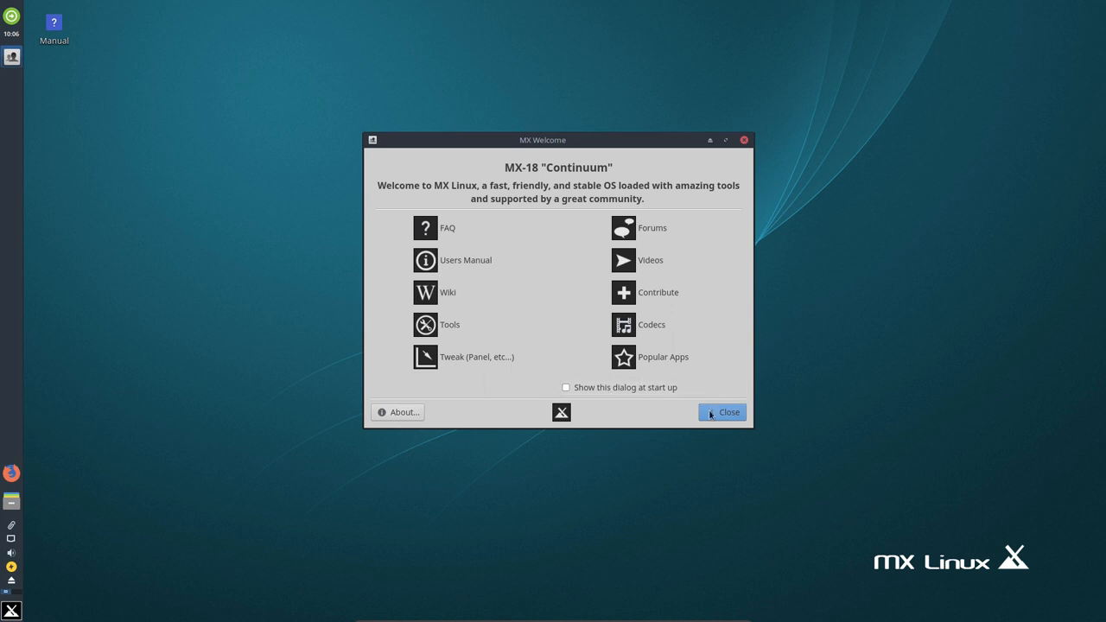
Close the MX Welcome screen and launch Firefox.
left_click(723, 411)
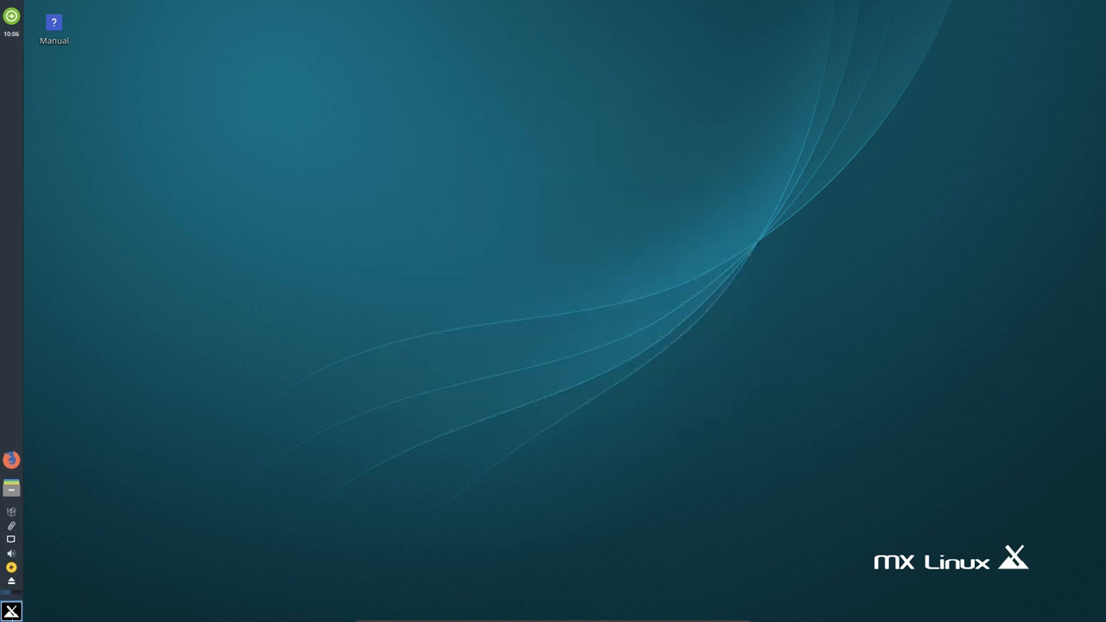
mouse_move(16, 223)
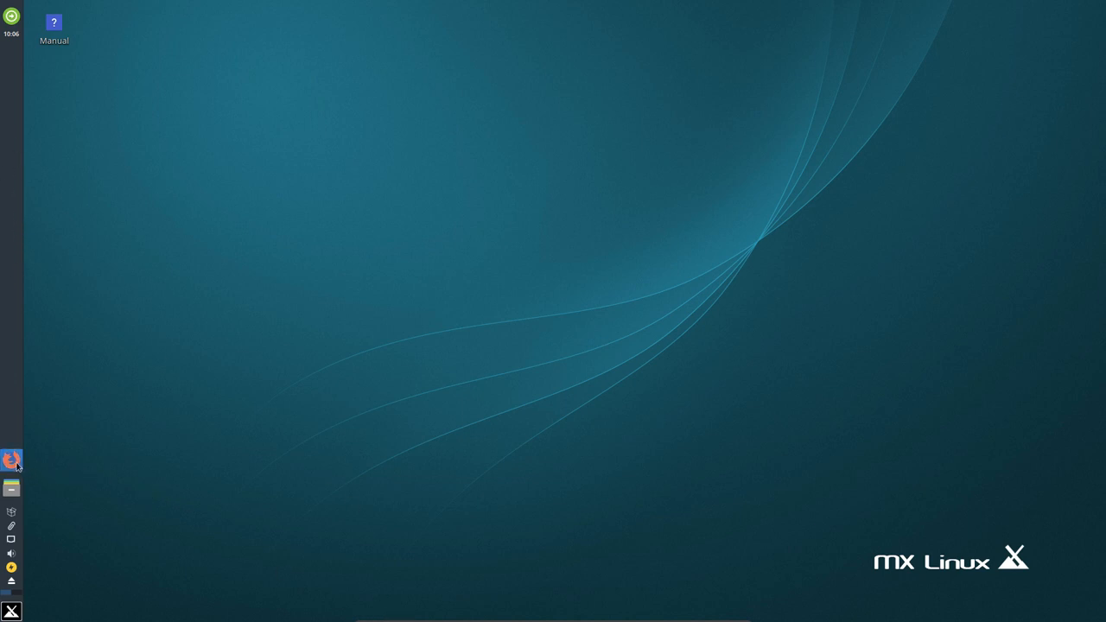
left_click(12, 460)
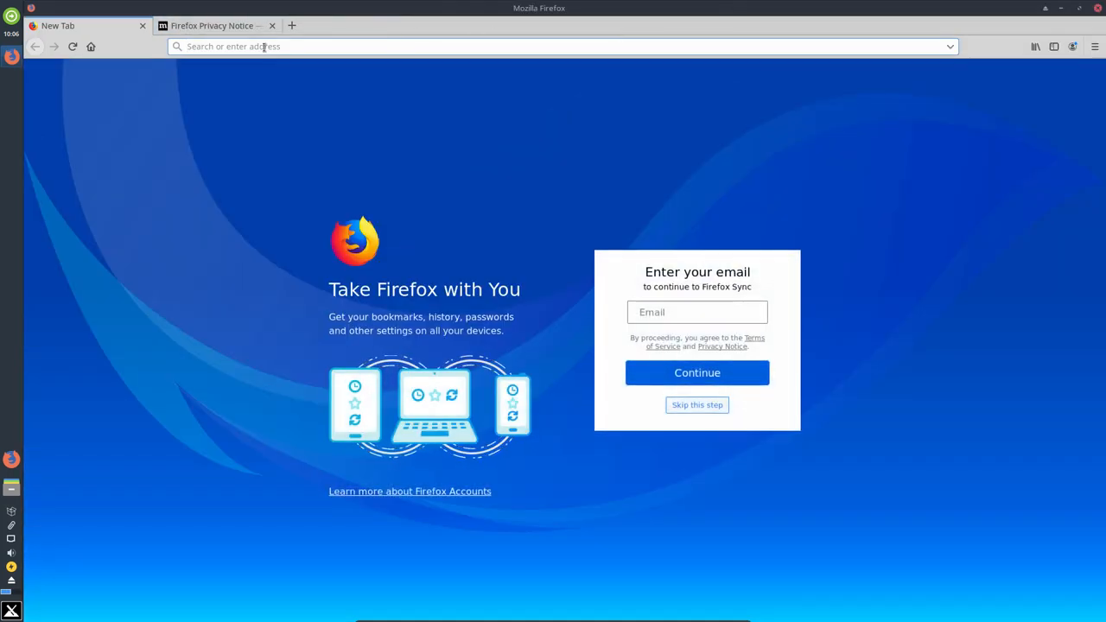
Launch a terminal from the Whisker menu and run setxkbmap to fix the keyboard layout.
type("sqrd")
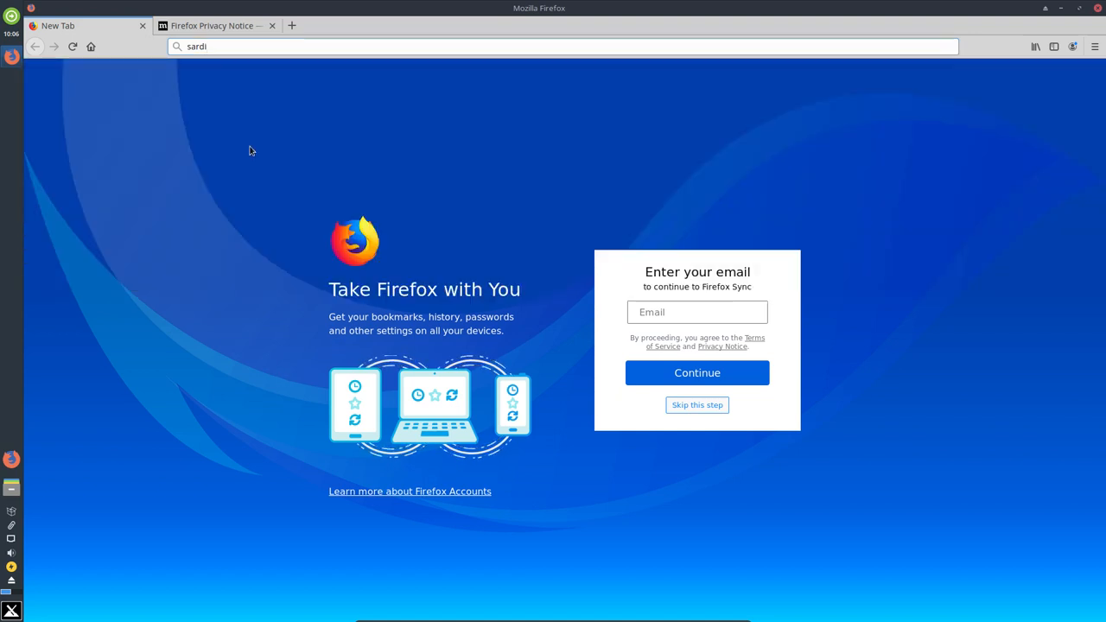
mouse_move(14, 595)
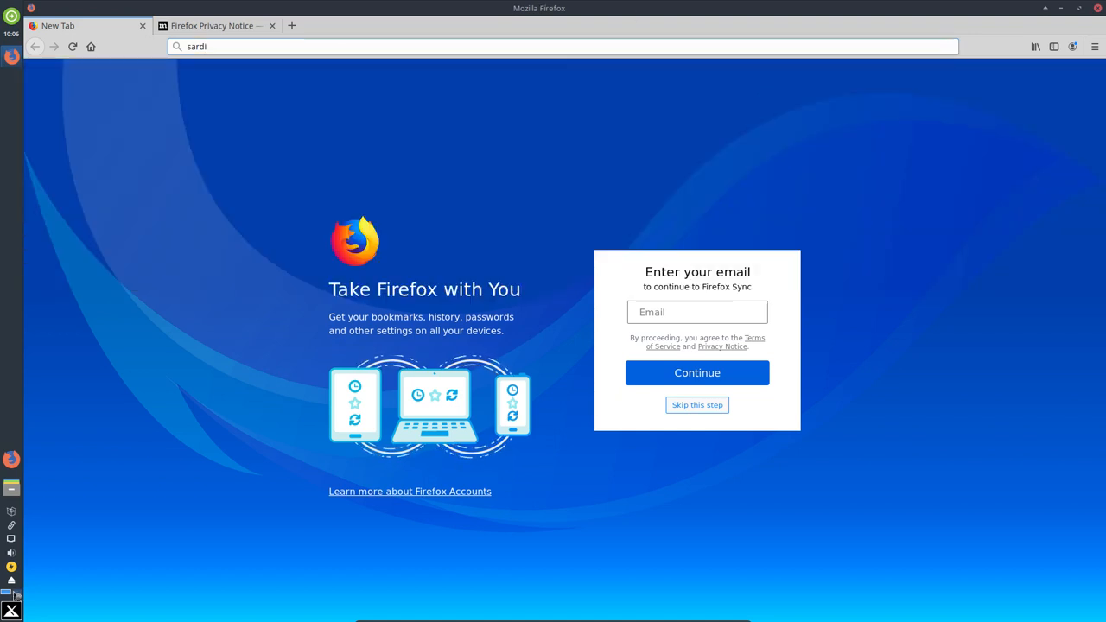
left_click(11, 595)
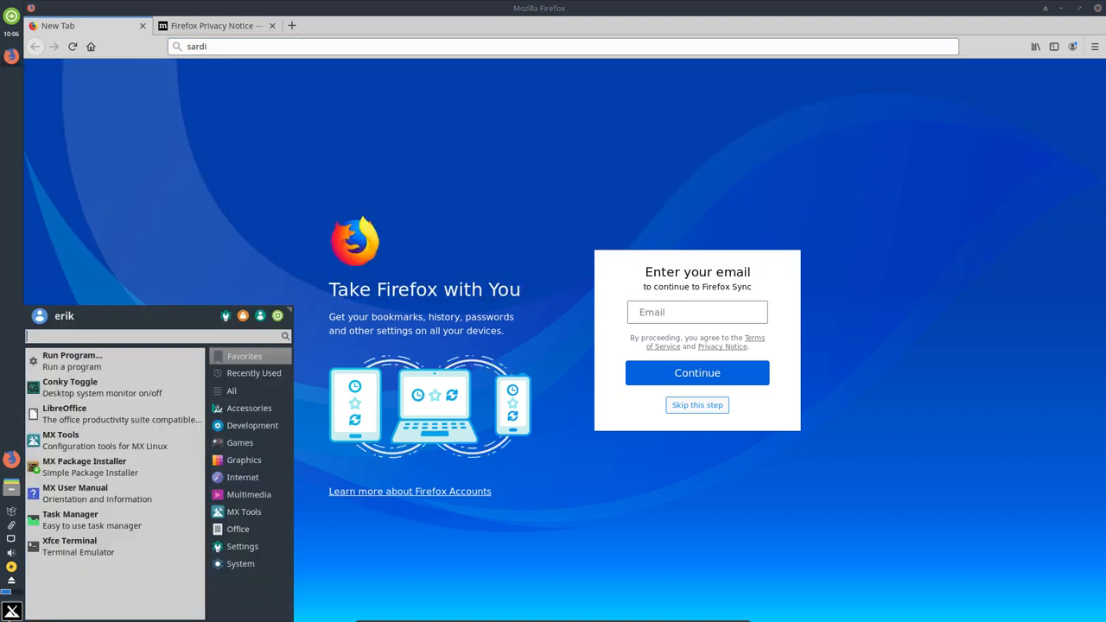
type("ter")
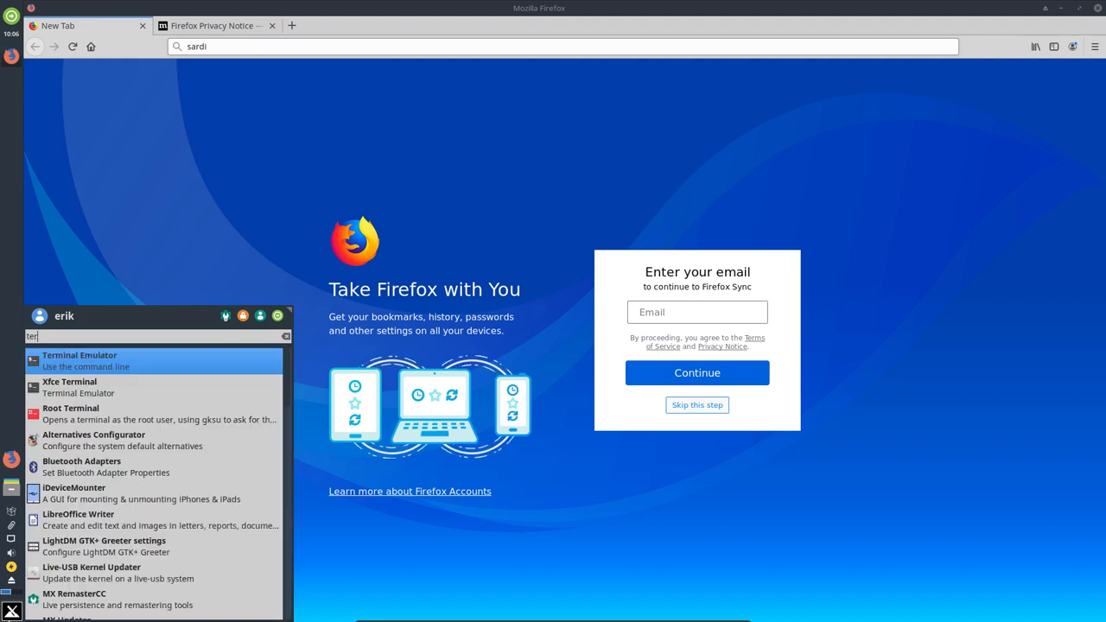
left_click(80, 356)
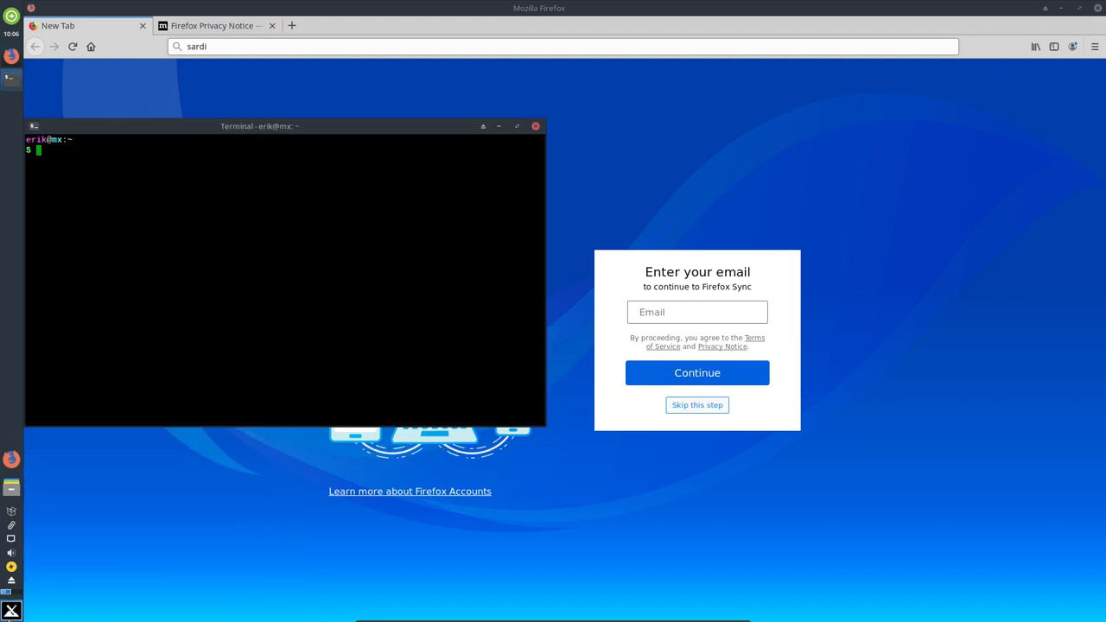
type("setxkbmap")
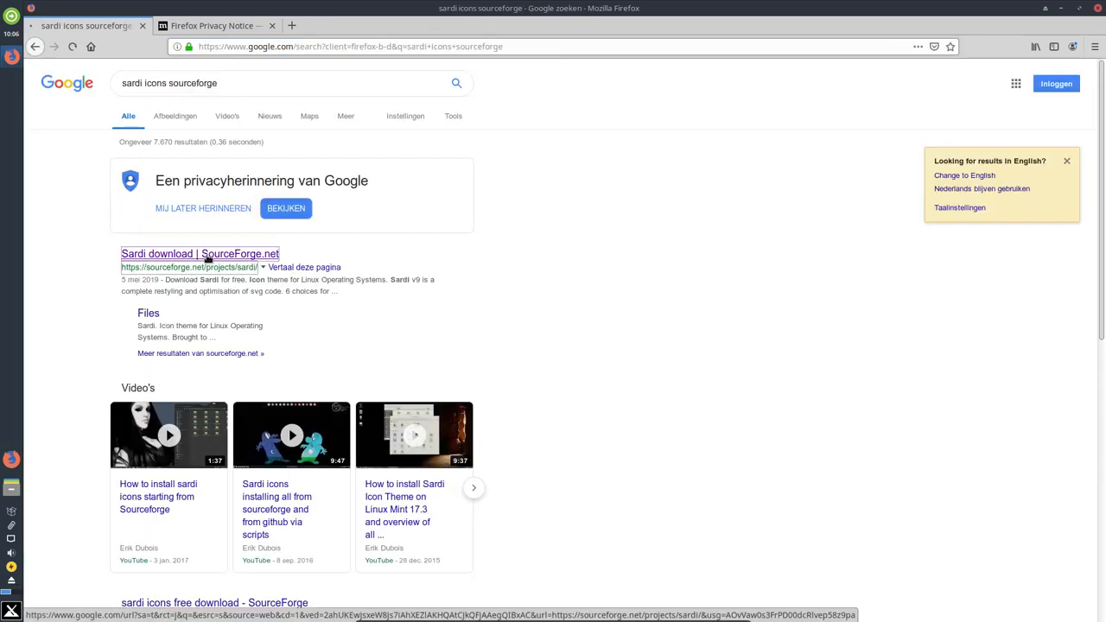
Open the Sardi SourceForge result, accept consent, and view download stats for the newest archive.
left_click(201, 252)
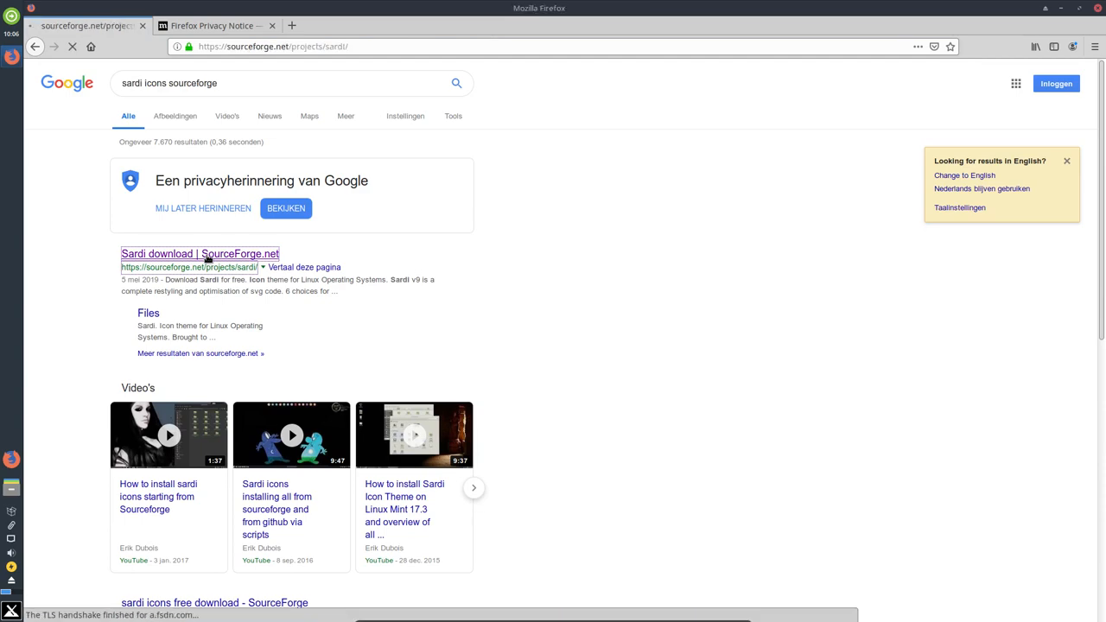
left_click(201, 252)
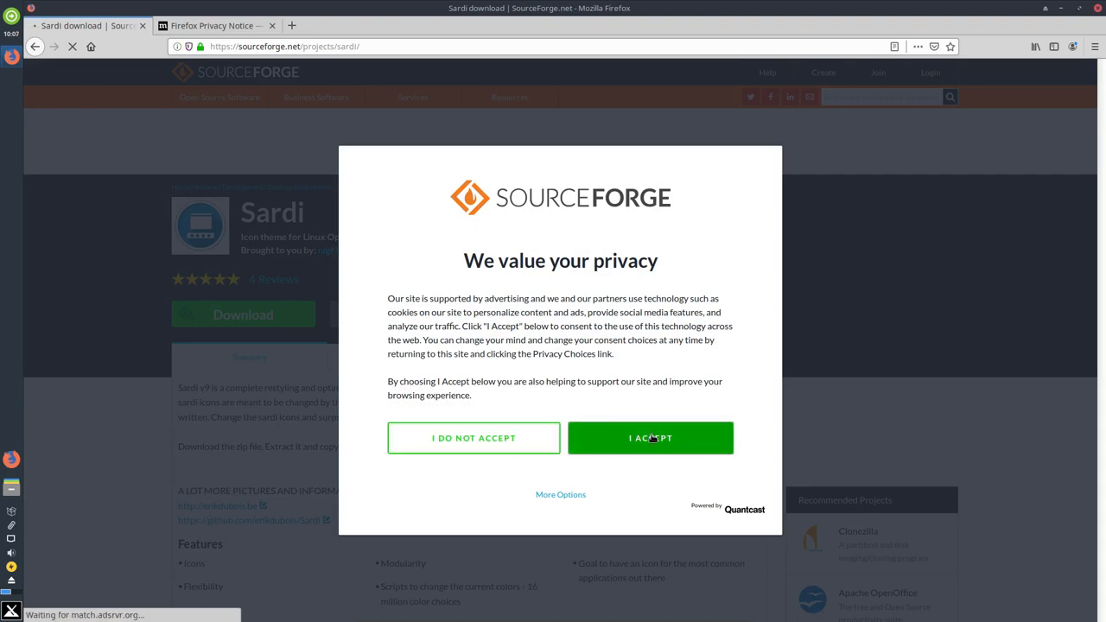
left_click(650, 439)
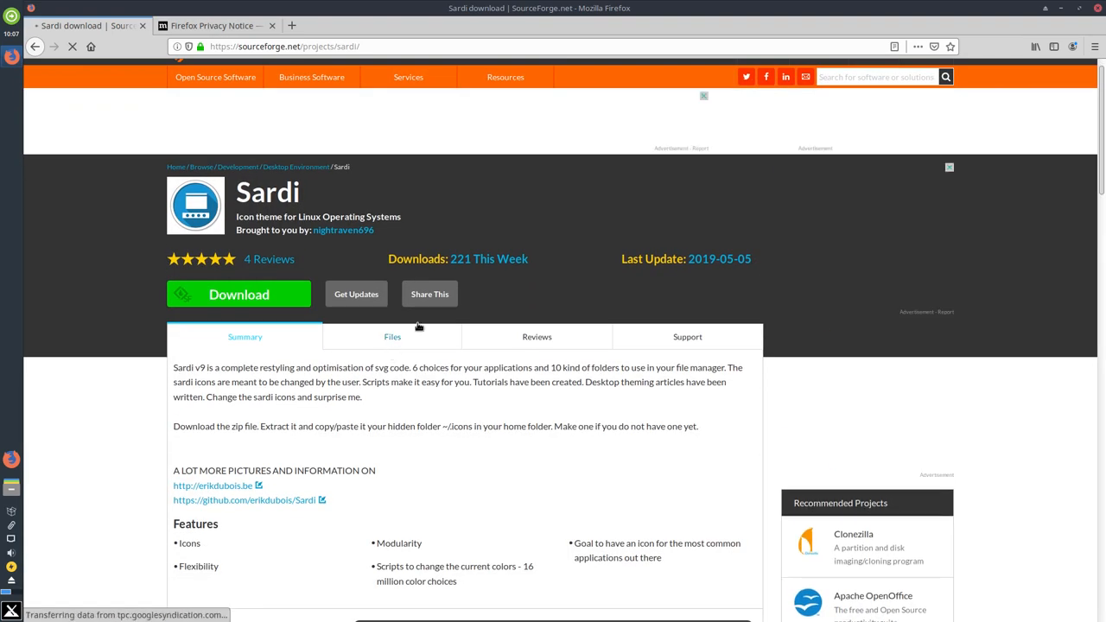
left_click(392, 335)
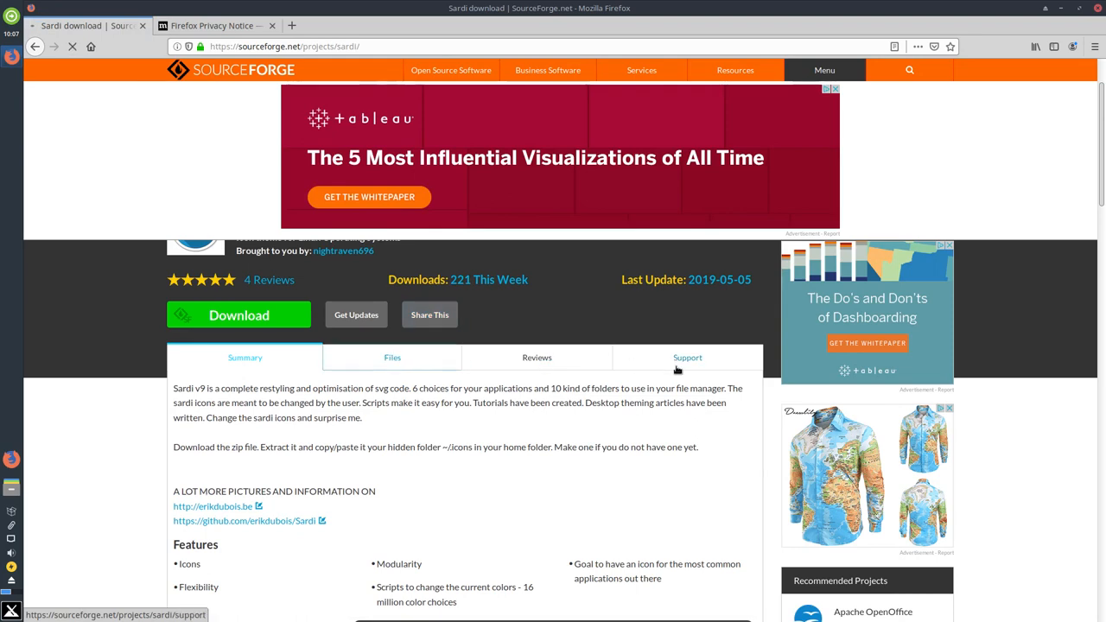
left_click(392, 356)
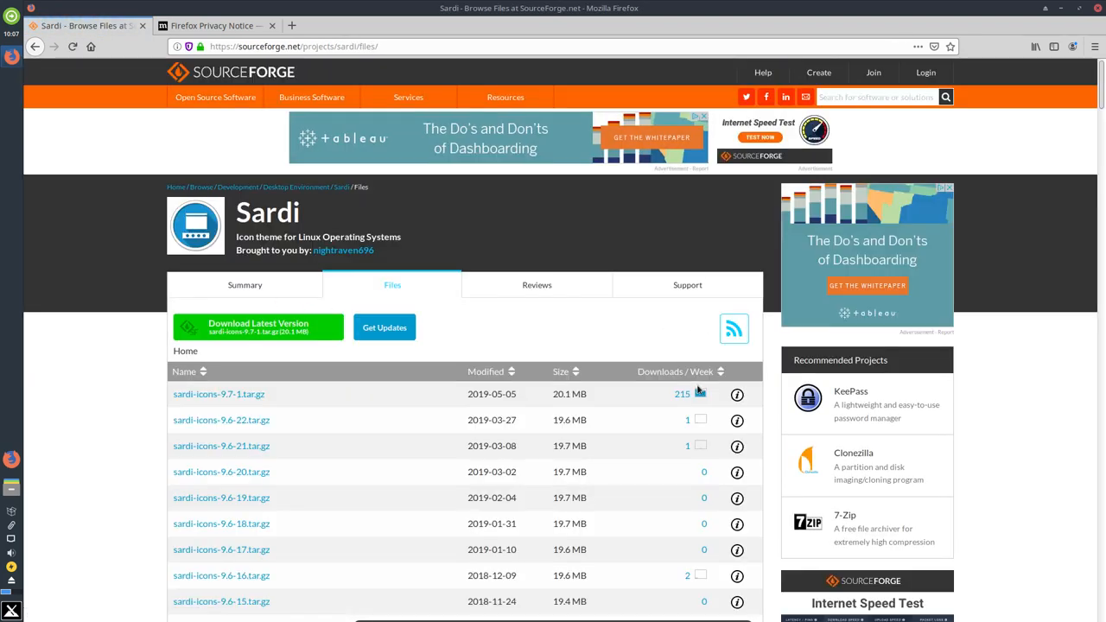
left_click(681, 394)
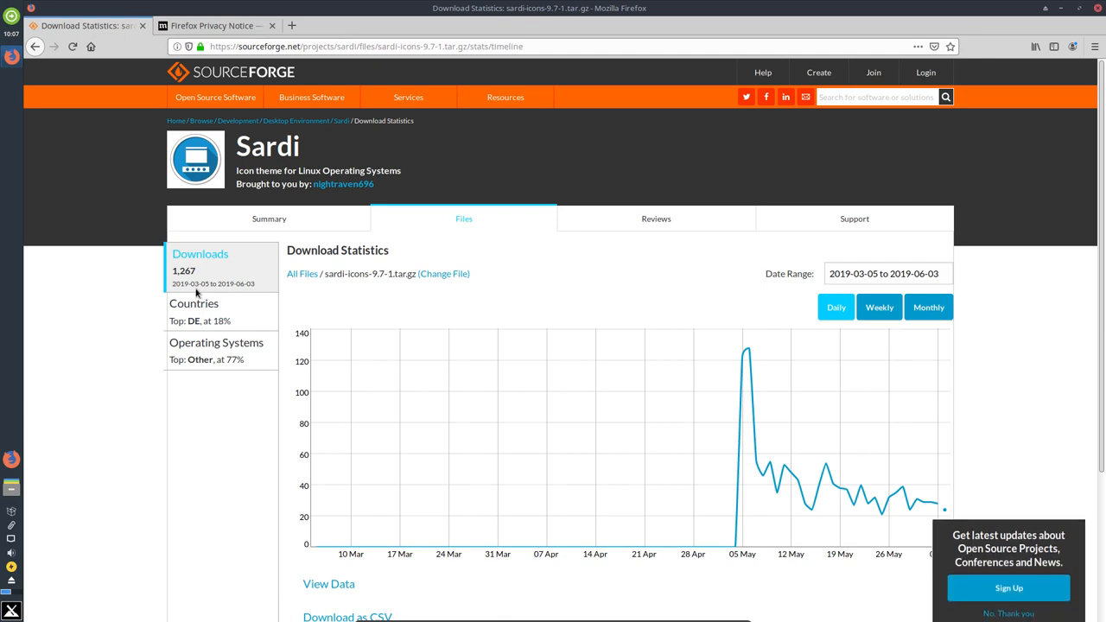
mouse_move(194, 304)
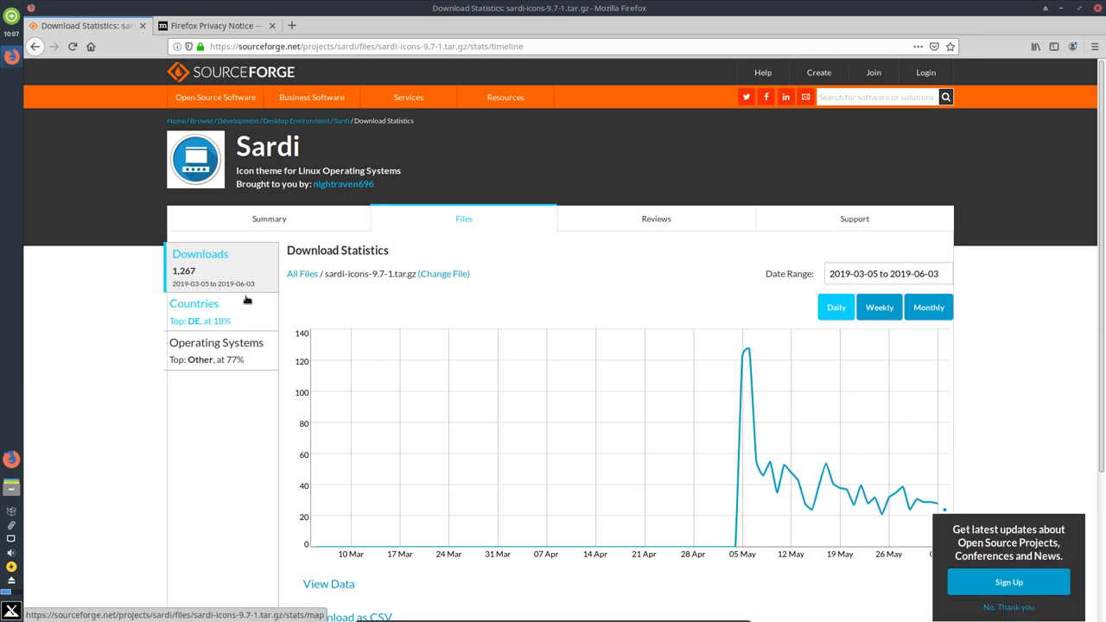
mouse_move(906, 480)
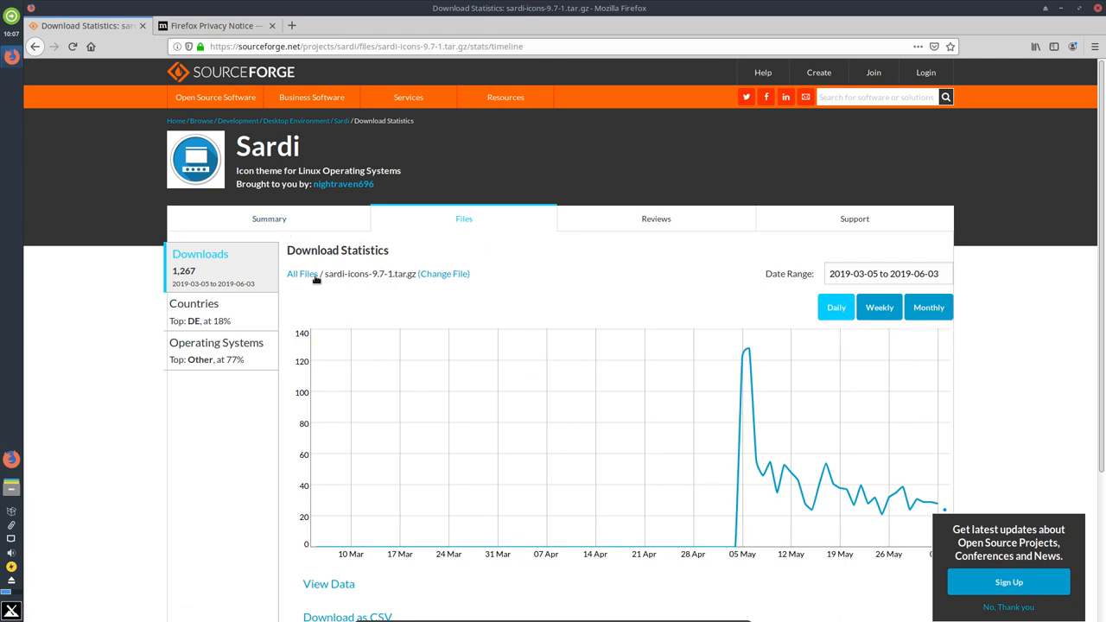
mouse_move(325, 250)
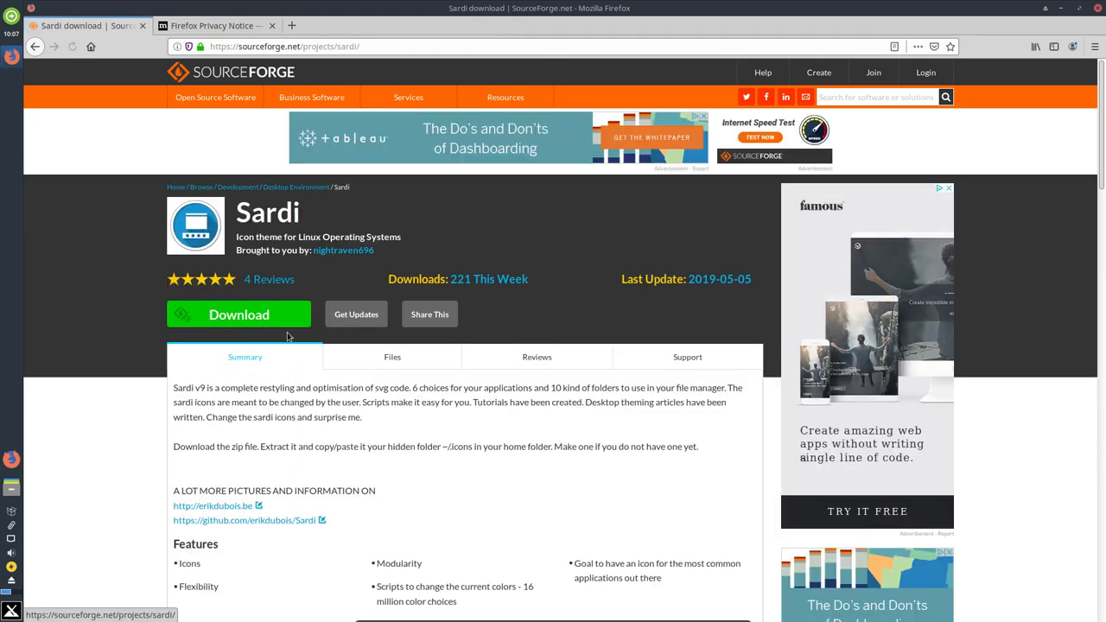
mouse_move(238, 315)
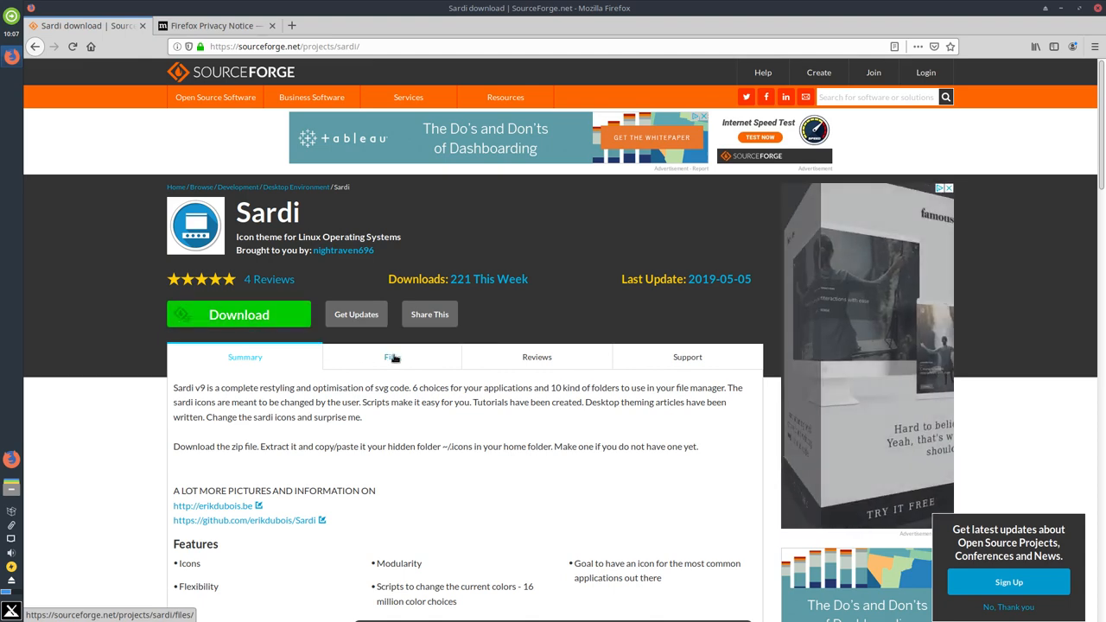
Download sardi-icons-9.7-1.tar.gz from the Files list, saving it to disk.
left_click(391, 356)
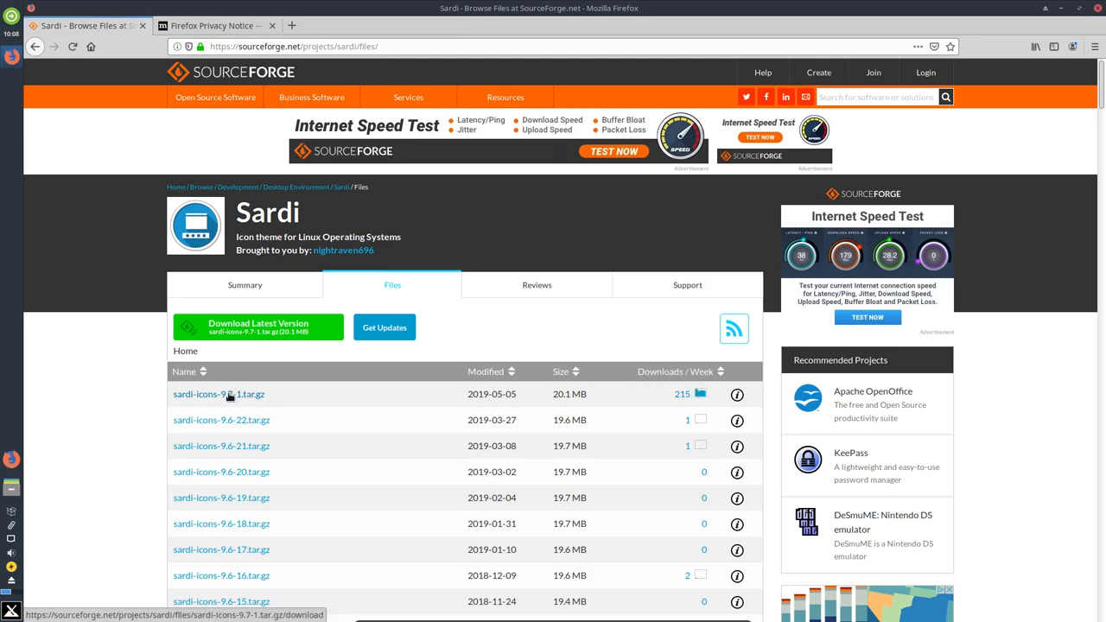
left_click(218, 394)
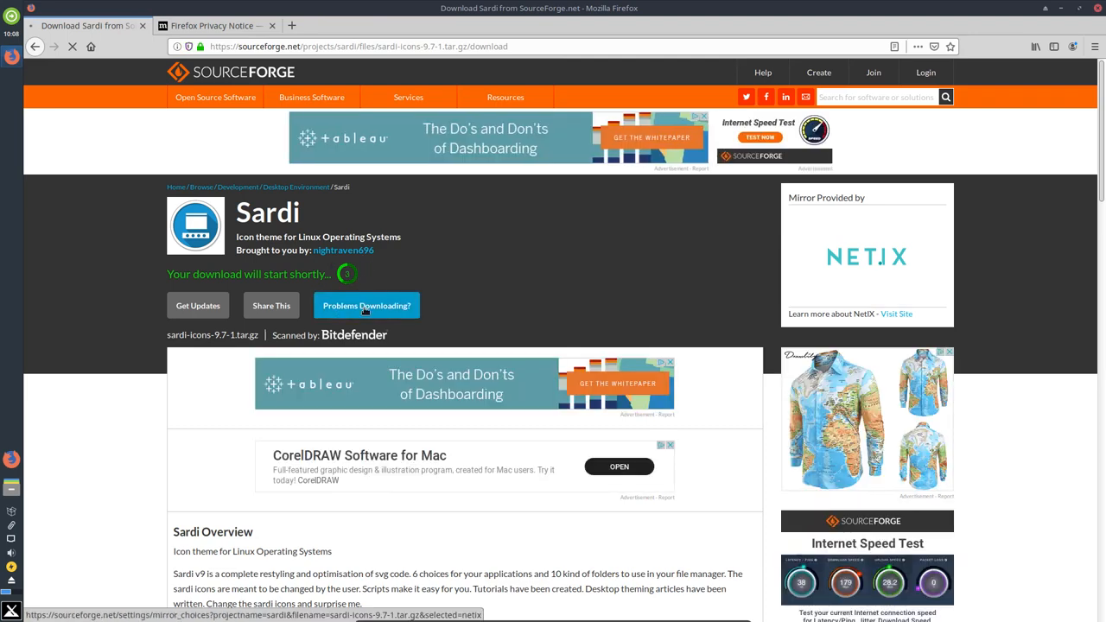
left_click(366, 305)
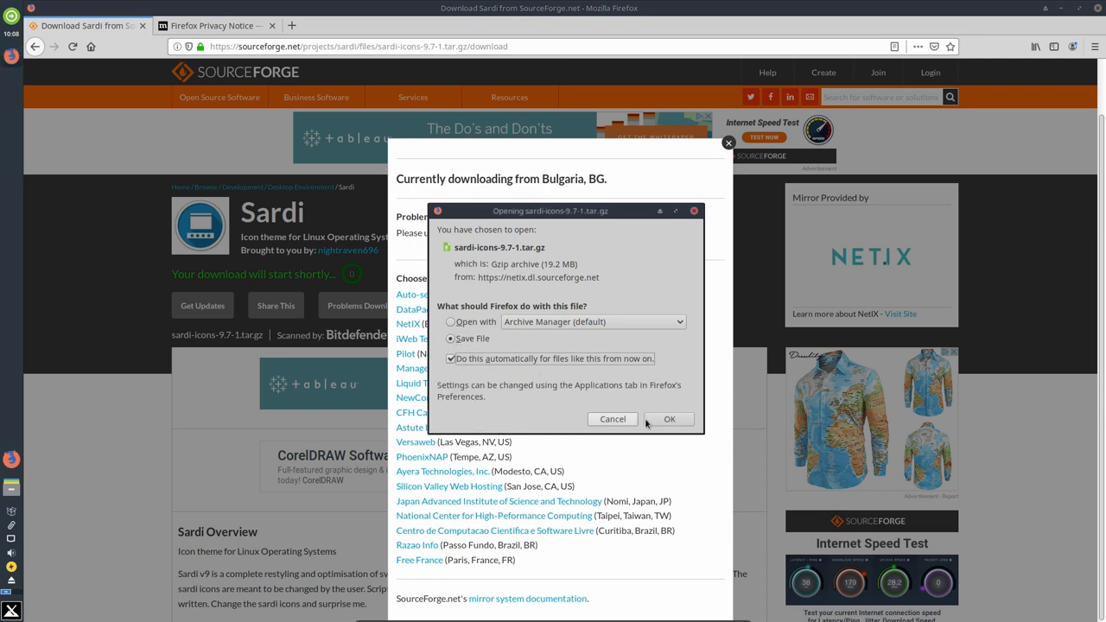
left_click(669, 420)
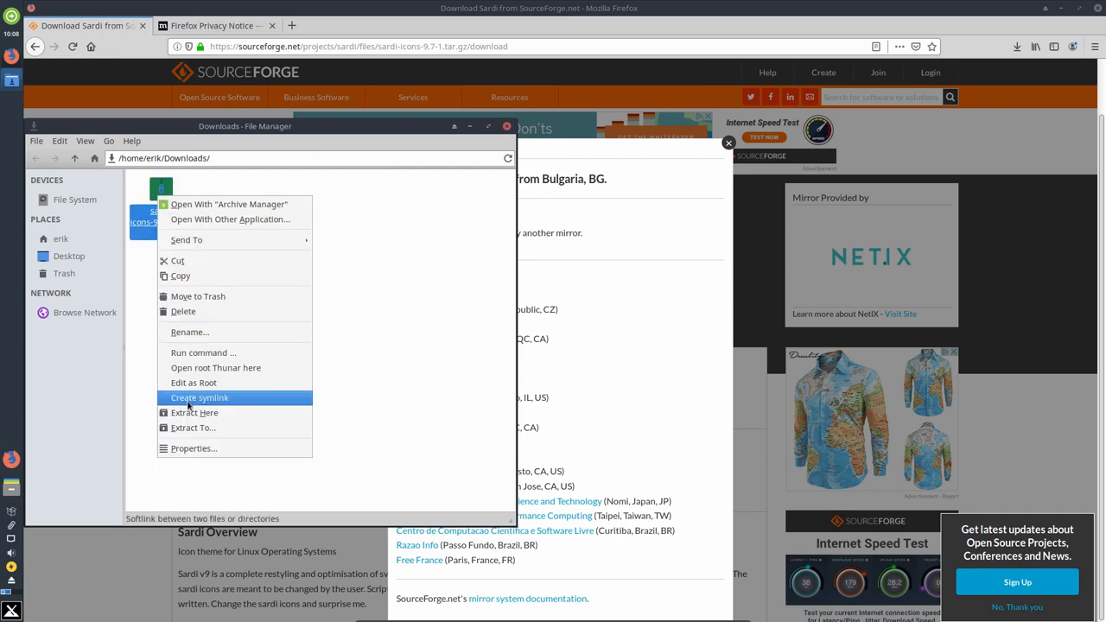
Extract the Sardi archive in Downloads and copy all its theme folders.
left_click(194, 412)
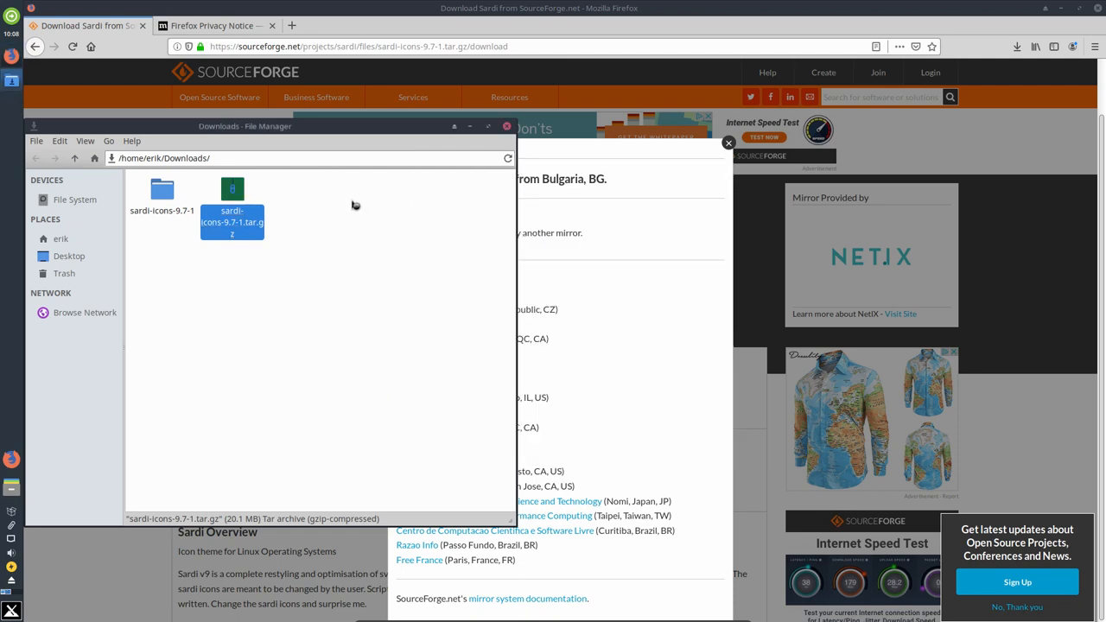
double_click(162, 193)
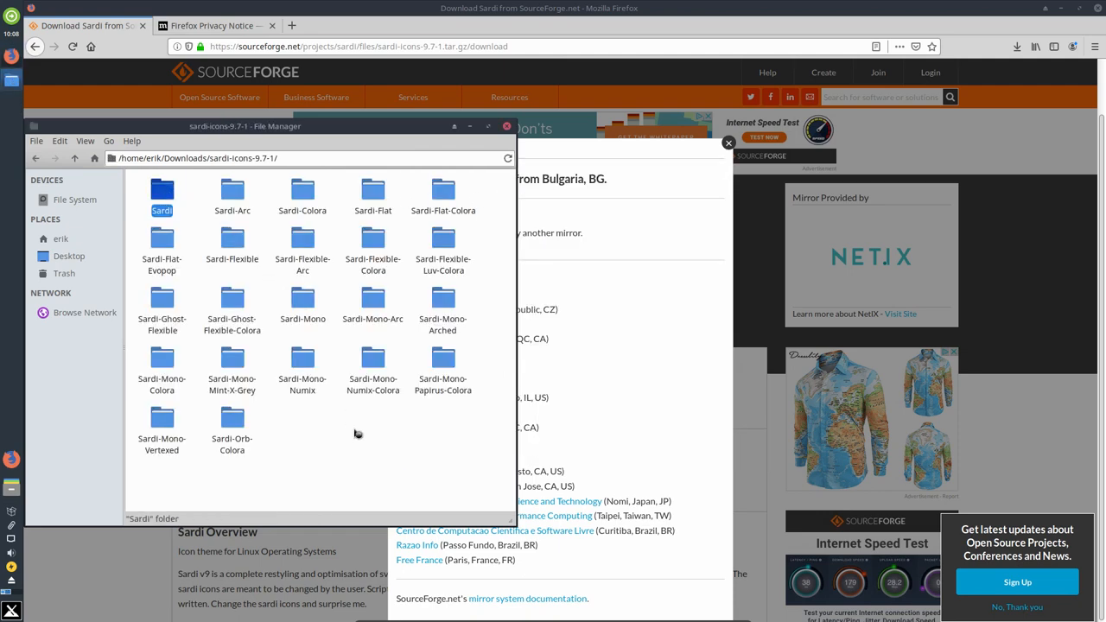
key("ctrl+a")
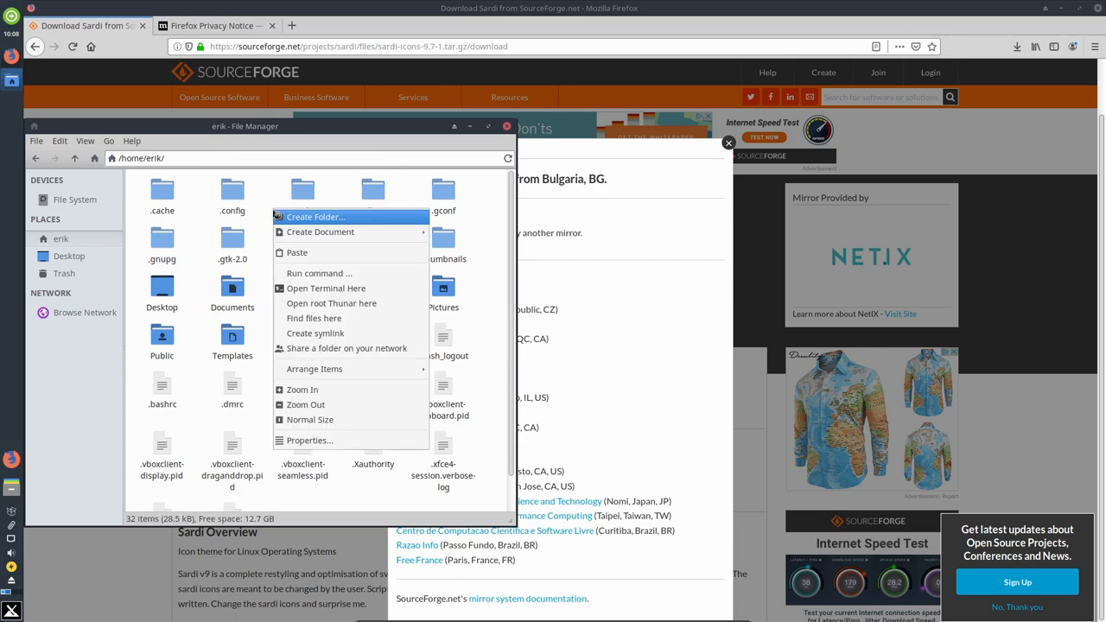
Create a .icons folder in the home directory and open it.
left_click(315, 216)
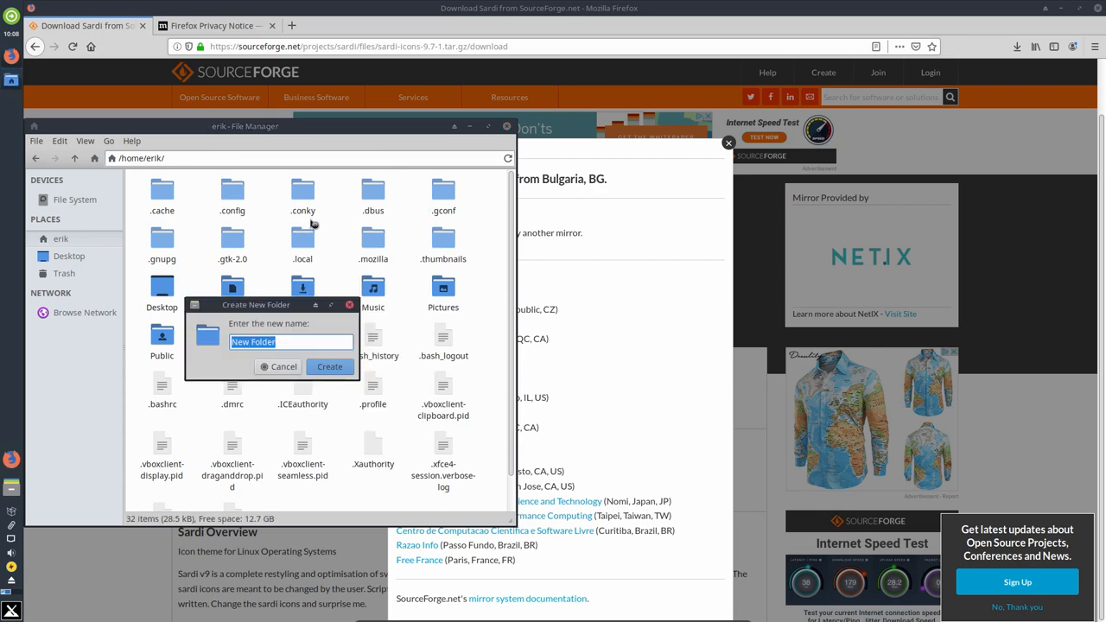
left_click(328, 367)
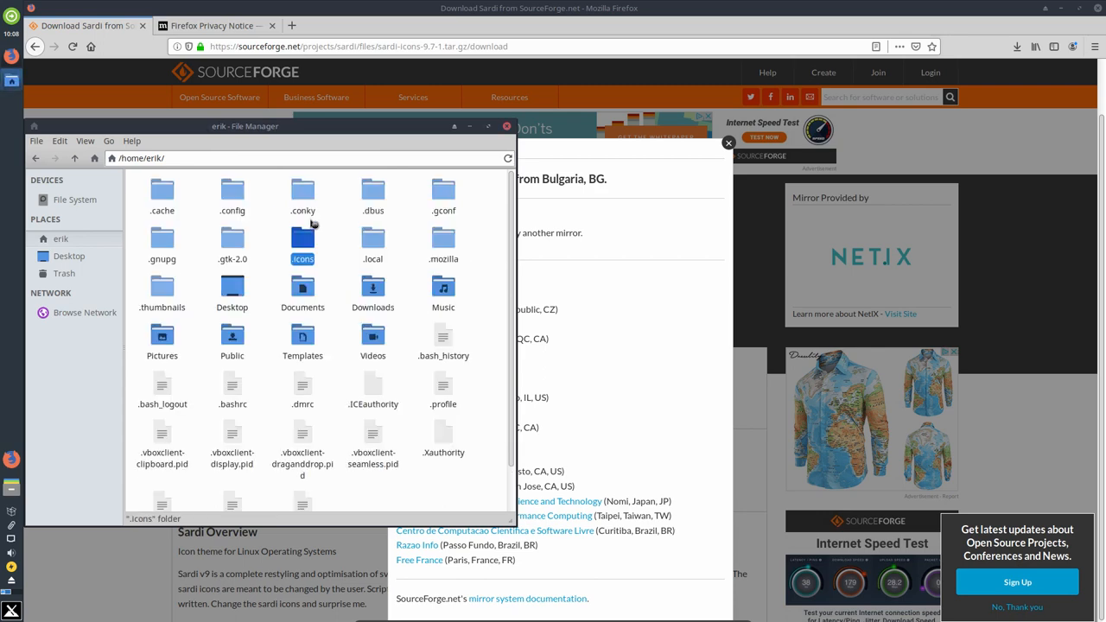
double_click(303, 238)
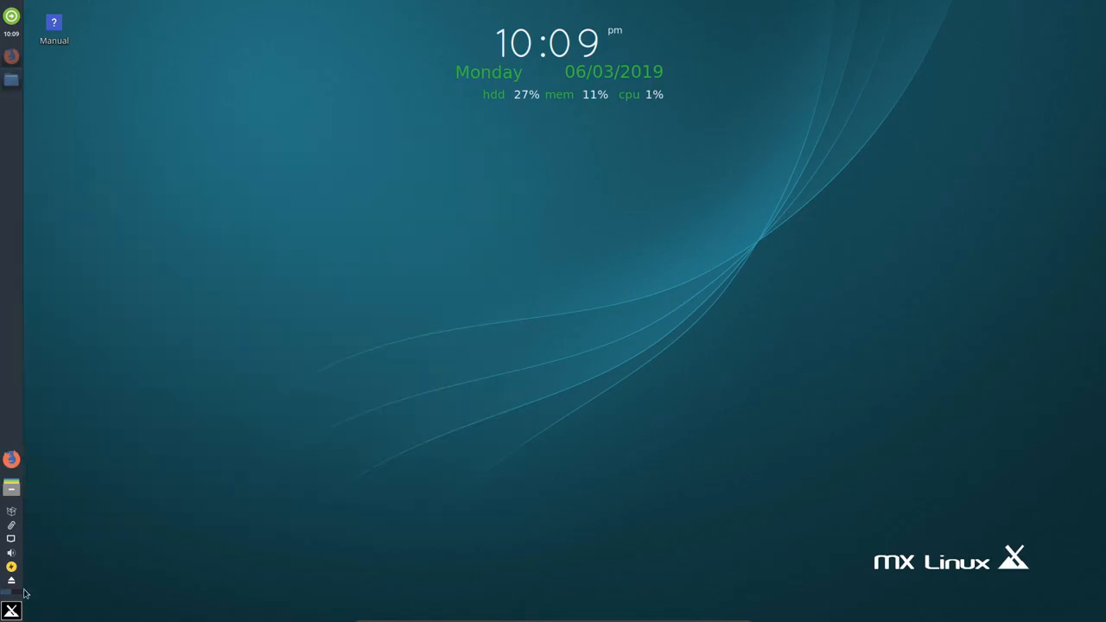
Apply the Sardi Flexible Arc icon theme in Appearance settings and close the window.
left_click(10, 612)
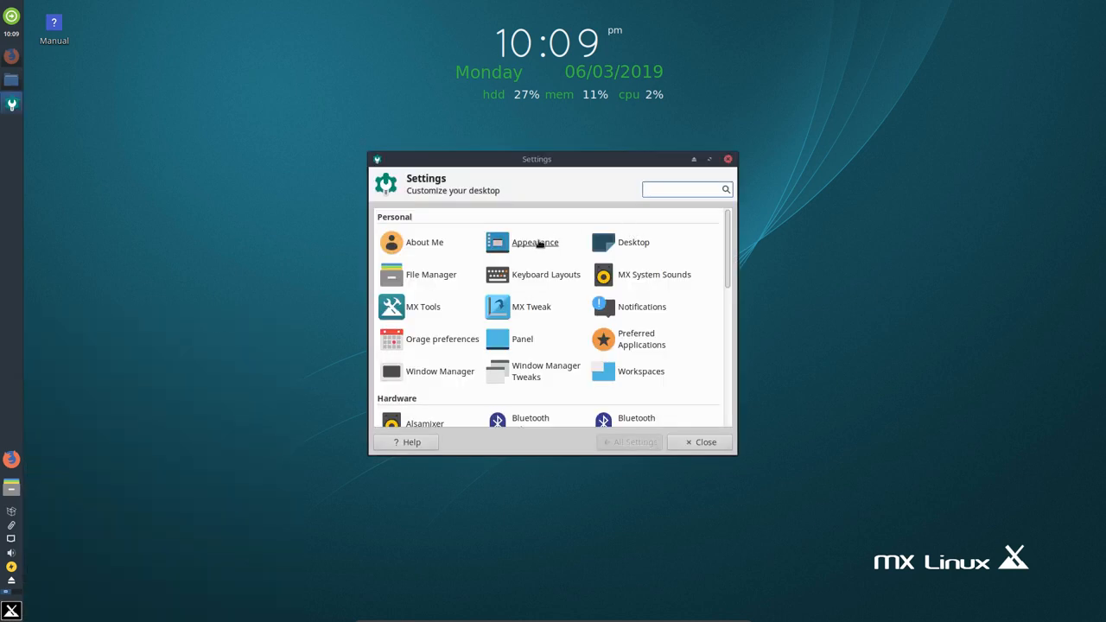
left_click(536, 241)
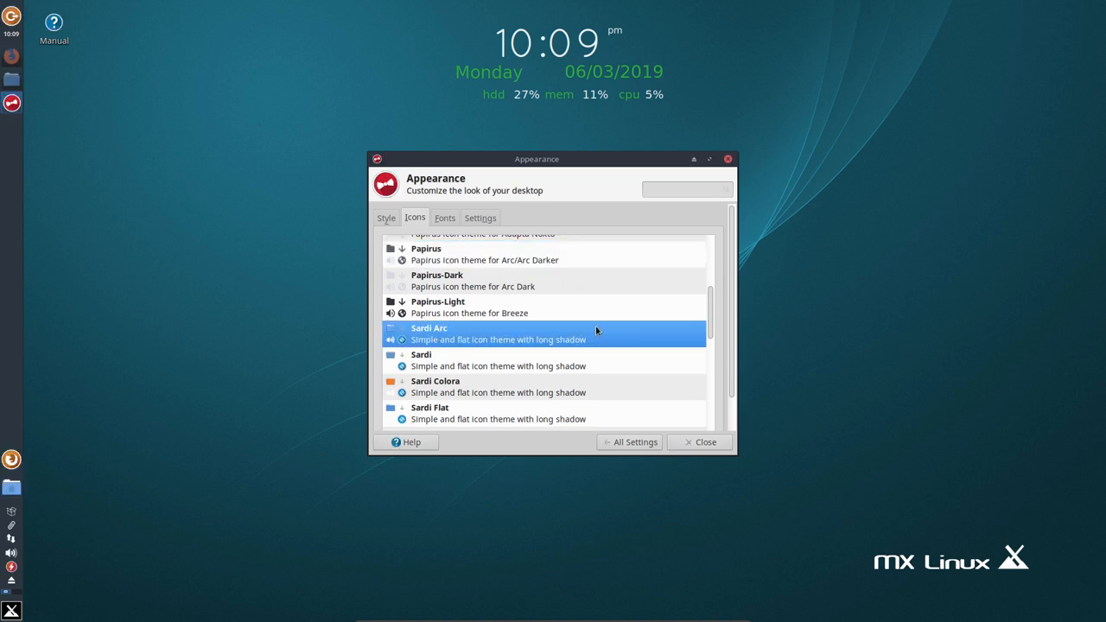
mouse_move(536, 349)
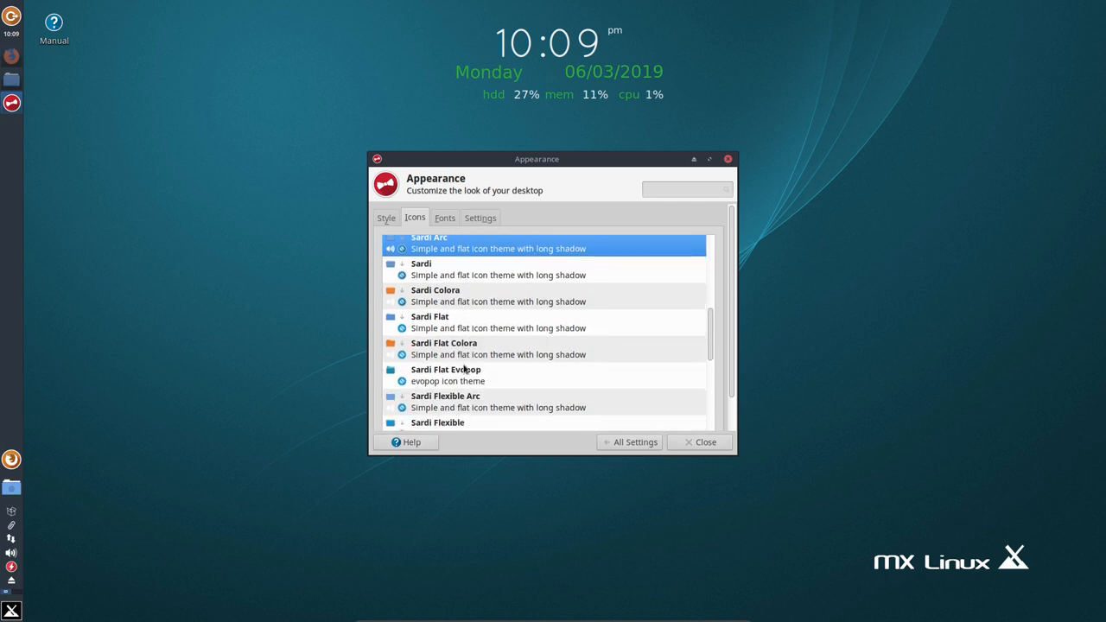
scroll("down", 3)
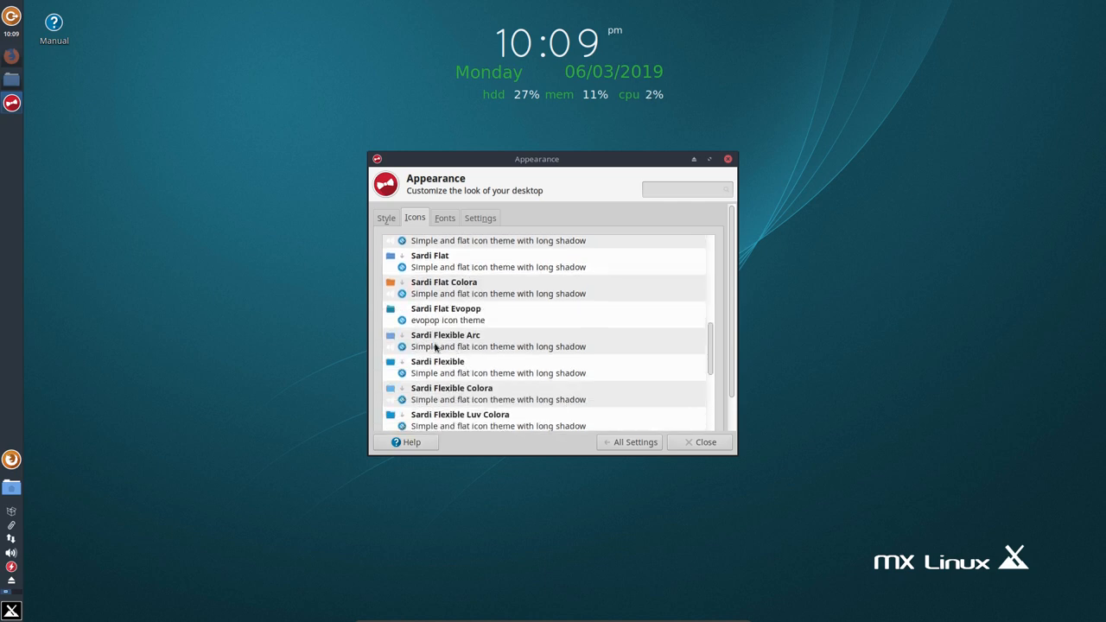
left_click(498, 341)
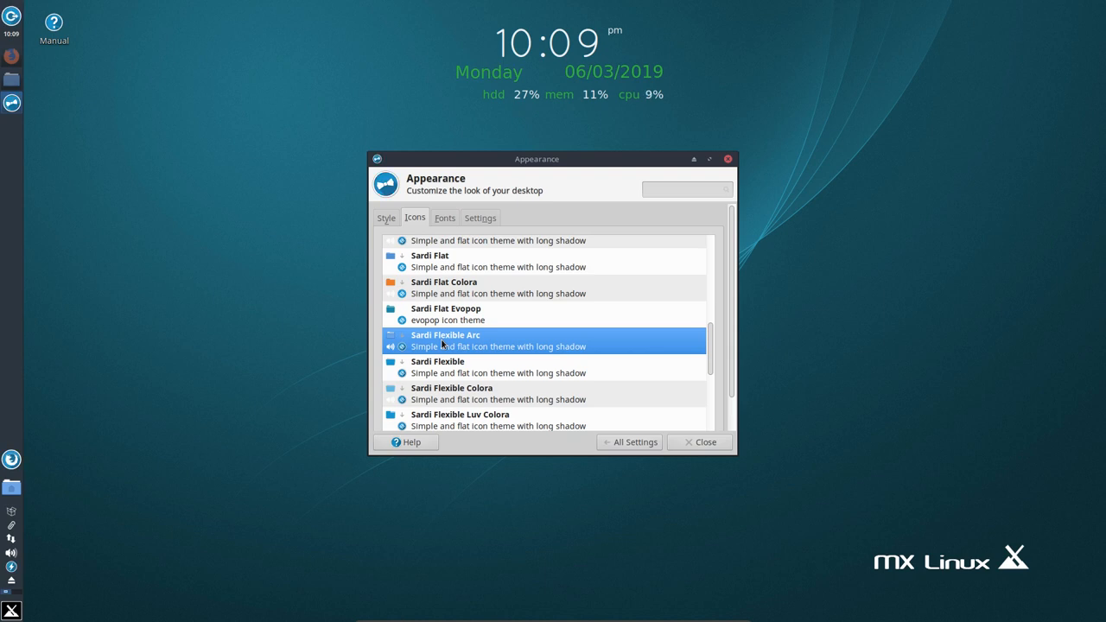
mouse_move(700, 443)
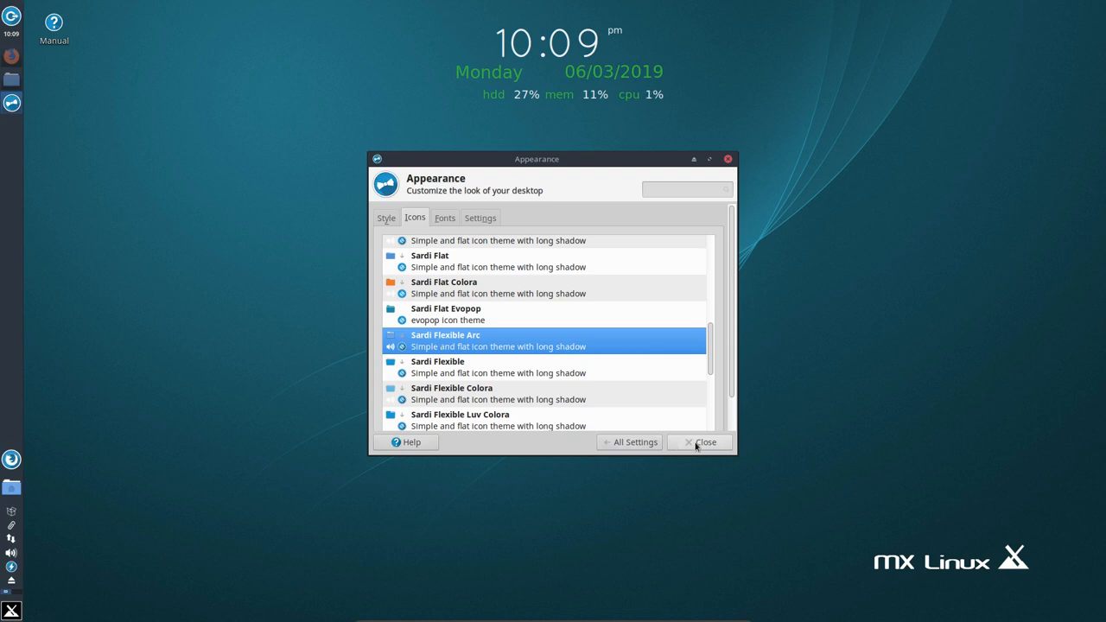
left_click(705, 442)
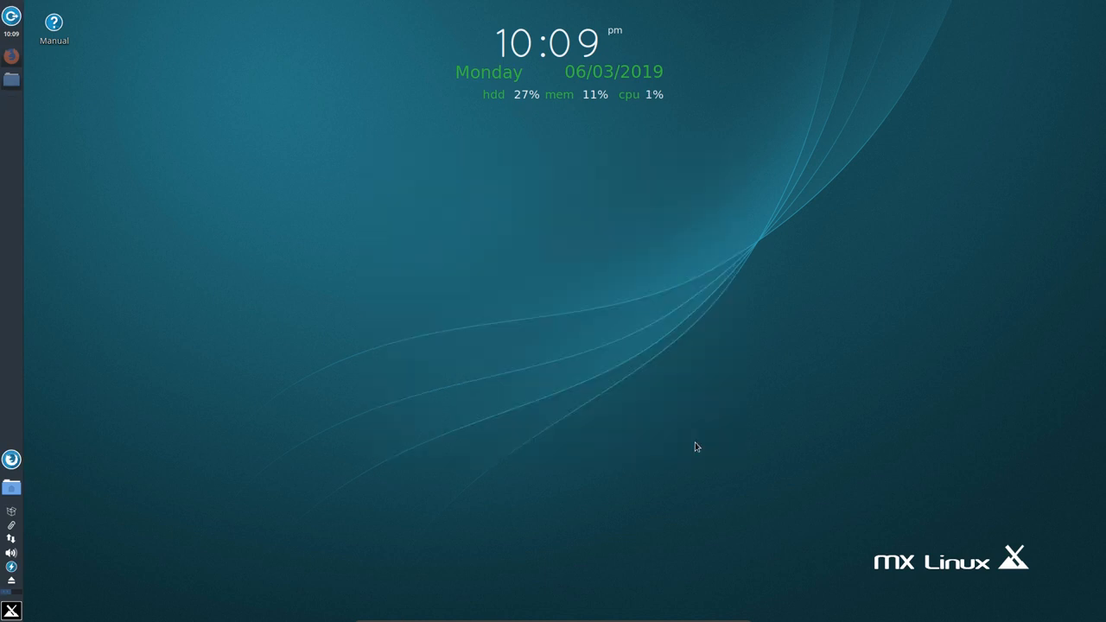
Scroll the All category of the Whisker Menu down to Transmission, VLC and Xfce Terminal.
left_click(10, 612)
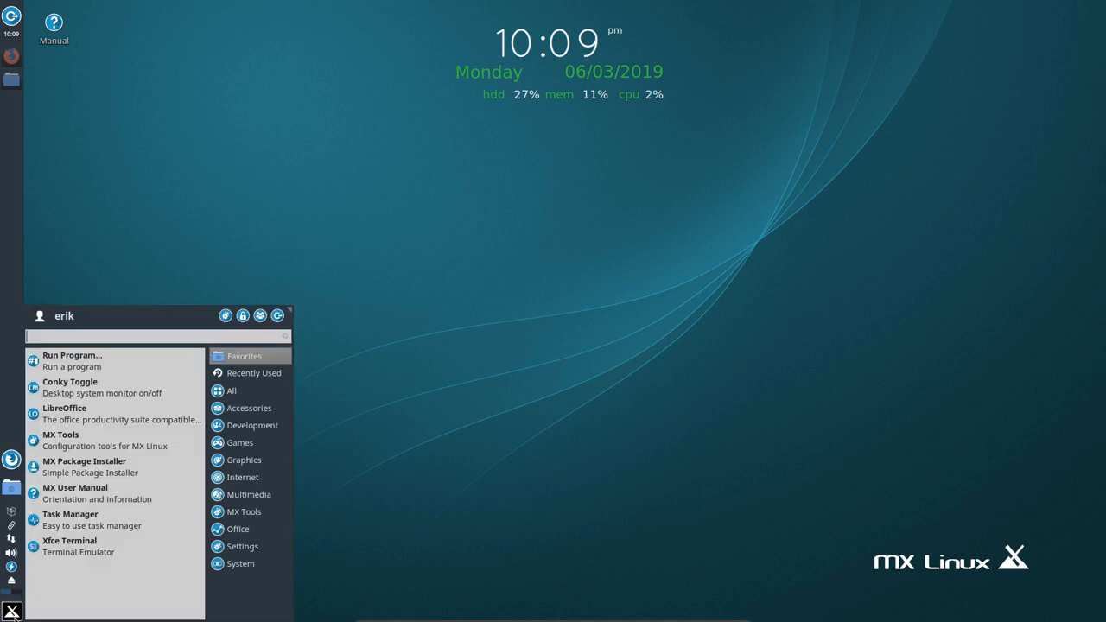
mouse_move(78, 362)
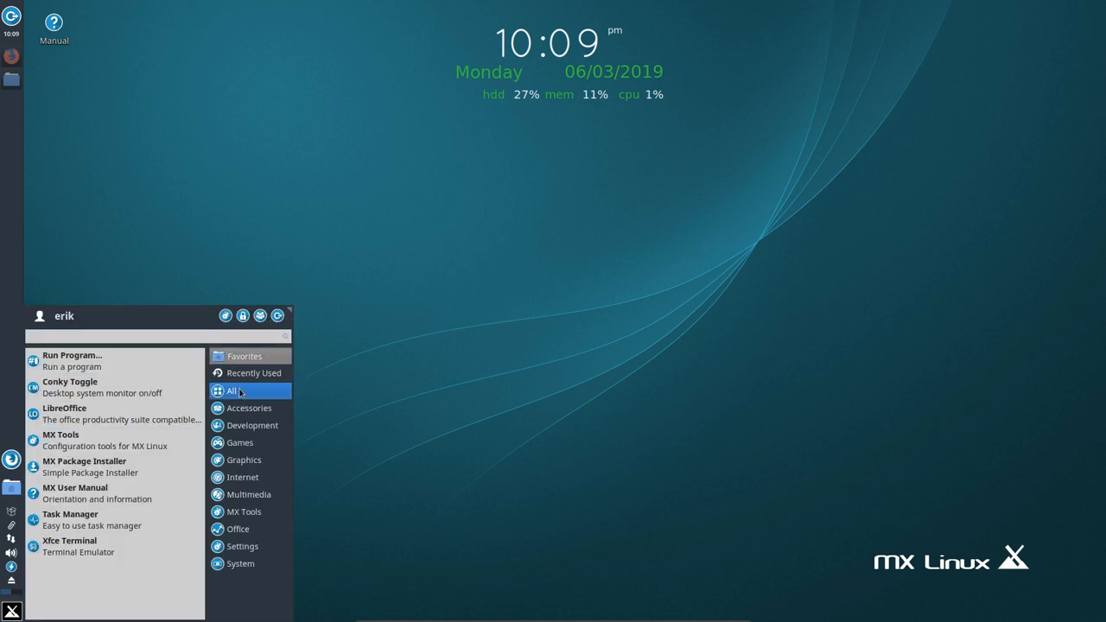
left_click(232, 391)
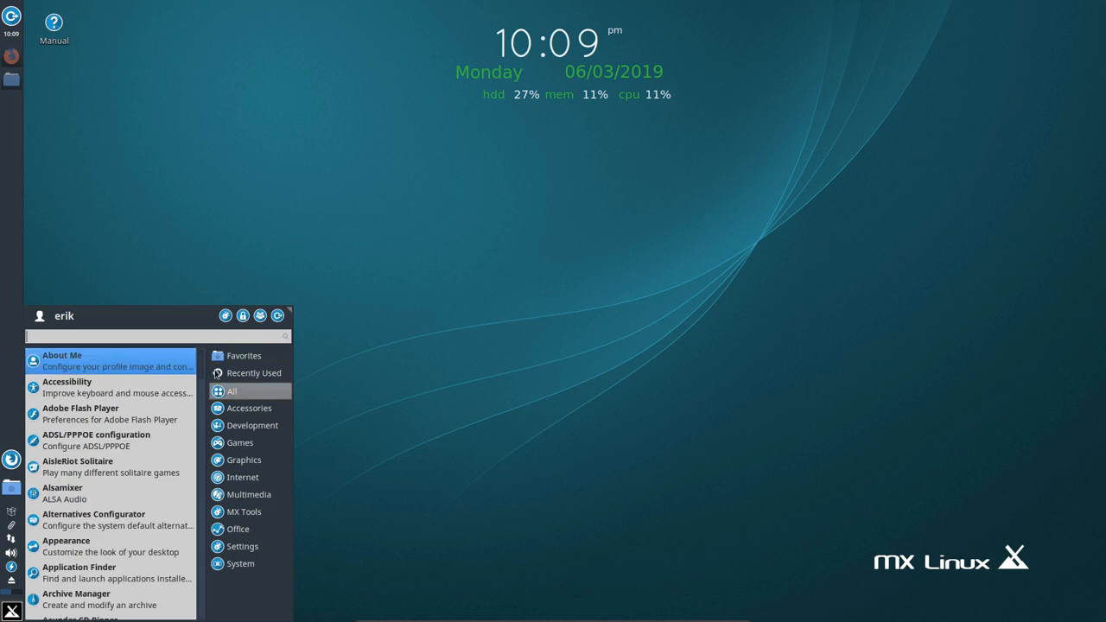
mouse_move(111, 413)
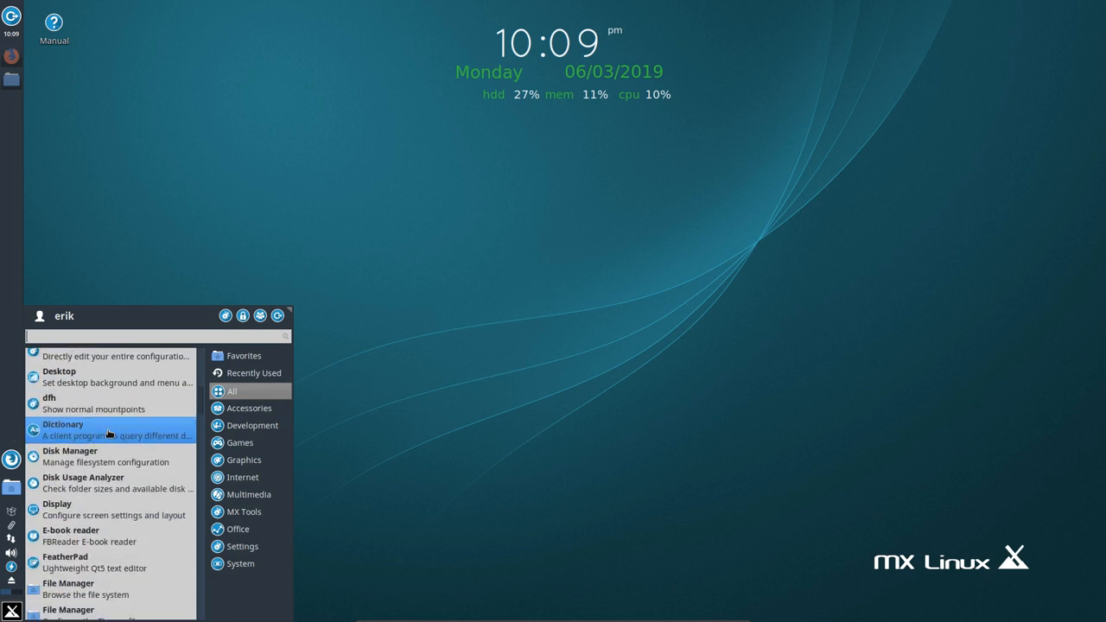
scroll("down", 3)
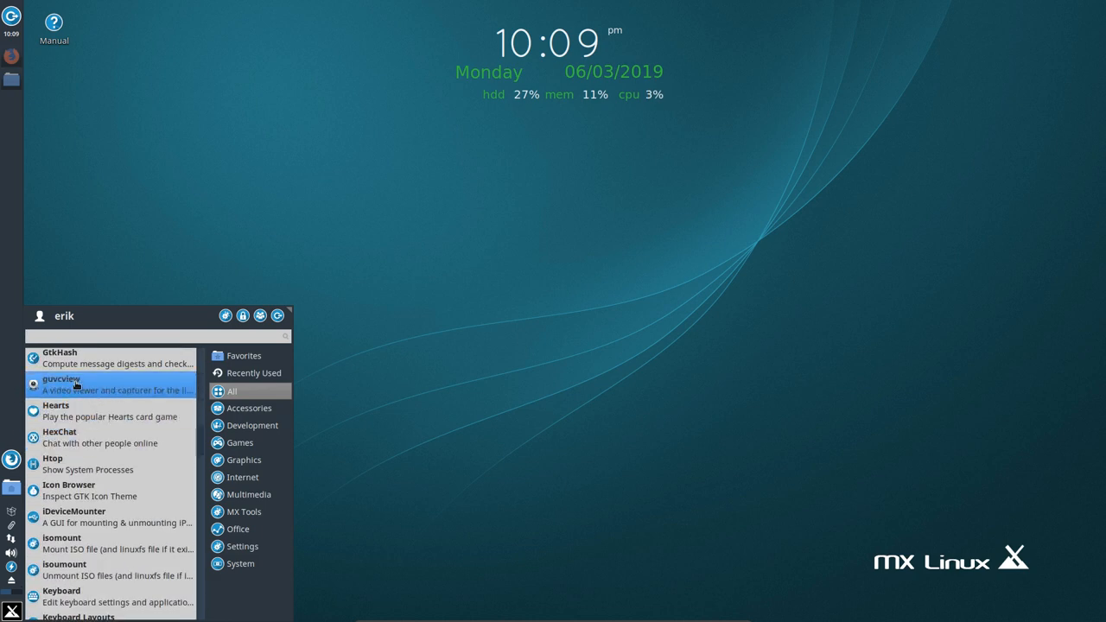
mouse_move(87, 437)
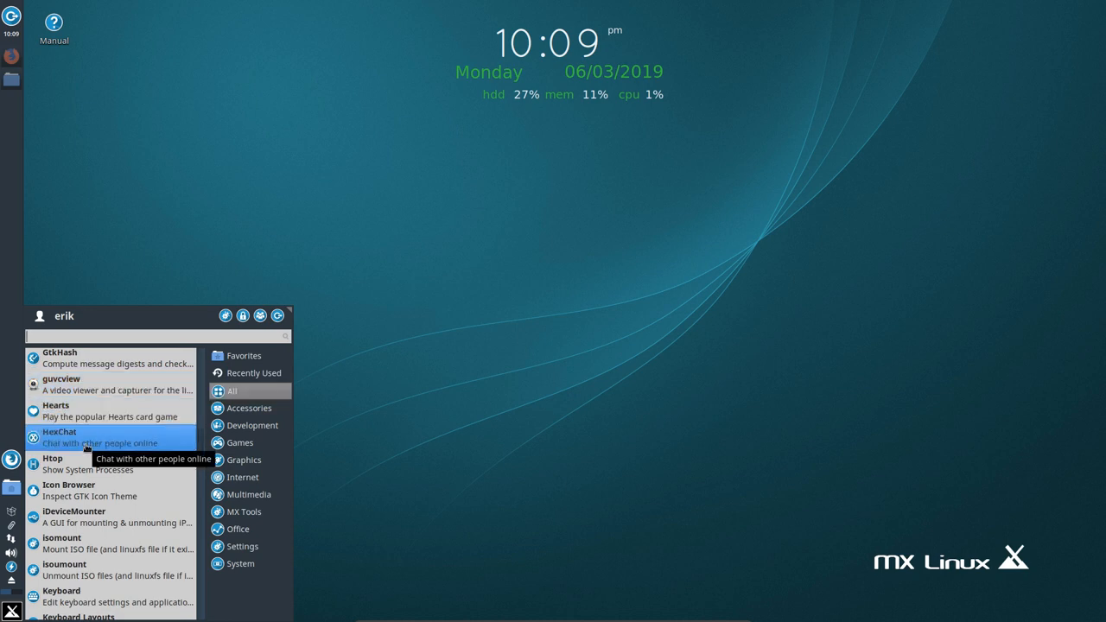
scroll("down", 3)
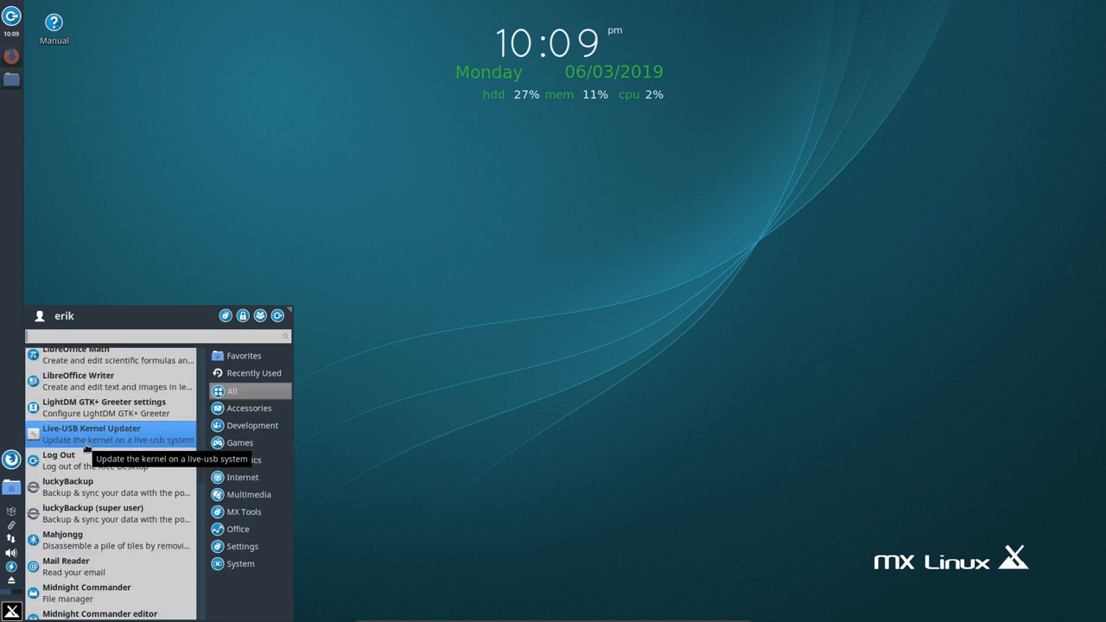
mouse_move(95, 487)
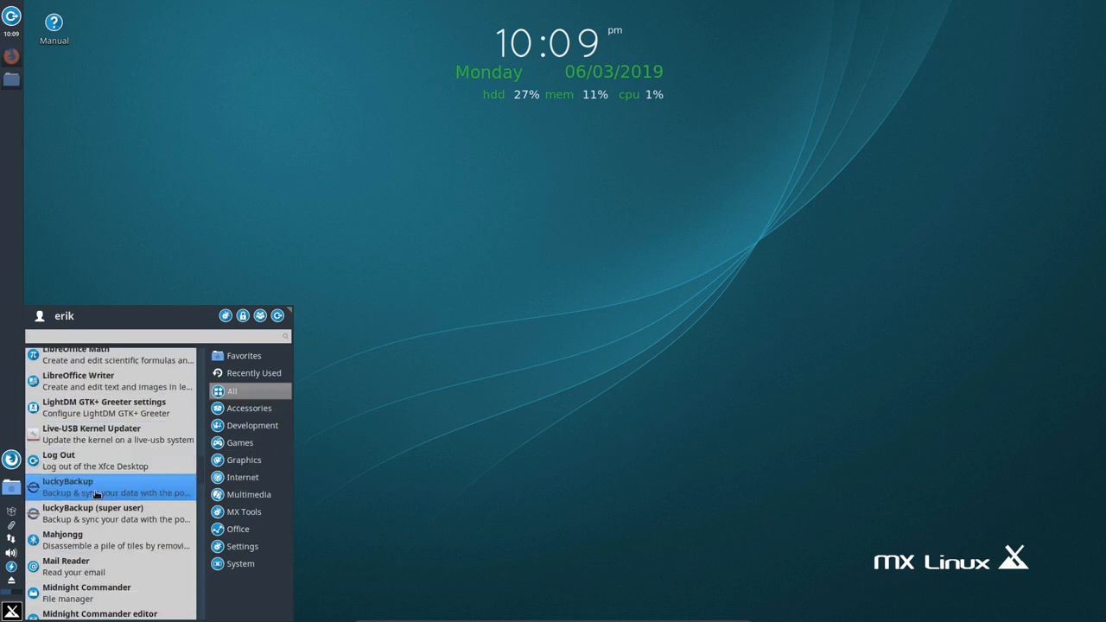
scroll("down", 3)
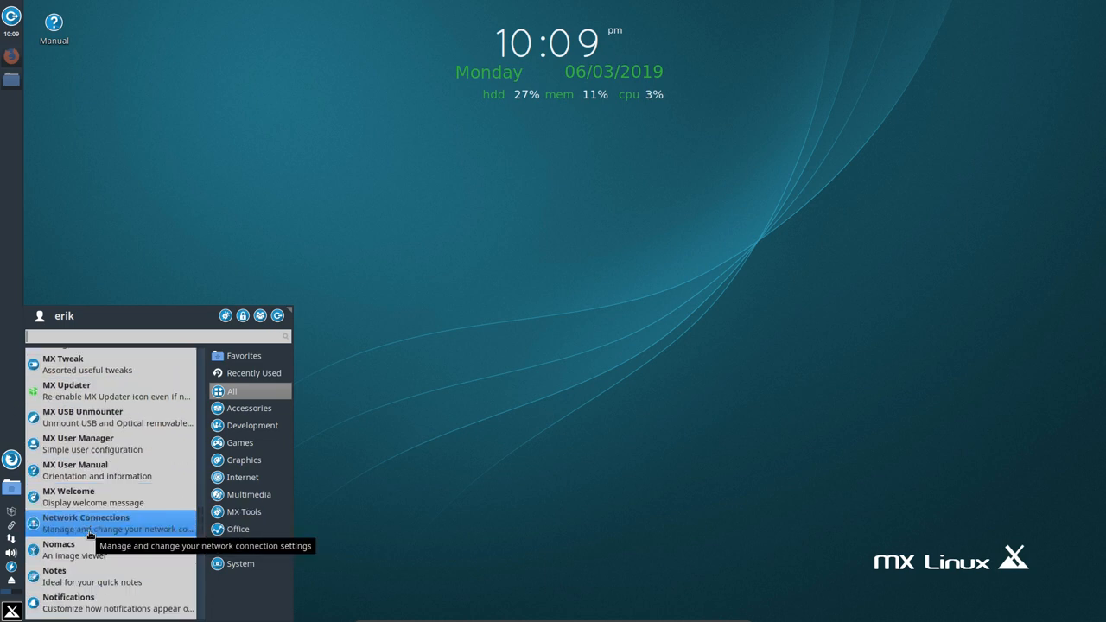
mouse_move(96, 390)
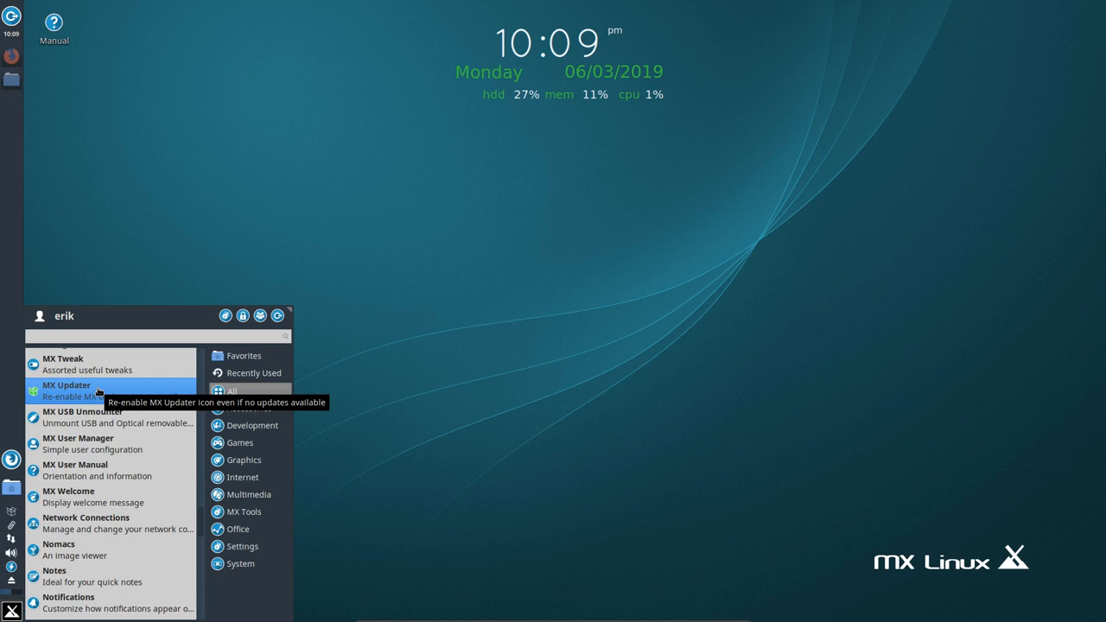
scroll("down", 3)
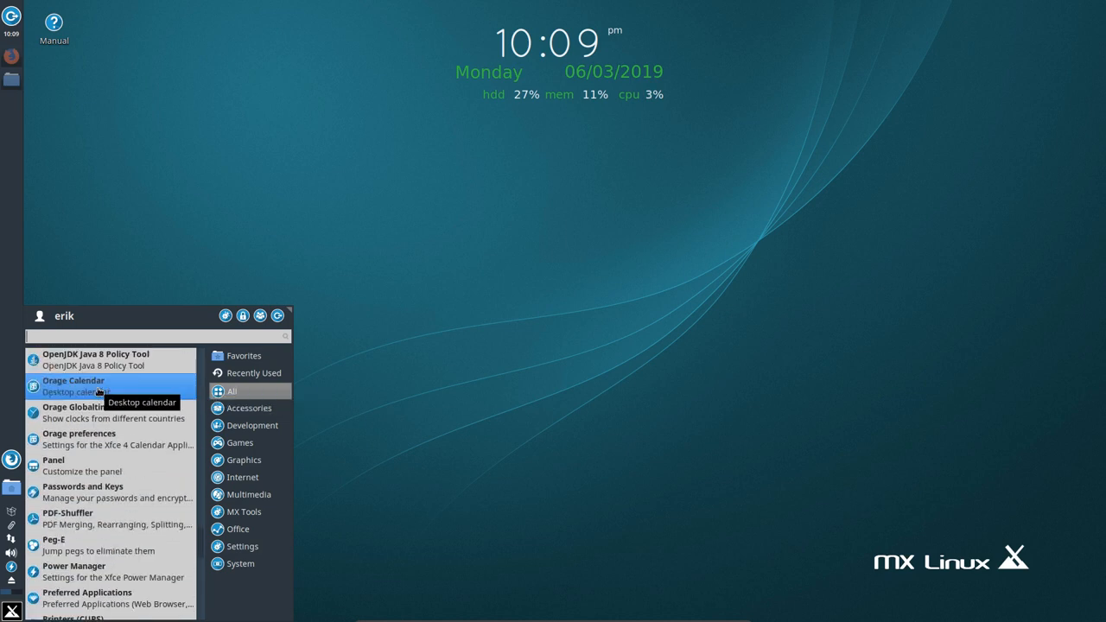
scroll("down", 3)
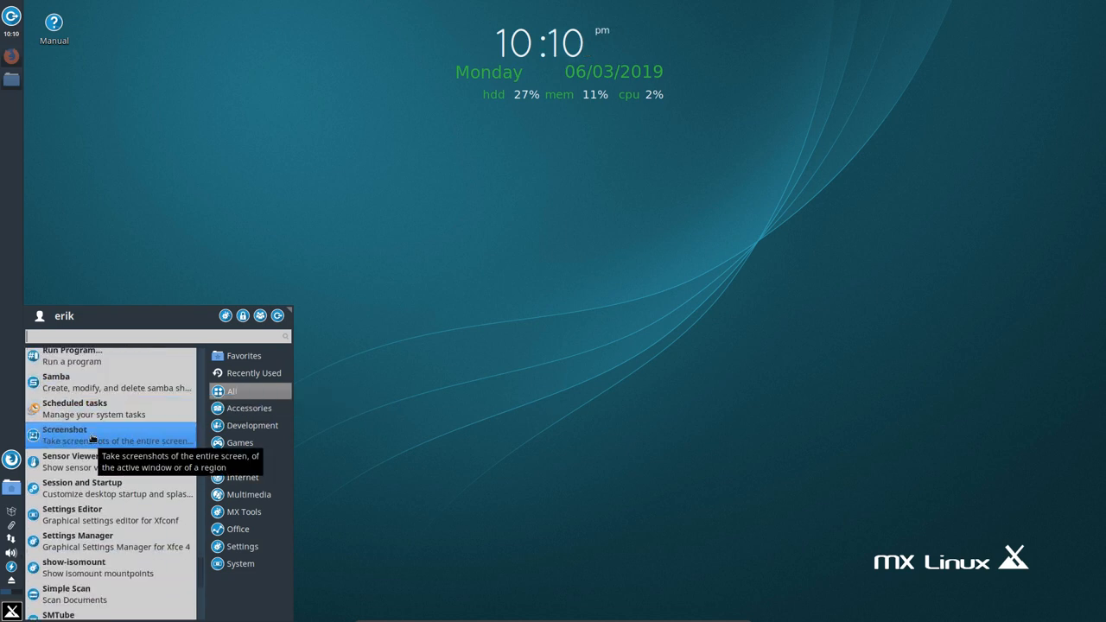
scroll("down", 3)
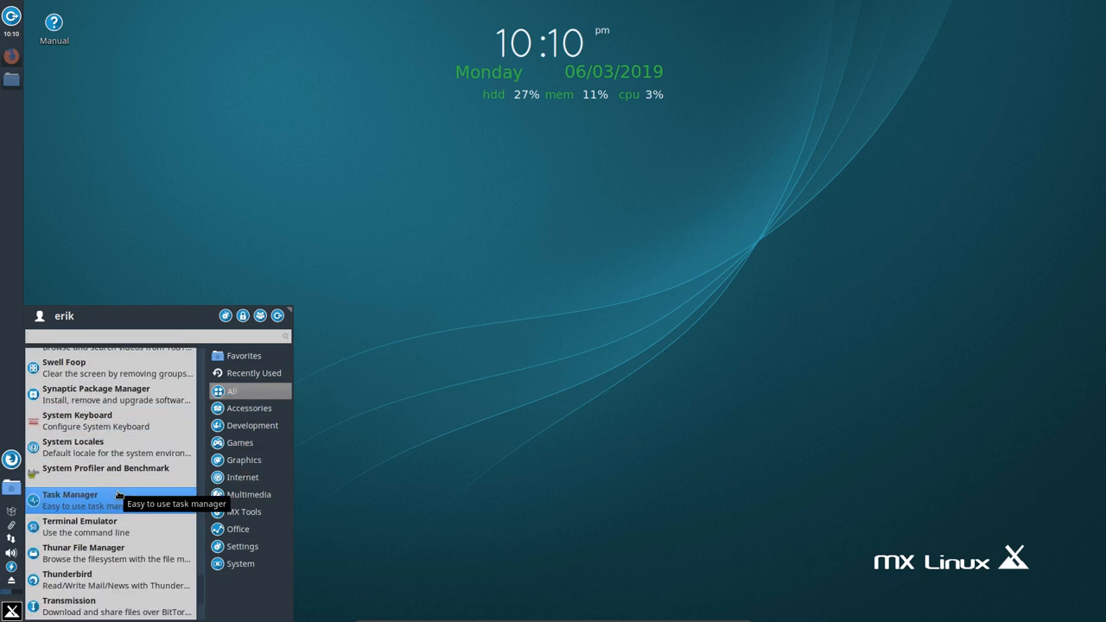
scroll("down", 3)
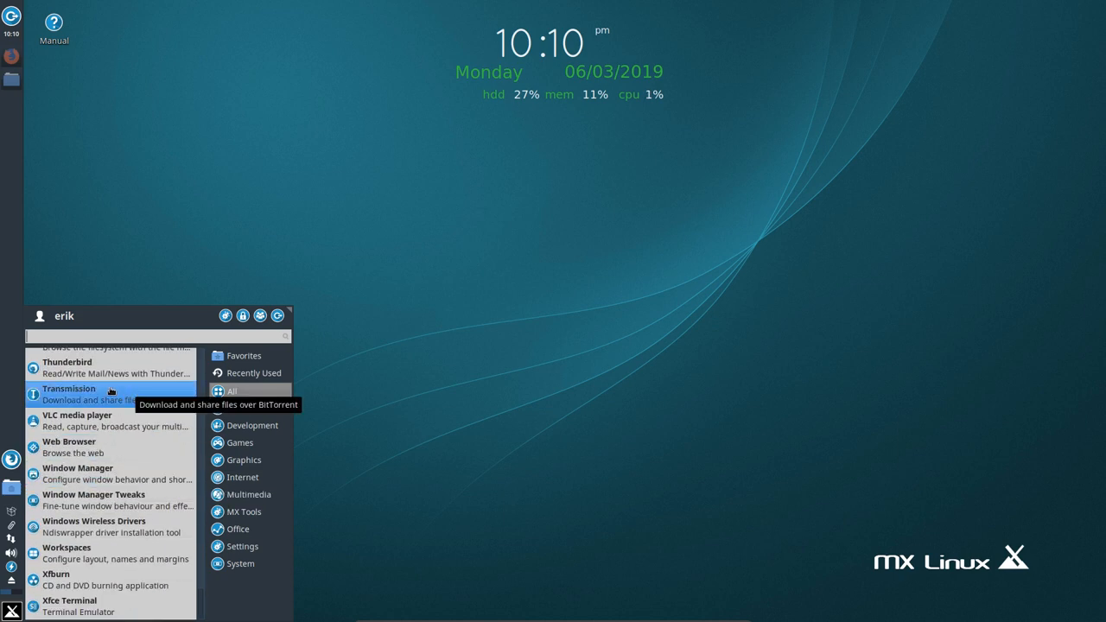
mouse_move(437, 277)
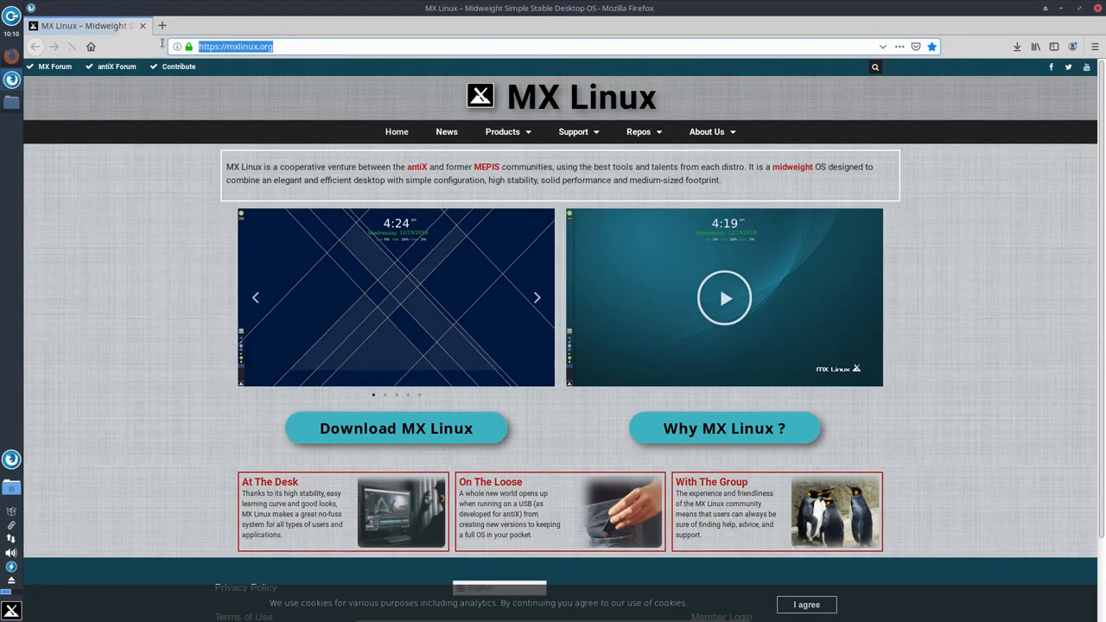
Search the web for 'hardcode icon fixer' and go to the Foggalong/hardcode-fixer GitHub project.
type("hardcode icon")
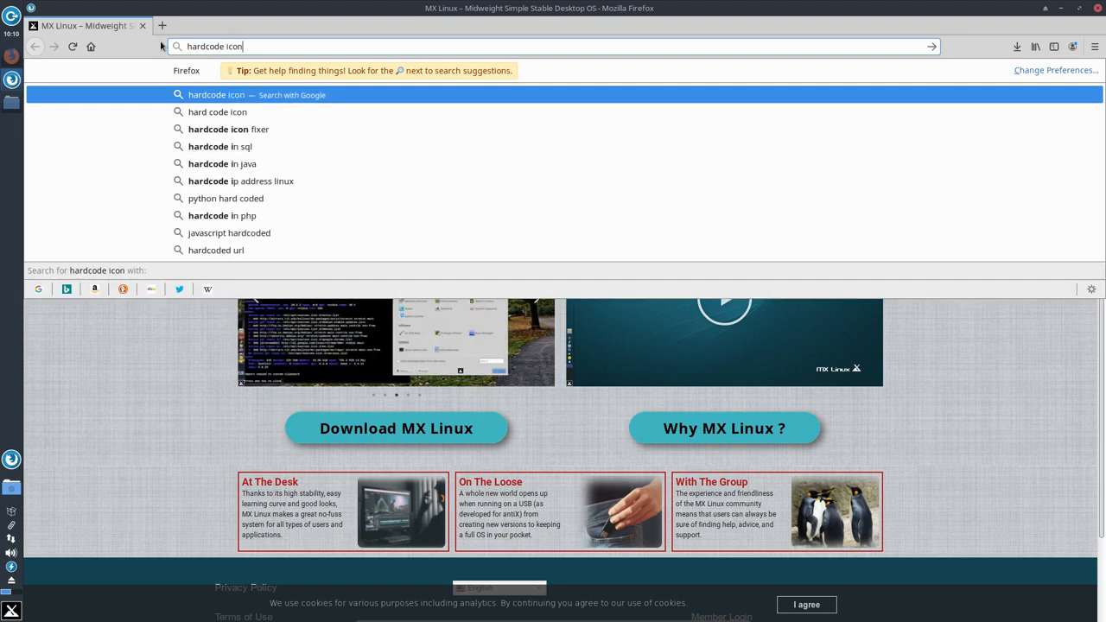
left_click(229, 128)
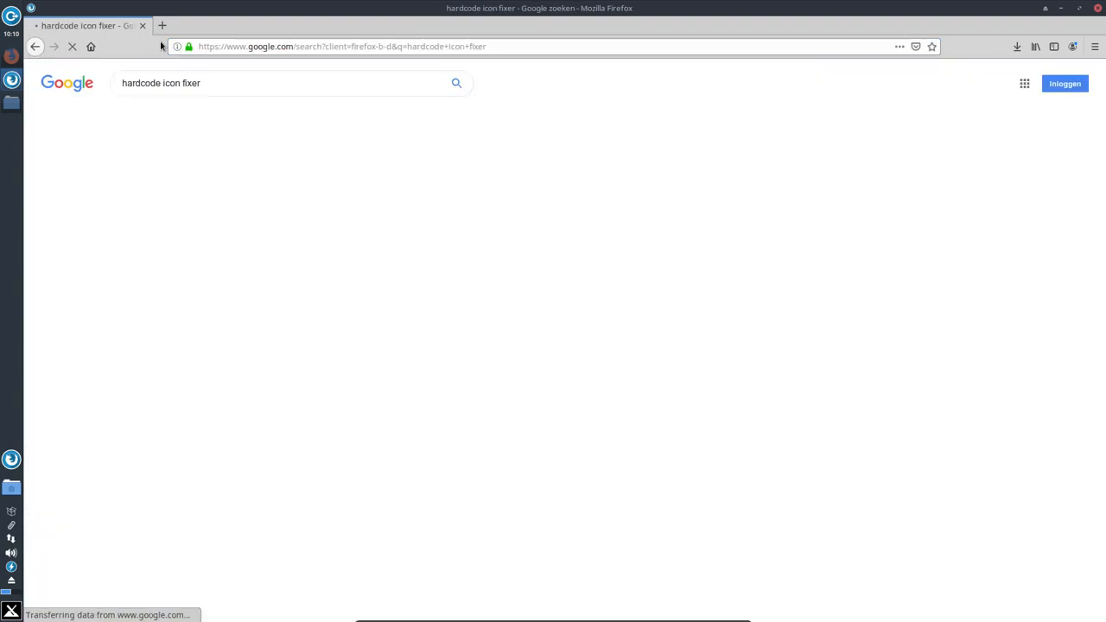
mouse_move(255, 253)
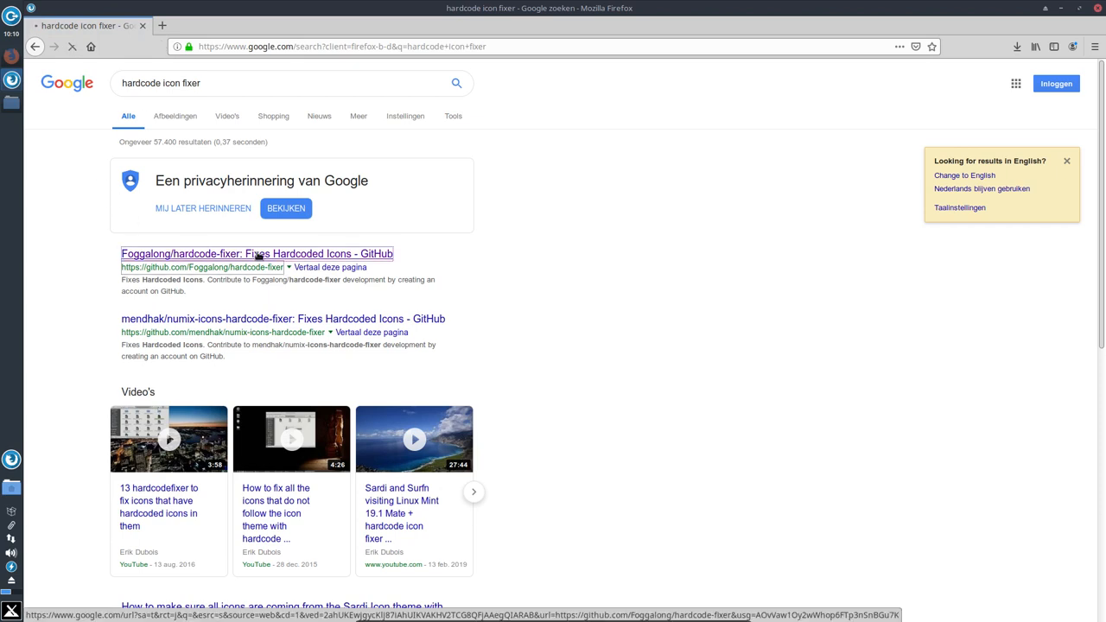
left_click(256, 252)
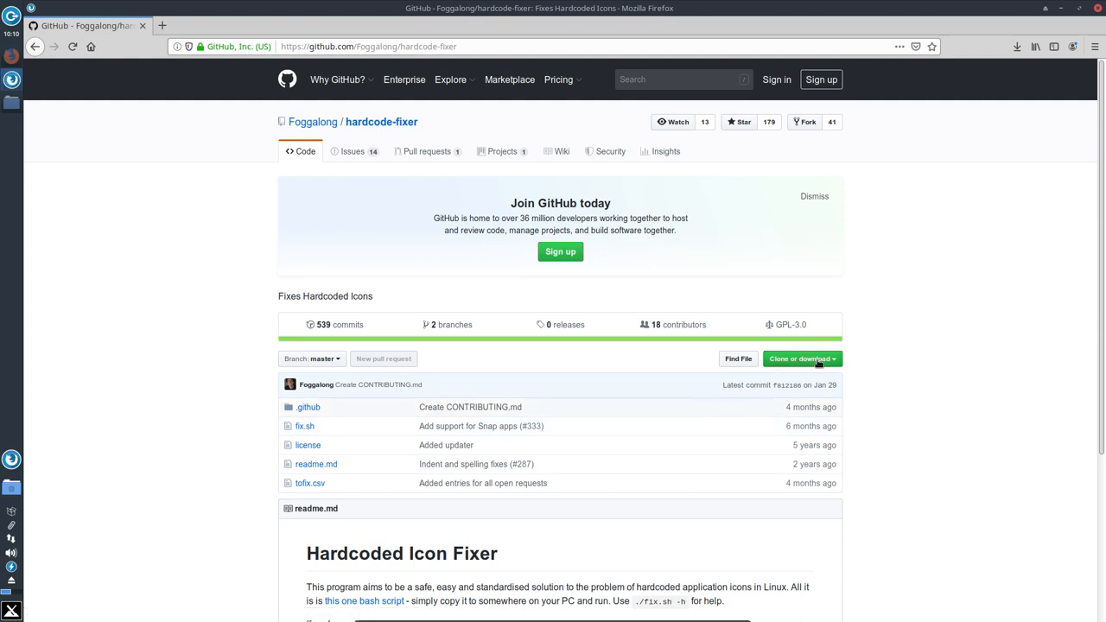
Download the repository as a ZIP and save hardcode-fixer-master.zip to Downloads.
left_click(798, 358)
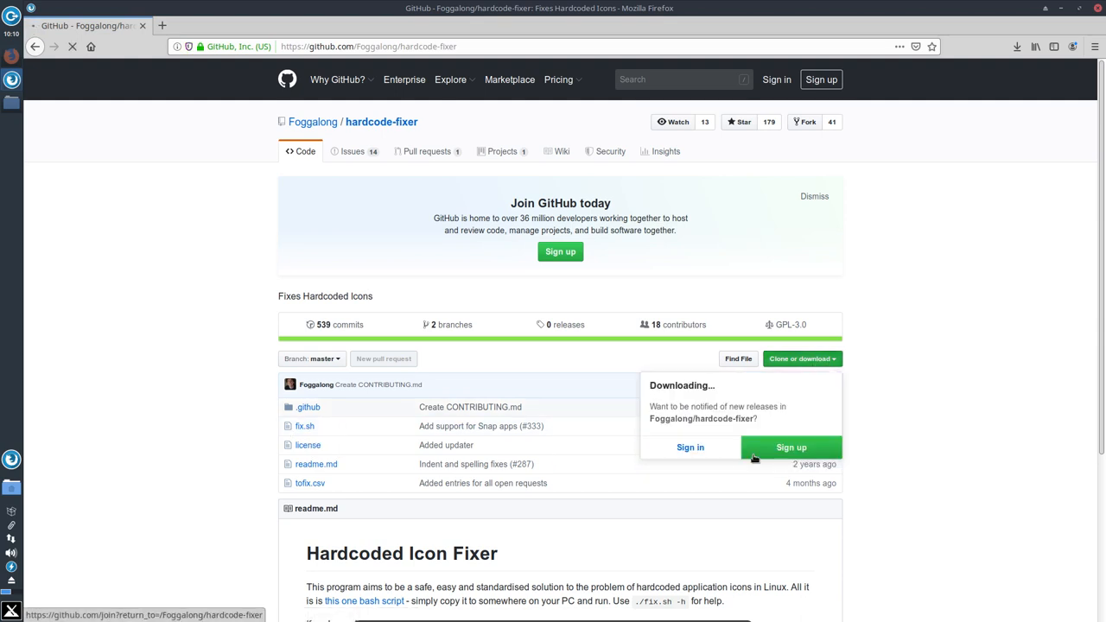
left_click(802, 358)
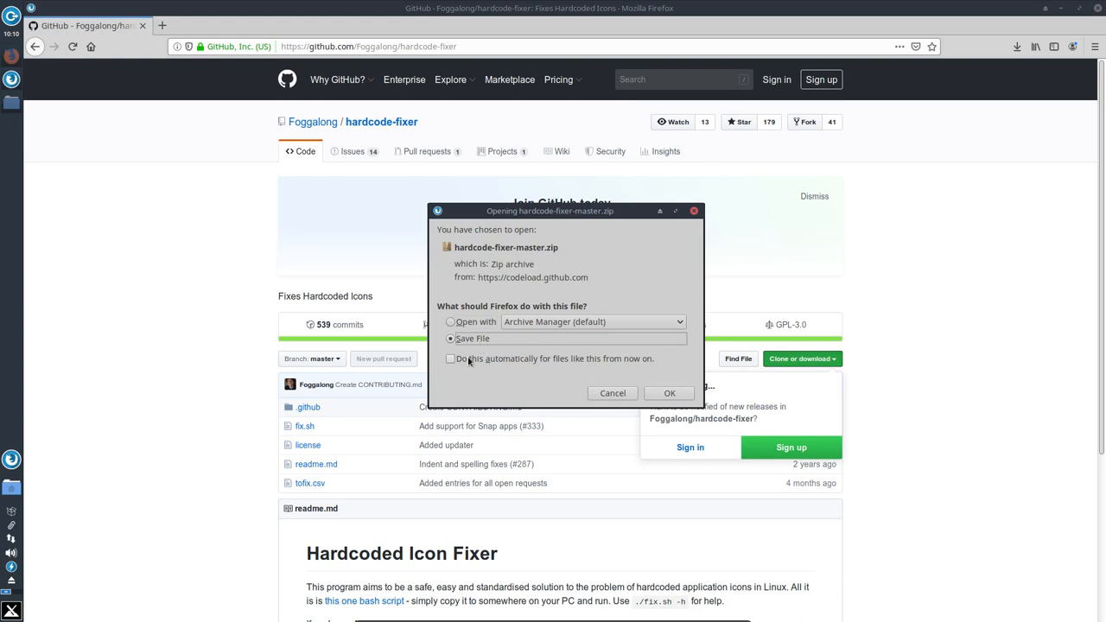
left_click(668, 394)
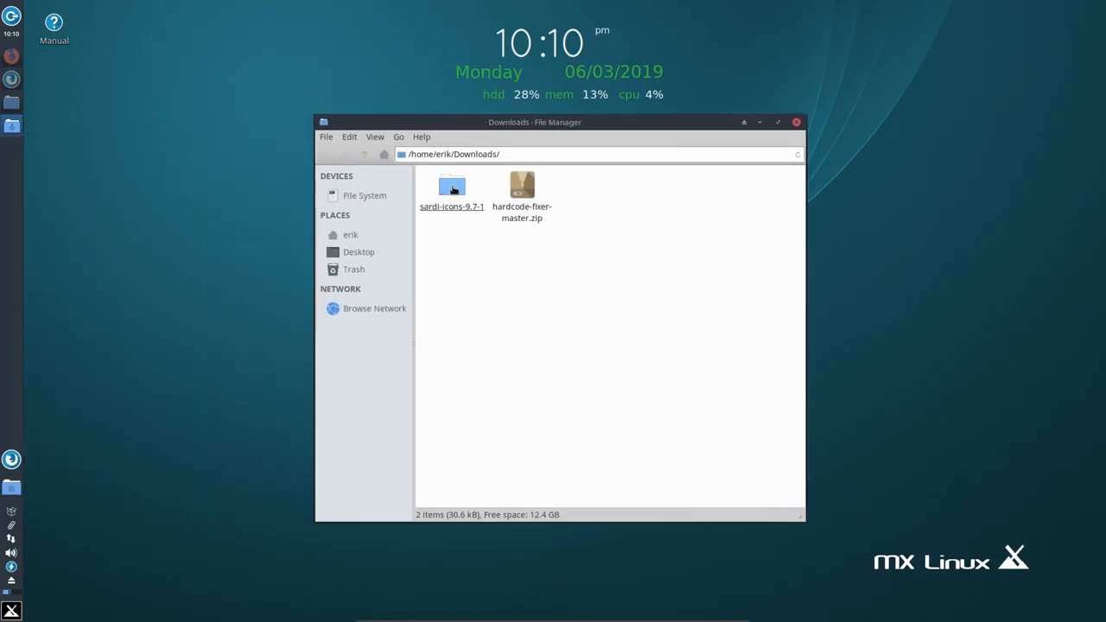
Extract hardcode-fixer-master.zip here in Downloads and enter the extracted folder.
left_click(451, 186)
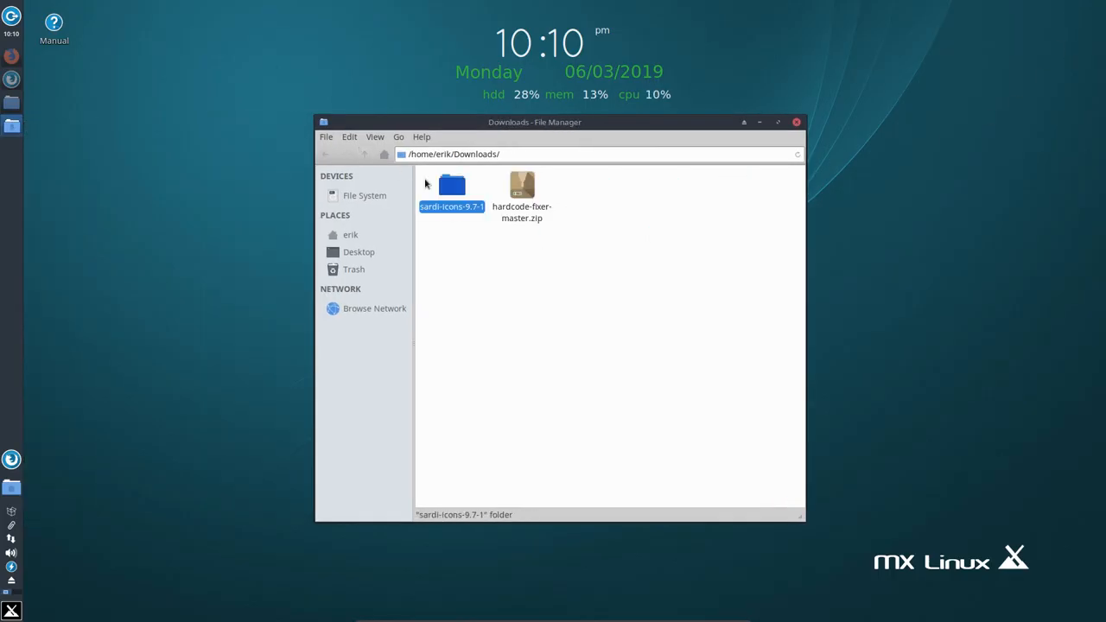
right_click(451, 187)
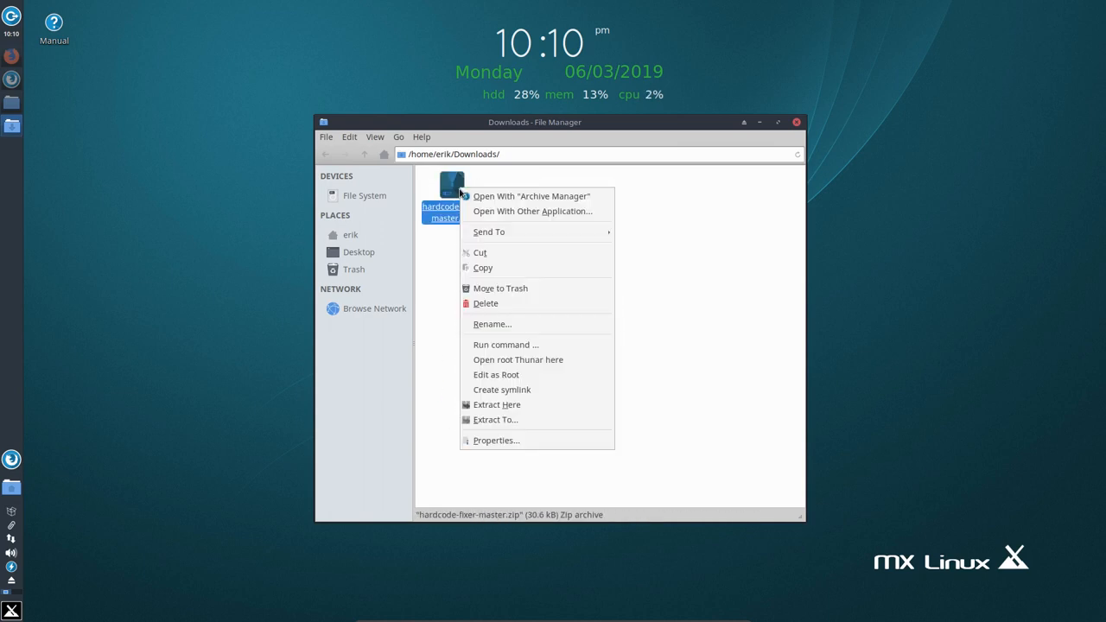
left_click(498, 404)
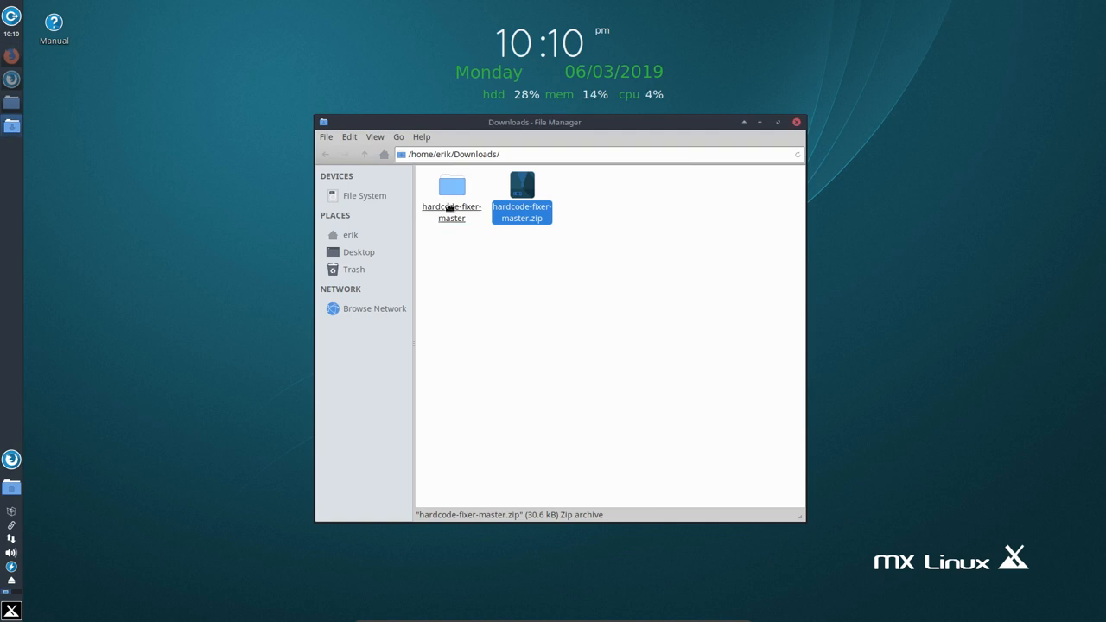
double_click(451, 187)
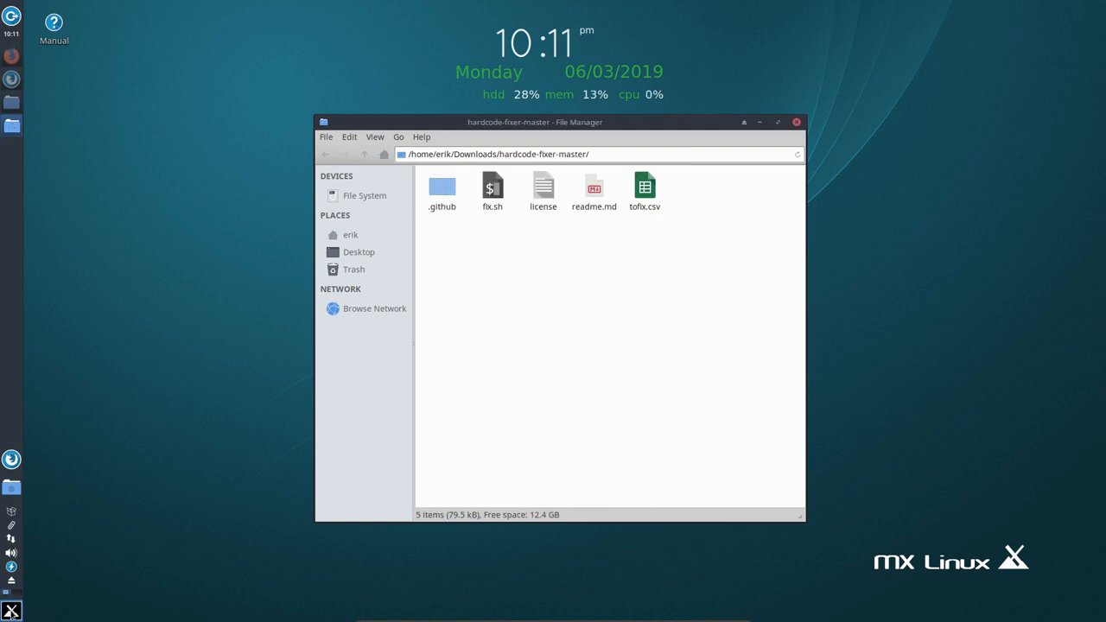
Glance through the applications menu and dismiss it again.
left_click(10, 612)
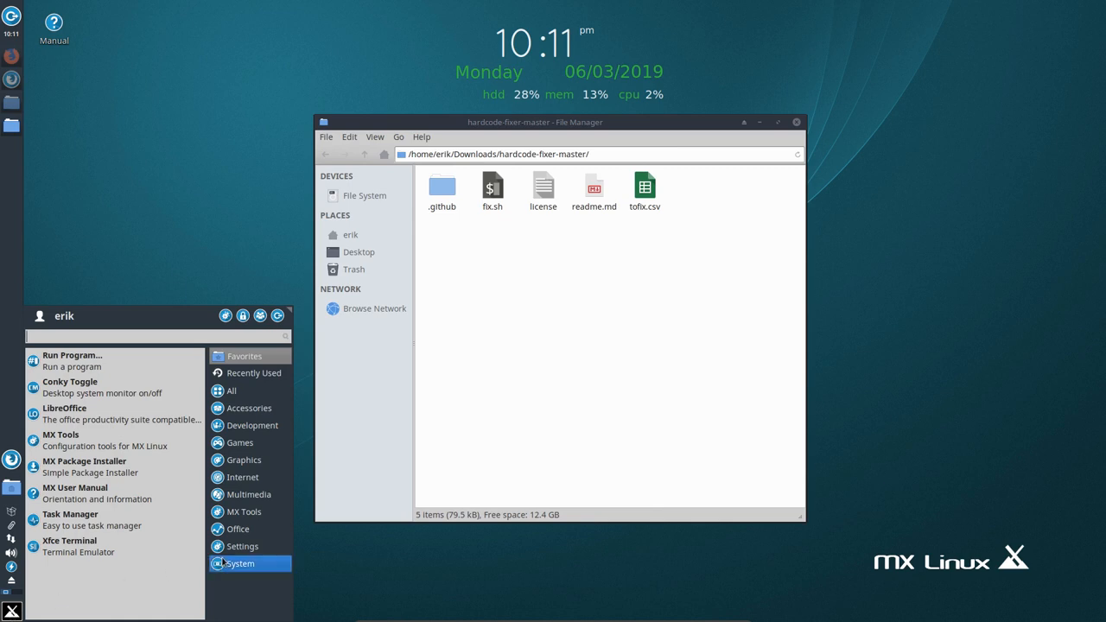
left_click(240, 564)
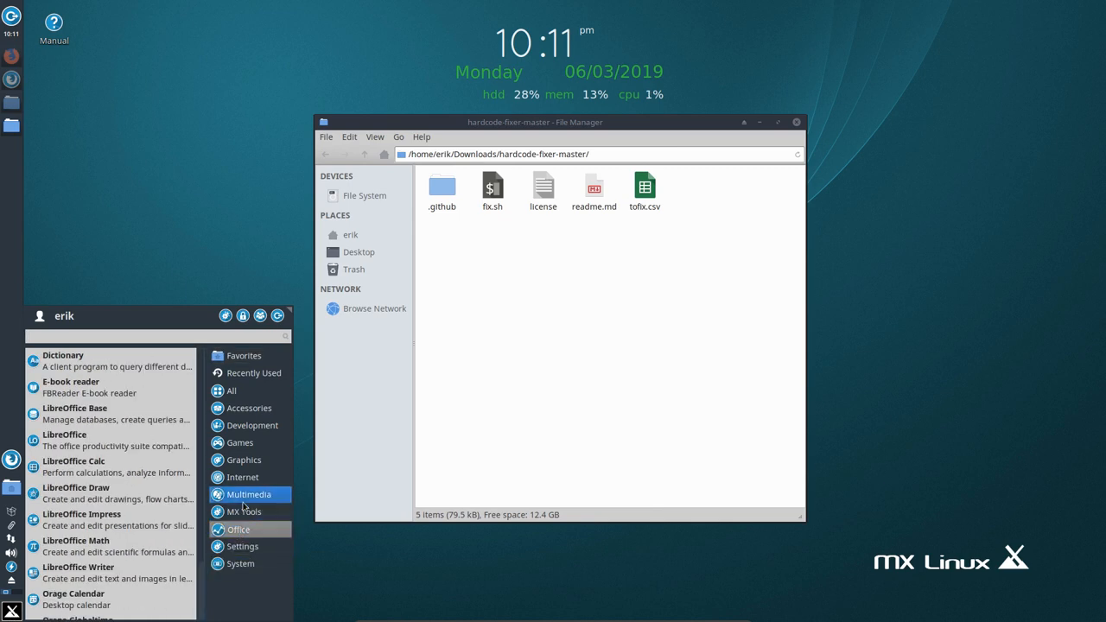
left_click(248, 494)
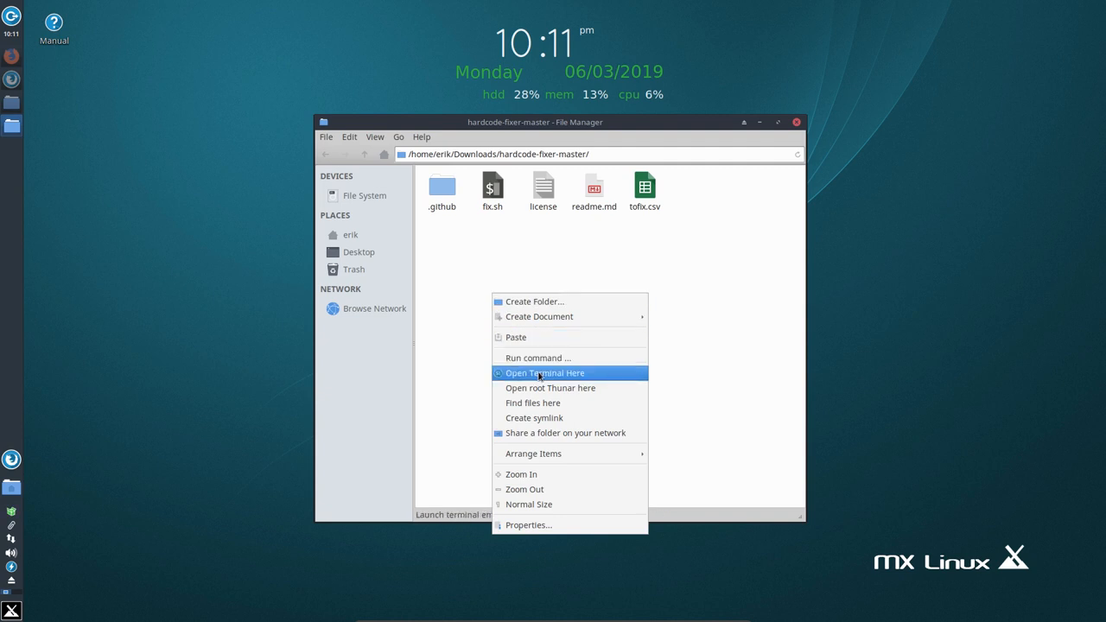
From a terminal in hardcode-fixer-master, run 'sudo apt install curl' to confirm curl is present.
left_click(546, 373)
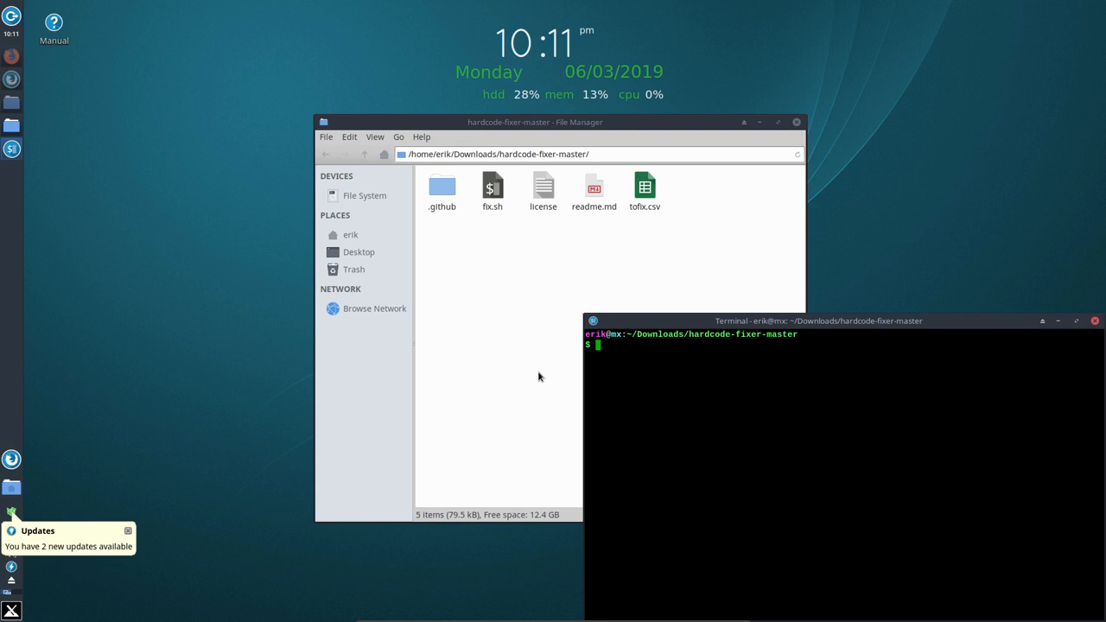
type("sudo apt")
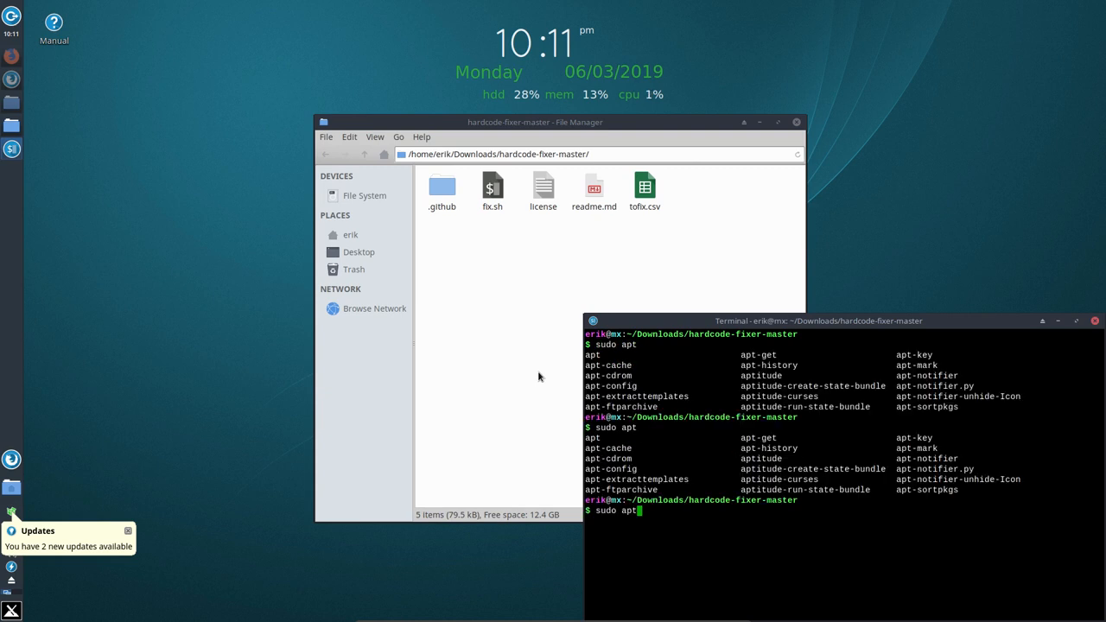
type("install")
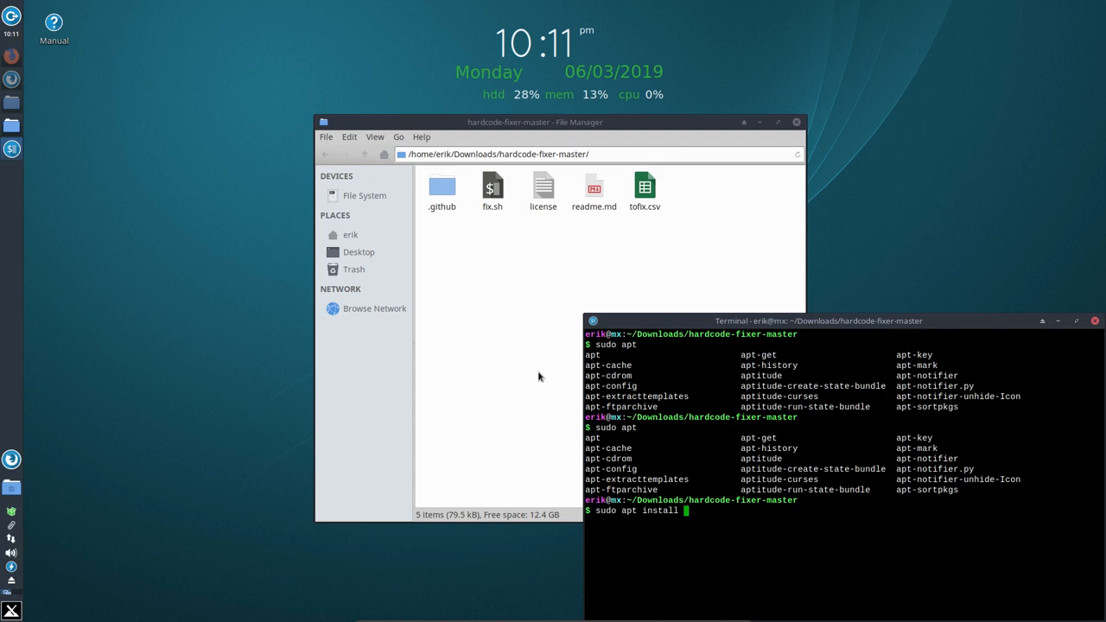
type("curl")
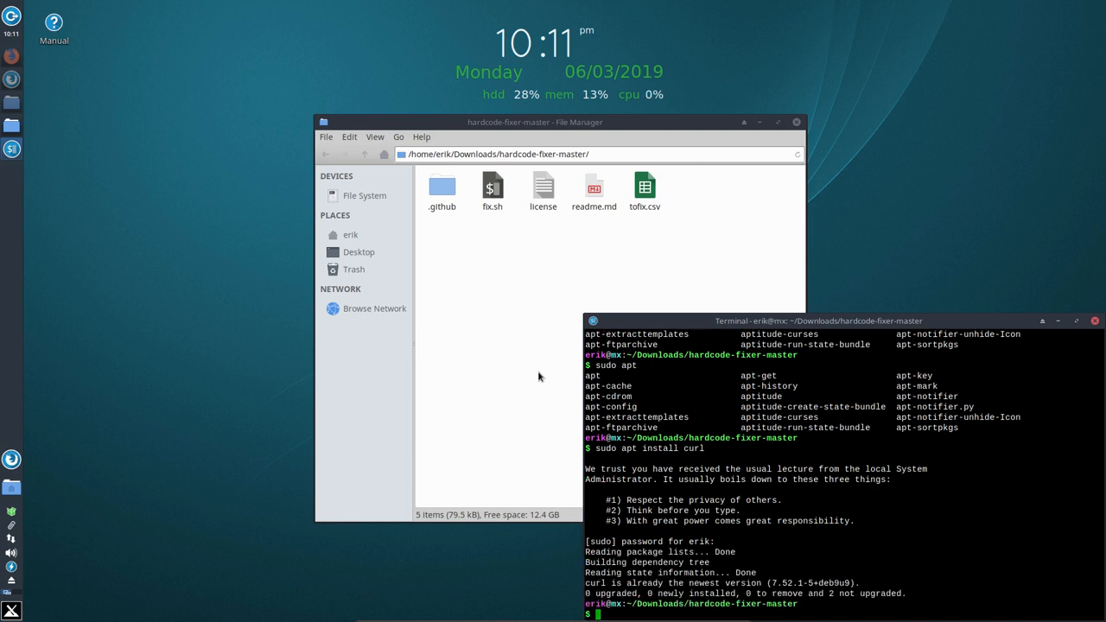
Run 'sudo ./fix.sh' to fix hardcoded application icons, then head to /usr in Thunar.
type("sudo")
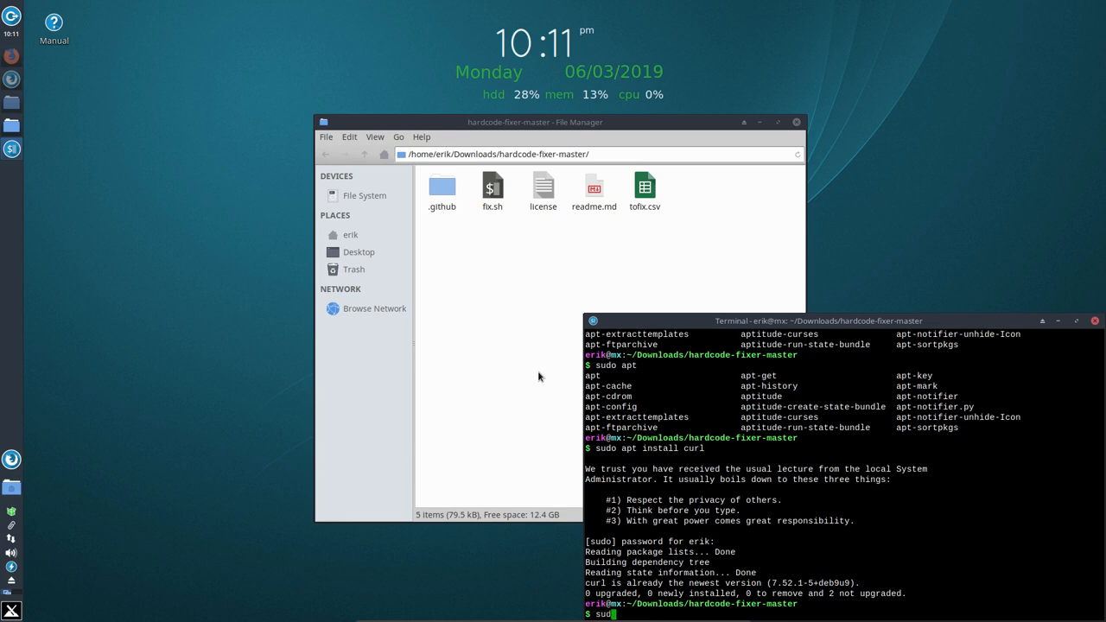
type("./fix.sh")
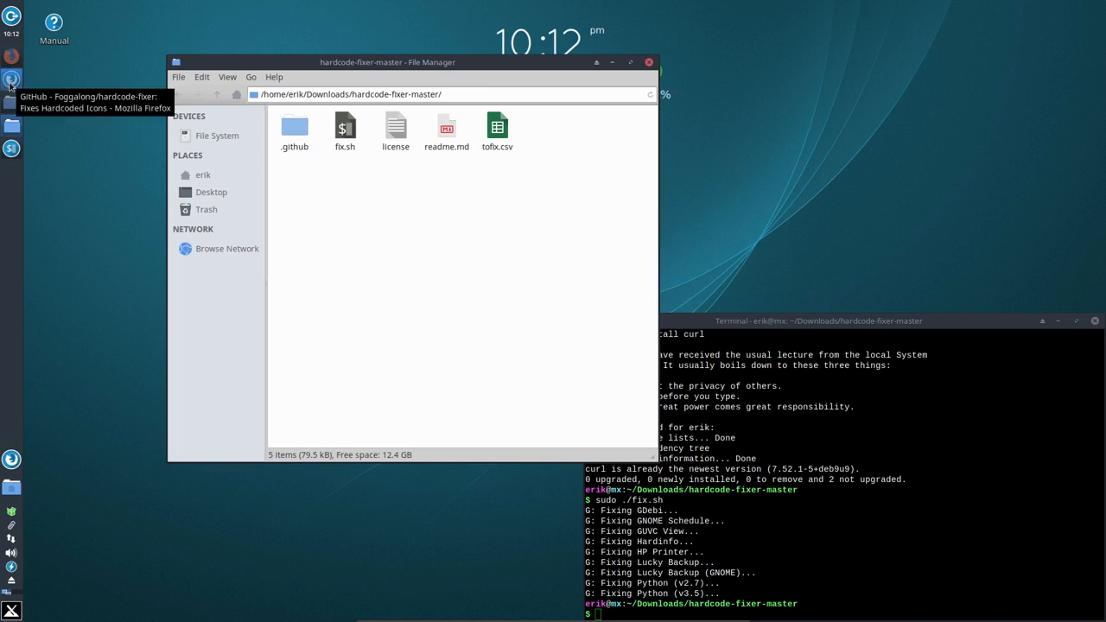
left_click(218, 135)
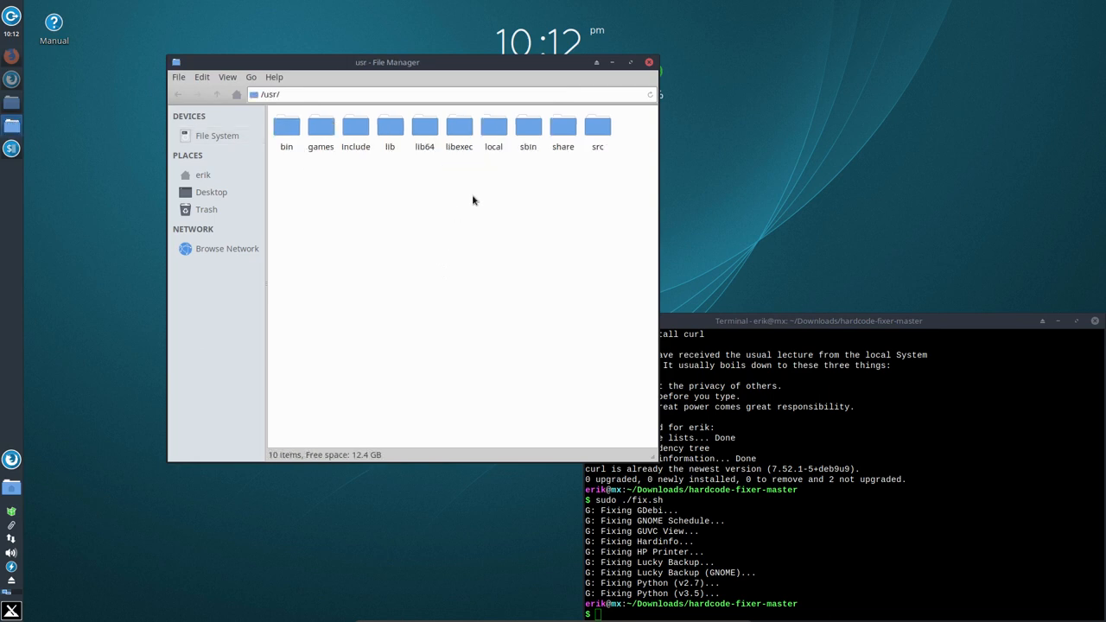
Browse /usr/share/applications launchers and jump to luckyBackup.desktop by typing its name.
double_click(563, 129)
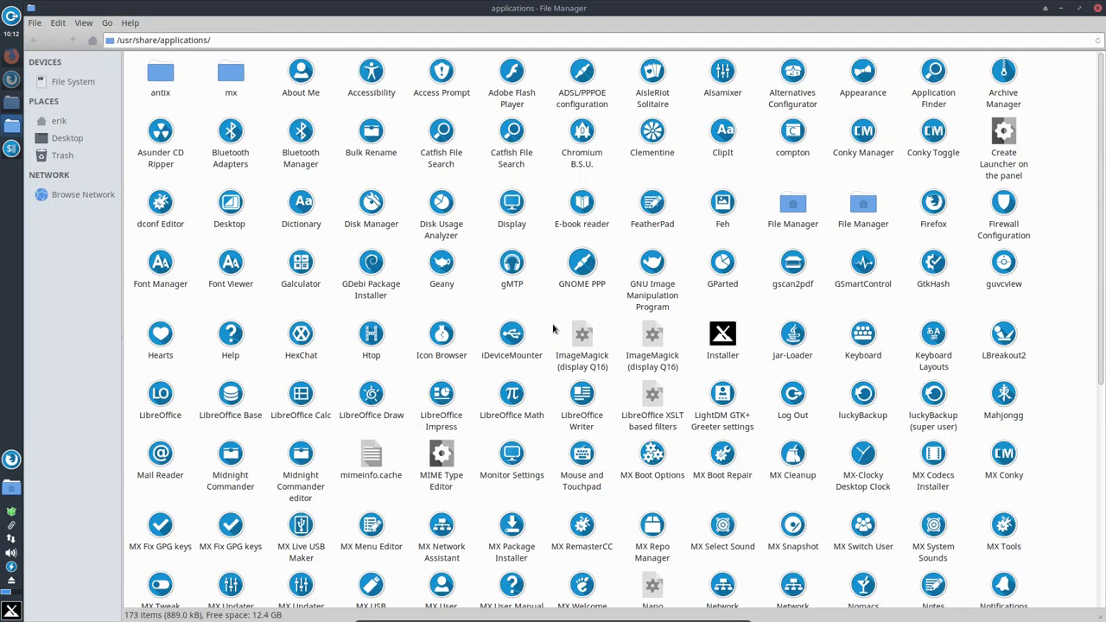
left_click(511, 337)
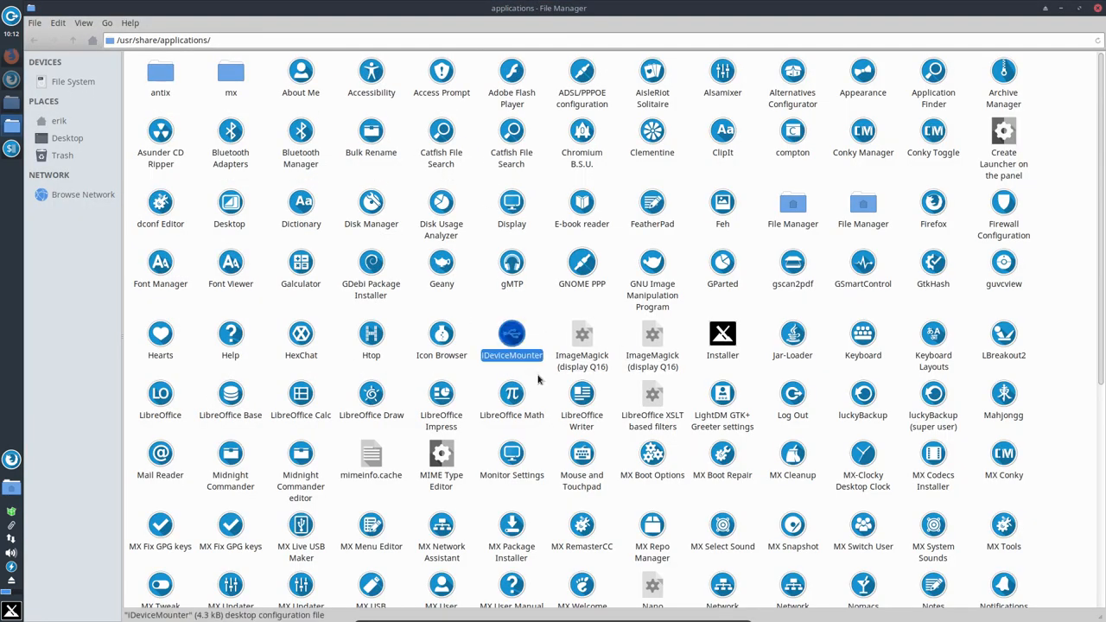
scroll("down", 3)
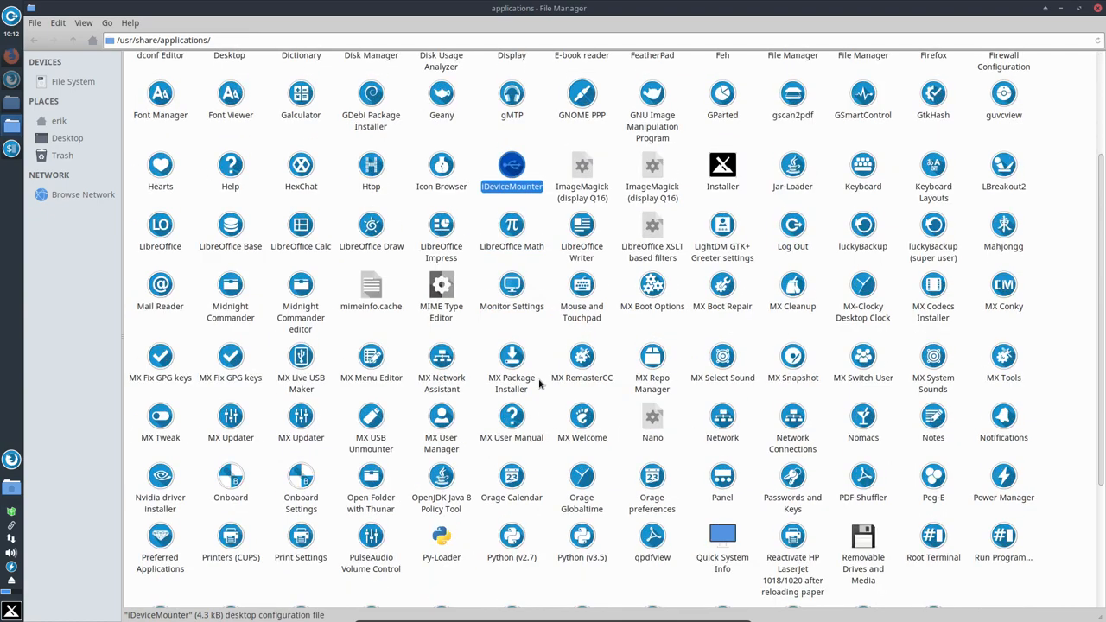
scroll("down", 3)
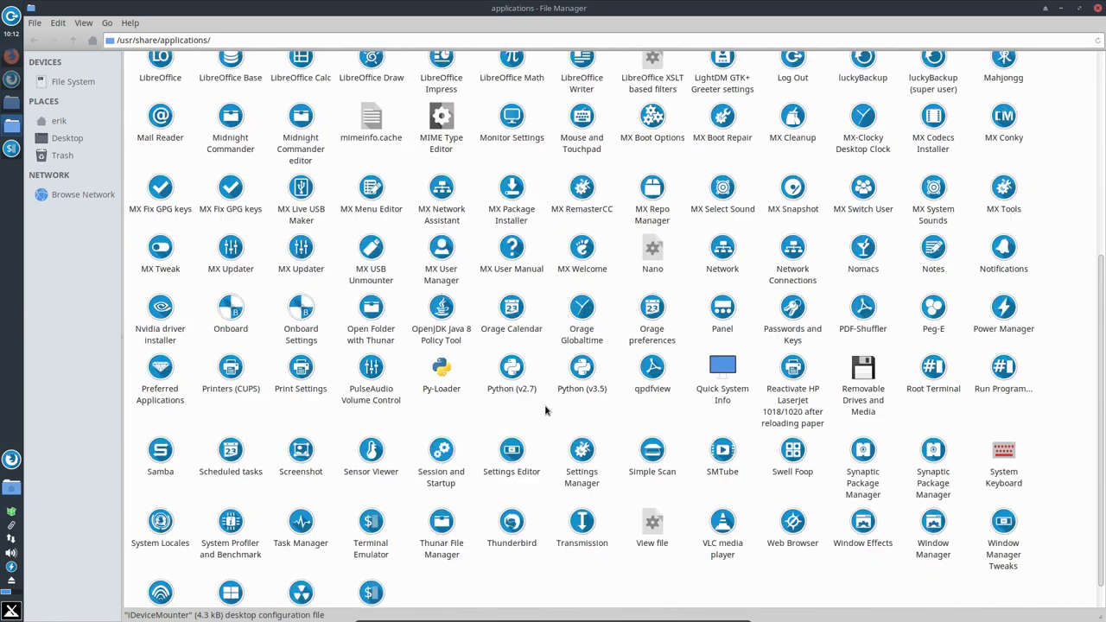
scroll("down", 3)
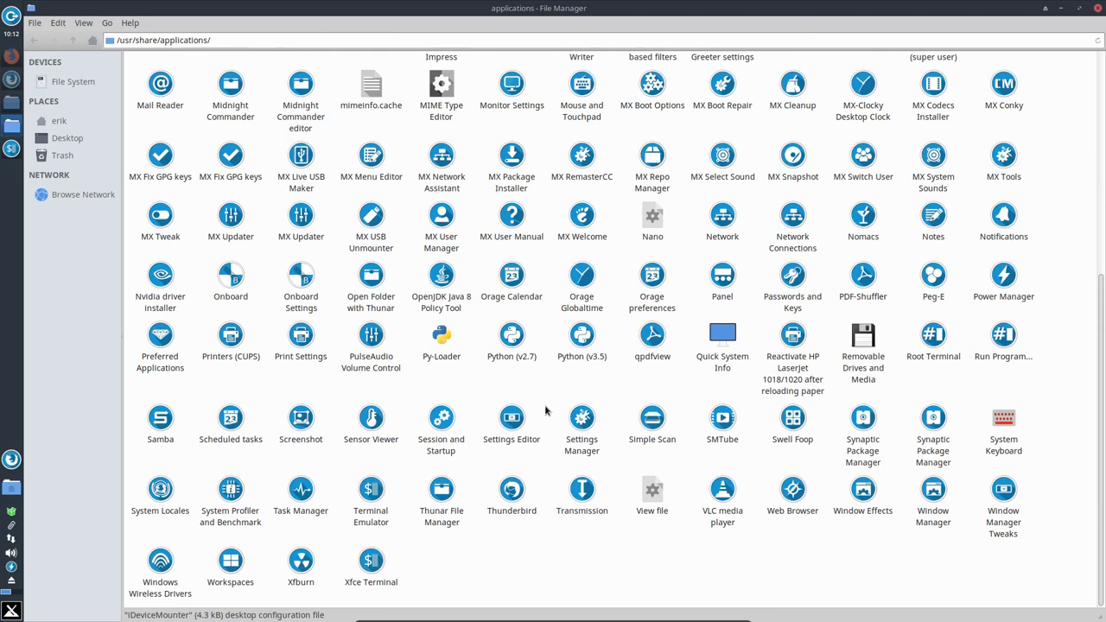
mouse_move(684, 551)
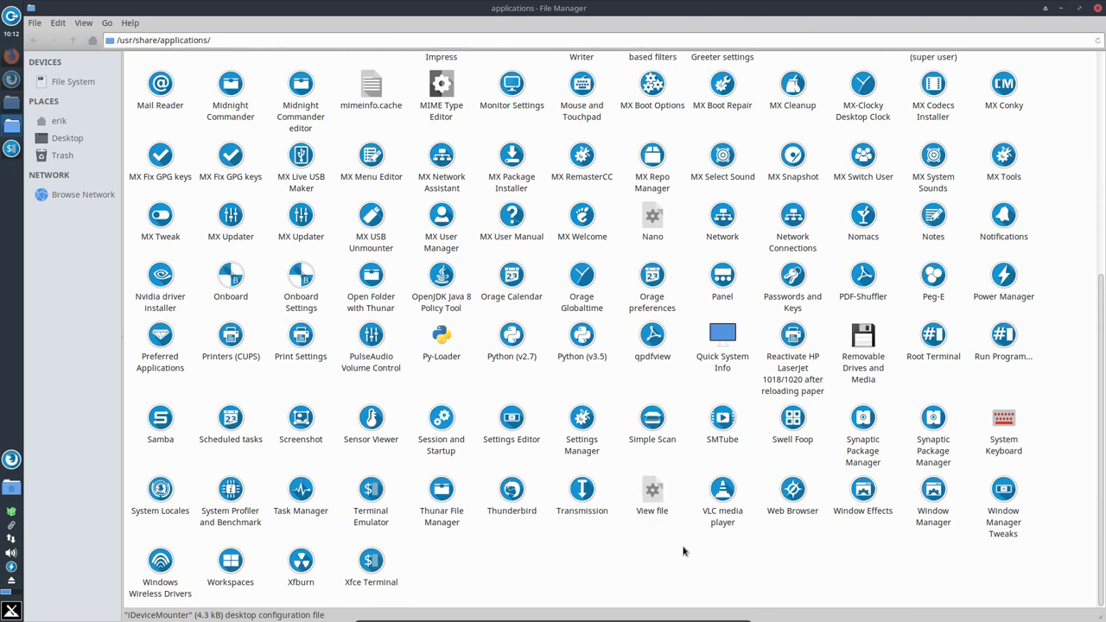
mouse_move(1036, 581)
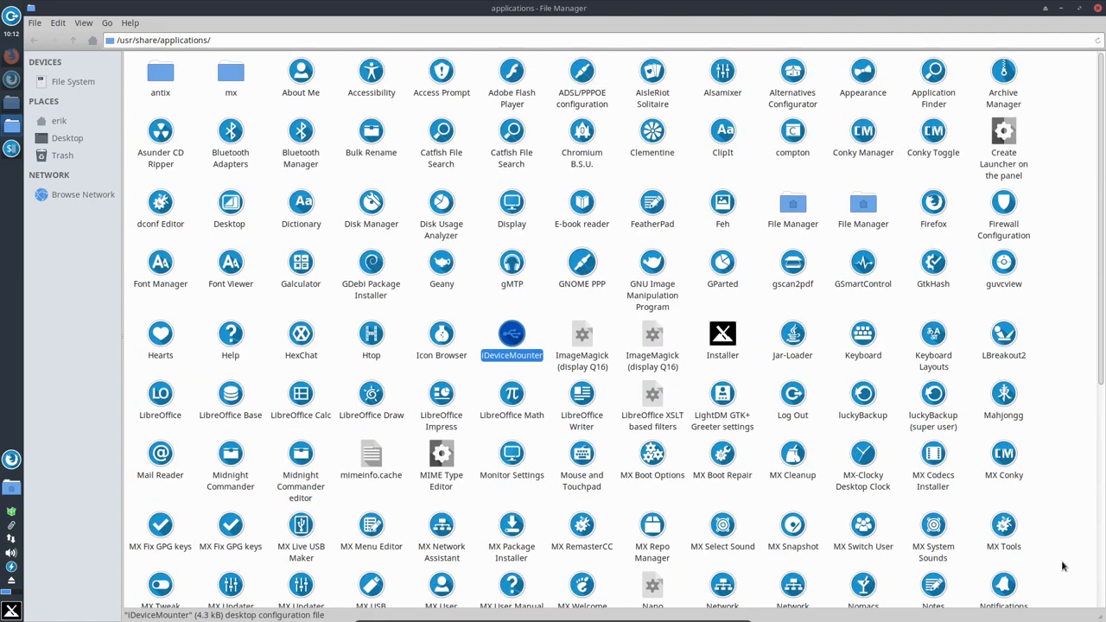
mouse_move(682, 314)
type("l")
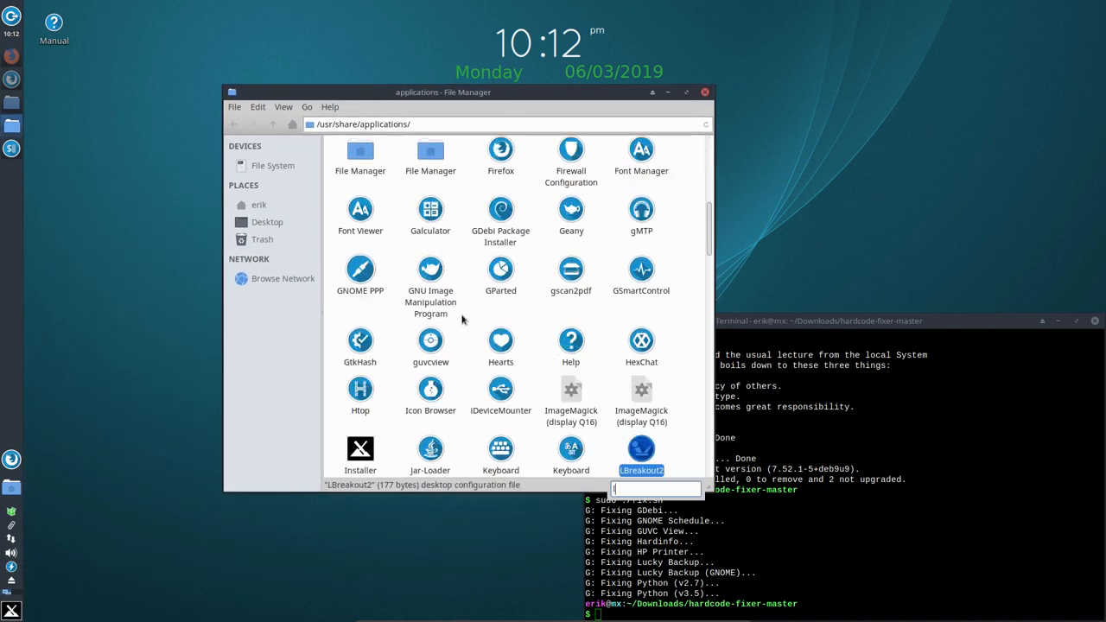
type("uck")
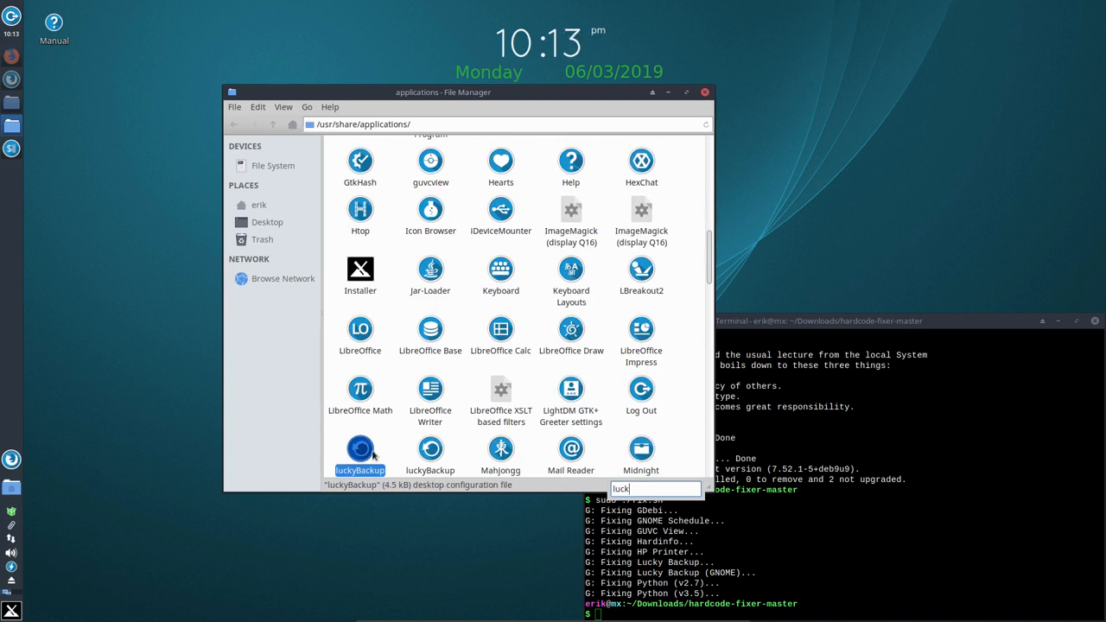
Review luckyBackup.desktop and its Icon=luckybackup line in Geany, then put Geany and the terminal away.
right_click(359, 453)
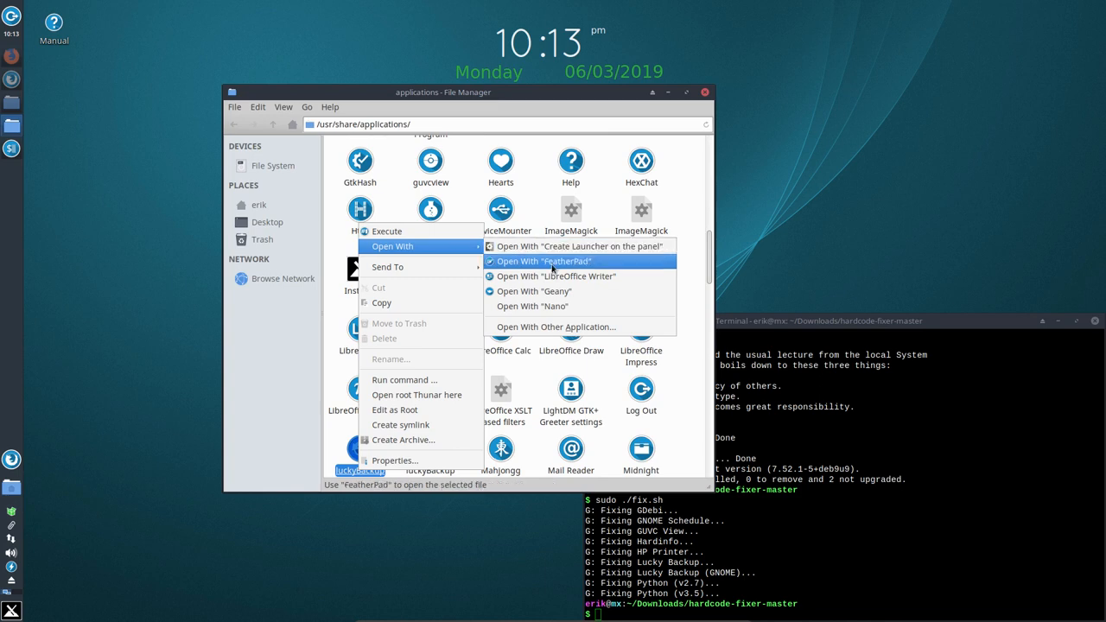
mouse_move(533, 290)
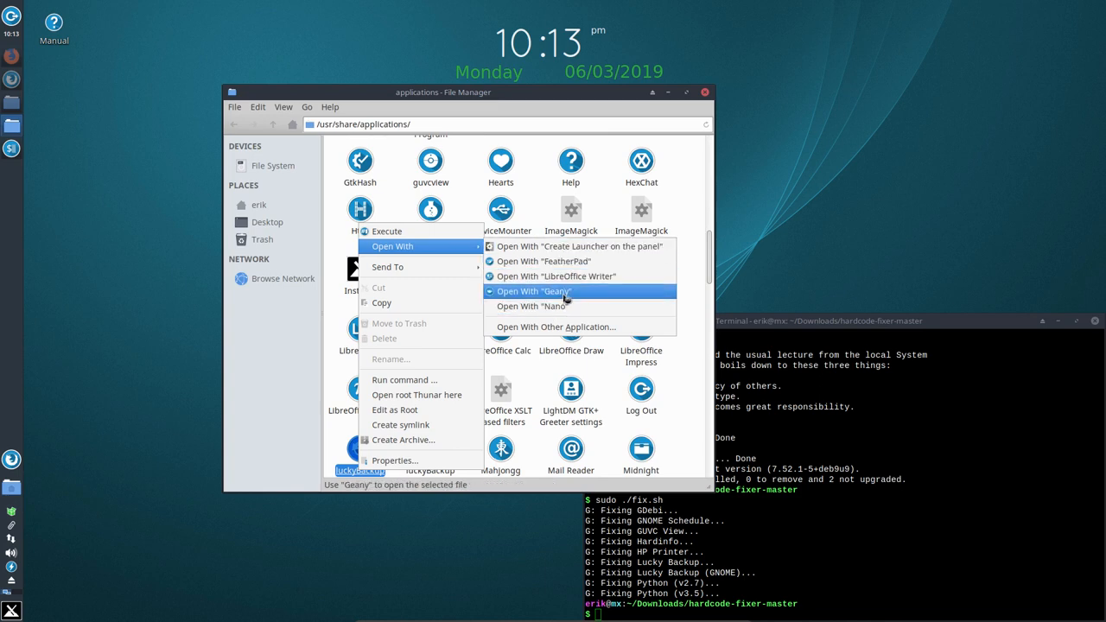
left_click(532, 290)
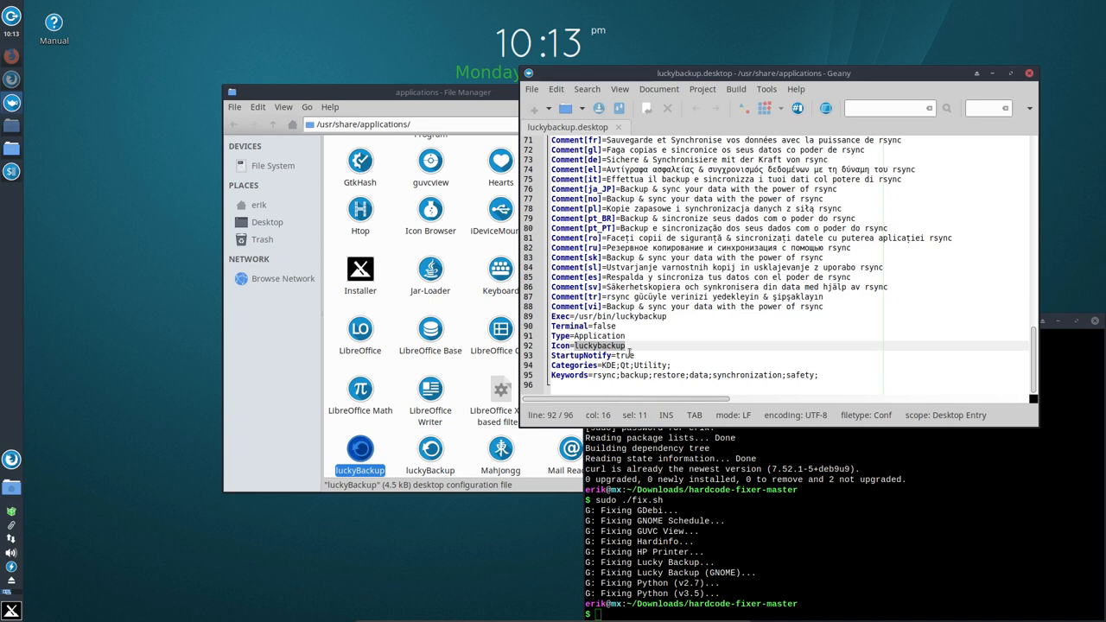
mouse_move(392, 439)
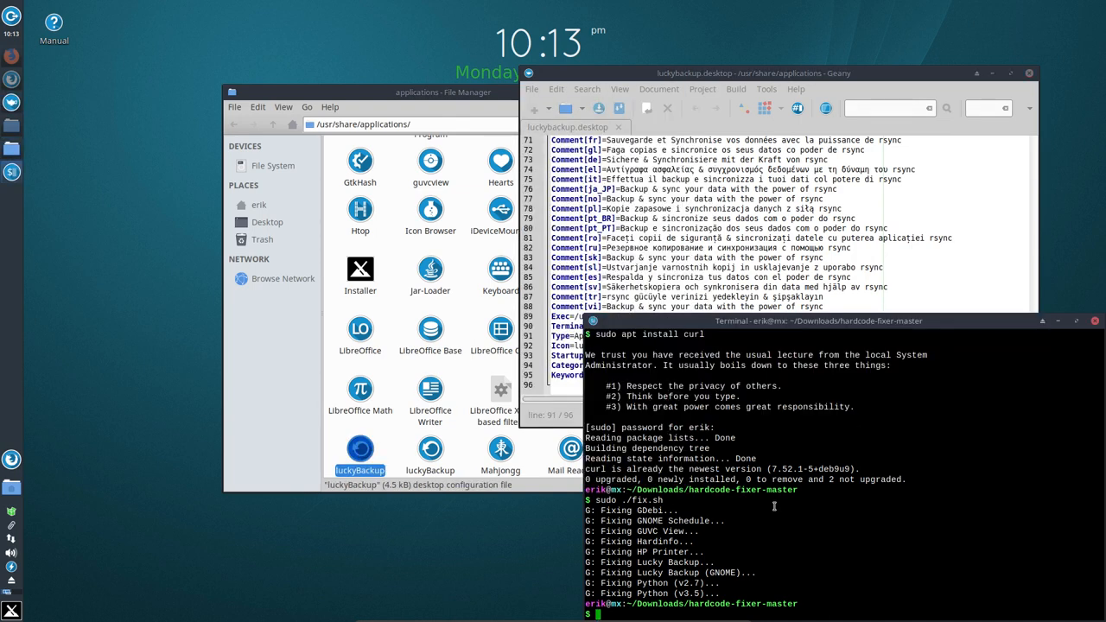
left_click_drag(819, 319, 678, 290)
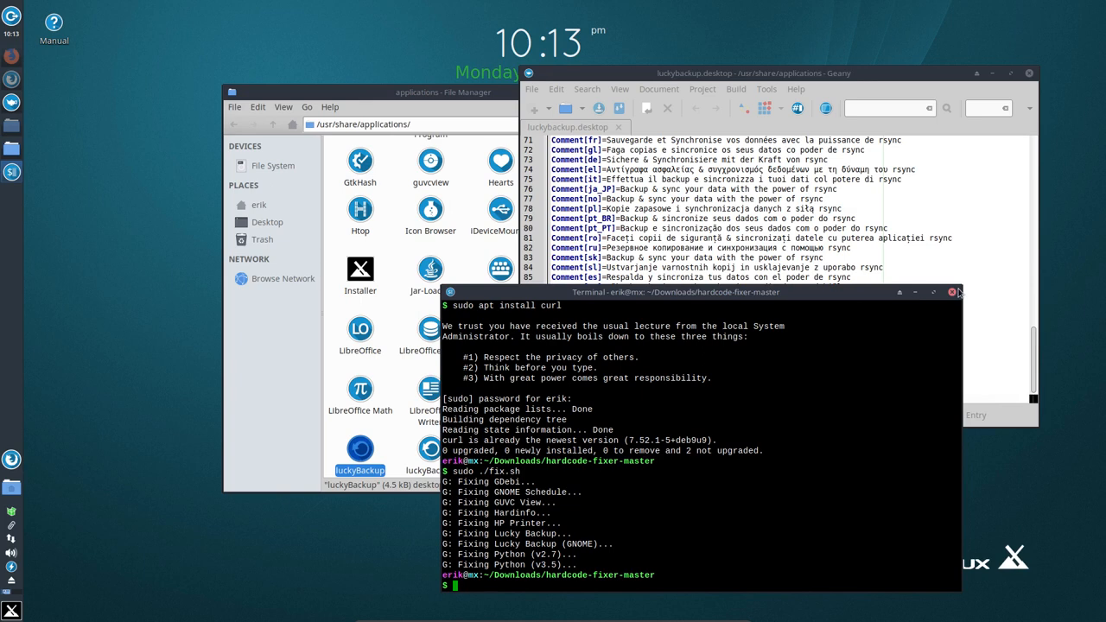
left_click(954, 292)
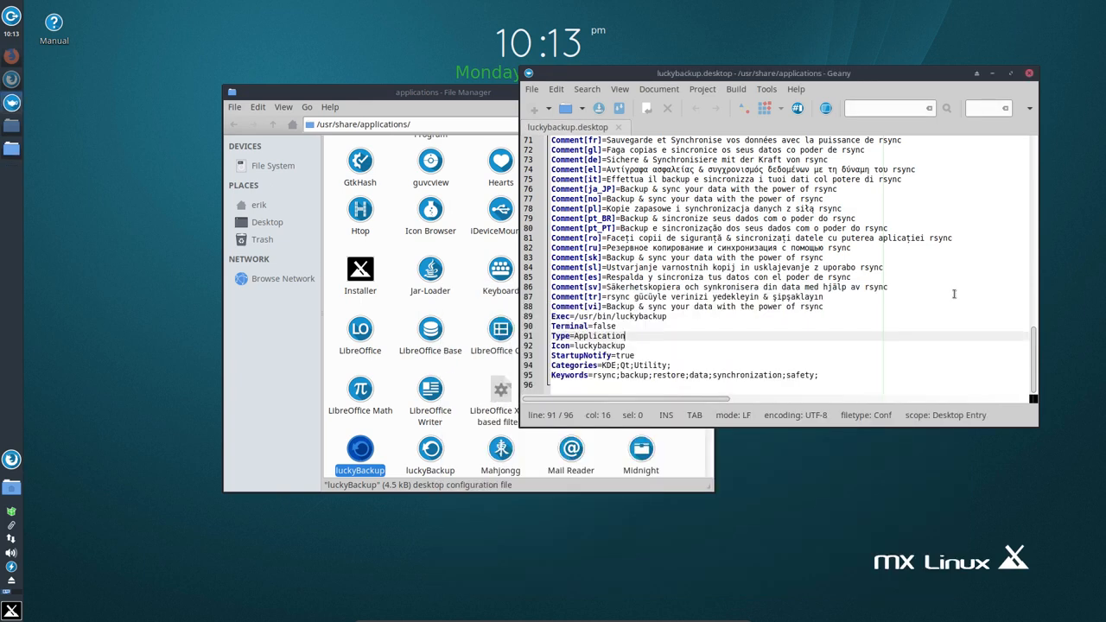
left_click(1028, 73)
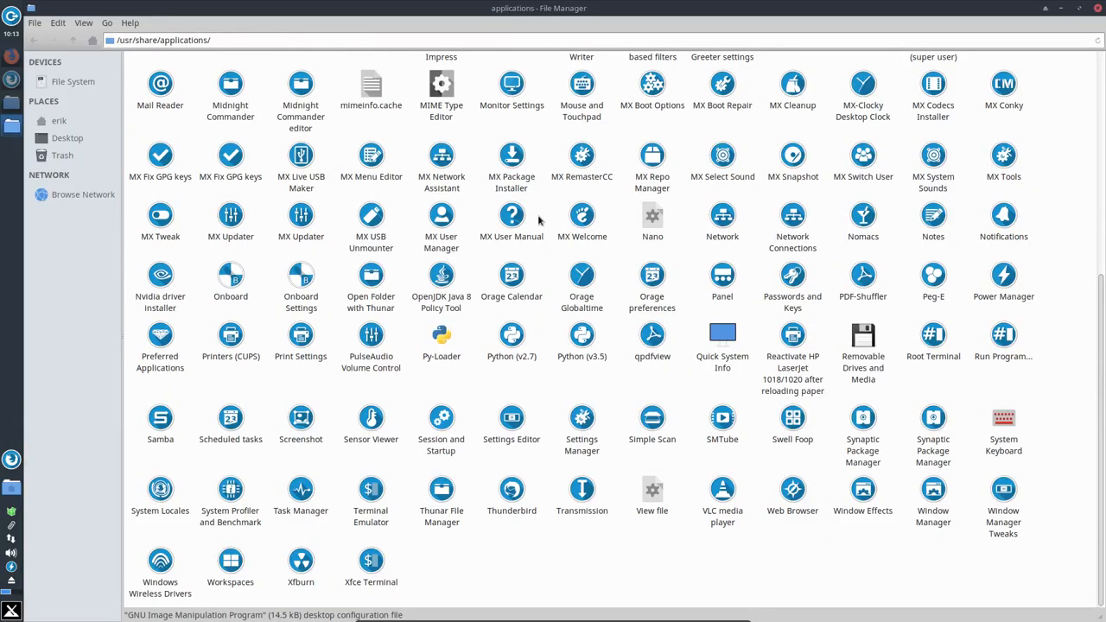
List All applications in the Whisker Menu and scroll through them to compare against the launchers.
left_click(443, 337)
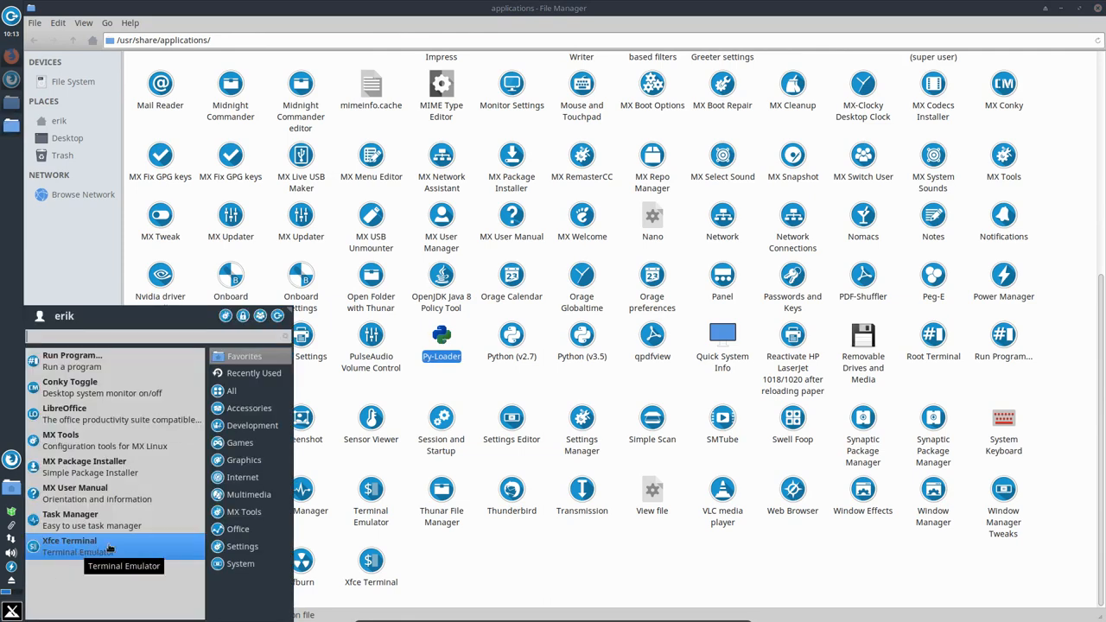
left_click(232, 390)
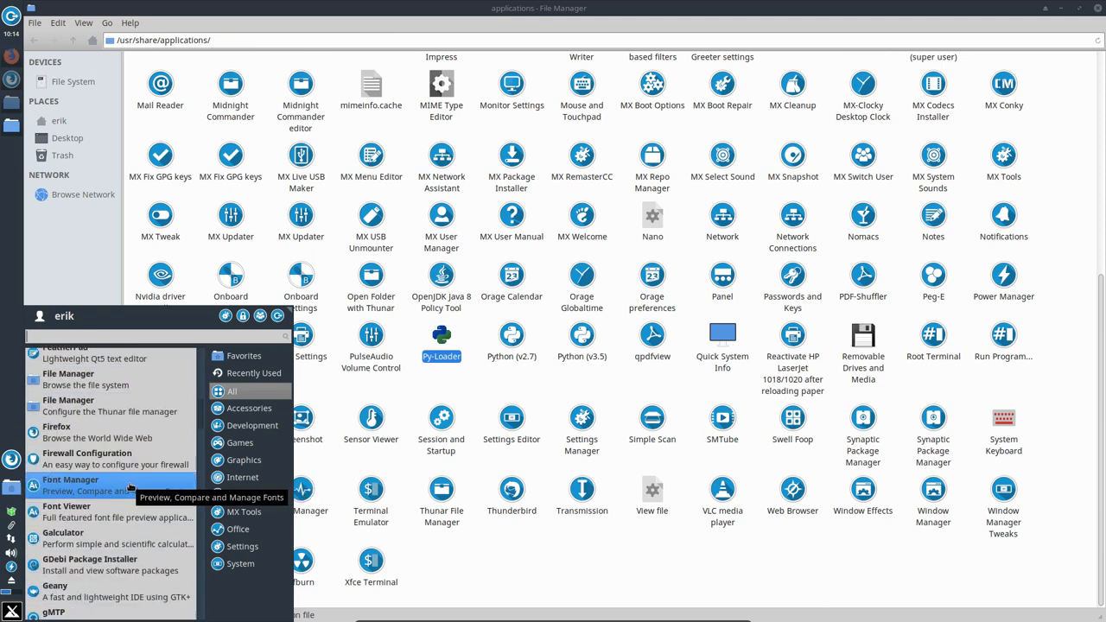
scroll("down", 3)
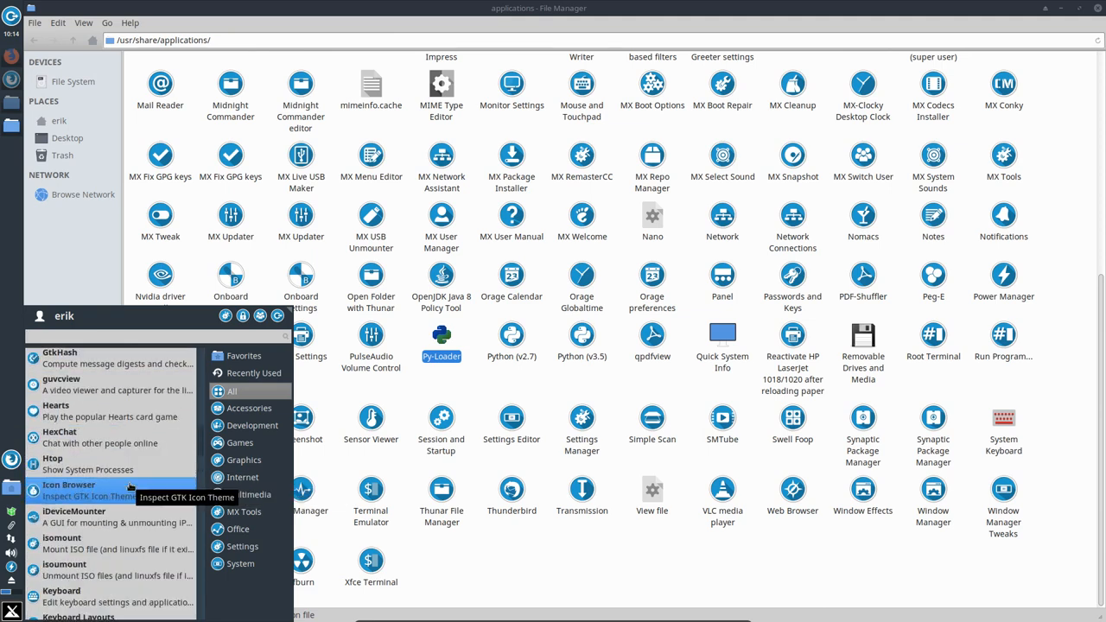
scroll("down", 3)
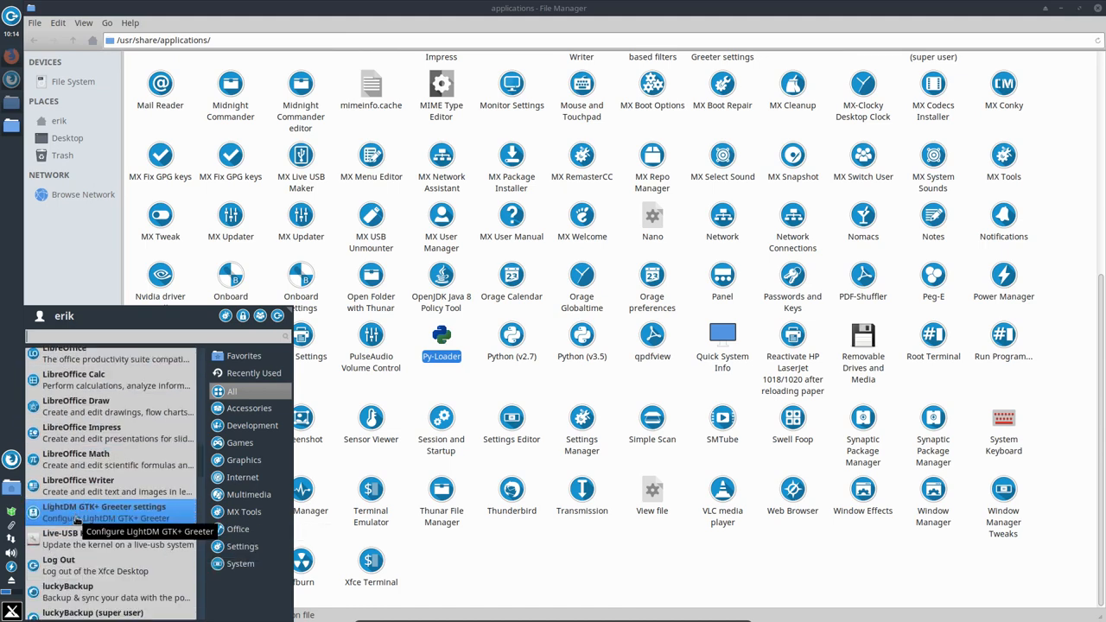
scroll("down", 3)
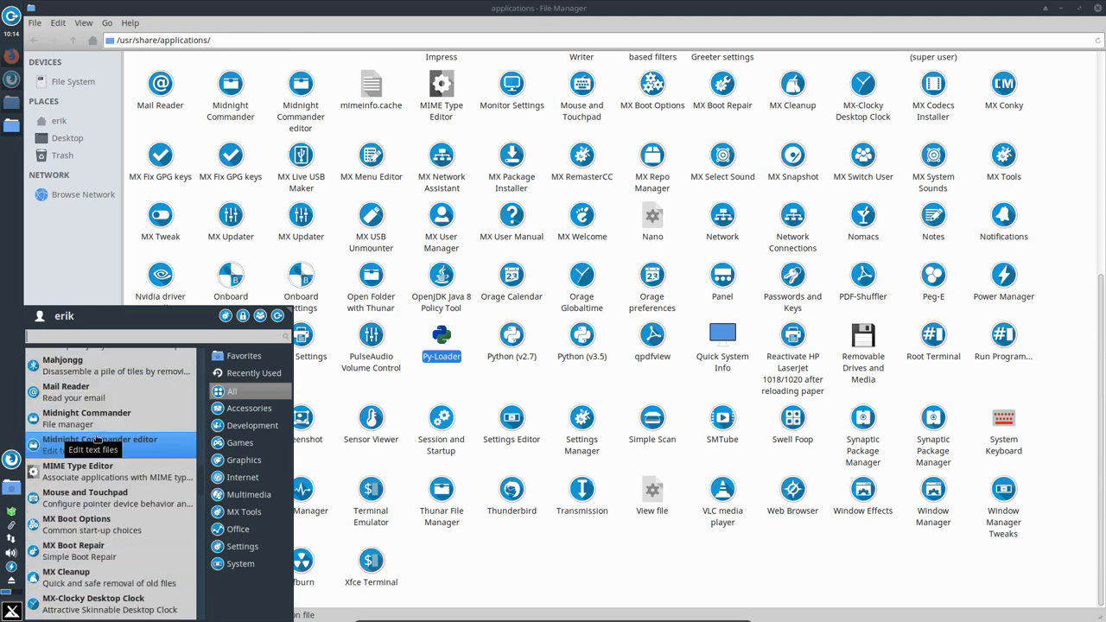
scroll("down", 3)
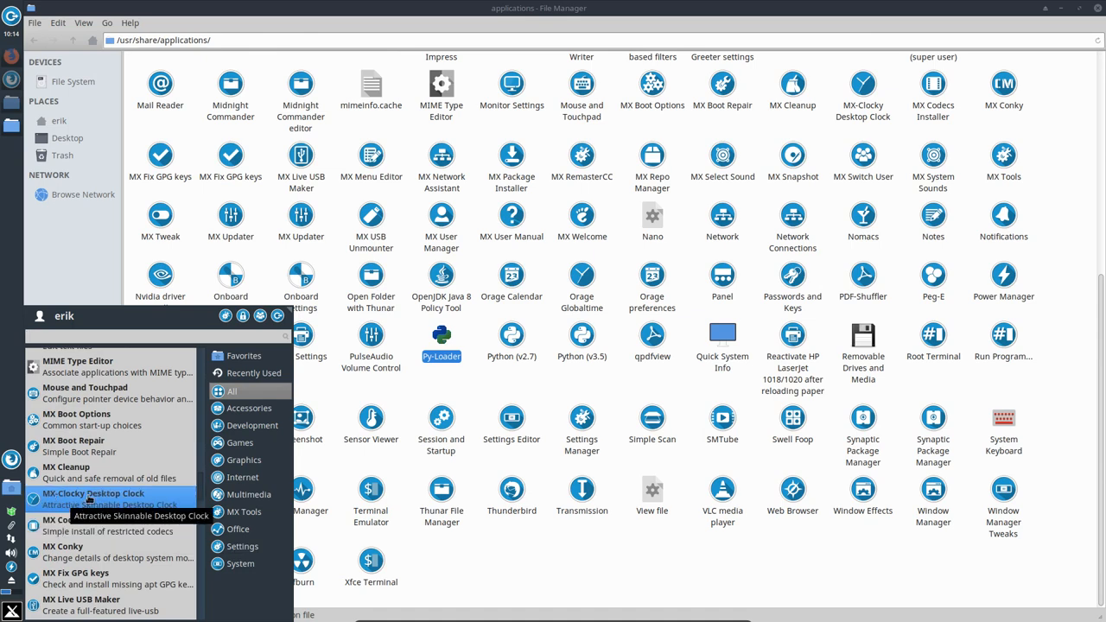
scroll("down", 3)
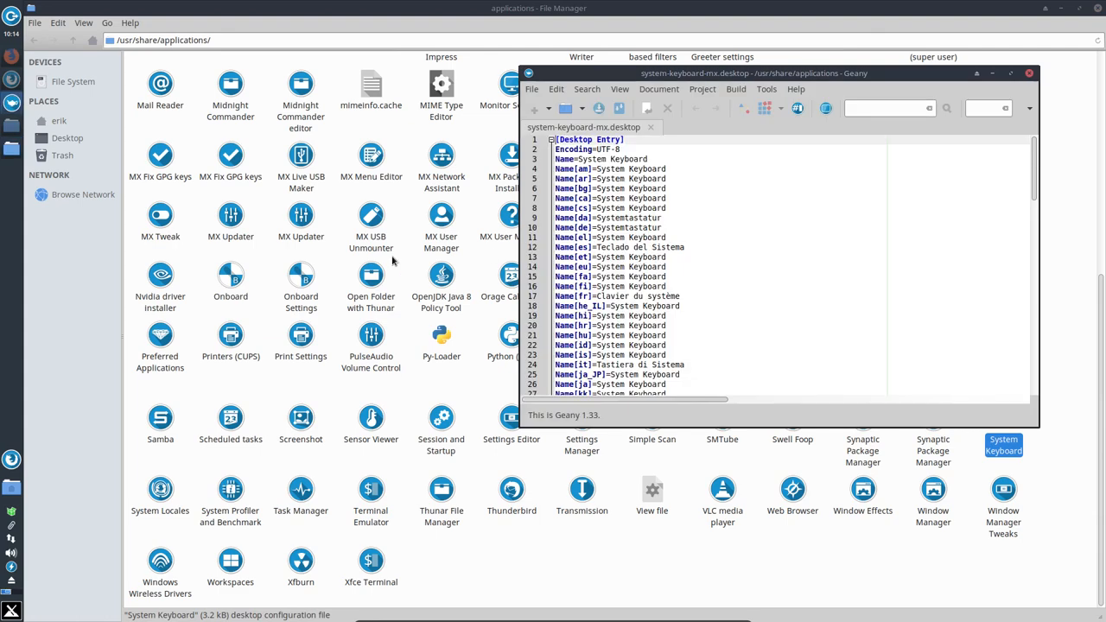
Scroll the home directory and enter the hidden .config folder.
scroll("down", 3)
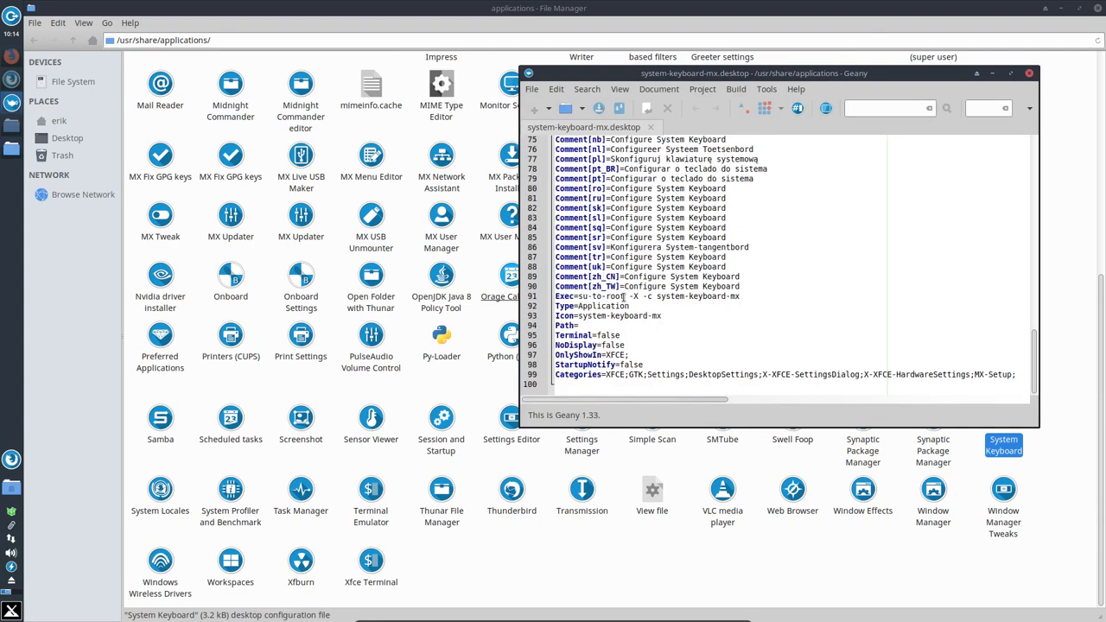
mouse_move(655, 318)
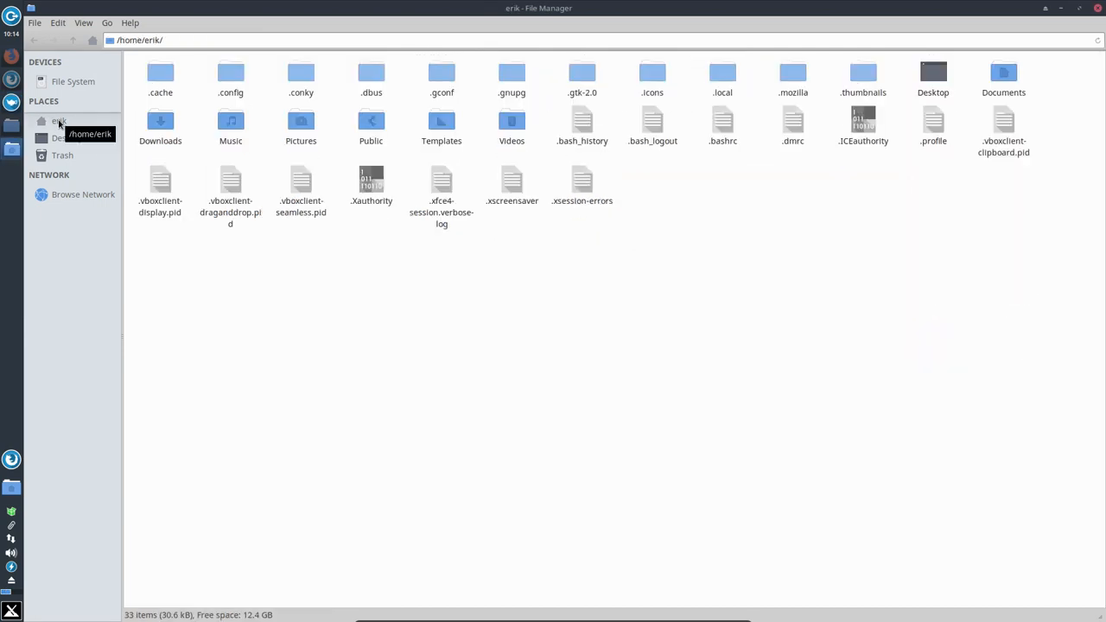
mouse_move(257, 82)
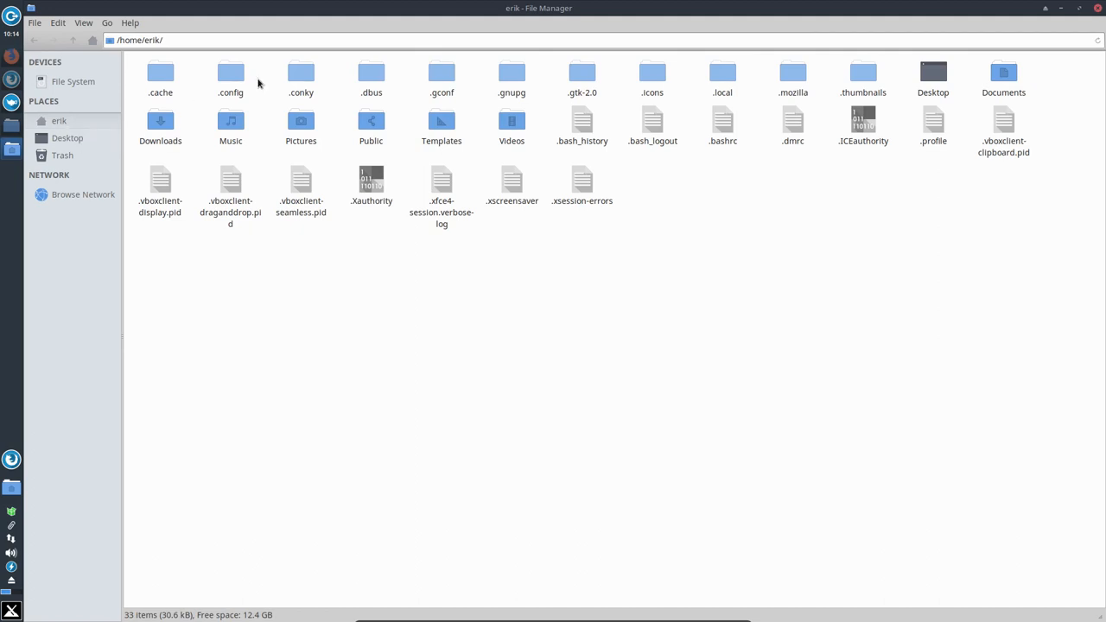
double_click(229, 73)
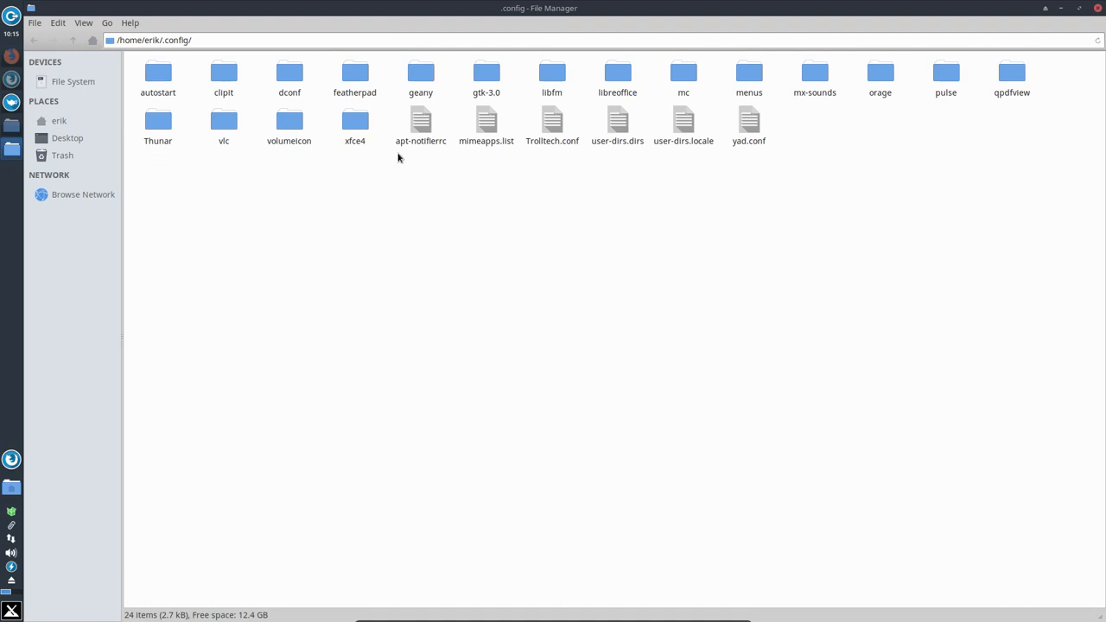
mouse_move(93, 66)
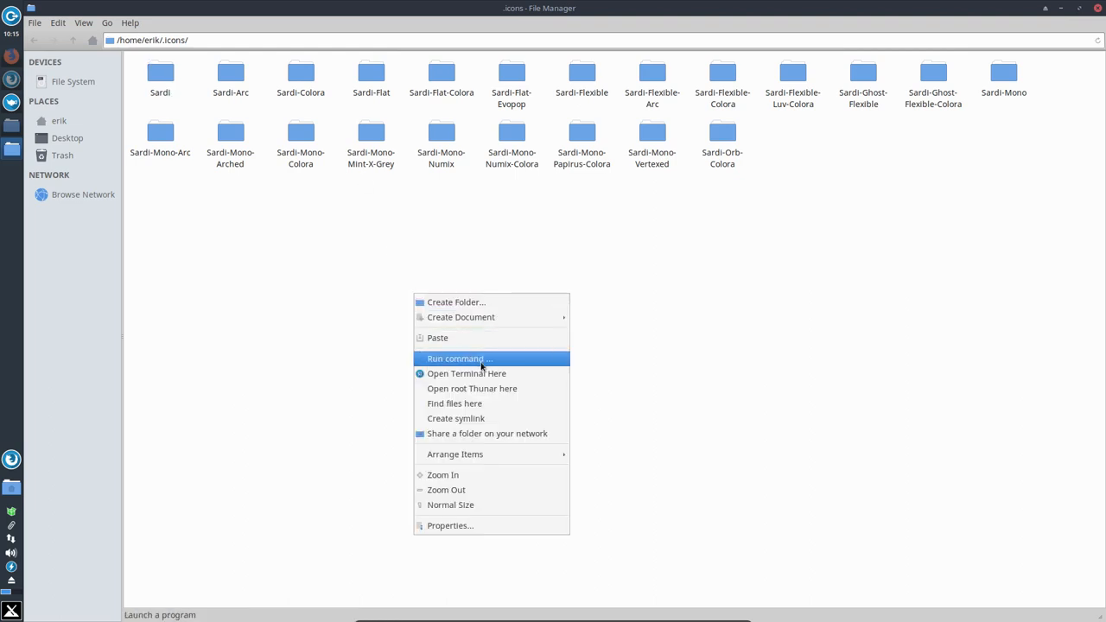
Start a Catfish search in .icons and refresh its outdated search database with authorization.
left_click(529, 411)
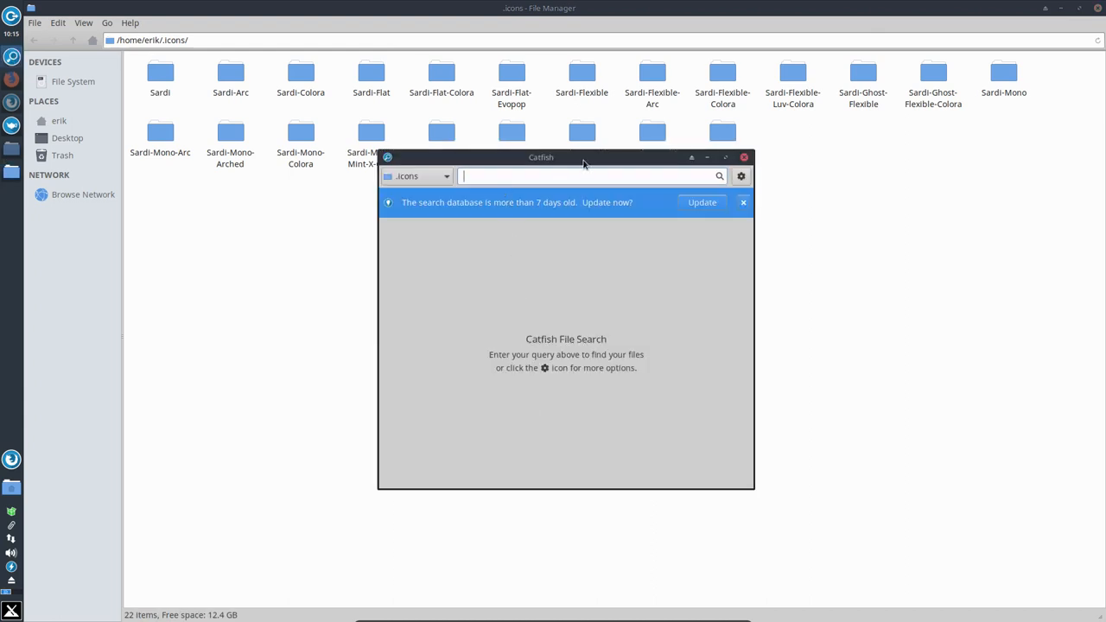
left_click(702, 203)
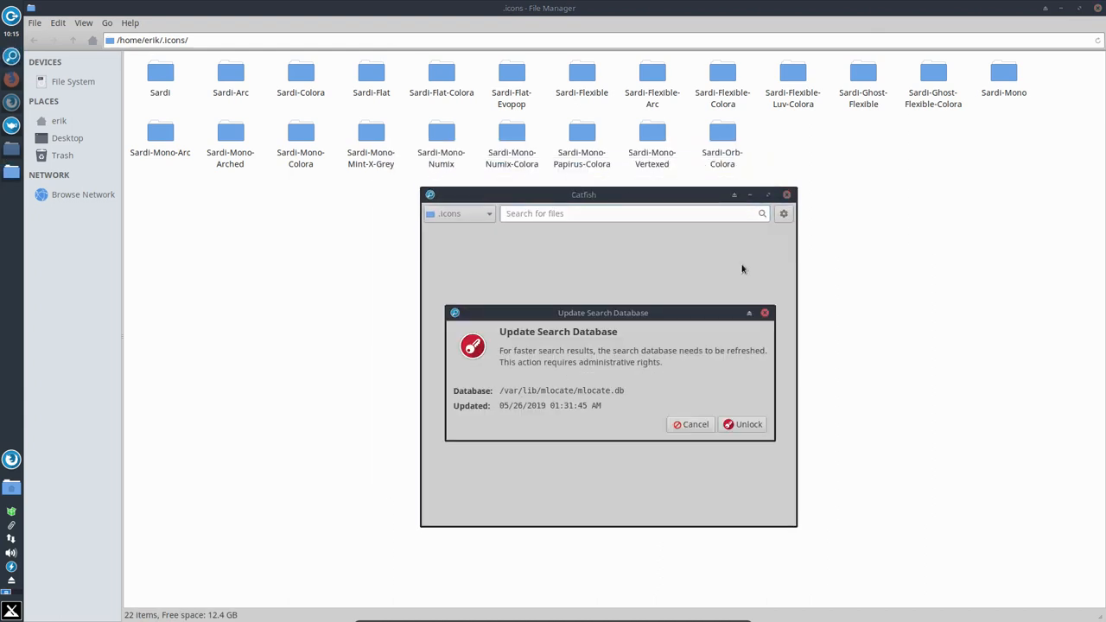
left_click(743, 425)
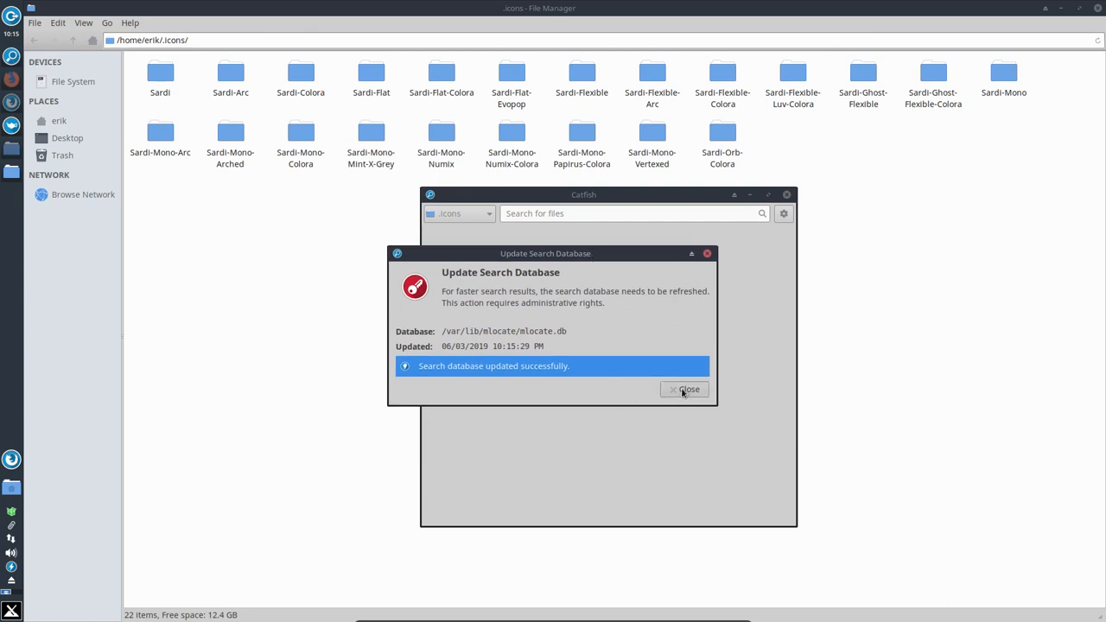
left_click(684, 390)
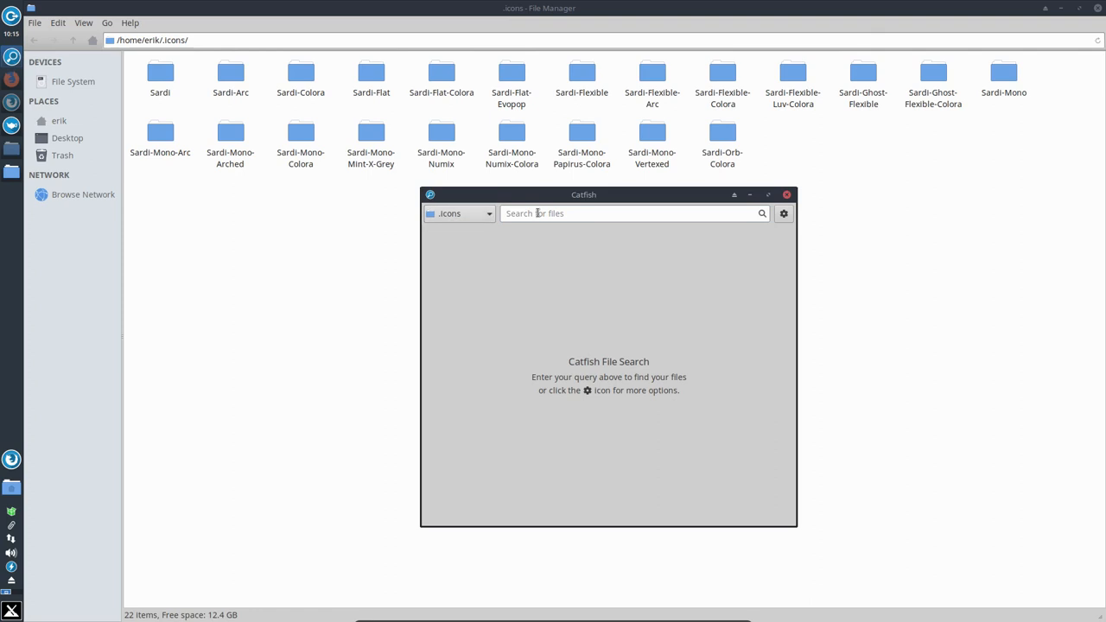
Search for 'keyboard' and pick the plain keyboard.svg result in Sardi-Flexible's scalable apps.
left_click(630, 215)
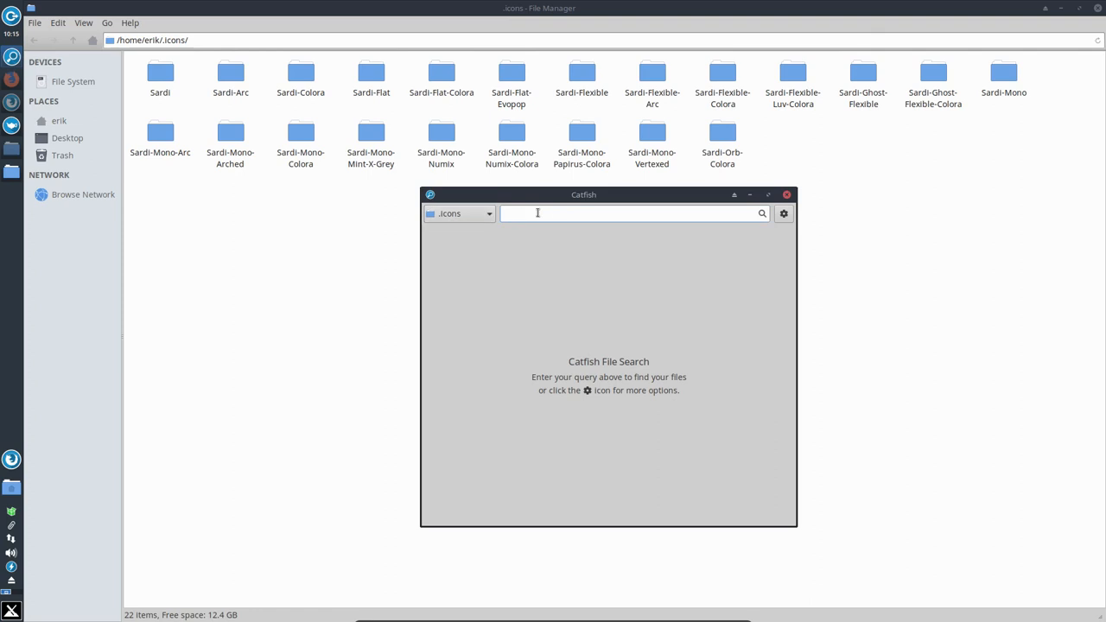
type("keybard")
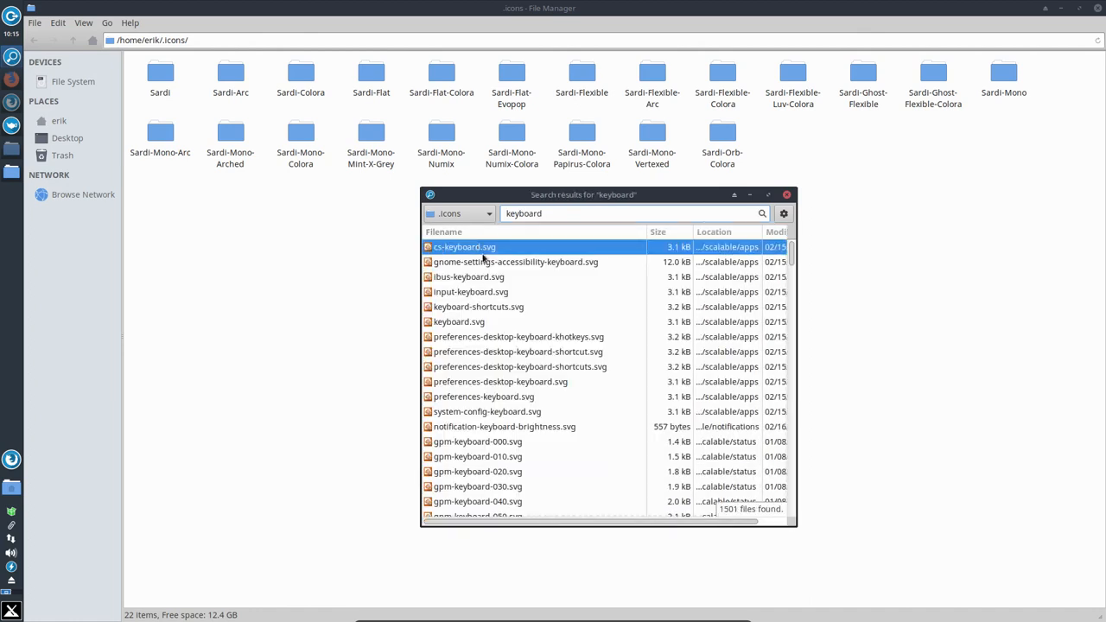
left_click(460, 322)
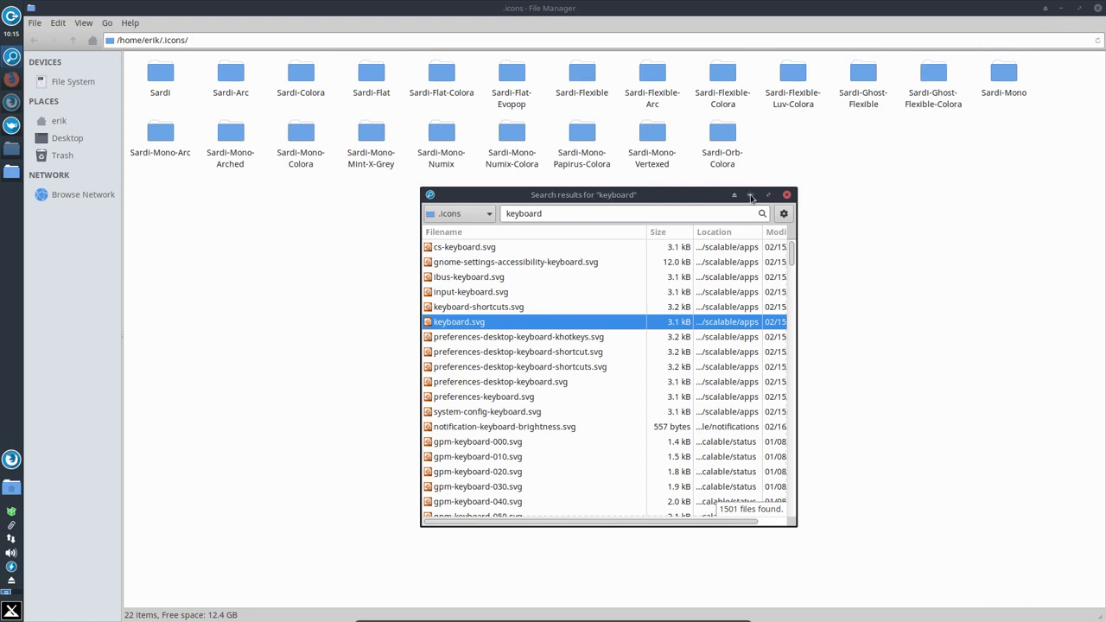
left_click(786, 193)
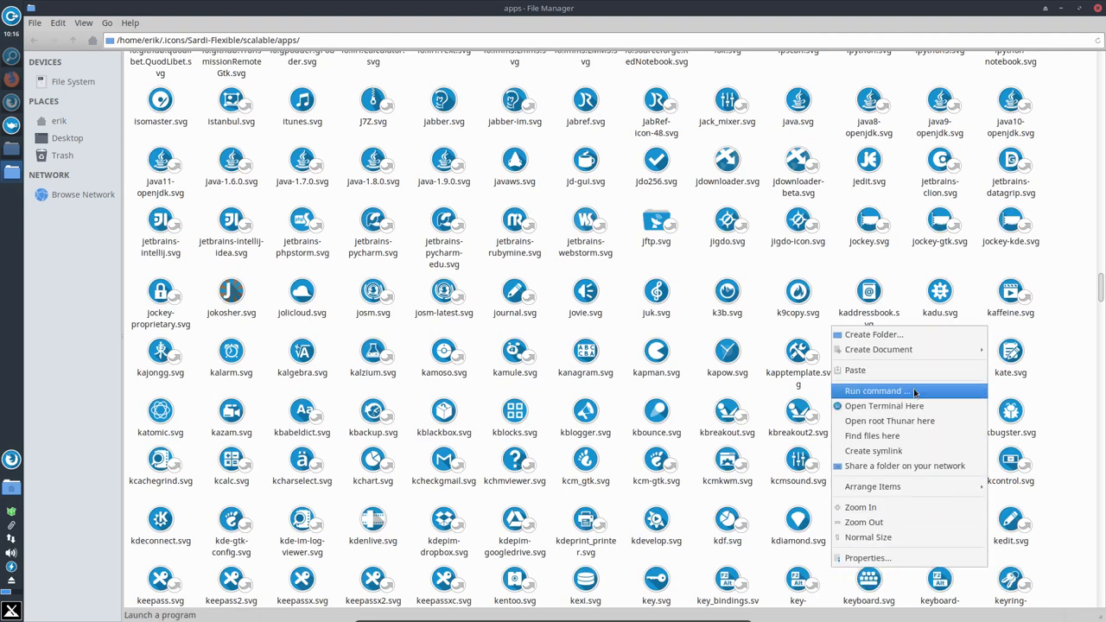
In a terminal in the apps folder, run 'ln -s keyboard.svg system-keyboard-mx' to add the icon link.
left_click(884, 407)
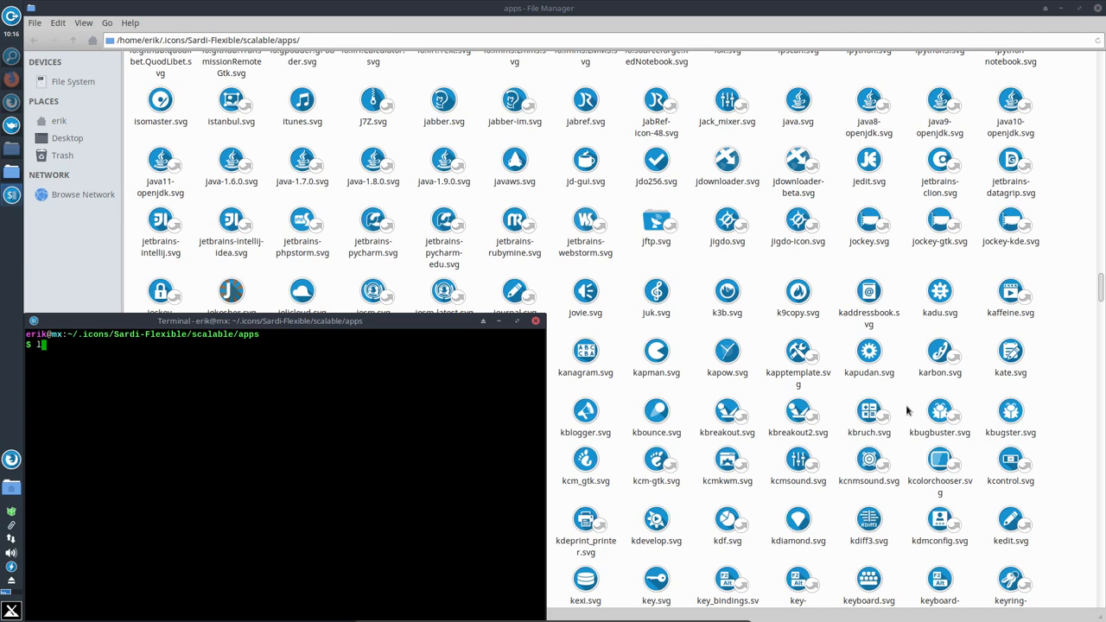
type("n -s")
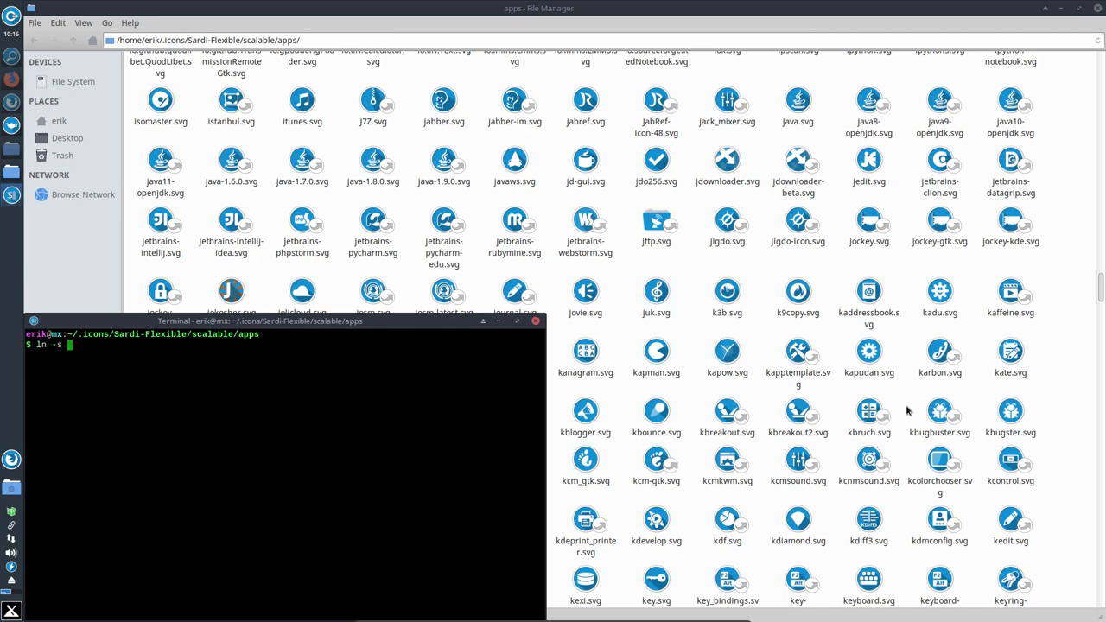
type("keyboard.svg")
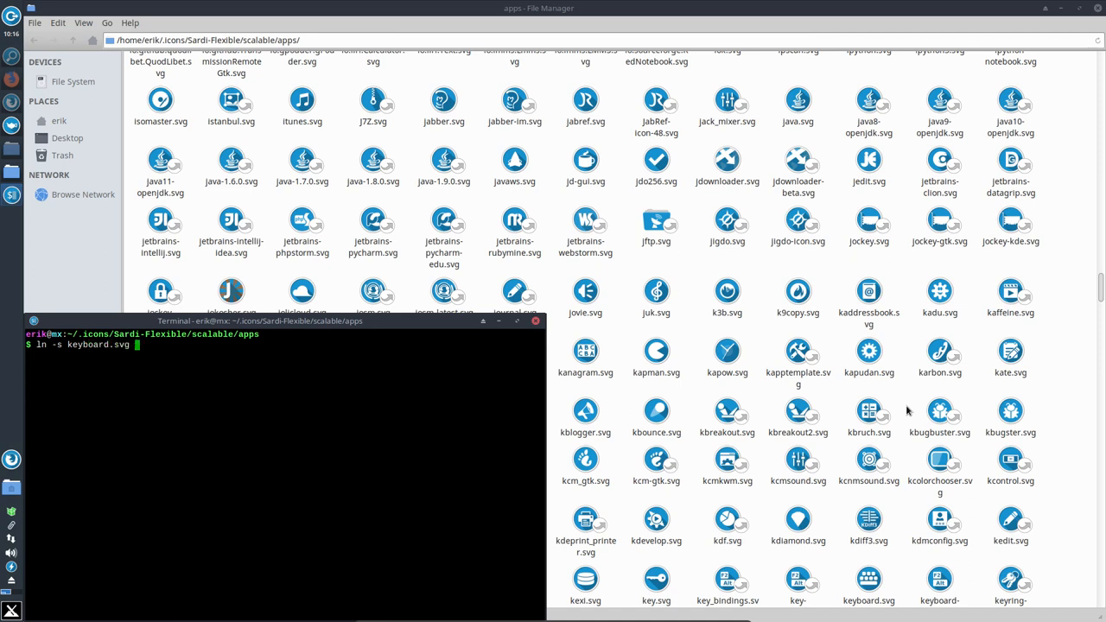
mouse_move(318, 308)
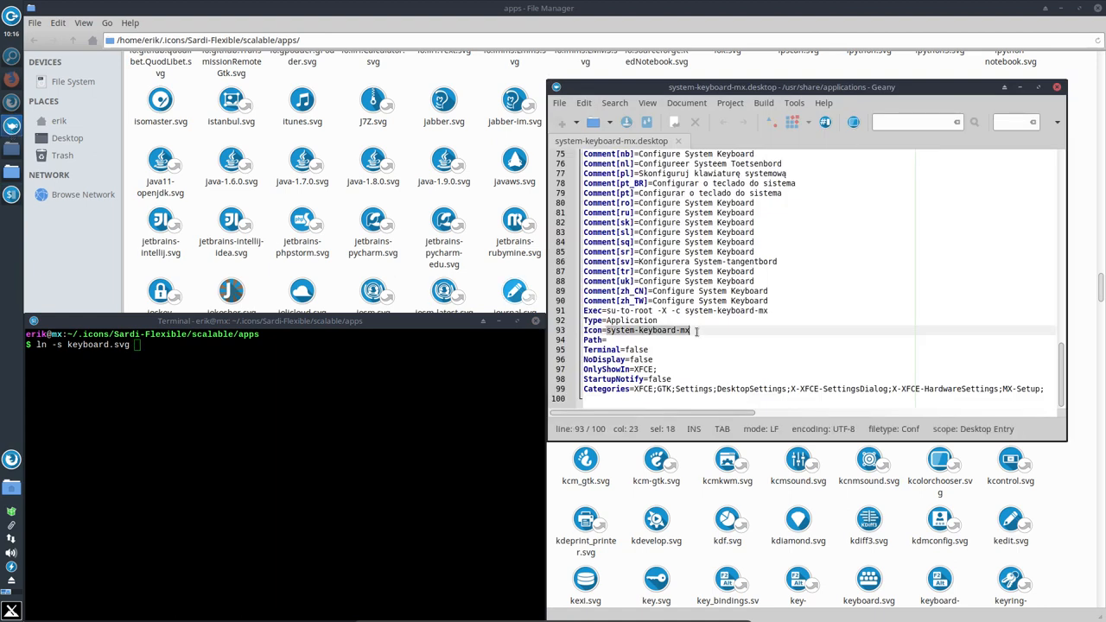
mouse_move(293, 401)
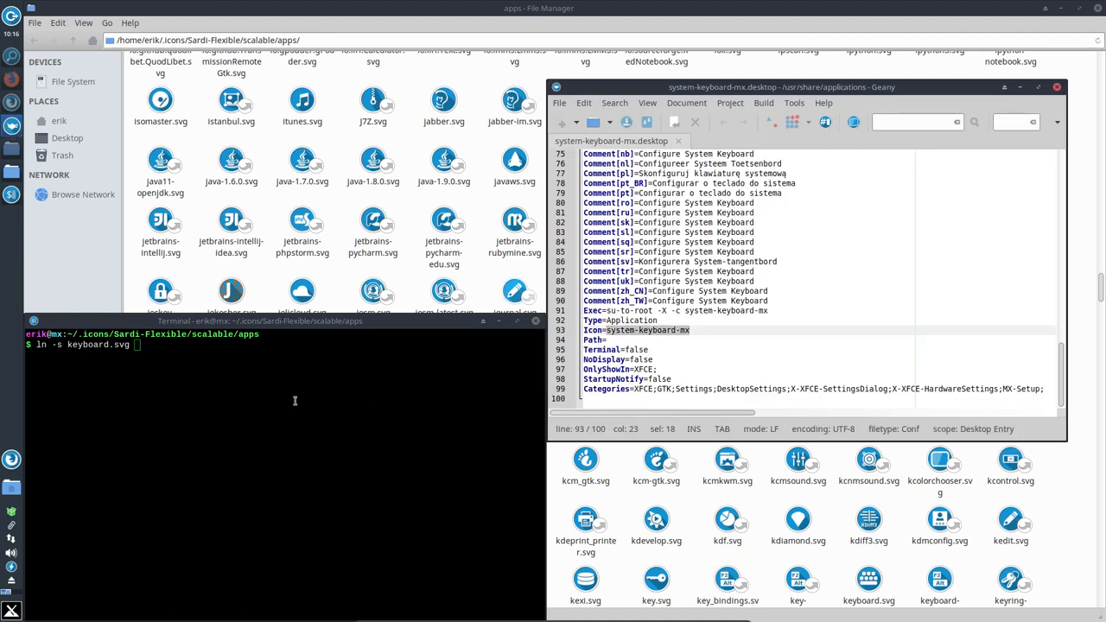
type("system-keyboard-mx")
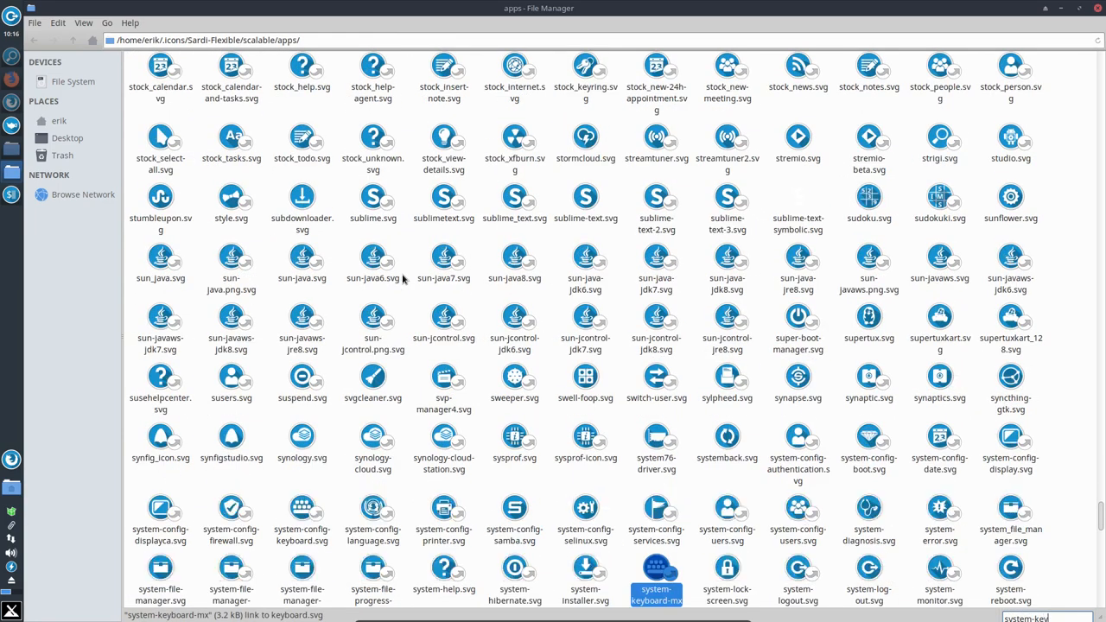
left_click(656, 579)
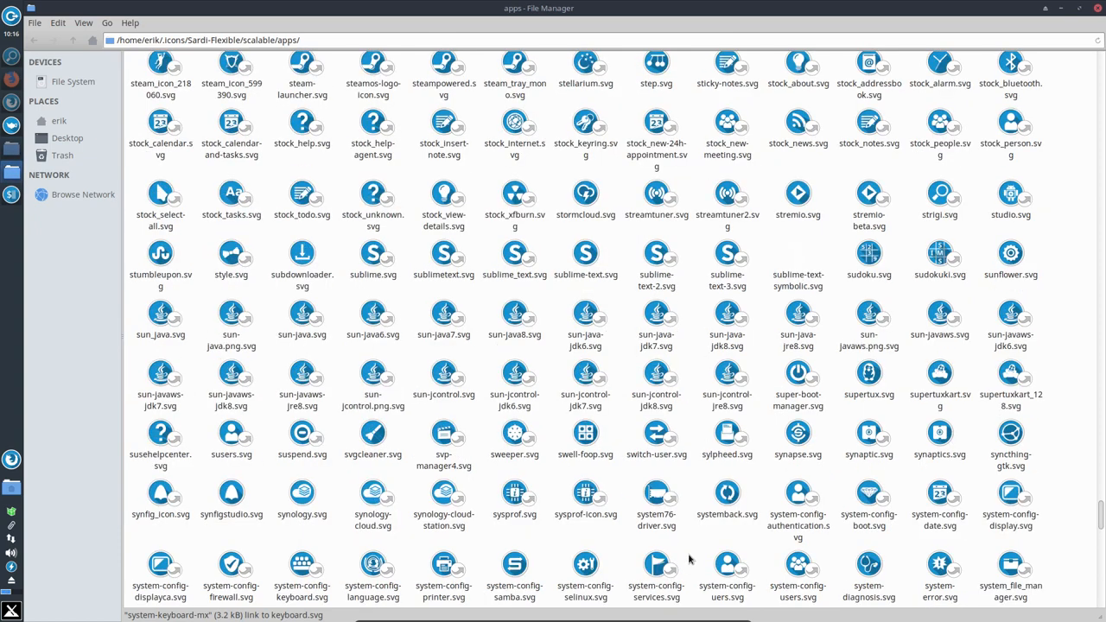
mouse_move(416, 291)
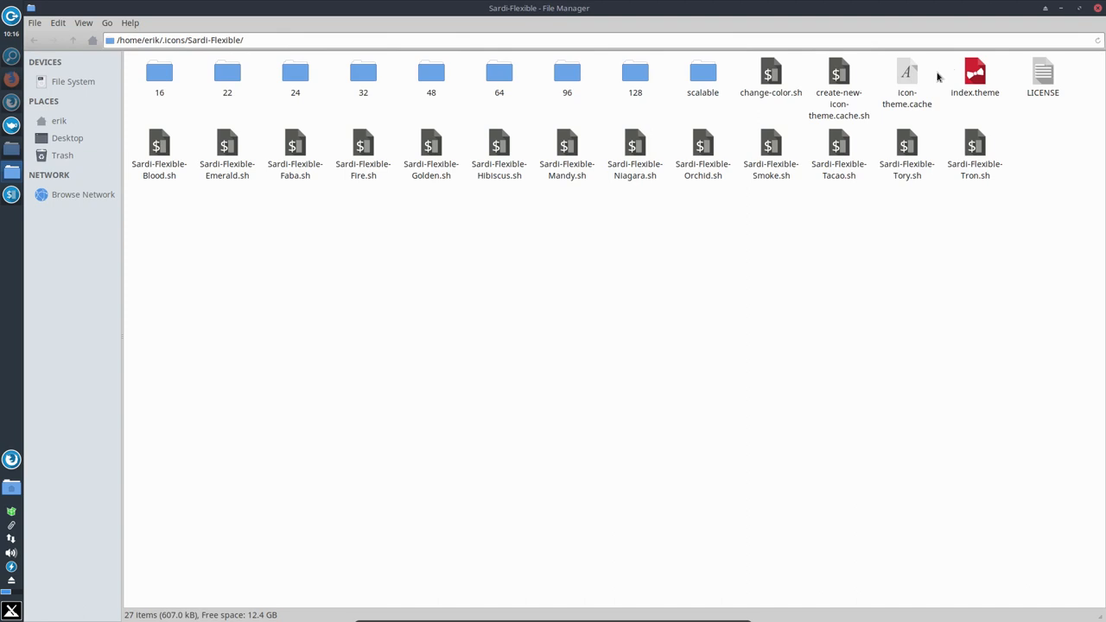
Permanently delete Sardi-Flexible's old icon-theme.cache file.
right_click(905, 78)
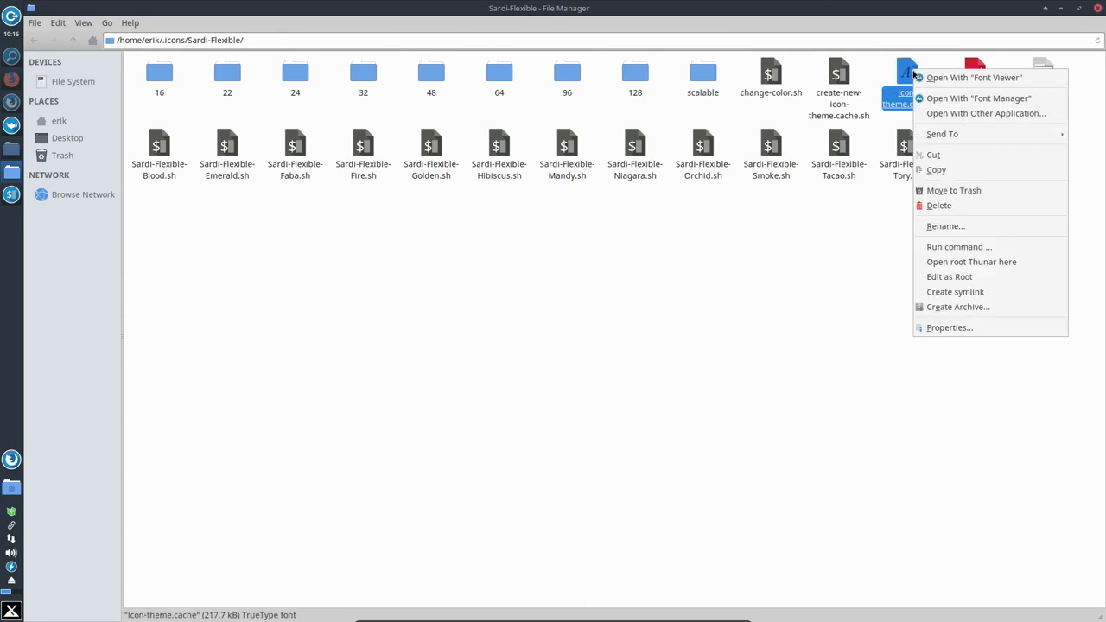
mouse_move(951, 206)
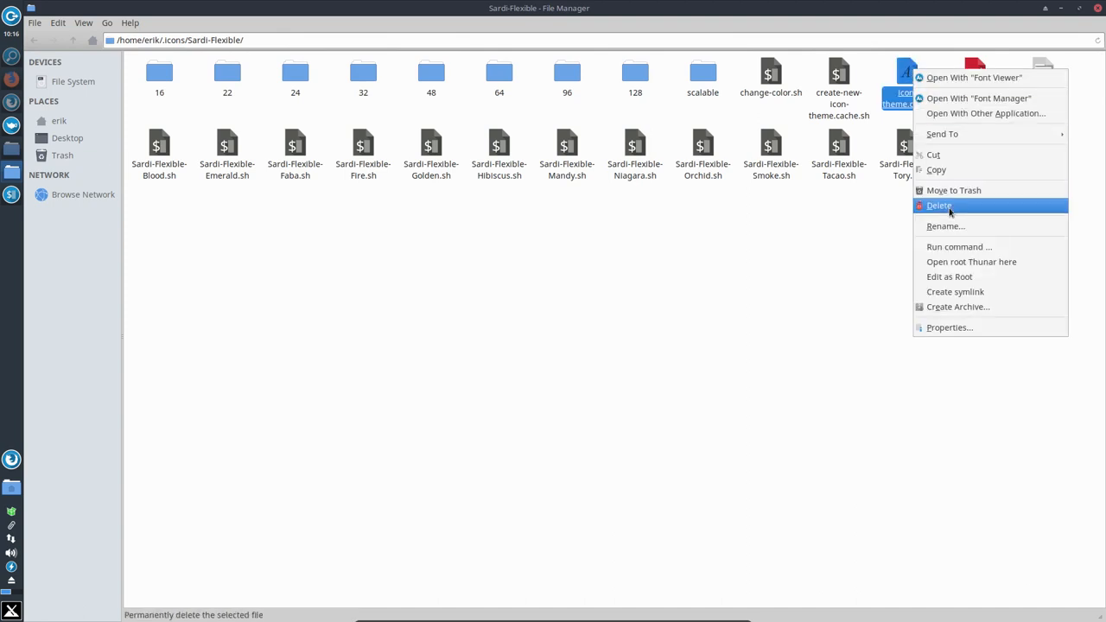
left_click(940, 204)
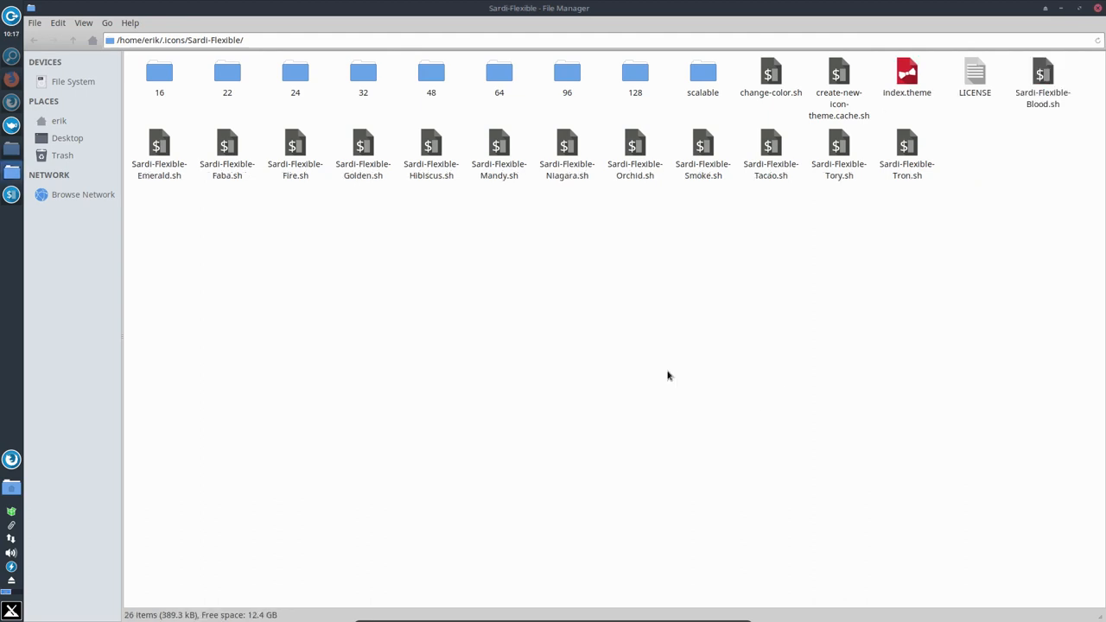
From a terminal in Sardi-Flexible, run ./create-new-icon-theme.cache.sh to regenerate the cache.
right_click(667, 375)
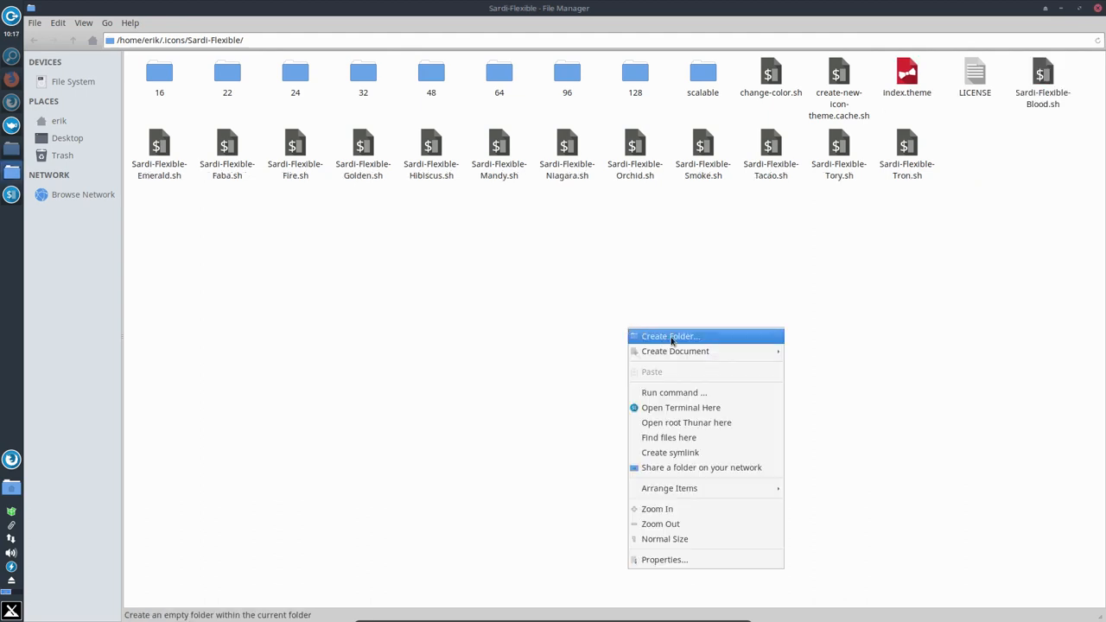
mouse_move(681, 407)
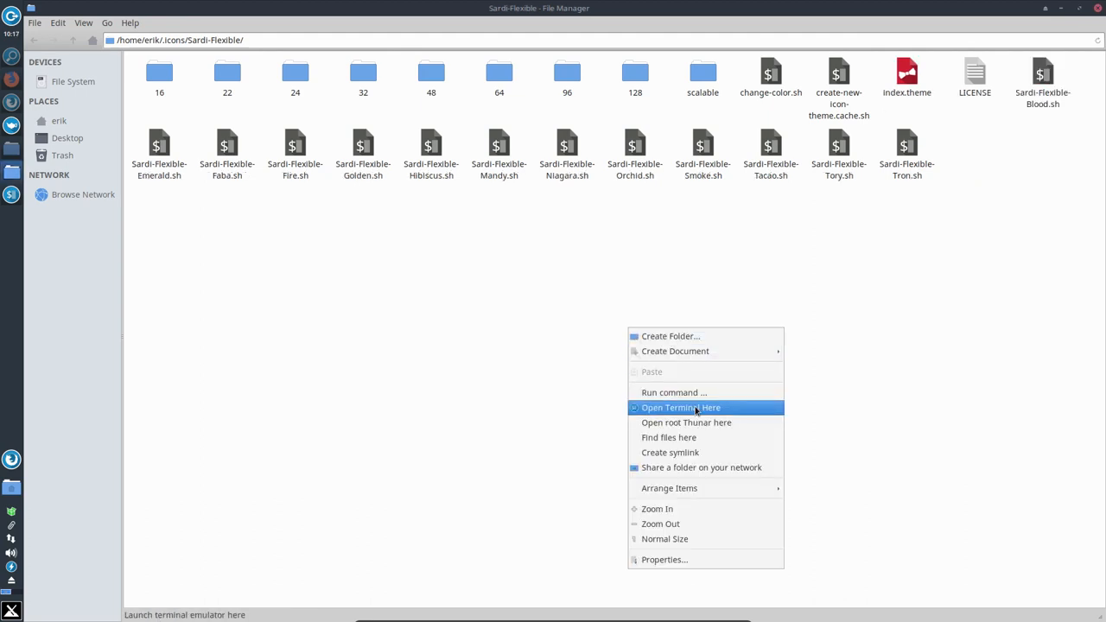
left_click(681, 408)
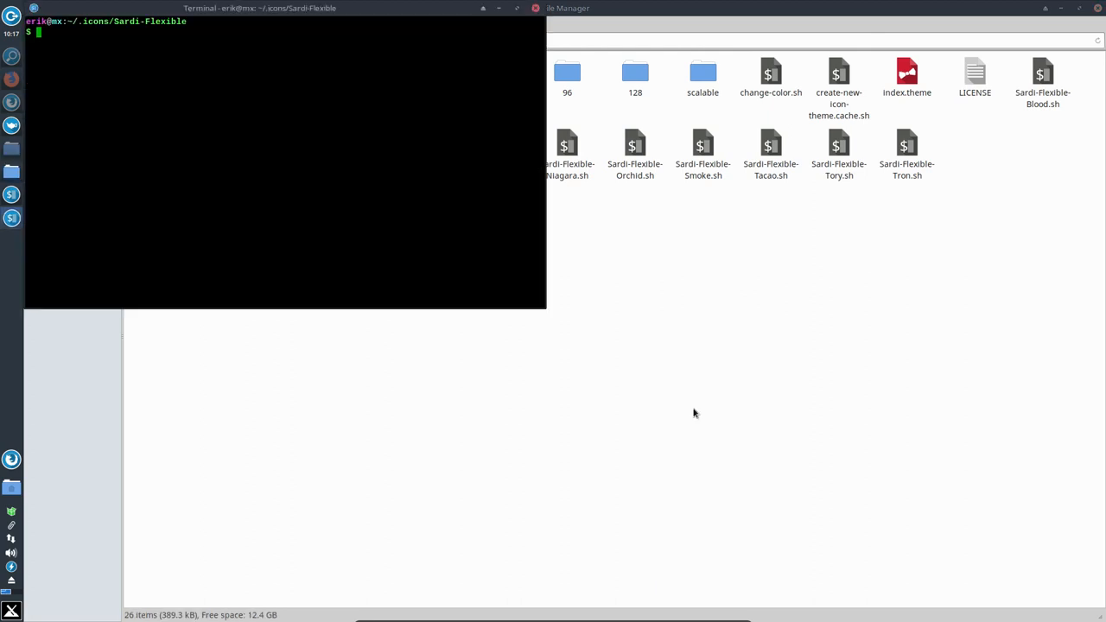
type("./create-new-icon-theme.cache.sh")
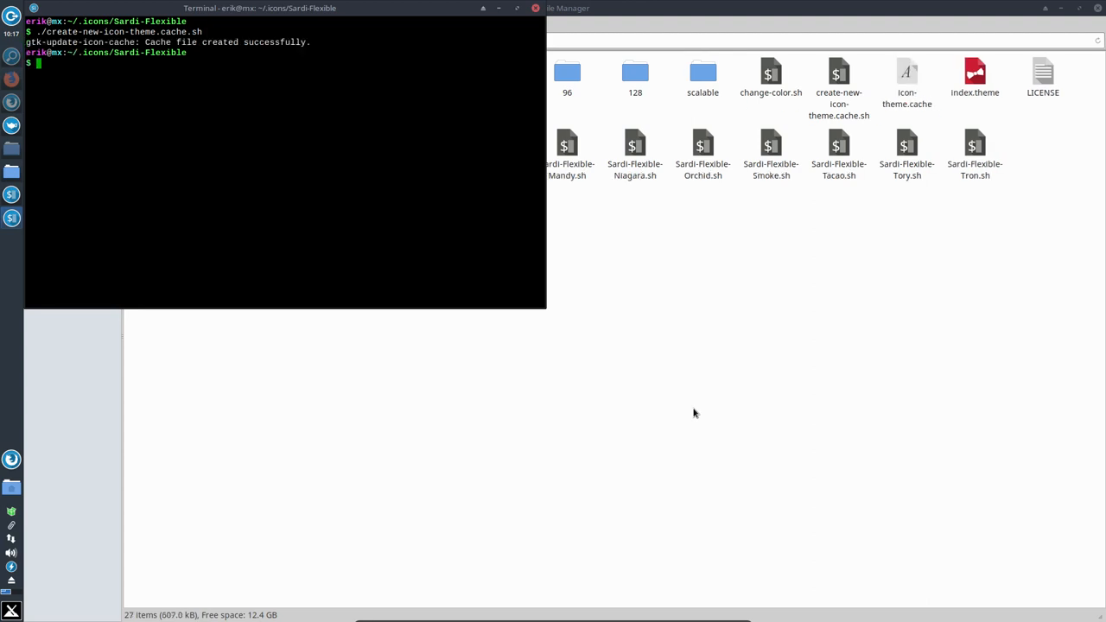
left_click(838, 78)
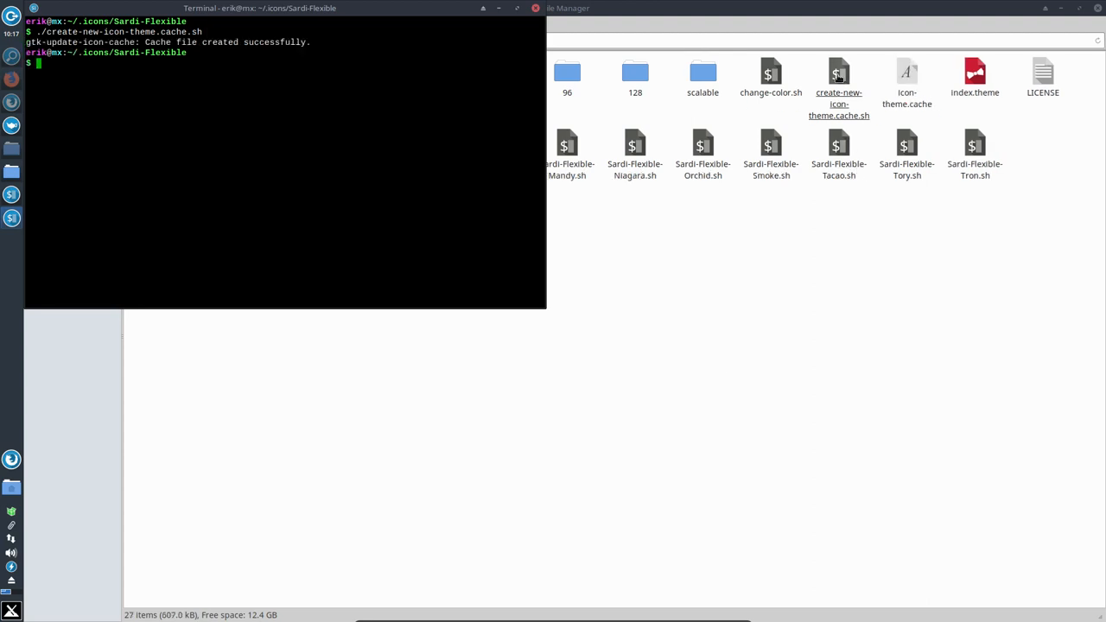
left_click(906, 78)
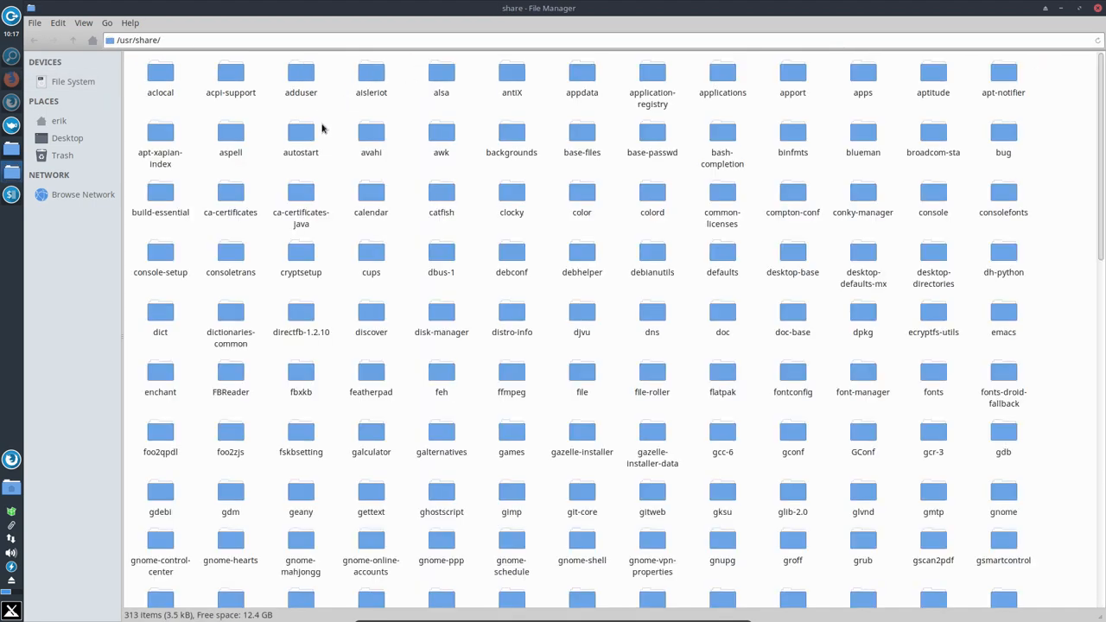
mouse_move(418, 142)
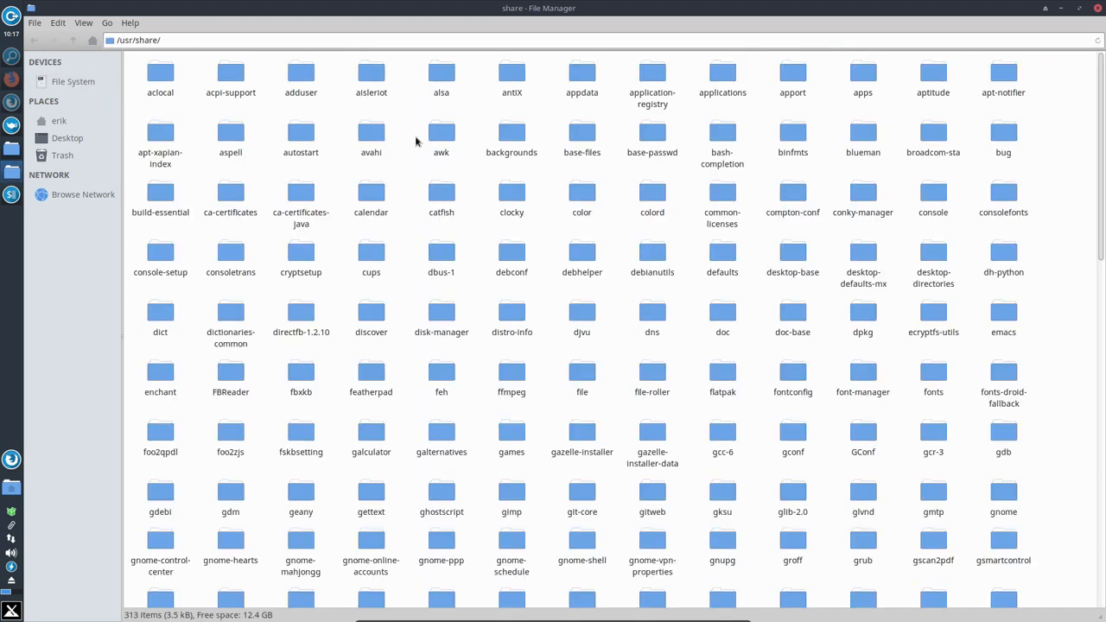
mouse_move(959, 135)
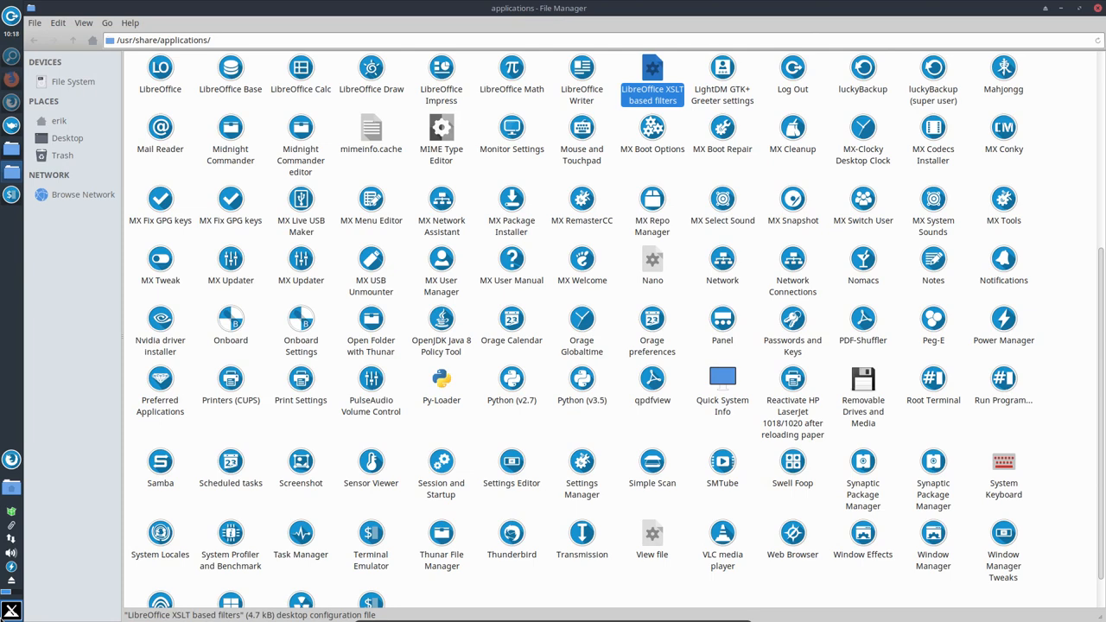
mouse_move(7, 615)
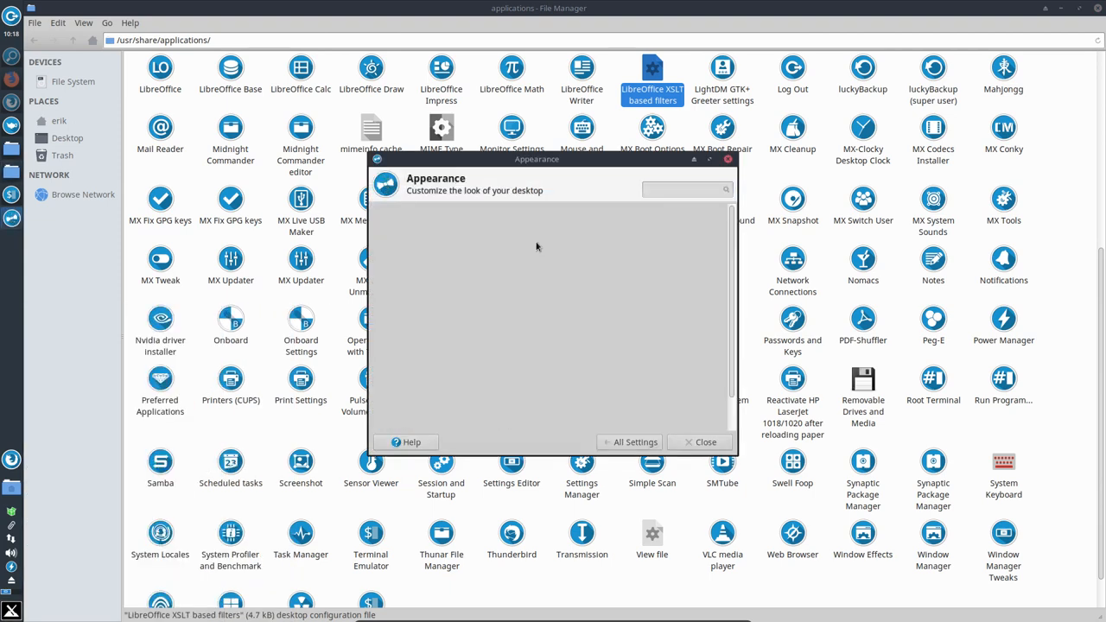
Try the Sardi Flat Evopop icon theme, then reselect Sardi Flexible Arc.
left_click(415, 218)
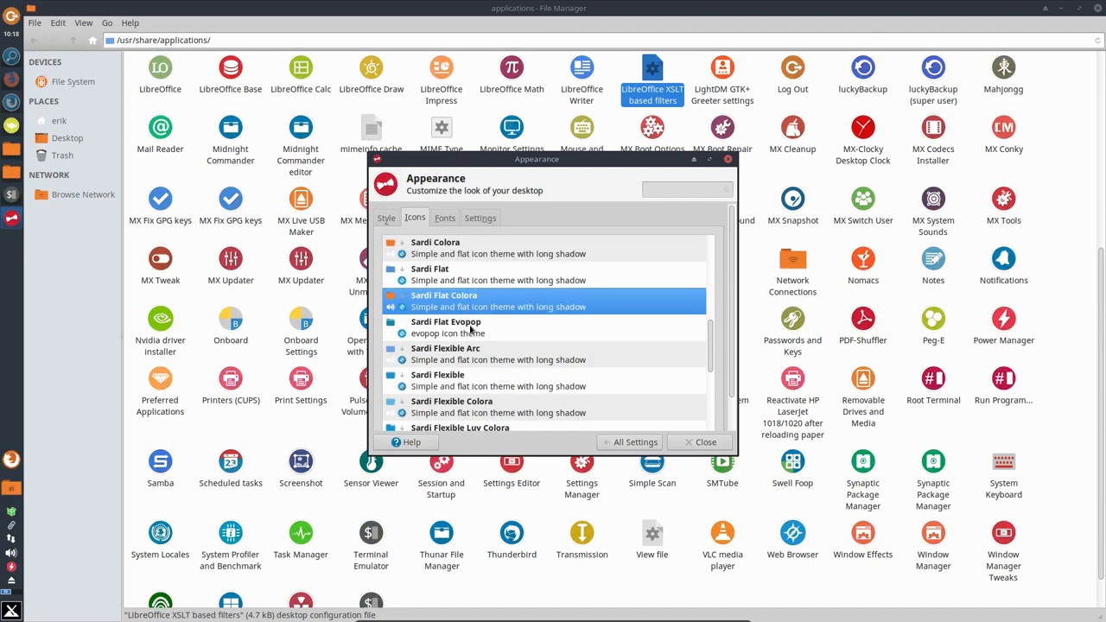
left_click(446, 326)
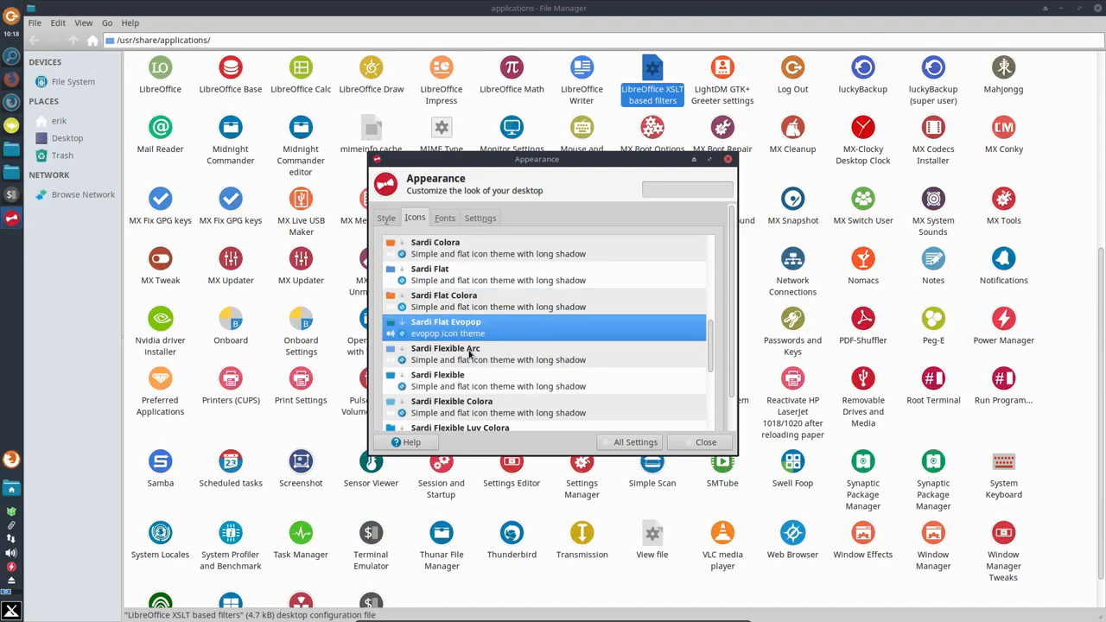
left_click(445, 349)
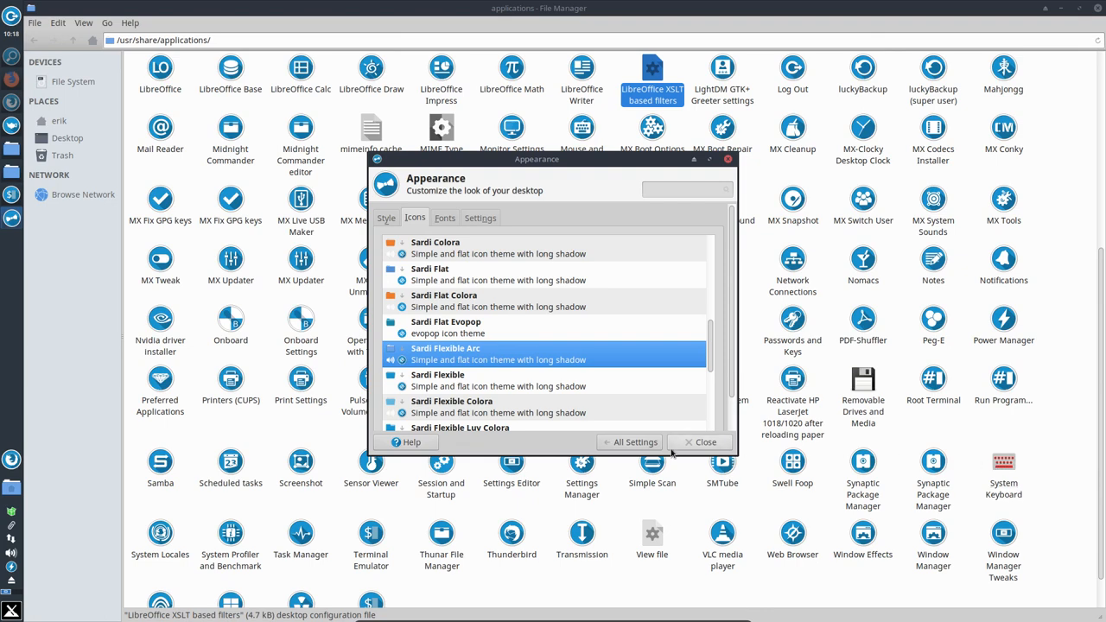
left_click(705, 443)
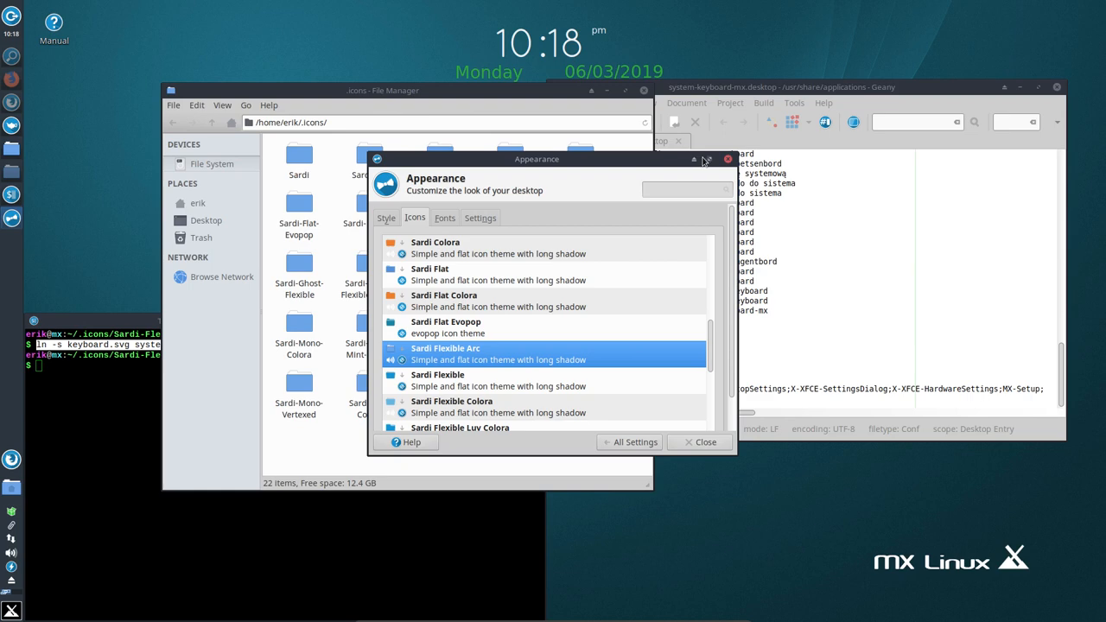
Search ~/.icons with Catfish for system-keyboard-mx and select the single result.
left_click(726, 158)
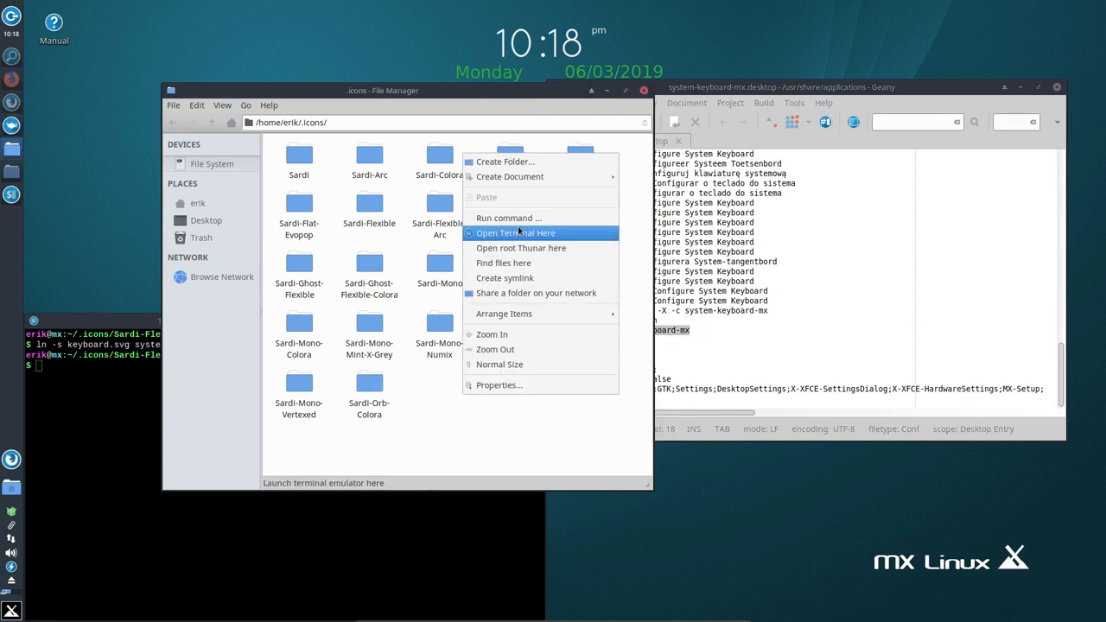
left_click(503, 262)
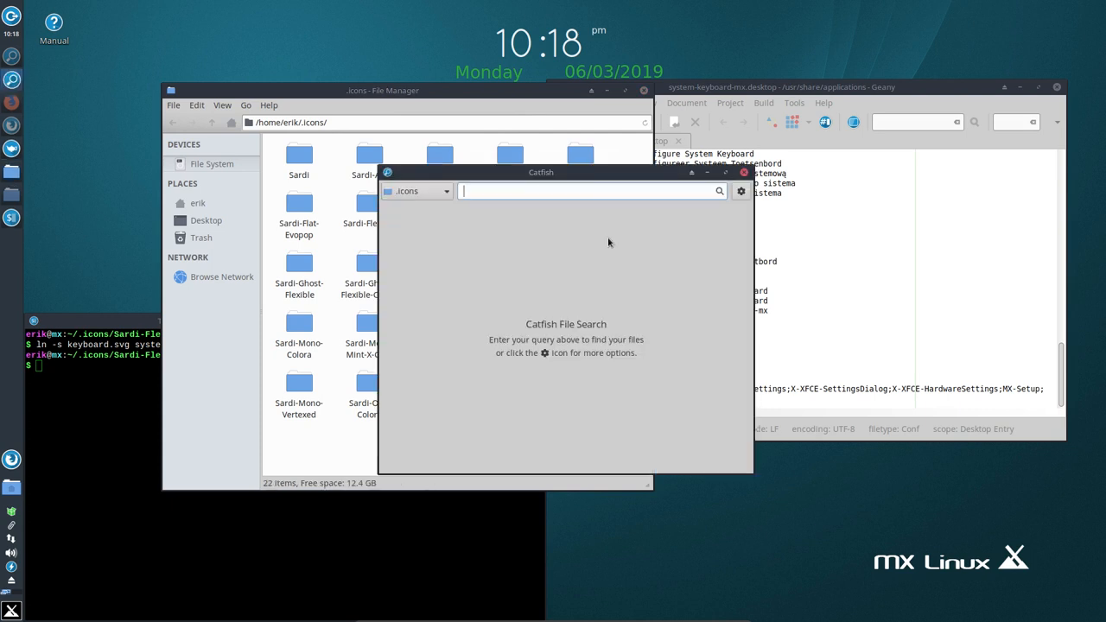
type("system-keyboard-mx")
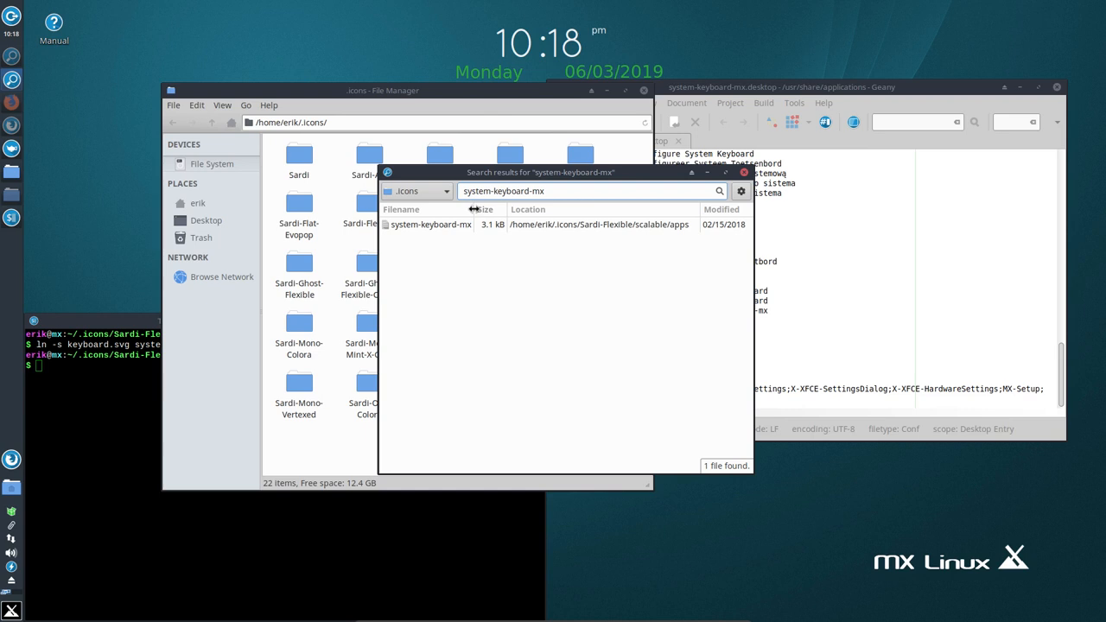
left_click(430, 225)
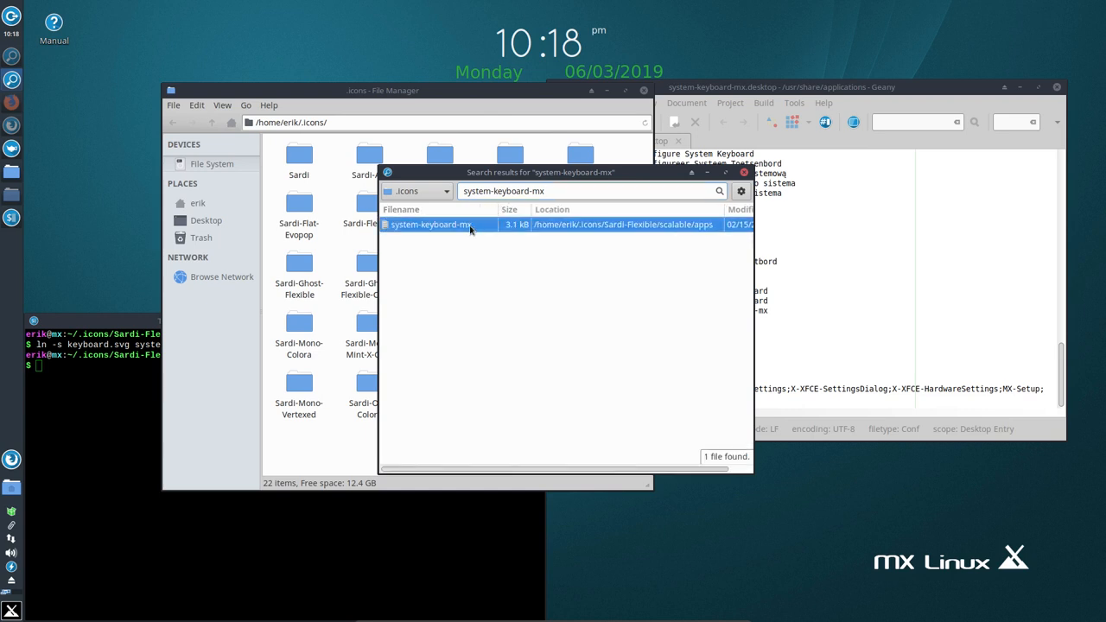
mouse_move(581, 359)
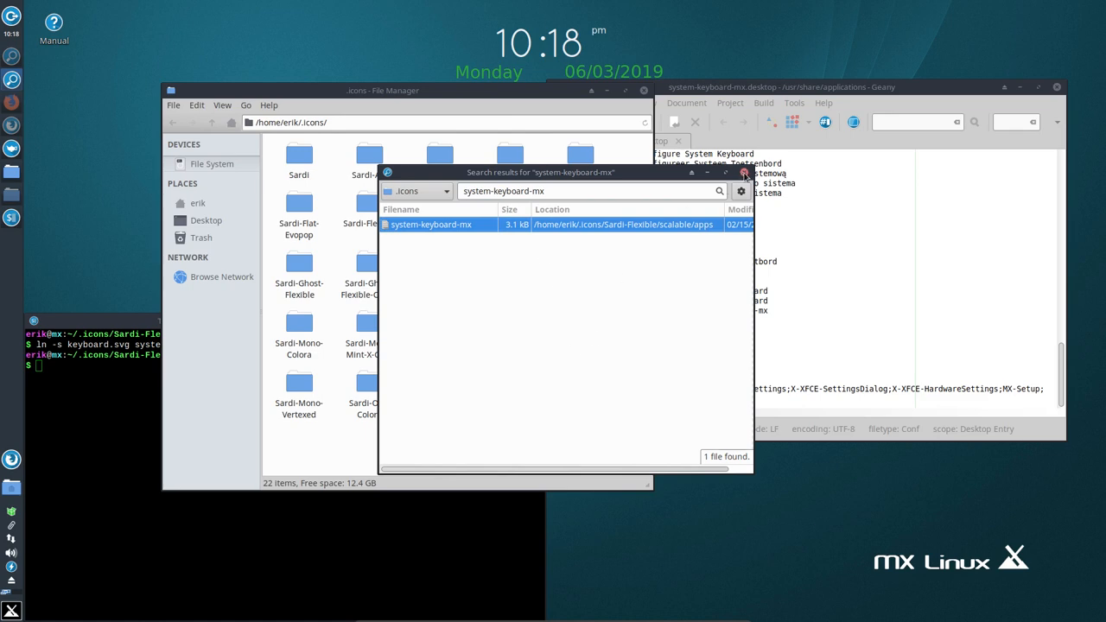
Close Catfish and browse into Sardi-Flexible's scalable icons folder.
left_click(743, 172)
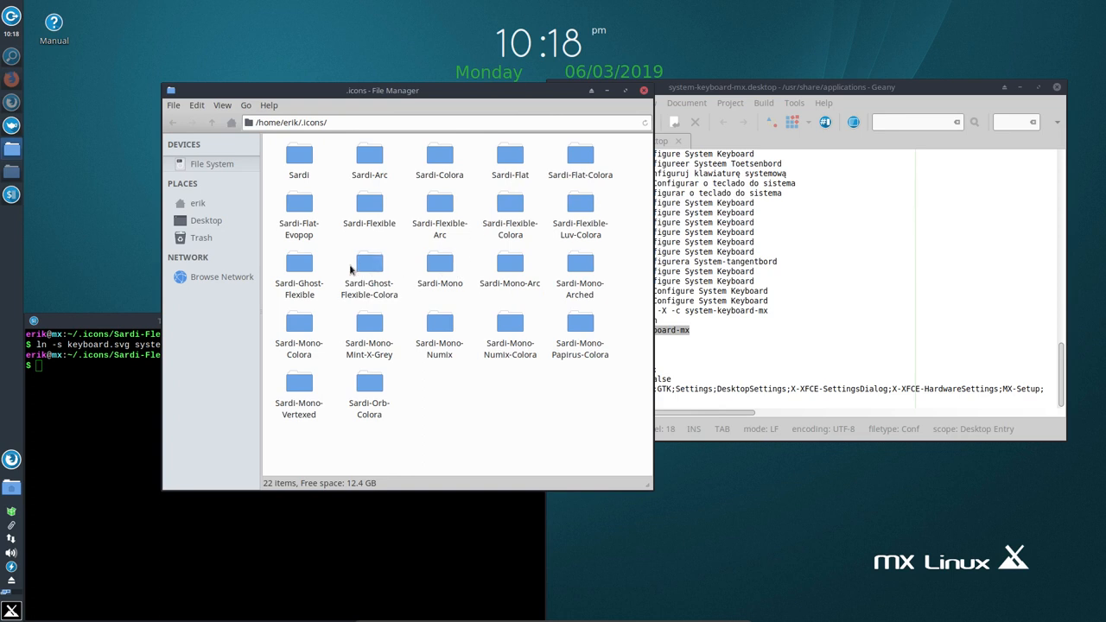
left_click(439, 207)
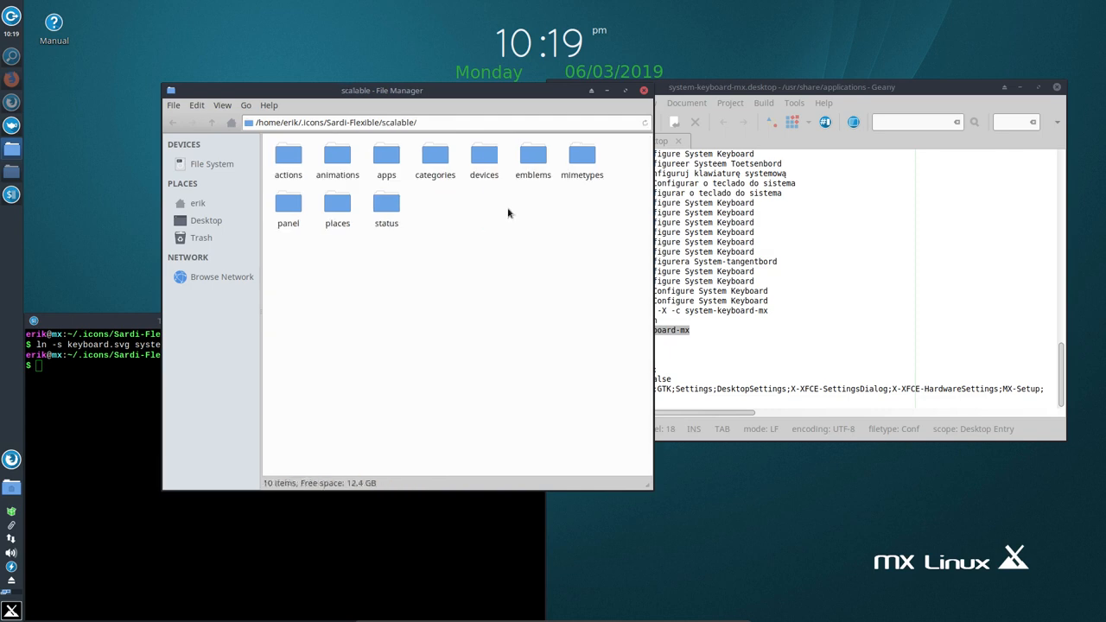
Rename the system-keyboard-mx link in scalable/apps to system-keyboard-mx.svg.
double_click(387, 162)
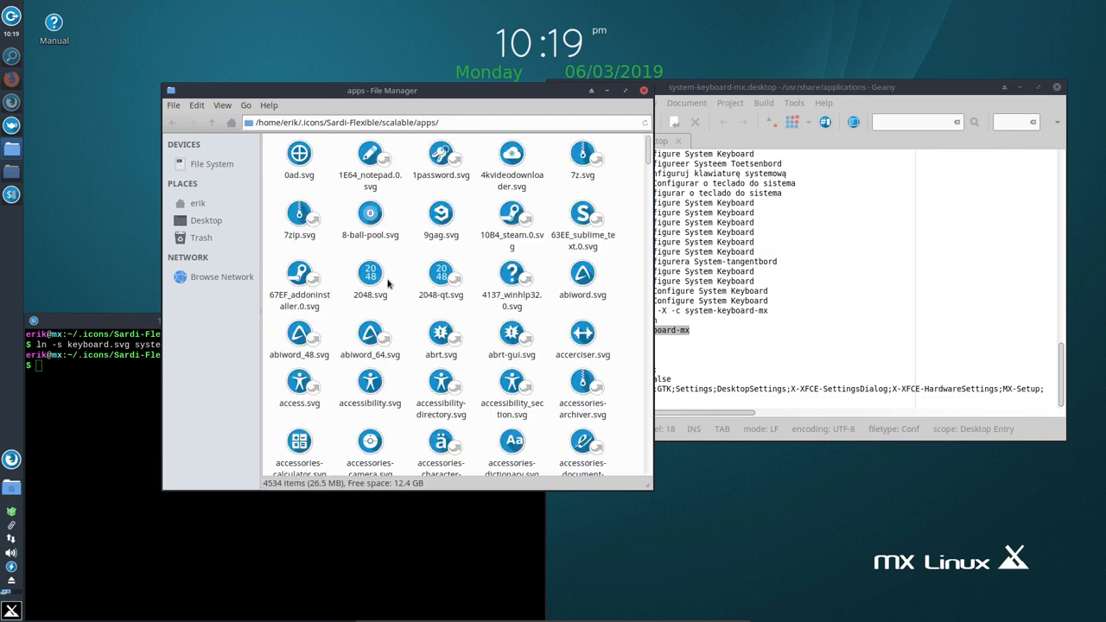
type("system-keyb")
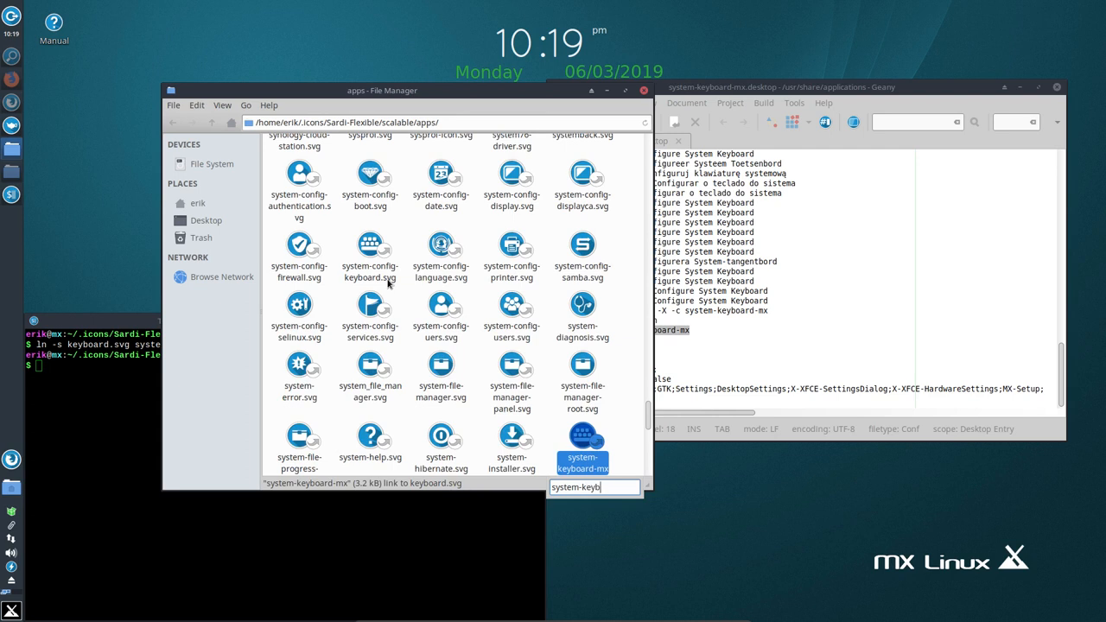
mouse_move(595, 429)
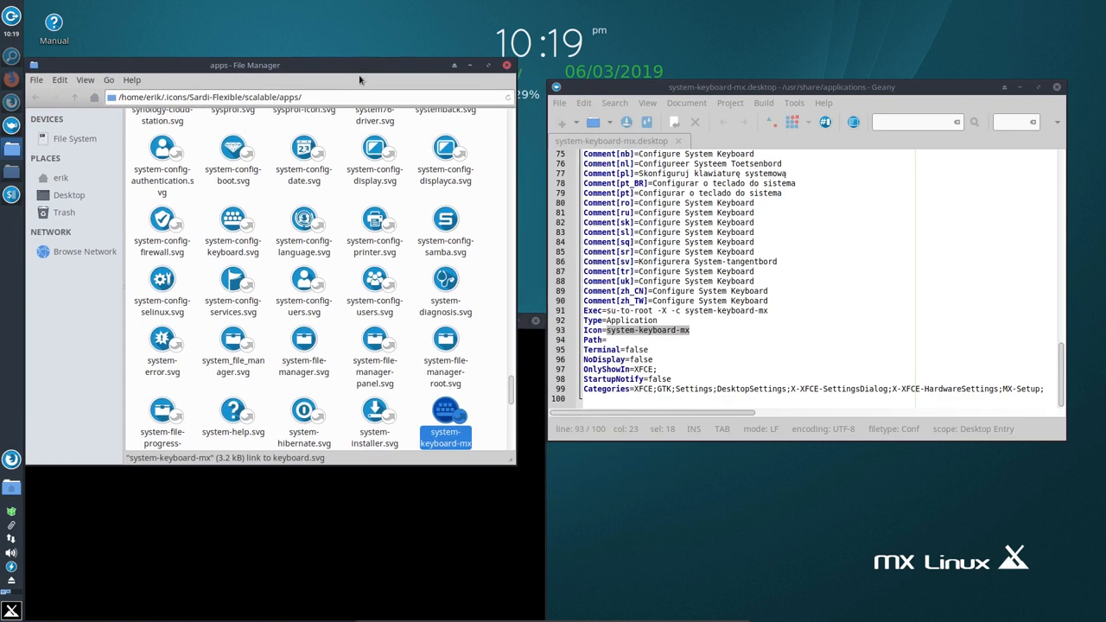
right_click(446, 420)
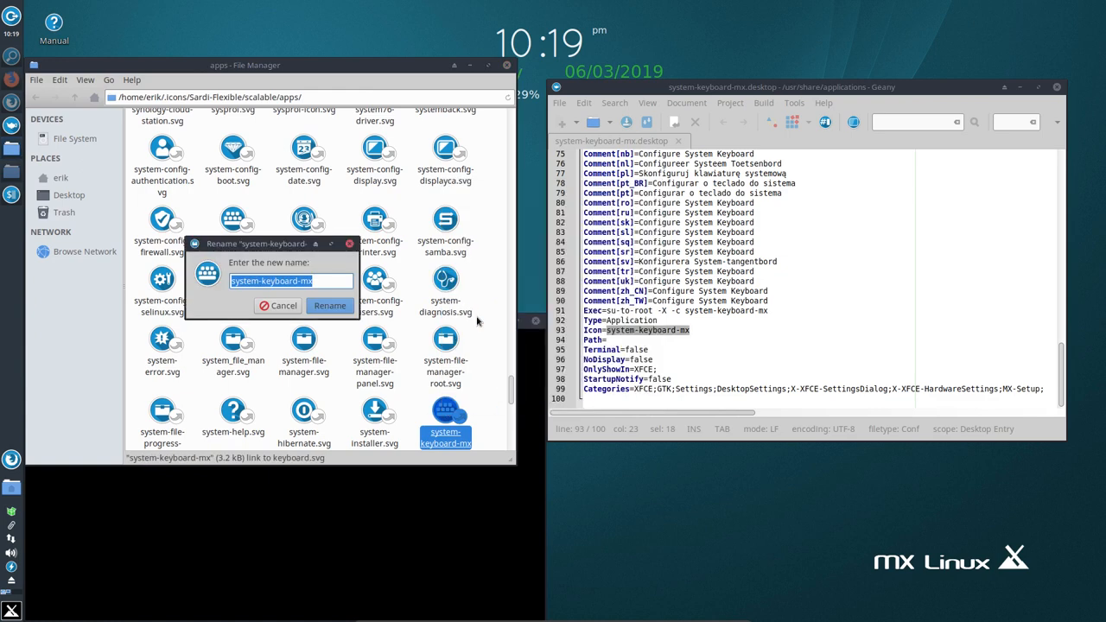
type(".svgt")
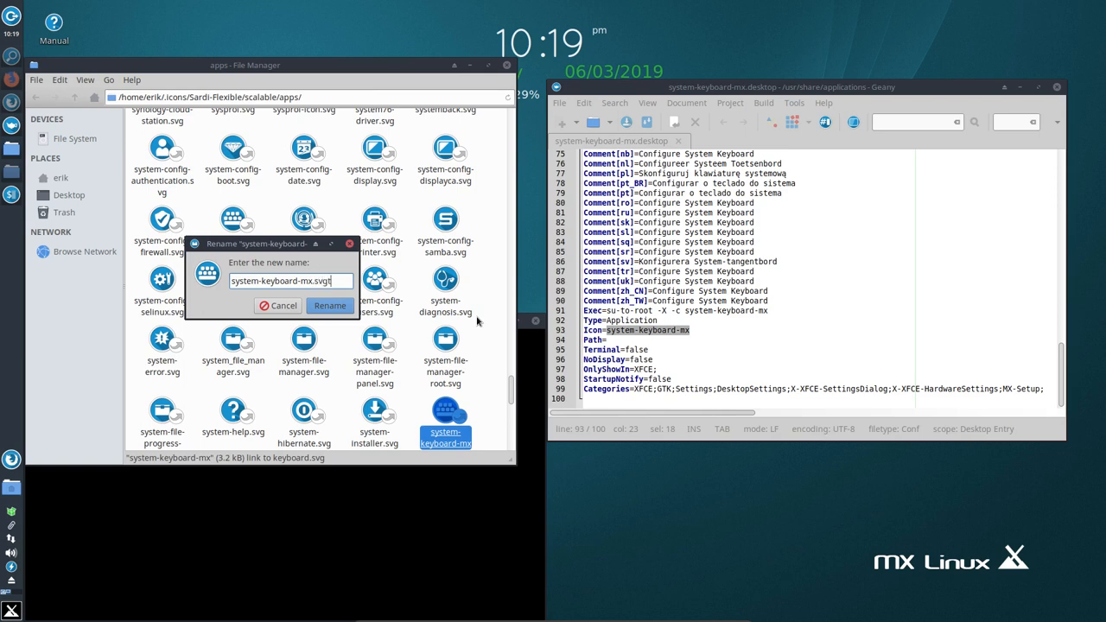
left_click(328, 305)
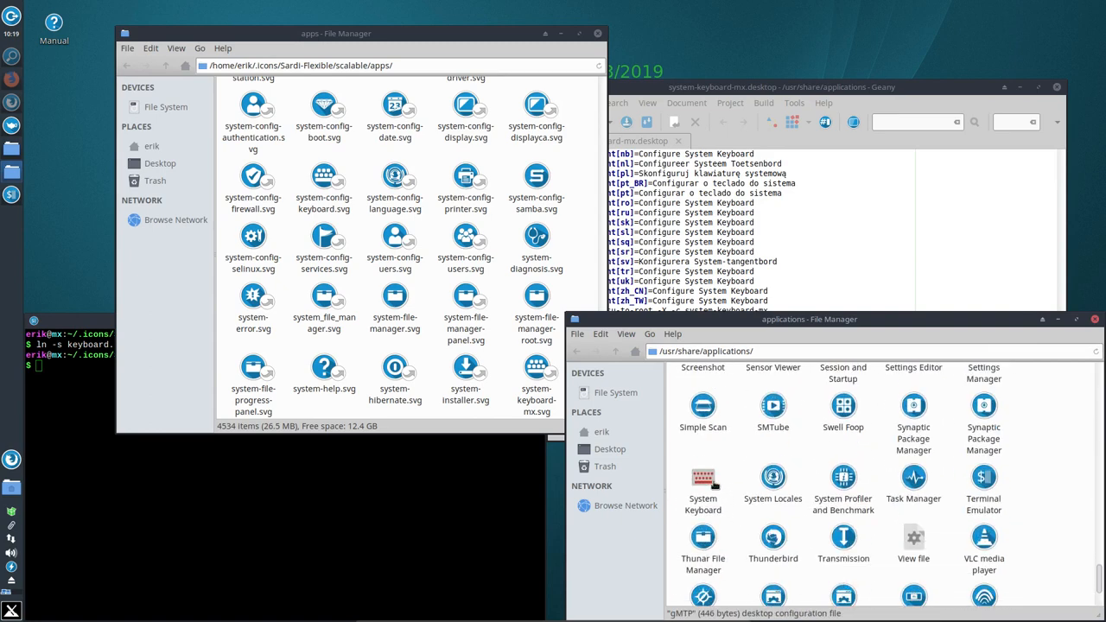
Select the renamed system-keyboard-mx.svg link and move up to the Sardi-Flexible folder.
left_click(701, 481)
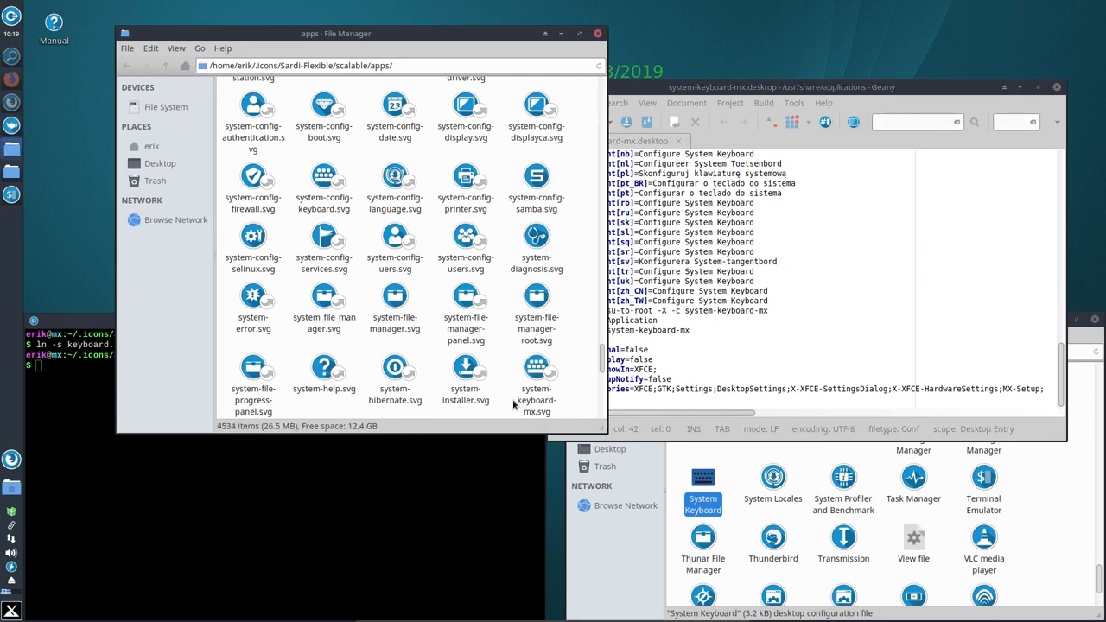
left_click(536, 381)
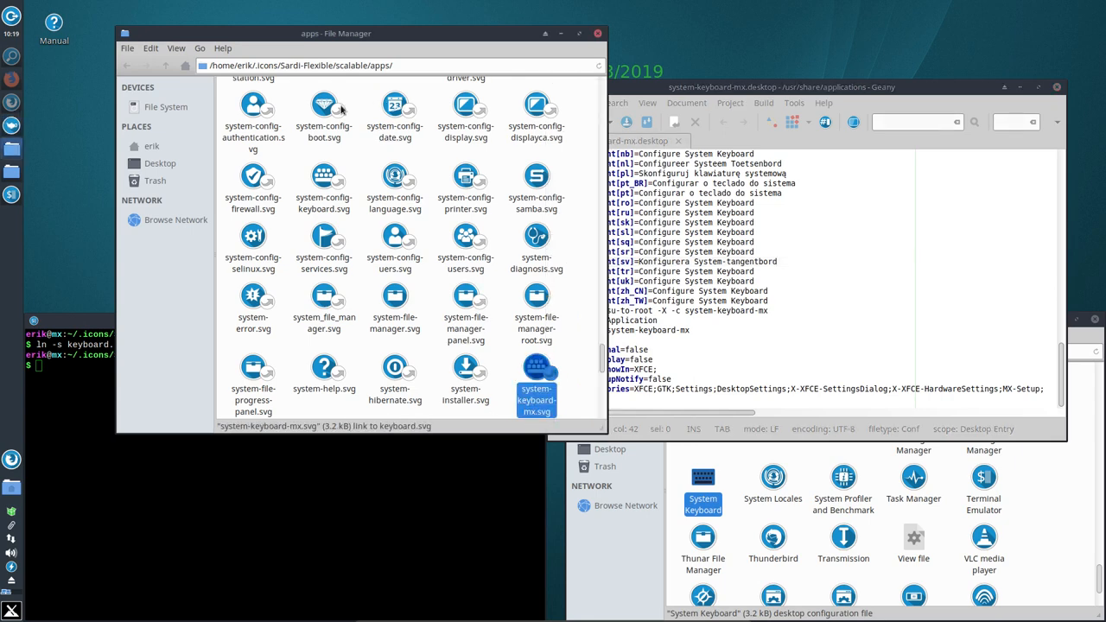
left_click(166, 66)
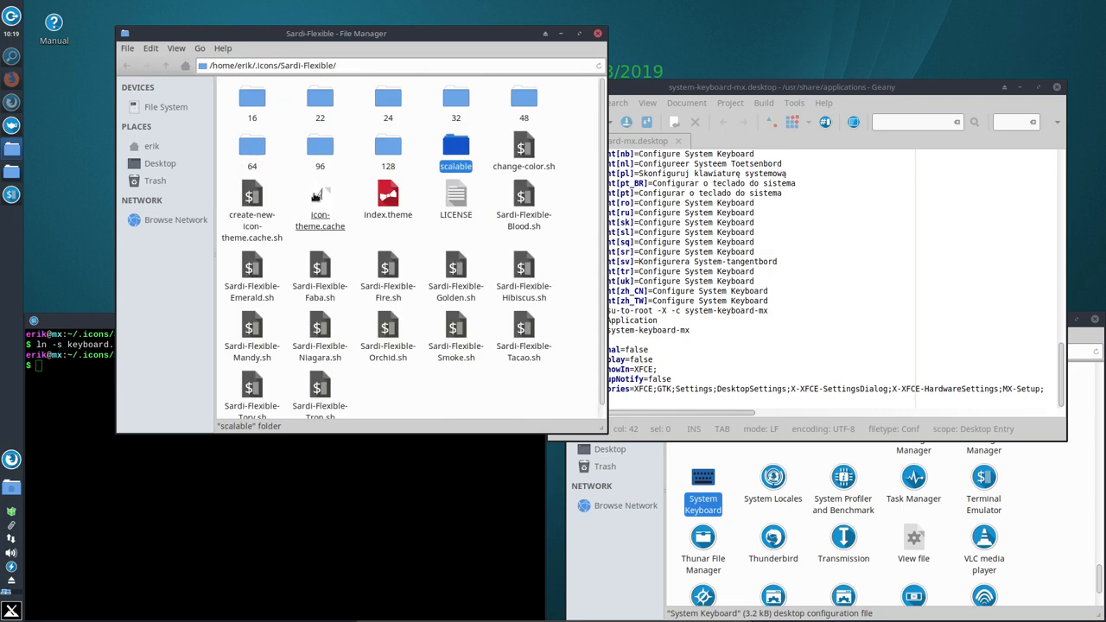
Run ./create-new-icon-theme.cache.sh in a terminal to regenerate Sardi-Flexible's icon cache.
double_click(320, 199)
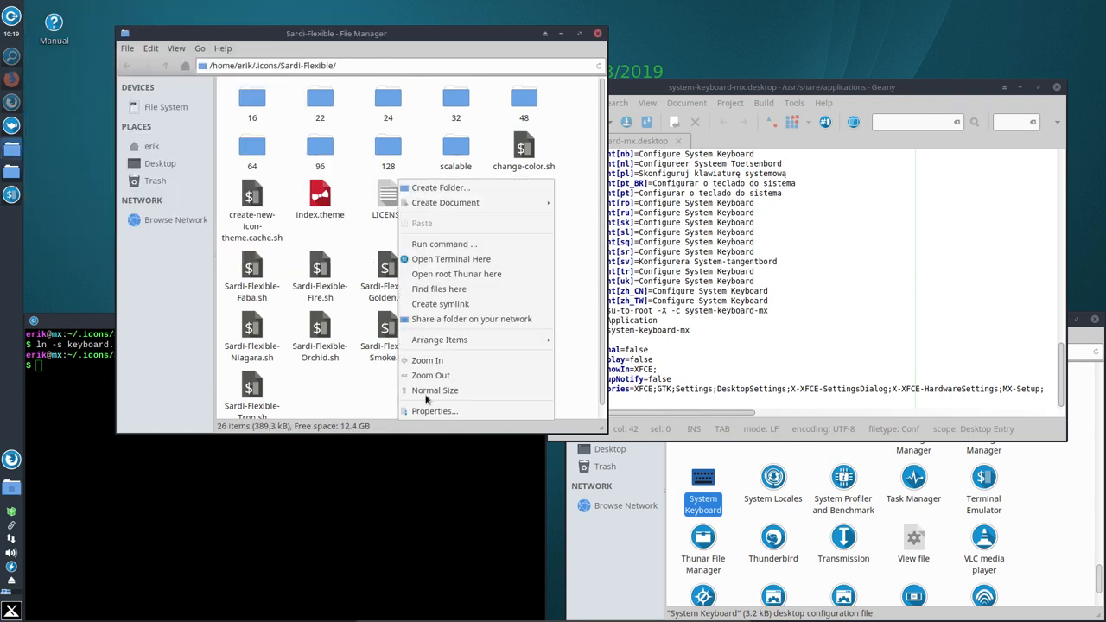
left_click(450, 259)
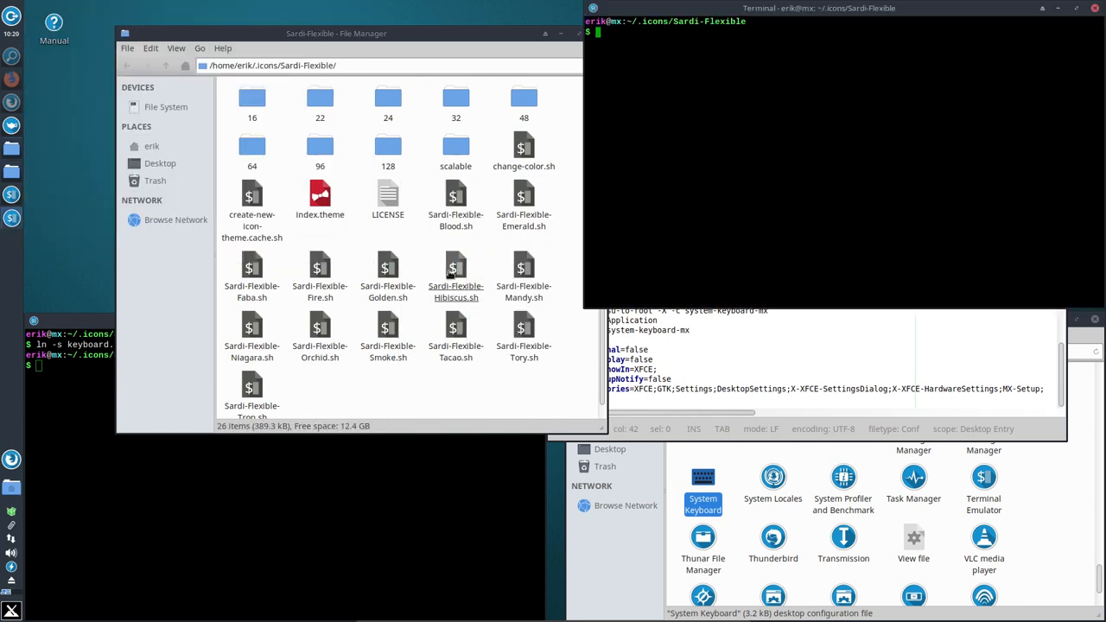
type("./")
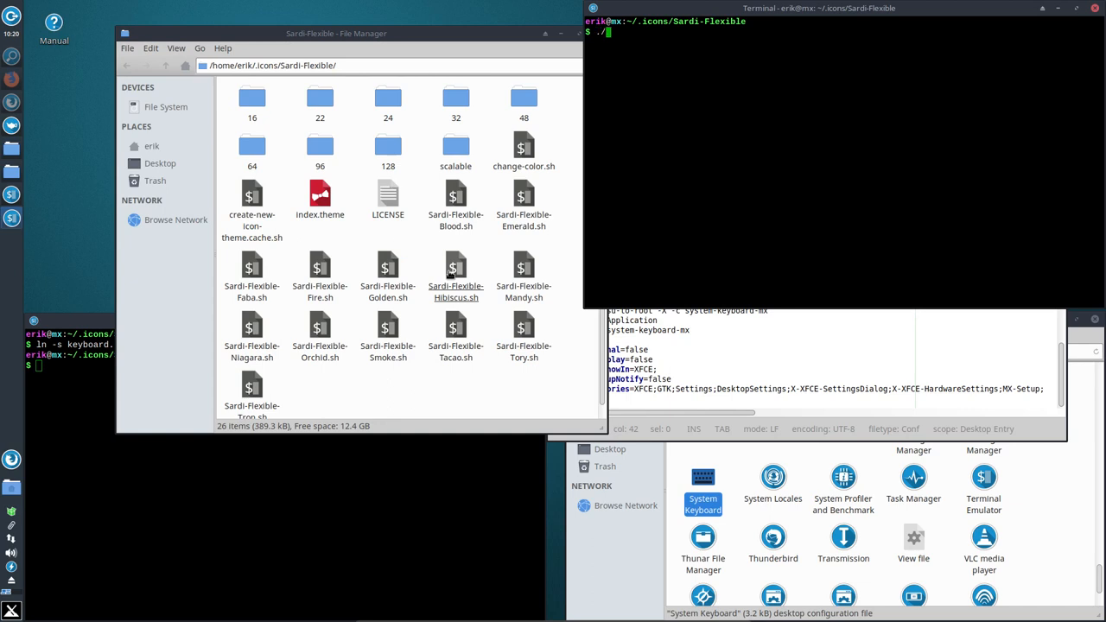
type("./create-new-icon-theme.cache.sh")
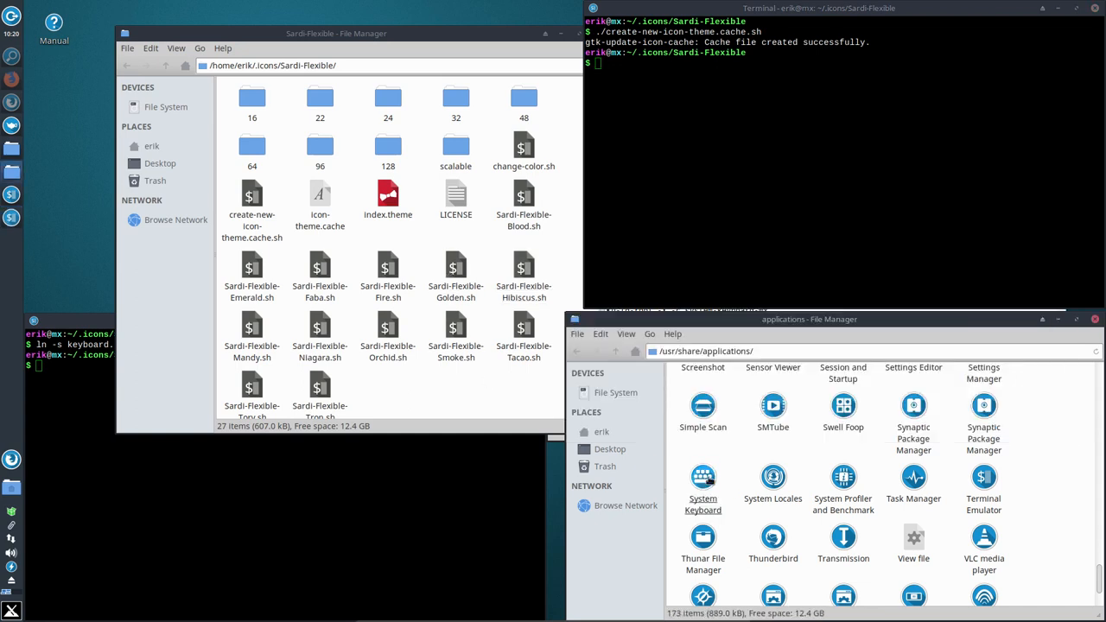
left_click(701, 477)
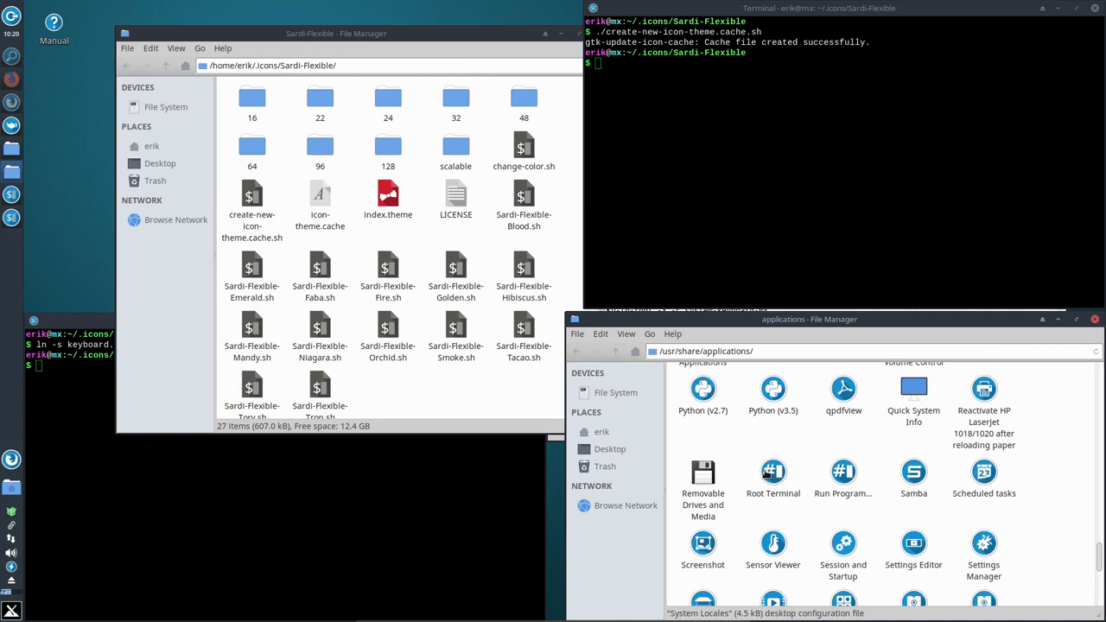
scroll("down", 3)
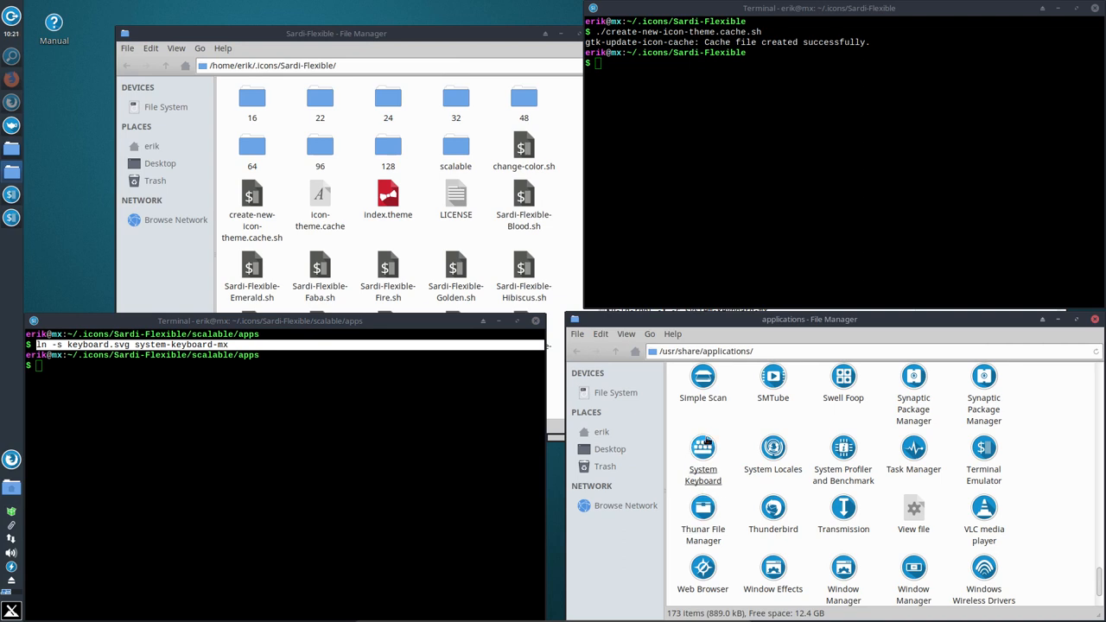
mouse_move(722, 483)
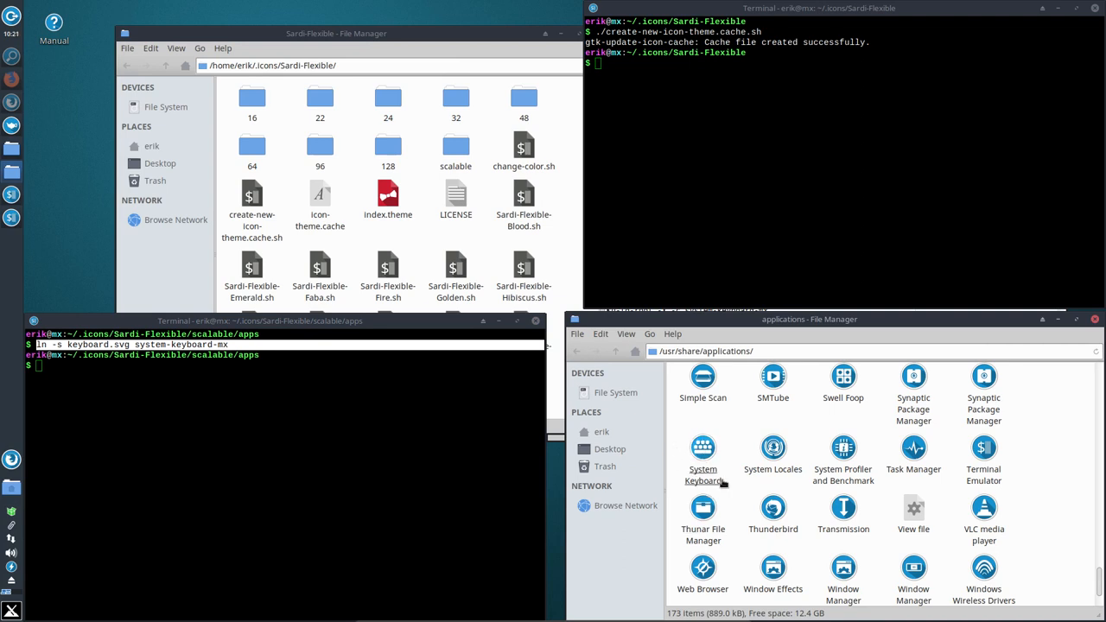
mouse_move(726, 483)
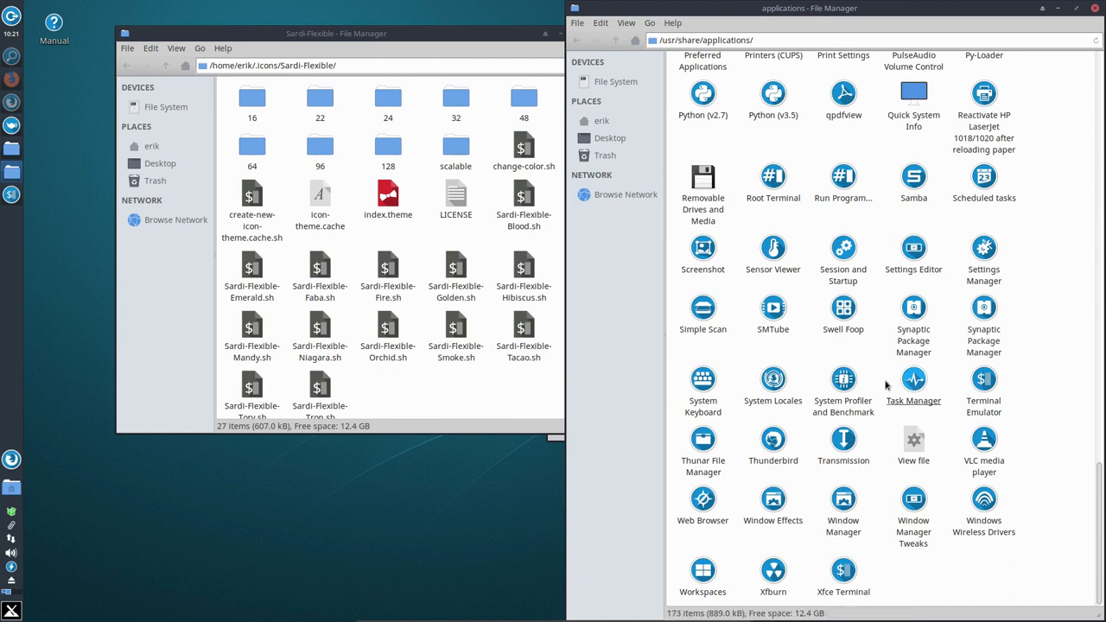
left_click(702, 379)
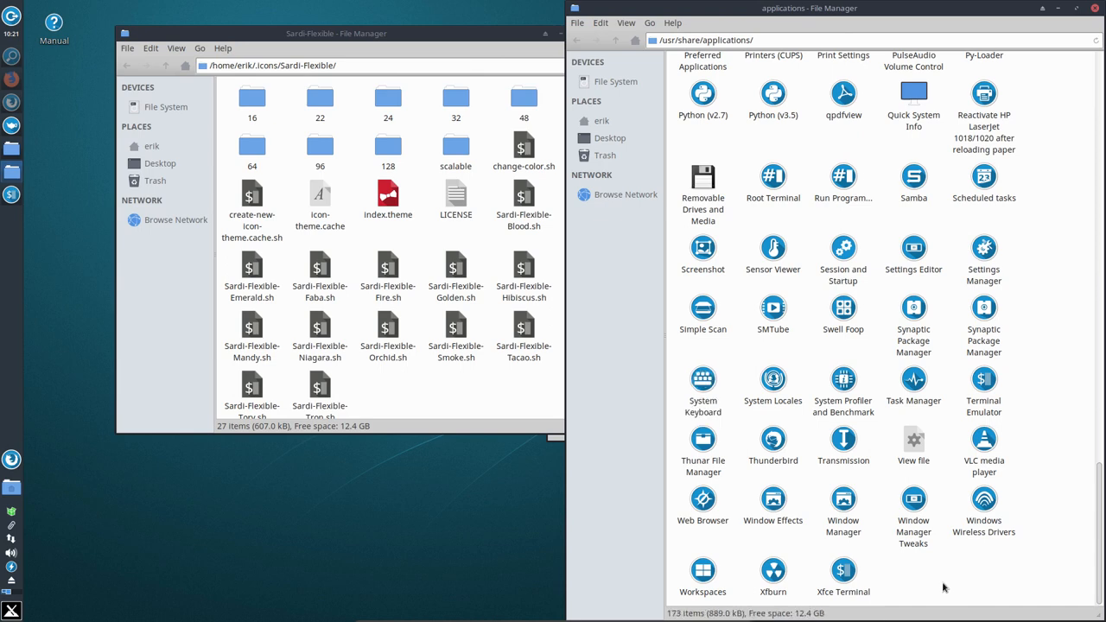
left_click(701, 380)
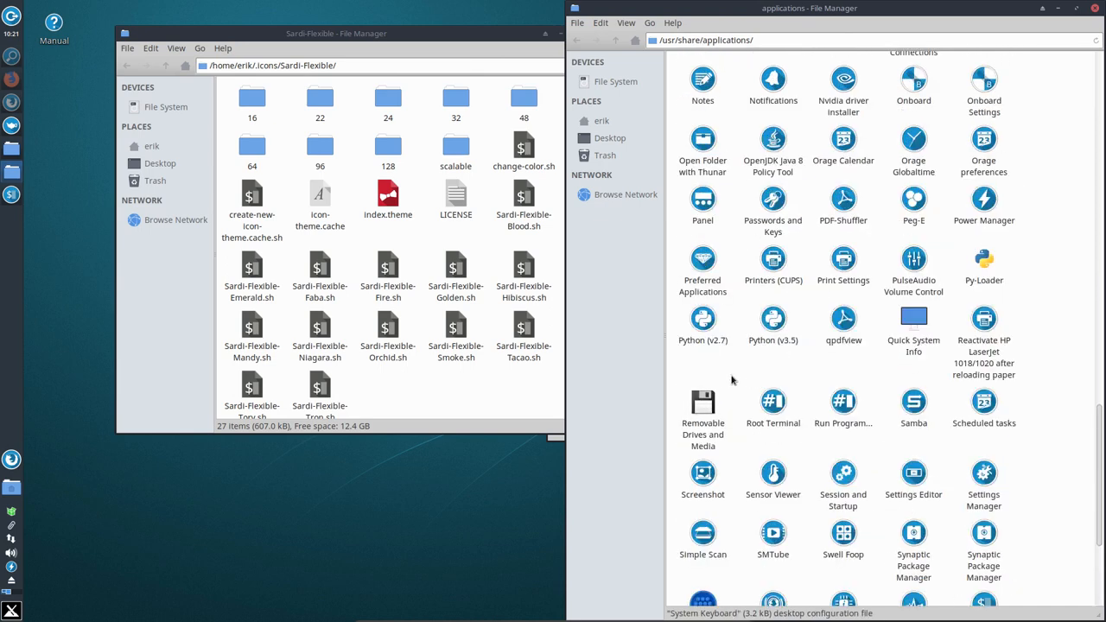
left_click(983, 268)
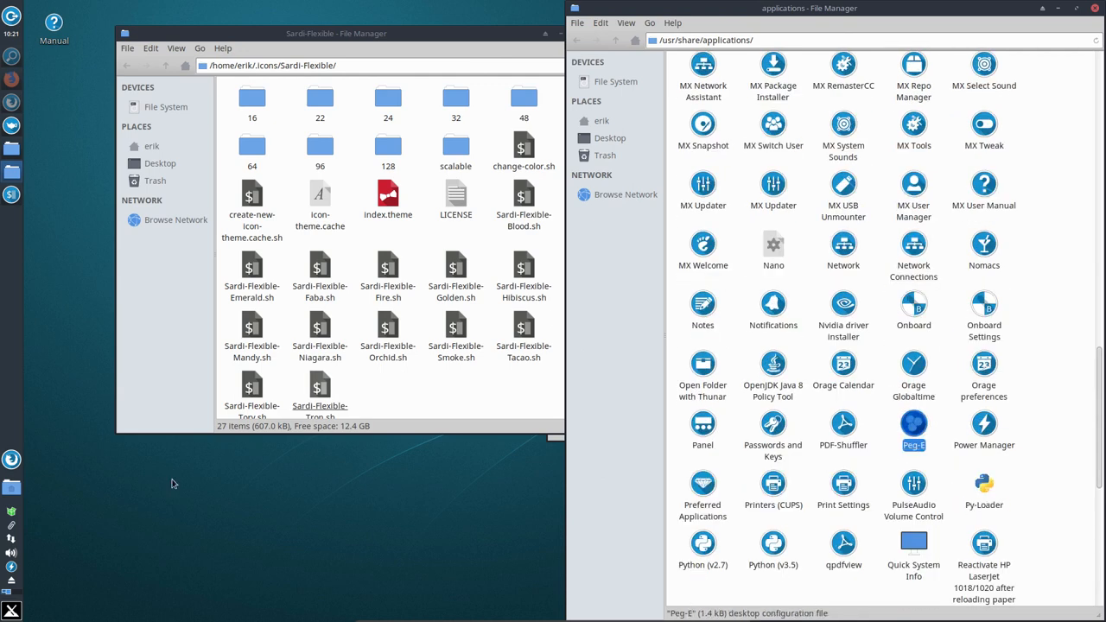
left_click(11, 610)
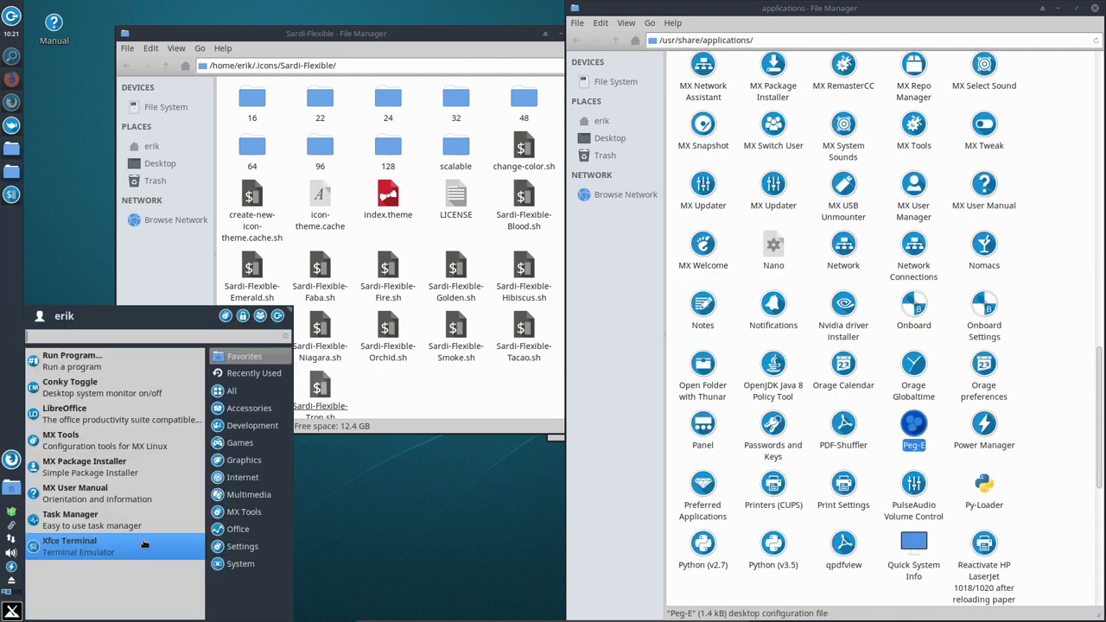
mouse_move(182, 540)
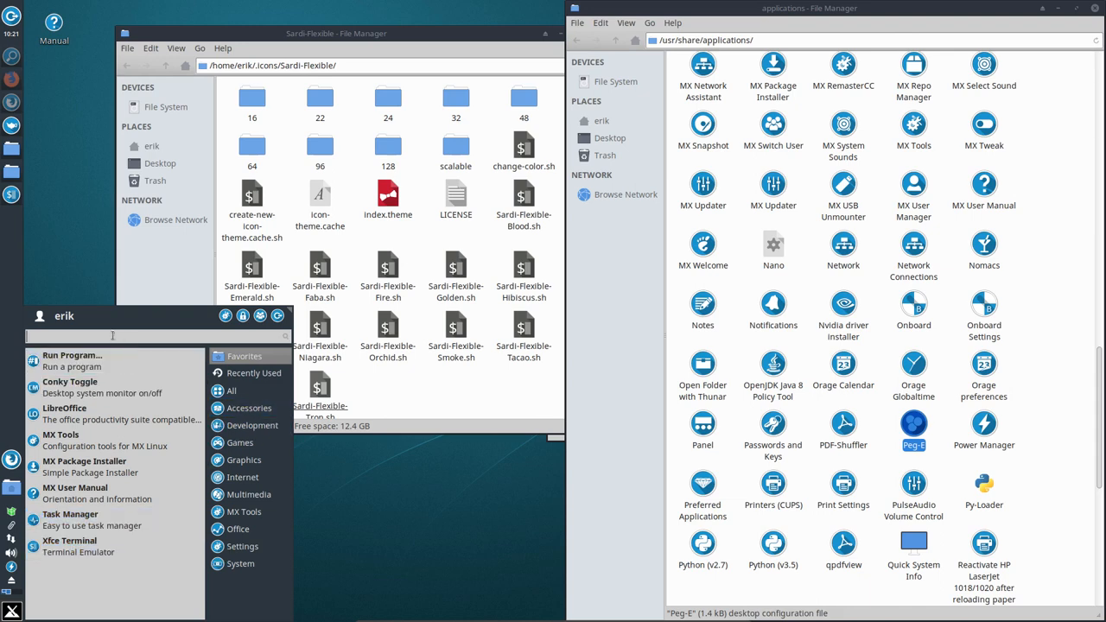
type("key")
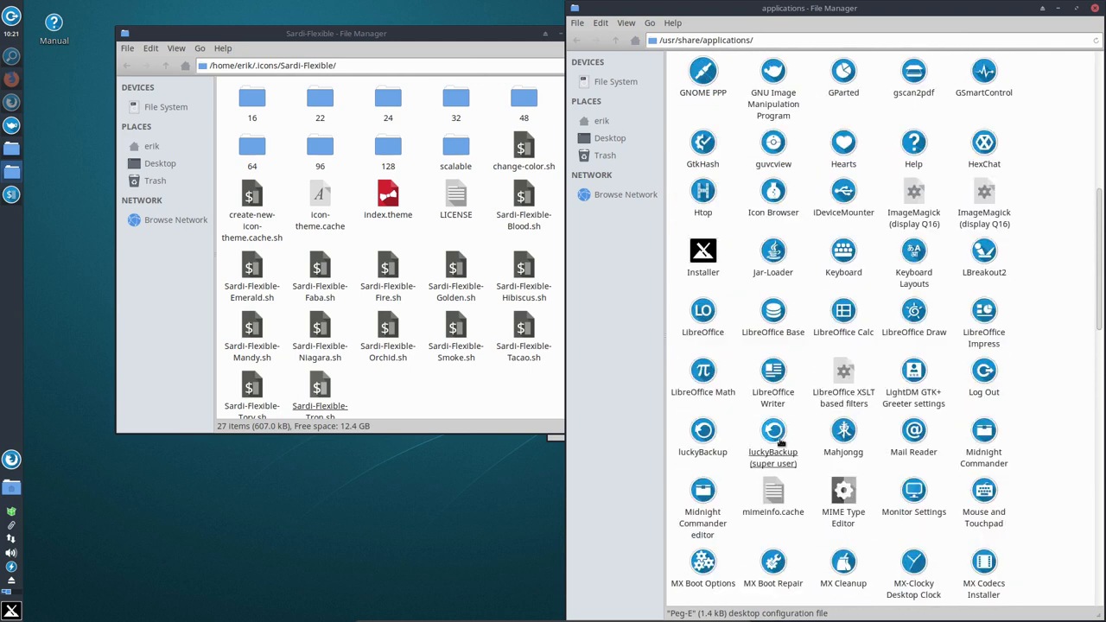
left_click(772, 428)
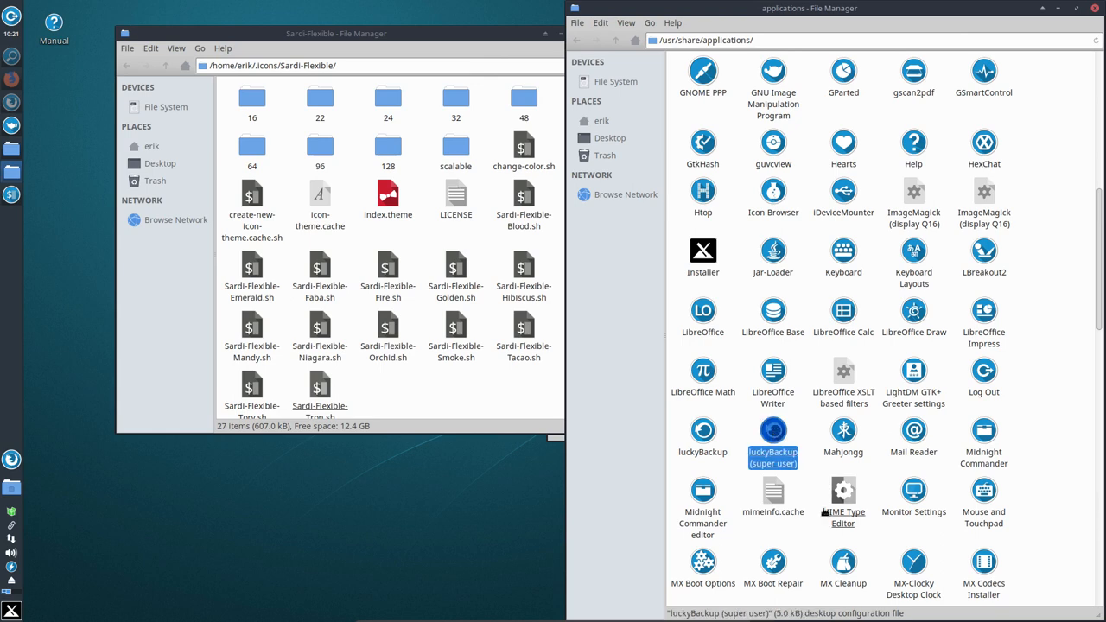
scroll("down", 3)
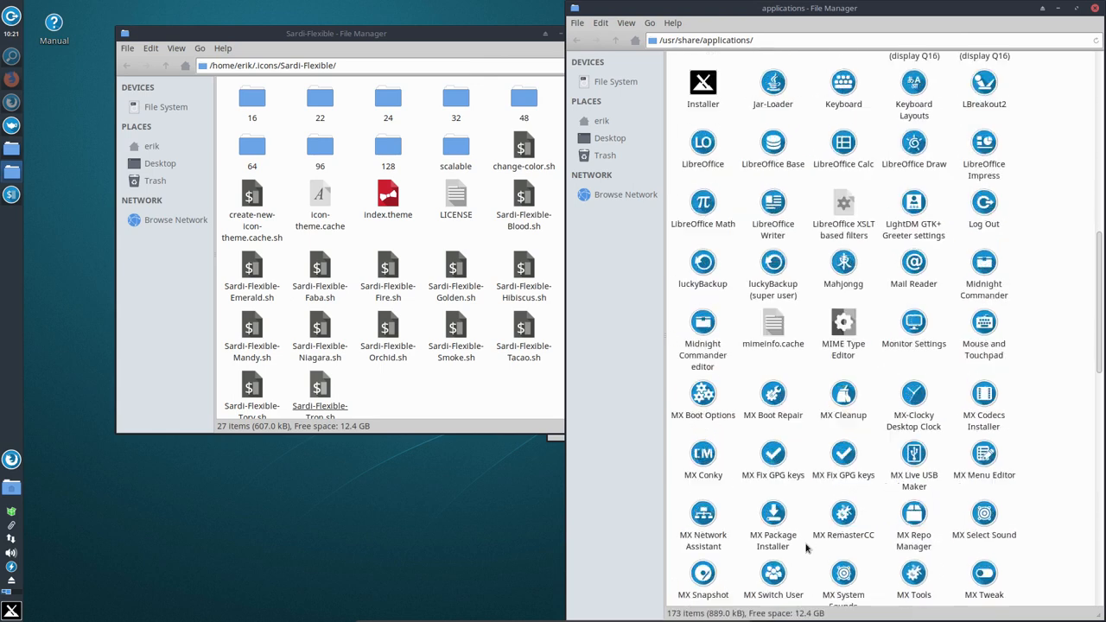
scroll("down", 3)
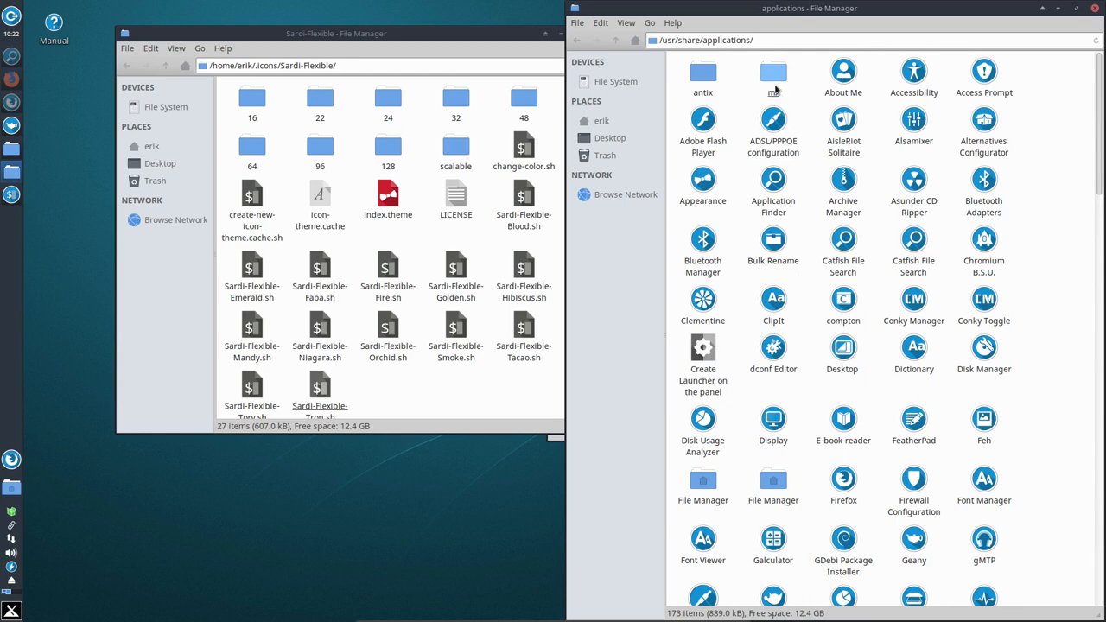
left_click(774, 73)
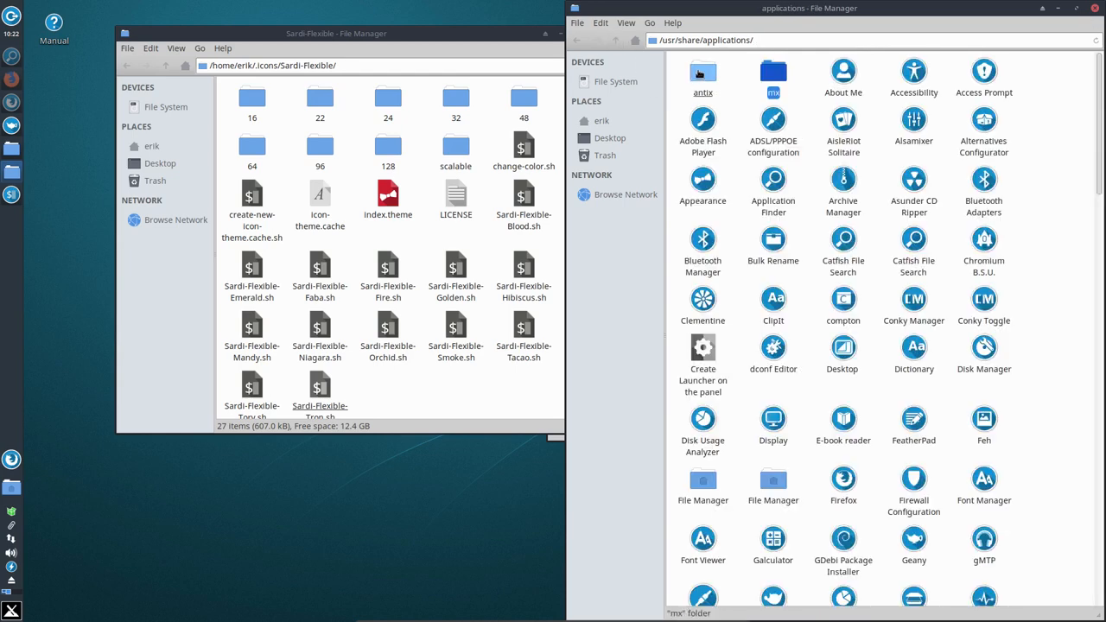
double_click(702, 77)
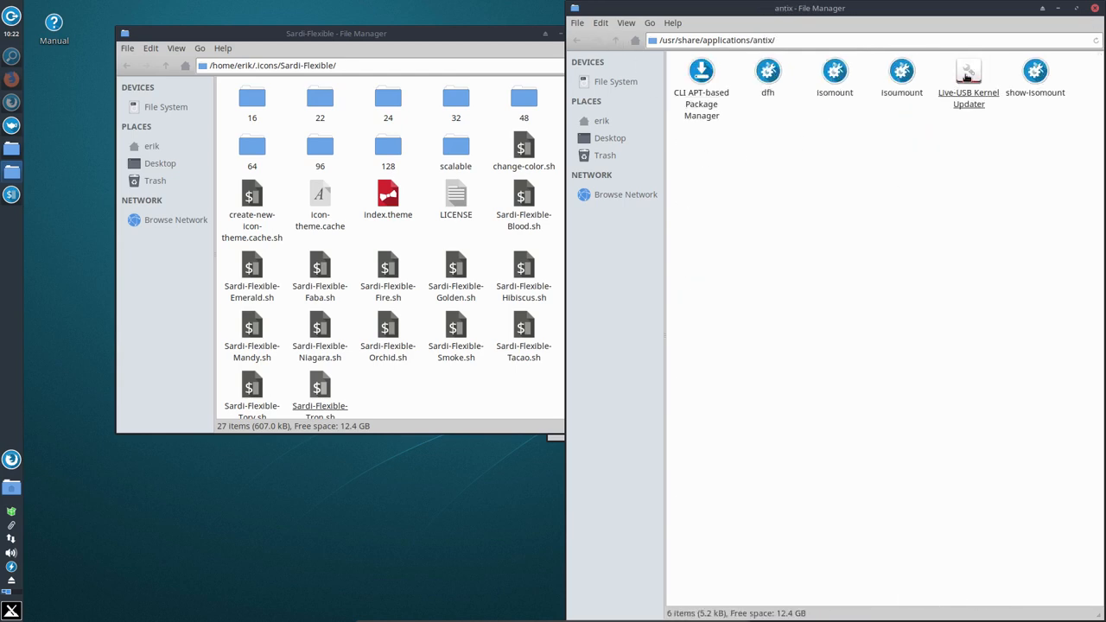
right_click(967, 83)
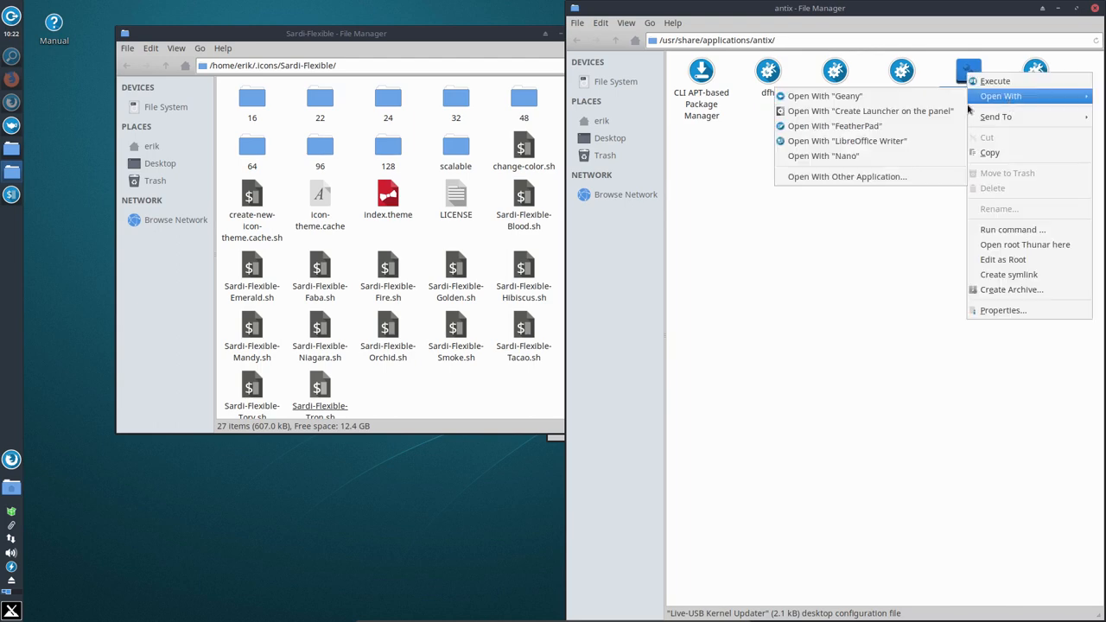
left_click(822, 97)
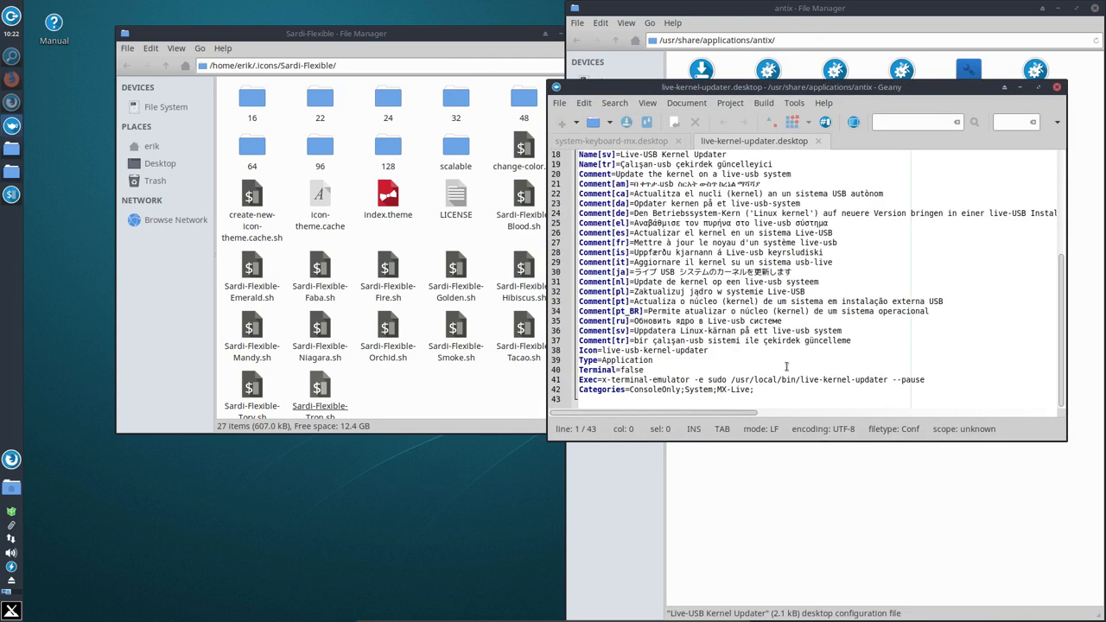
double_click(653, 349)
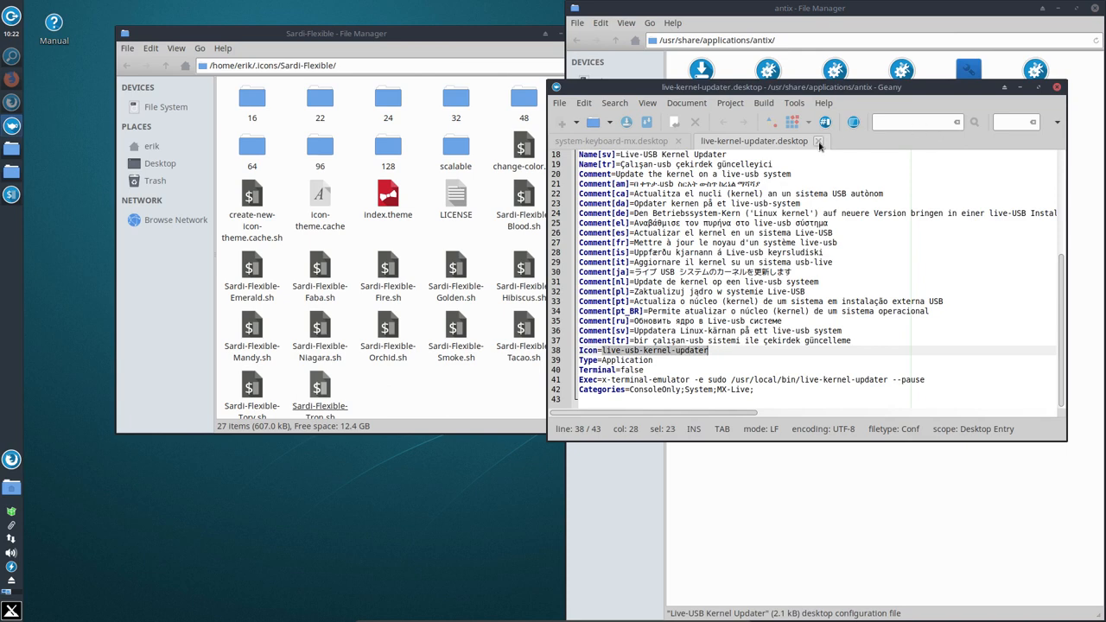
left_click(819, 142)
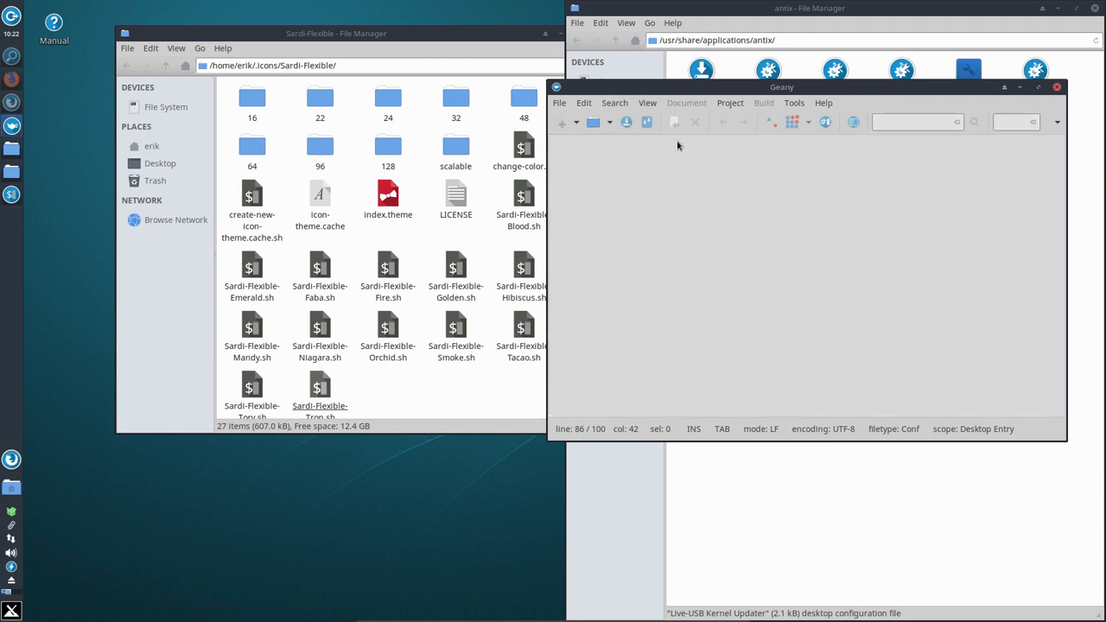
mouse_move(1040, 102)
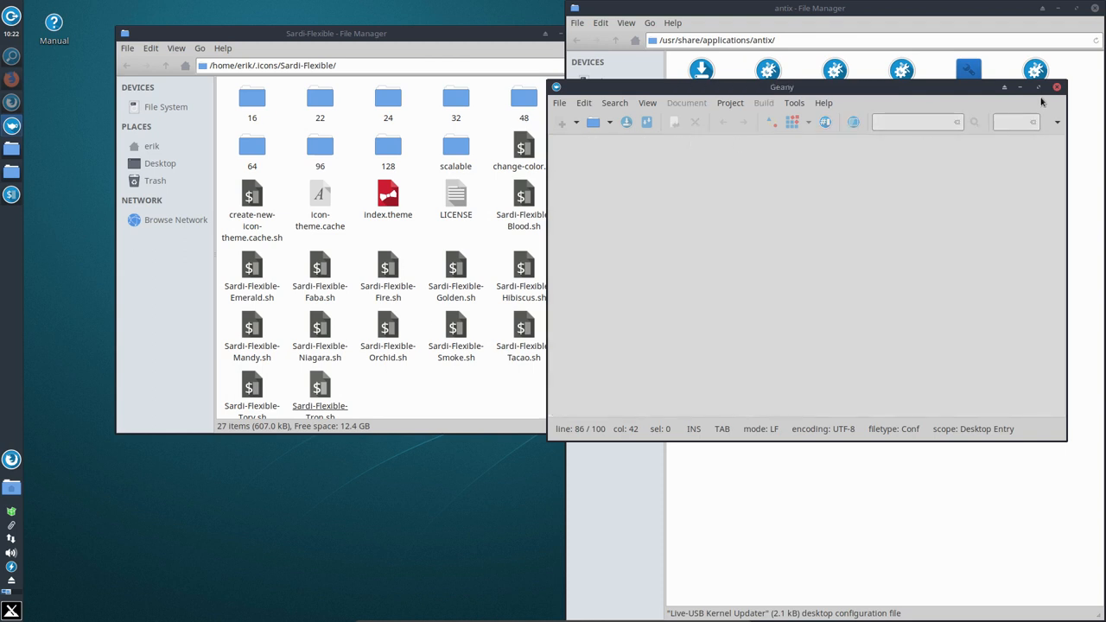
left_click(1055, 86)
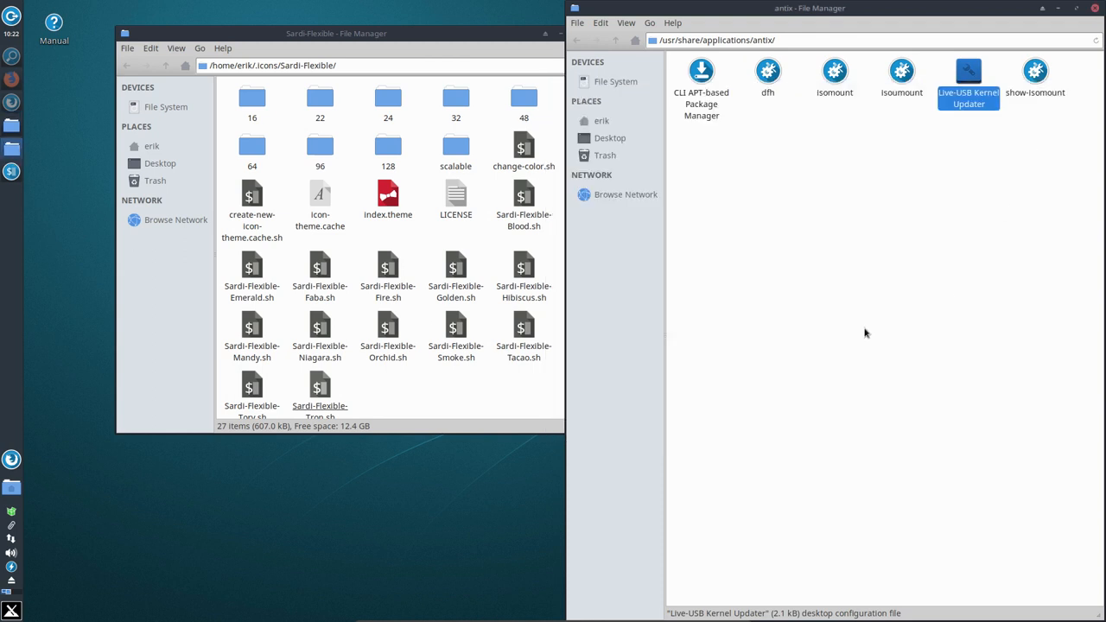
left_click(616, 39)
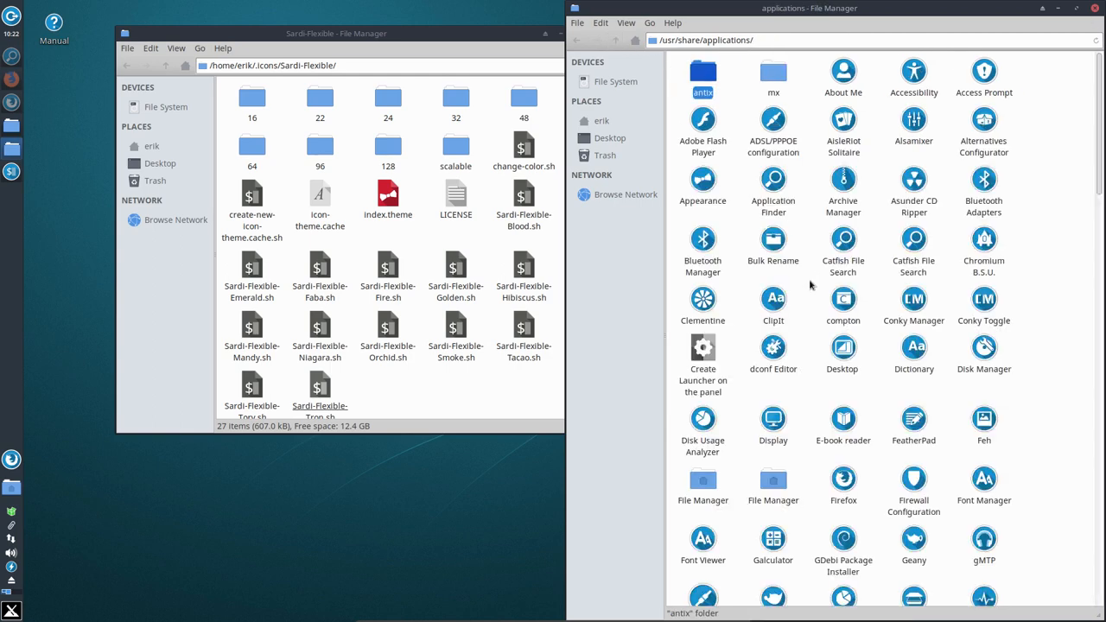
Select the Installer launcher, then search 'install' in the Whisker Menu to reach the Settings Manager.
scroll("down", 3)
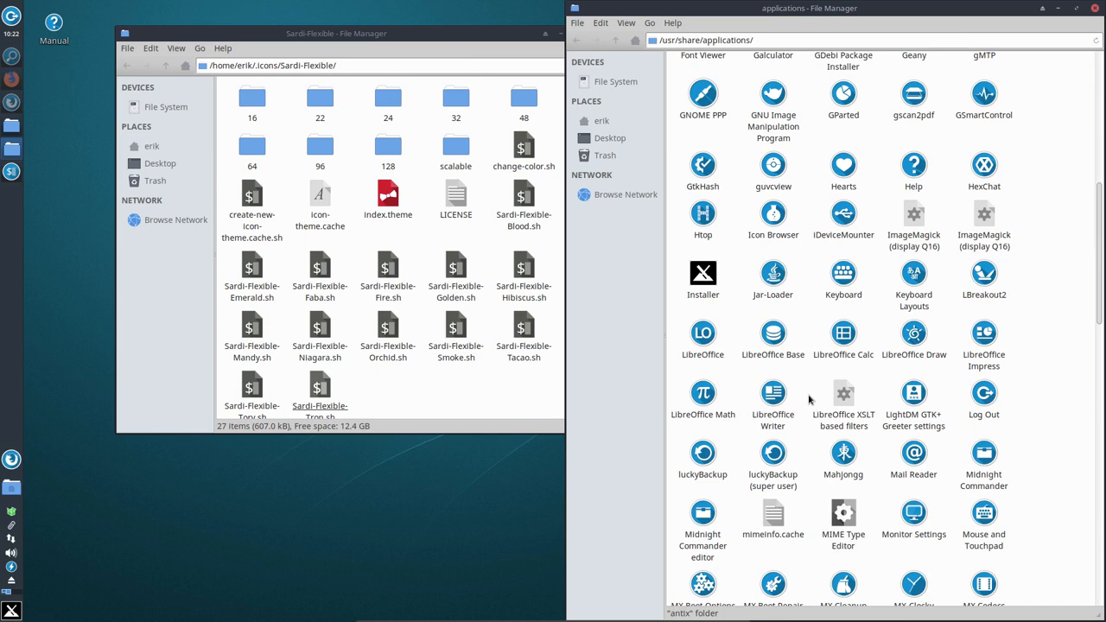
left_click(701, 276)
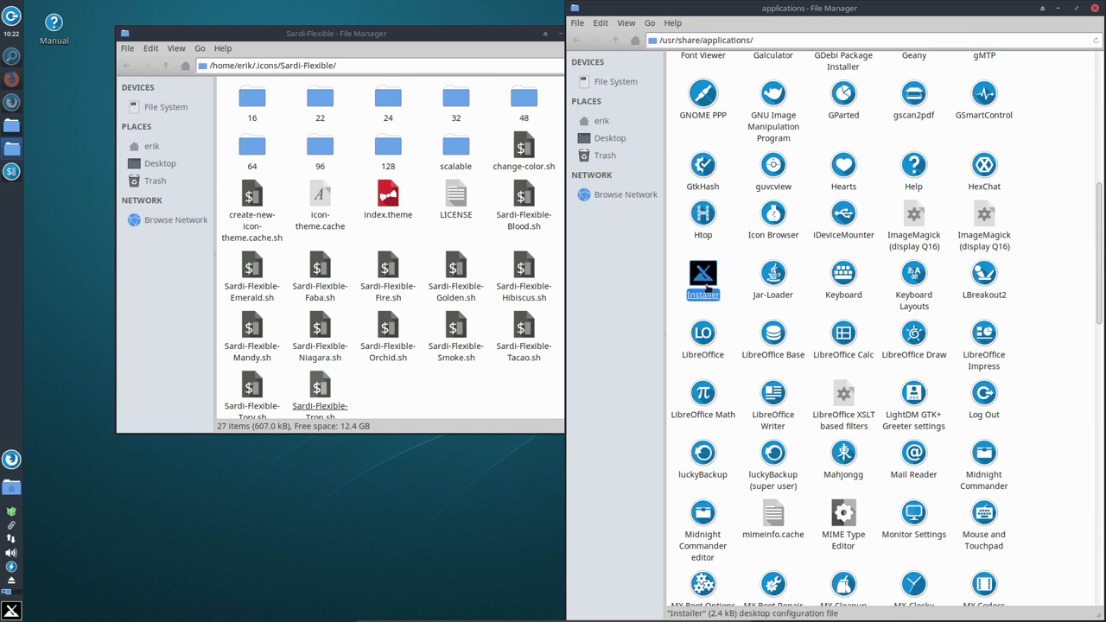
left_click(10, 610)
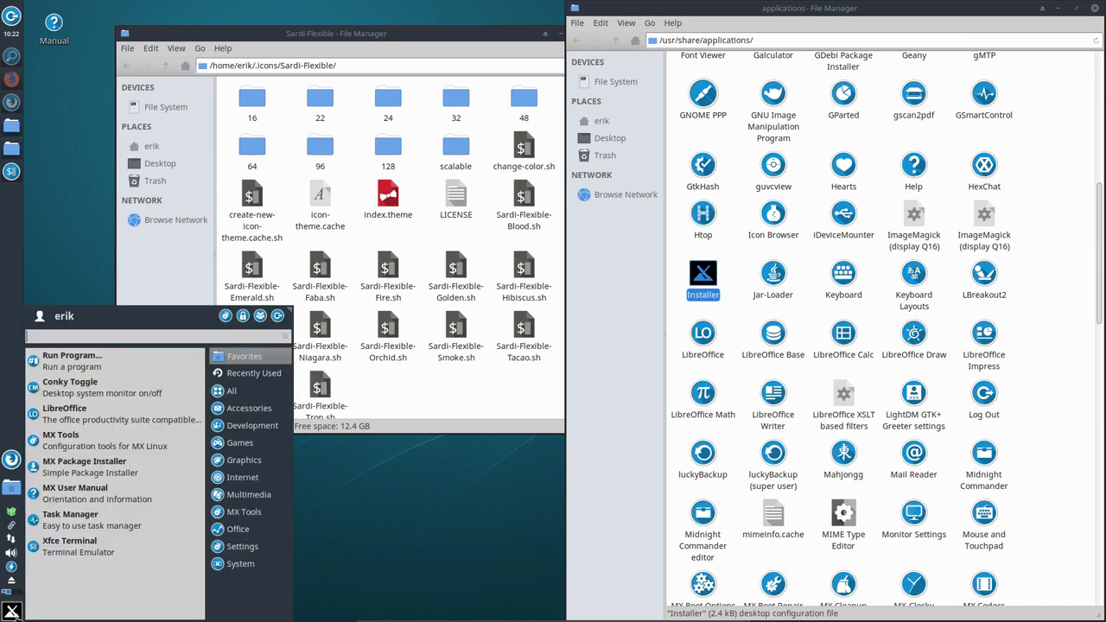
type("install")
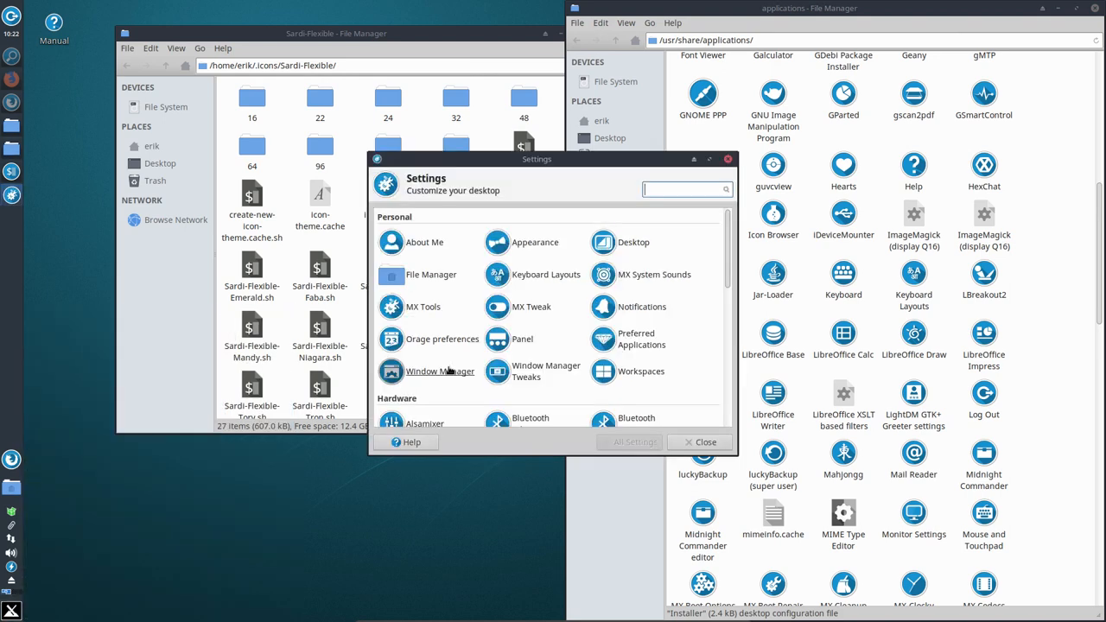
Reopen the Settings Manager's Appearance dialog and drag it down out of the way.
left_click(708, 159)
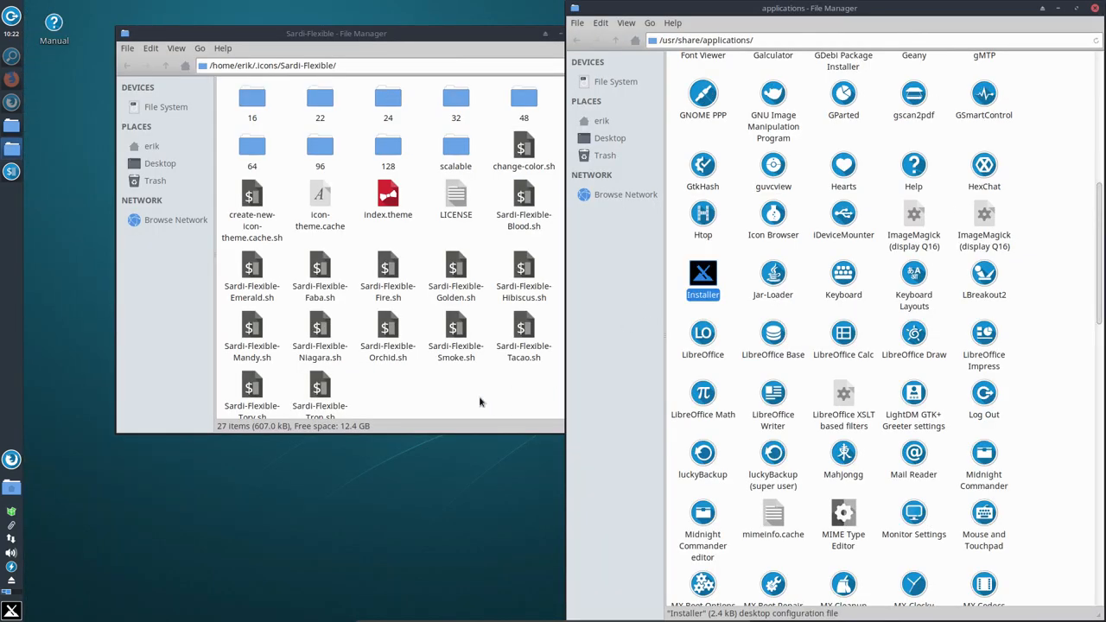
left_click(11, 609)
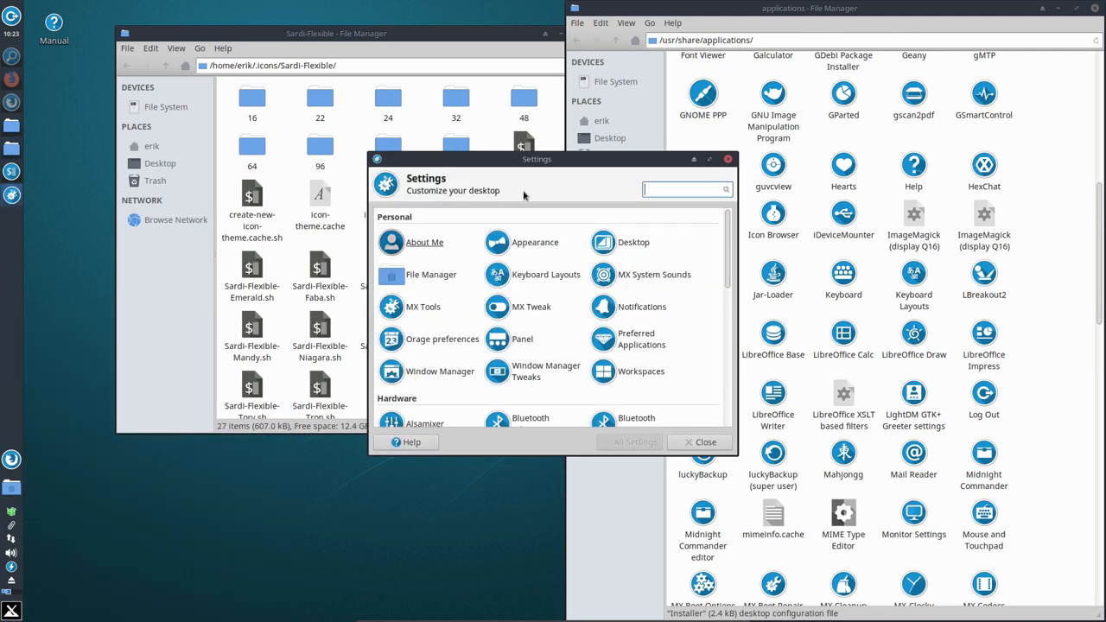
left_click(535, 242)
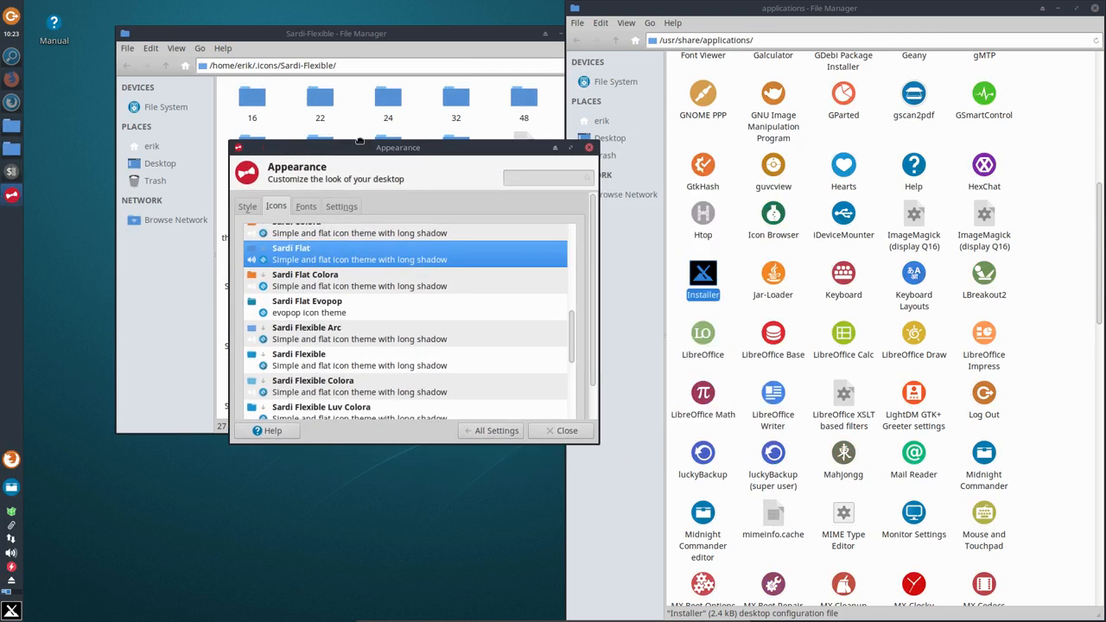
left_click_drag(398, 147, 387, 353)
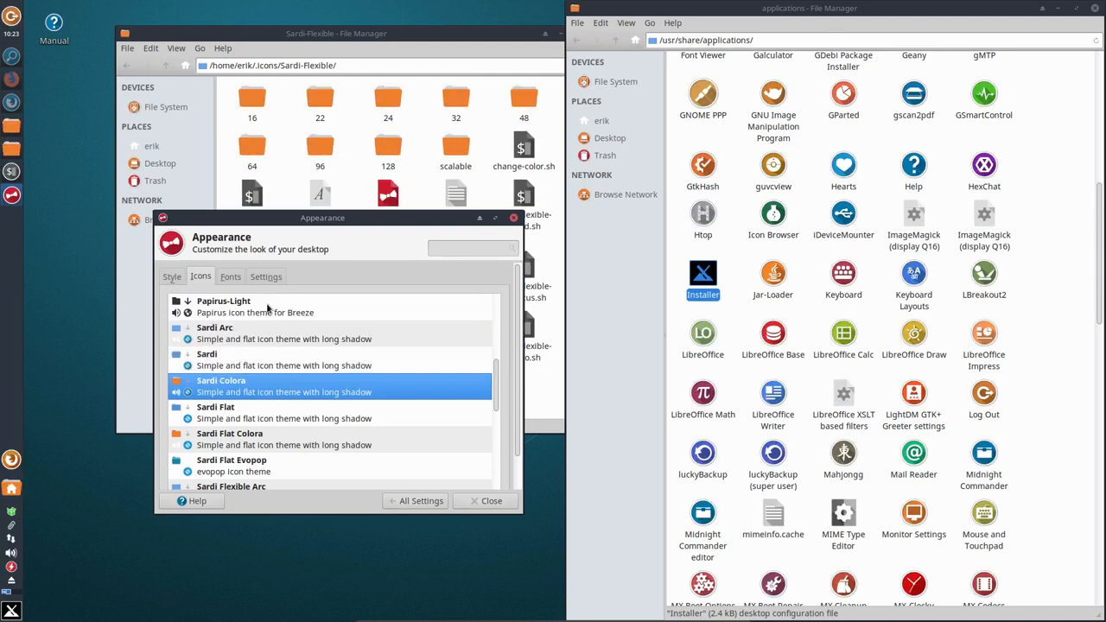
left_click_drag(322, 218, 294, 429)
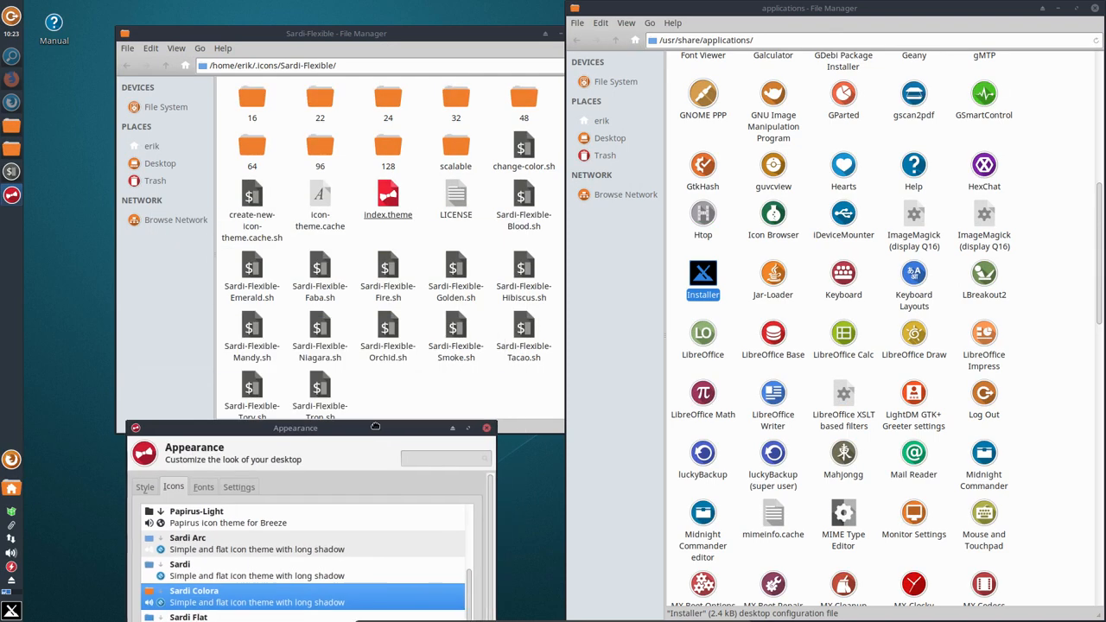
left_click_drag(293, 428, 245, 352)
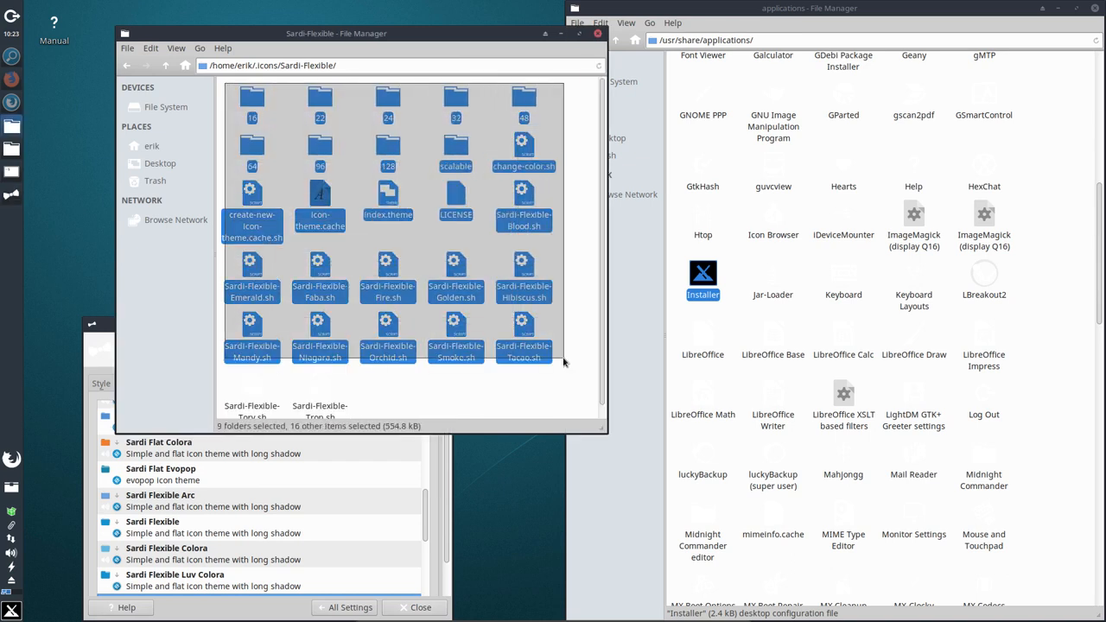
Preview Sardi Flexible, Sardi Flexible Colora, a grey variant and another Sardi icon theme.
left_click(152, 527)
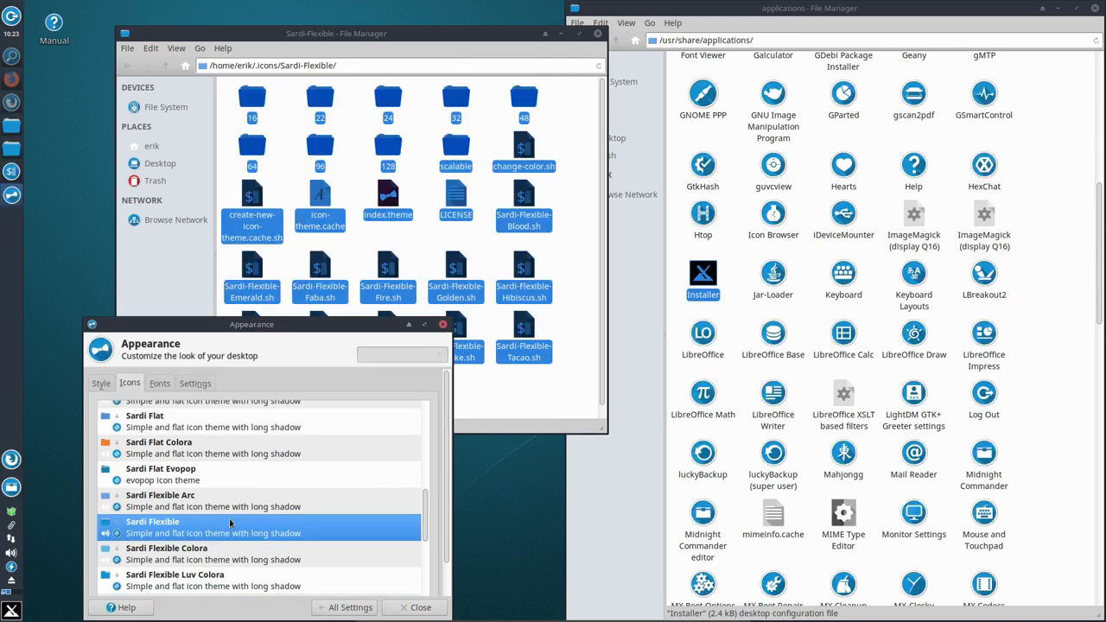
left_click(166, 553)
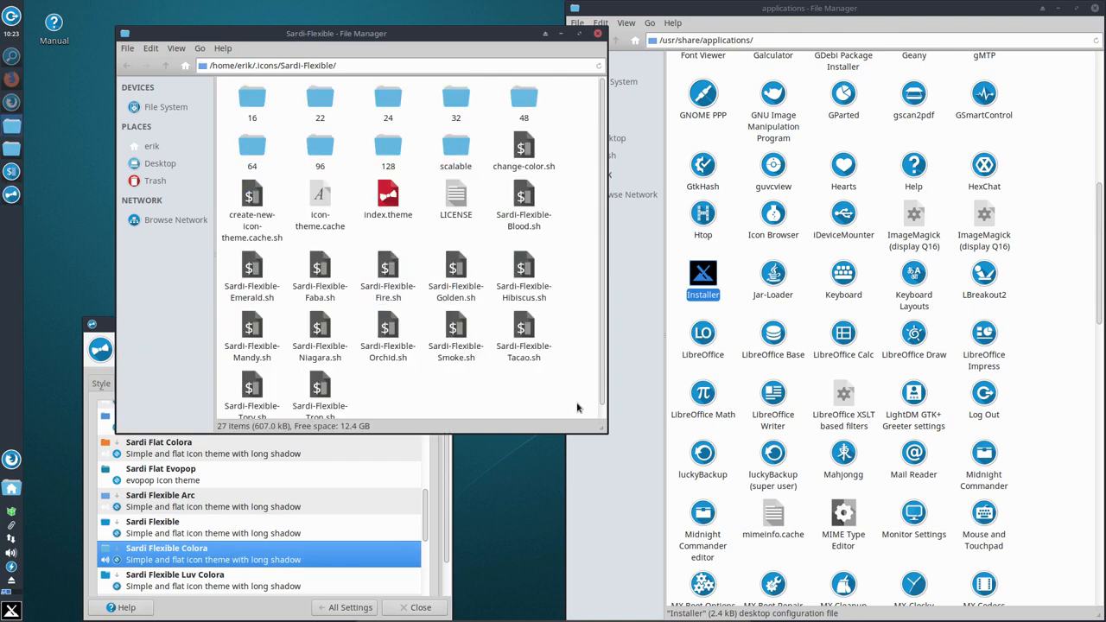
left_click(387, 337)
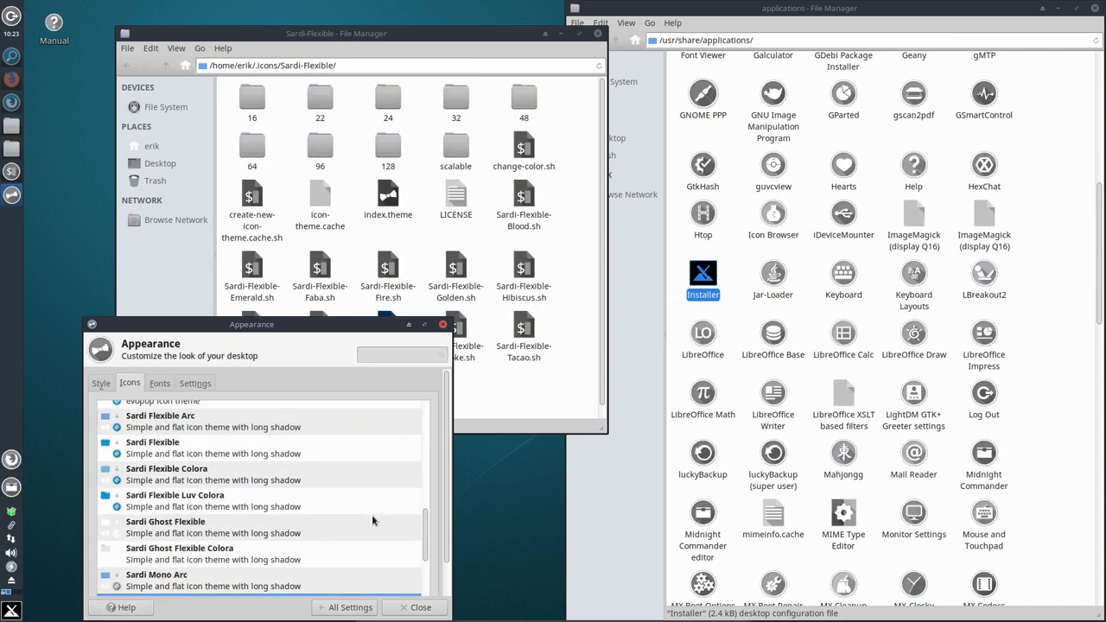
scroll("down", 3)
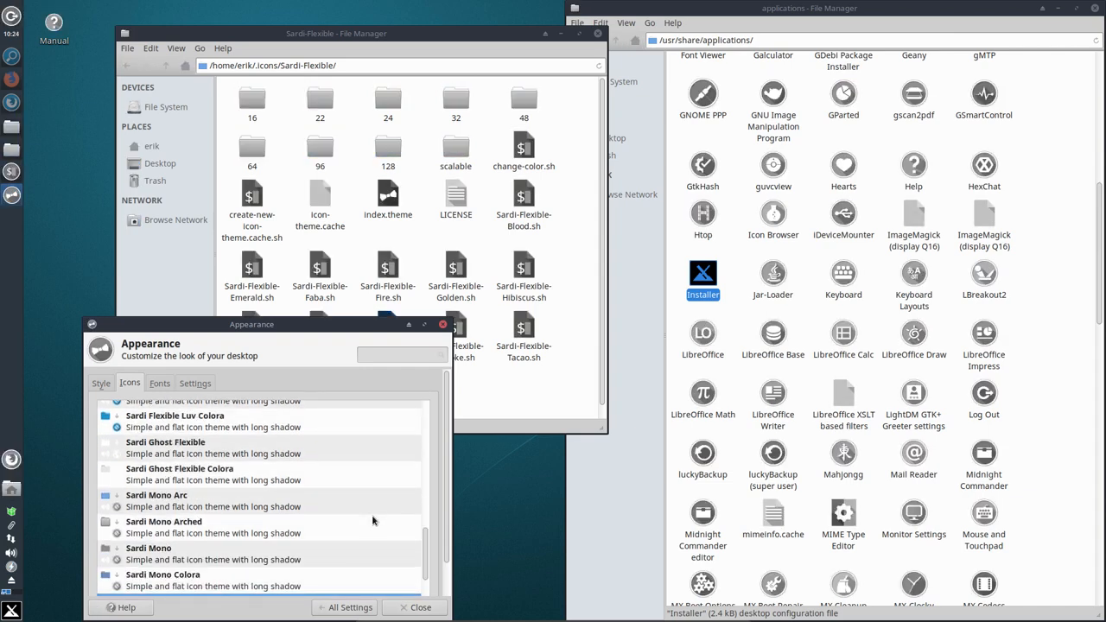
scroll("down", 3)
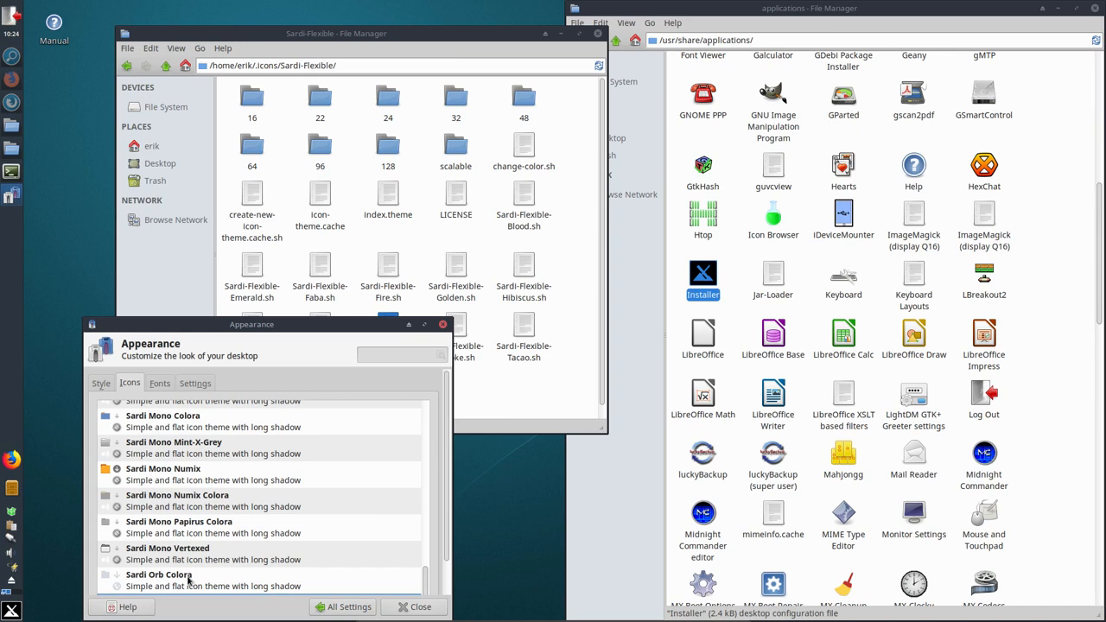
left_click(159, 581)
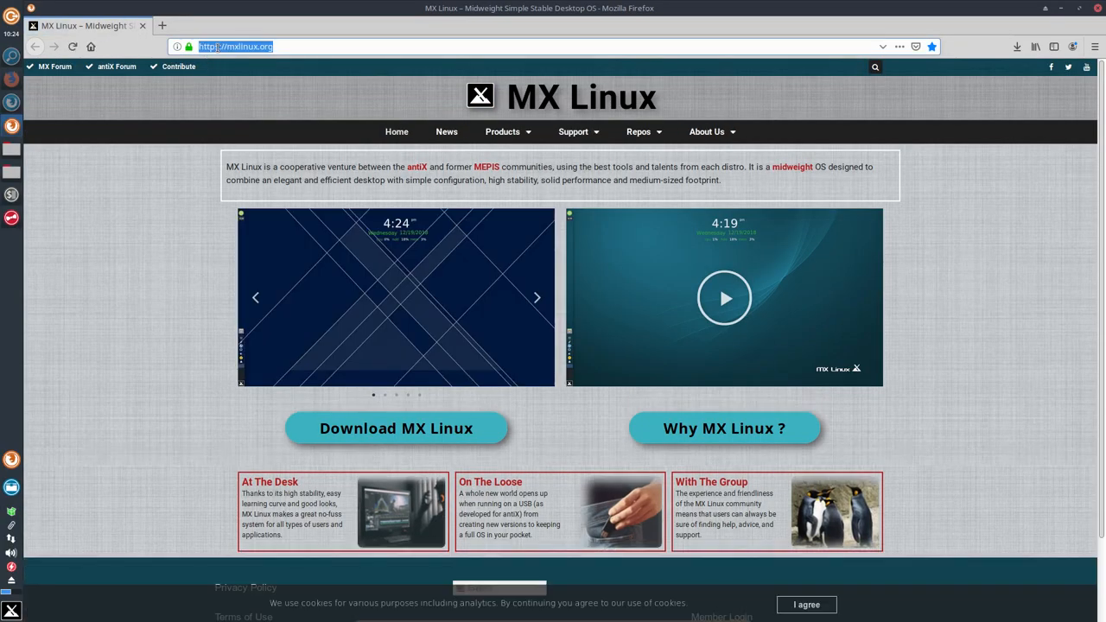
Search 'surfn g', open the erikdubois/Surfn GitHub repo and download it as a ZIP.
type("surfn g")
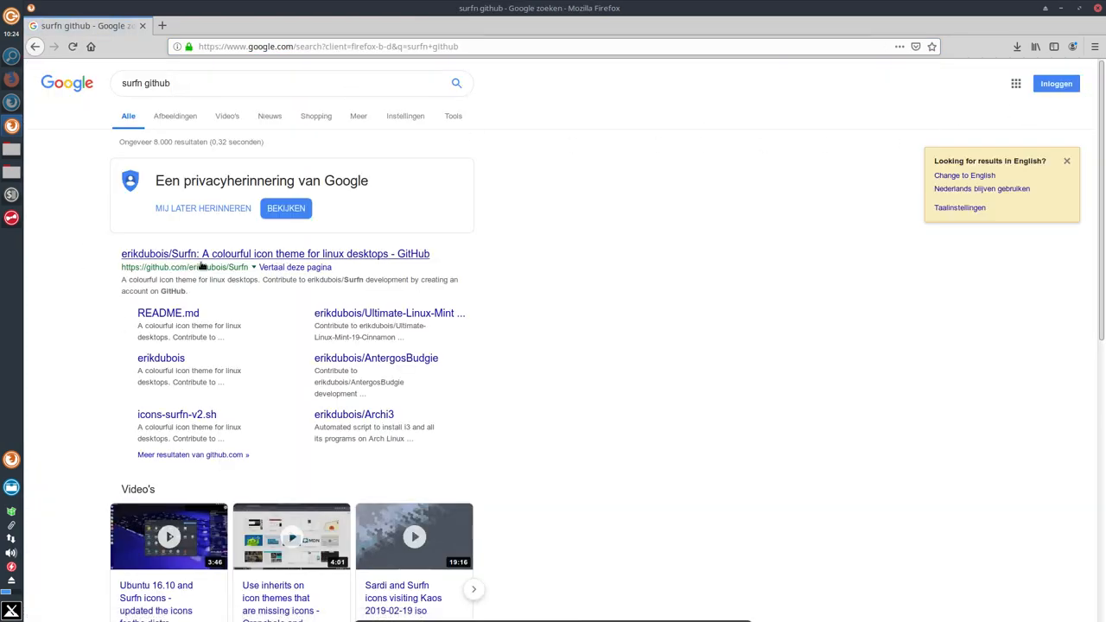
left_click(275, 253)
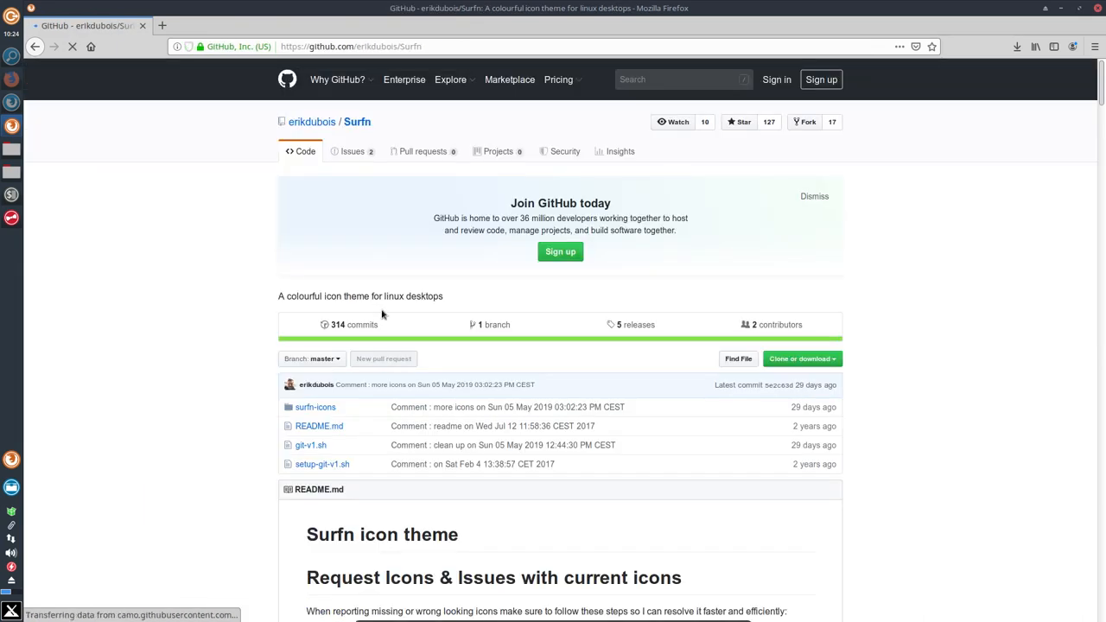
left_click(799, 358)
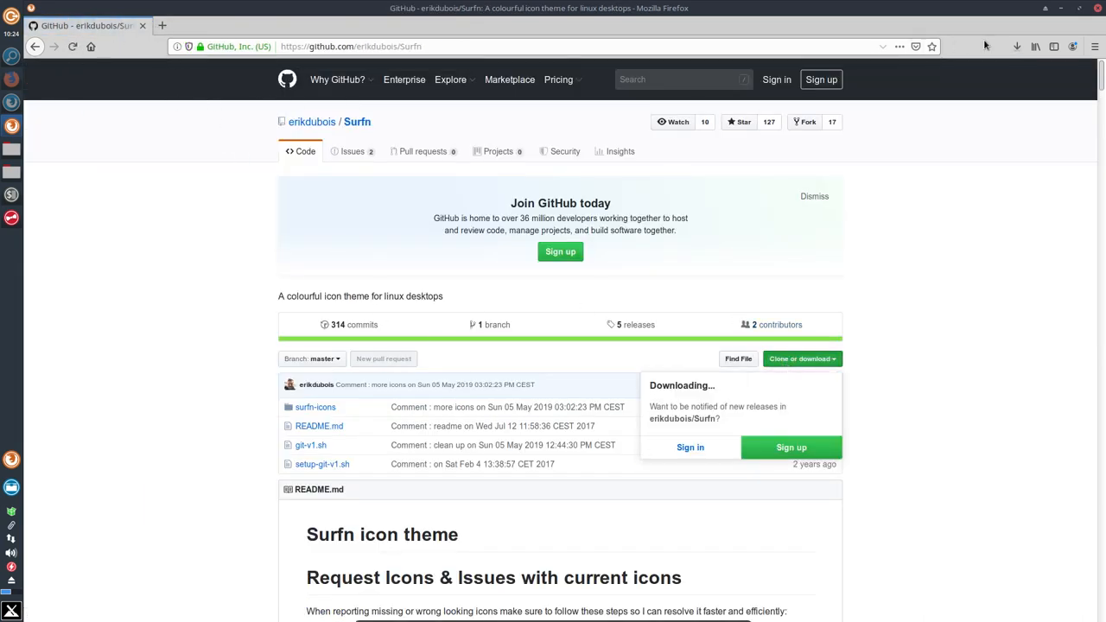
left_click(1016, 47)
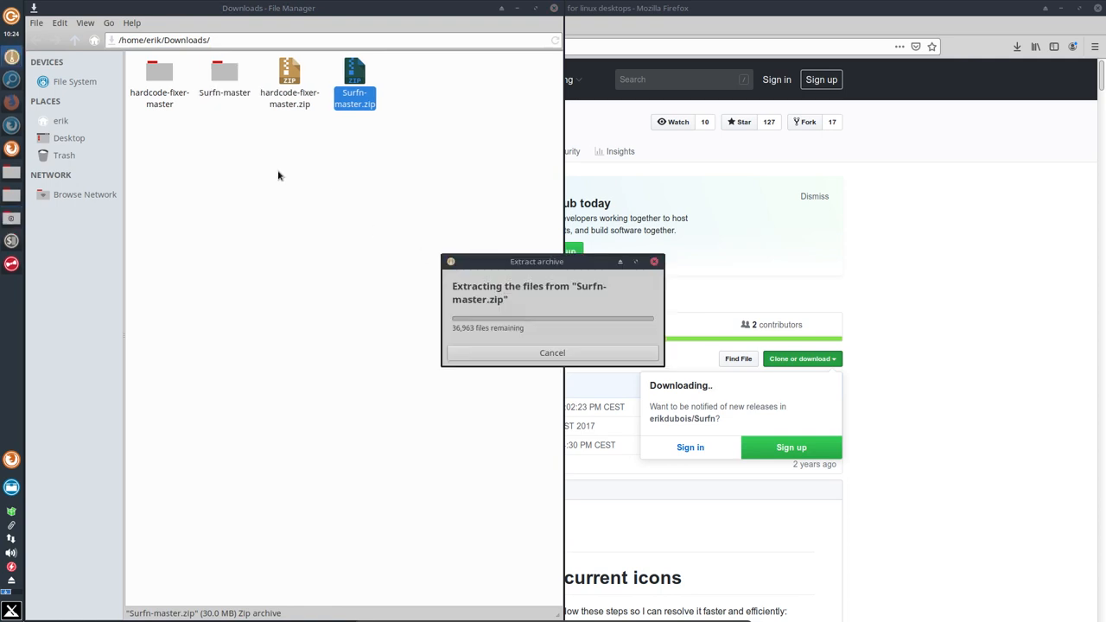
mouse_move(273, 287)
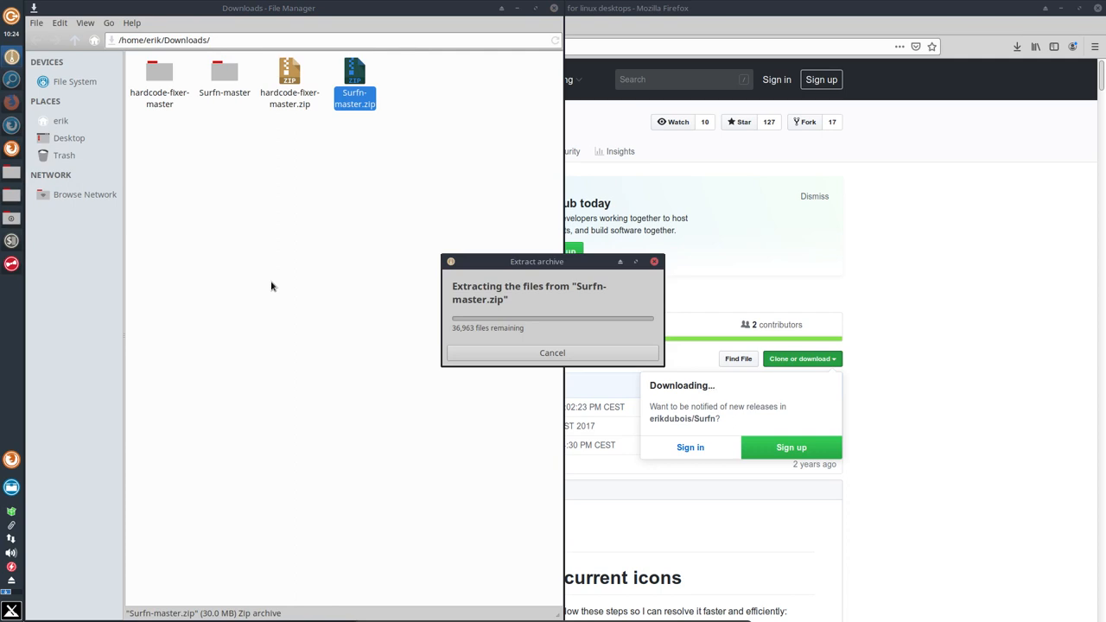
mouse_move(481, 280)
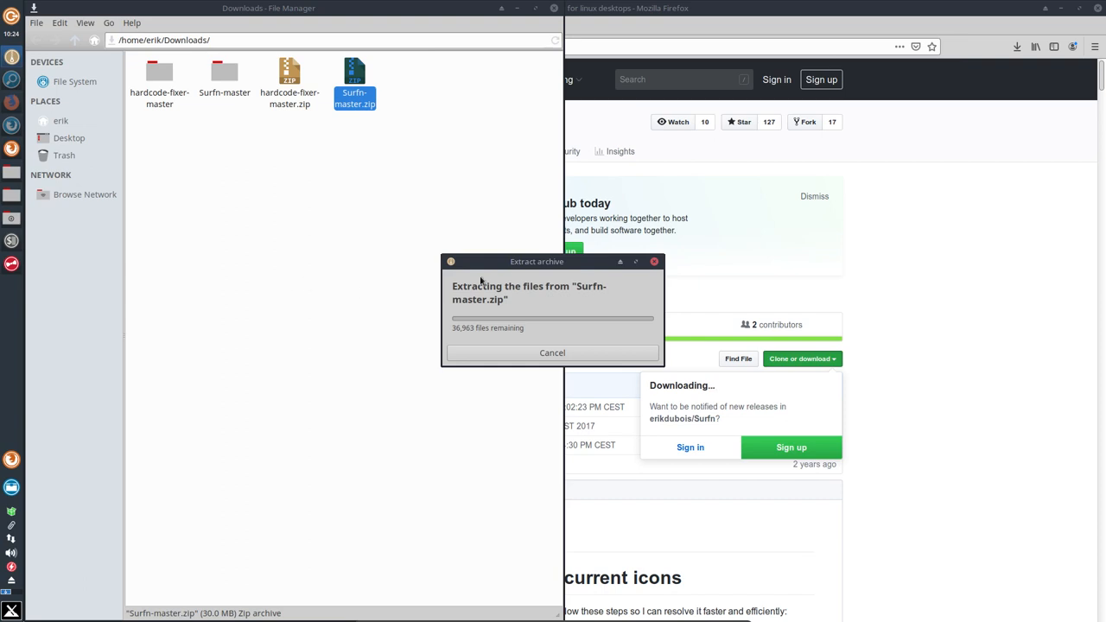
Extract Surfn-master.zip, select all 17 Surfn theme folders, then go to the home folder.
left_click_drag(536, 260, 615, 145)
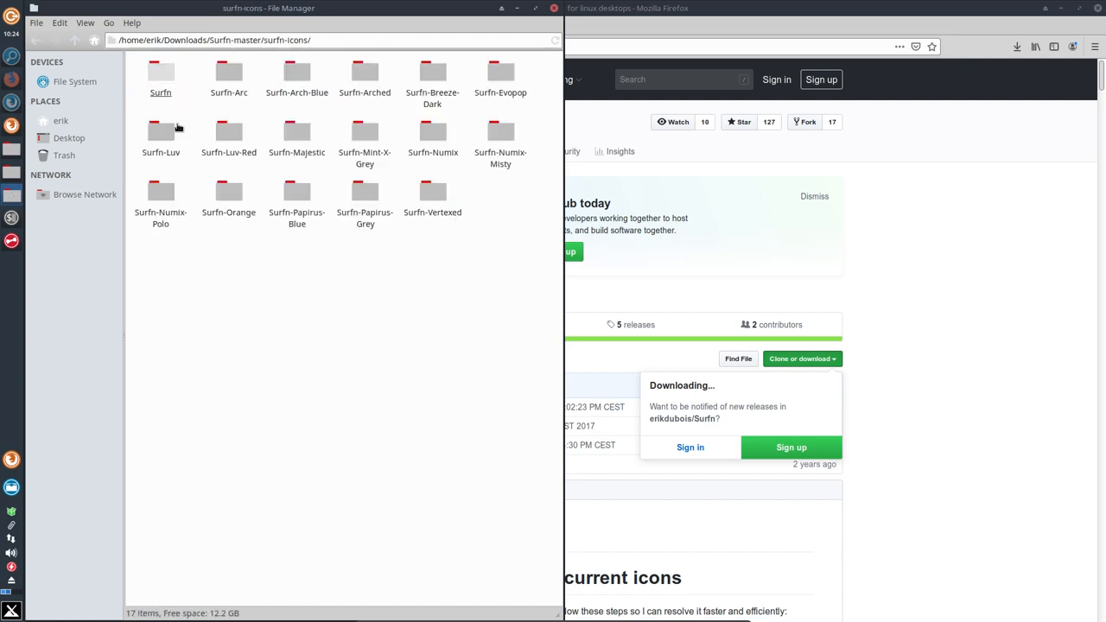
key("ctrl+a")
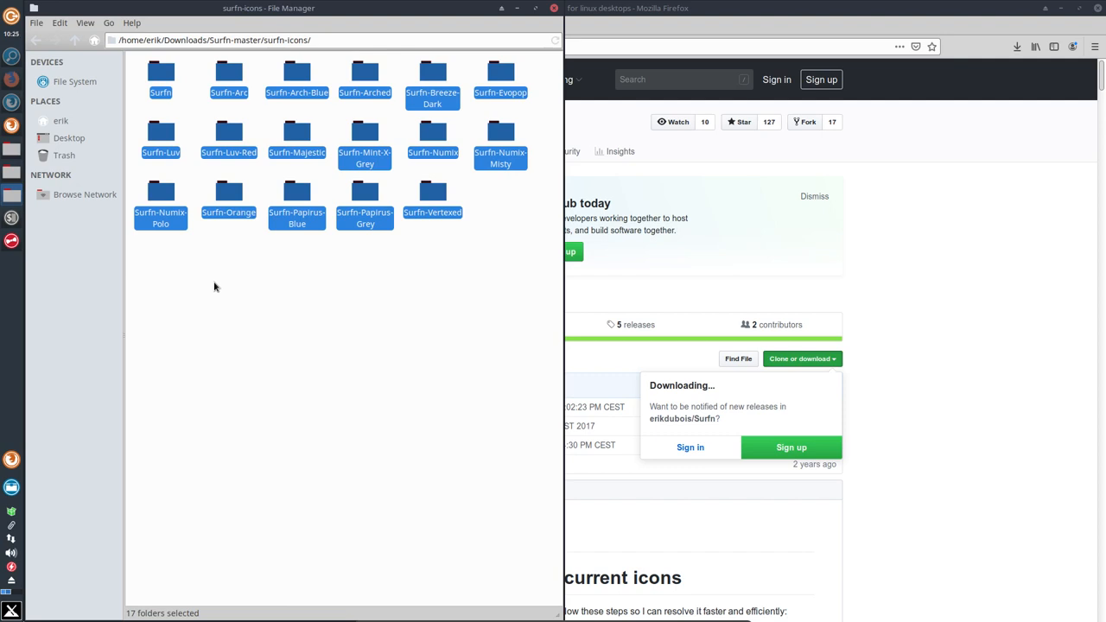
mouse_move(69, 135)
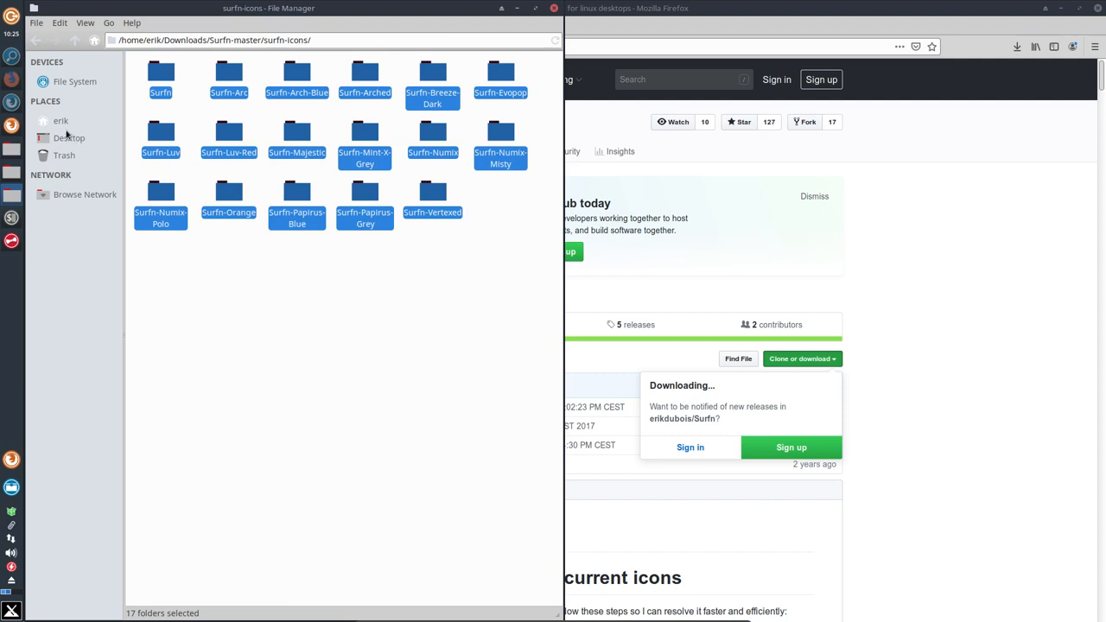
left_click(61, 121)
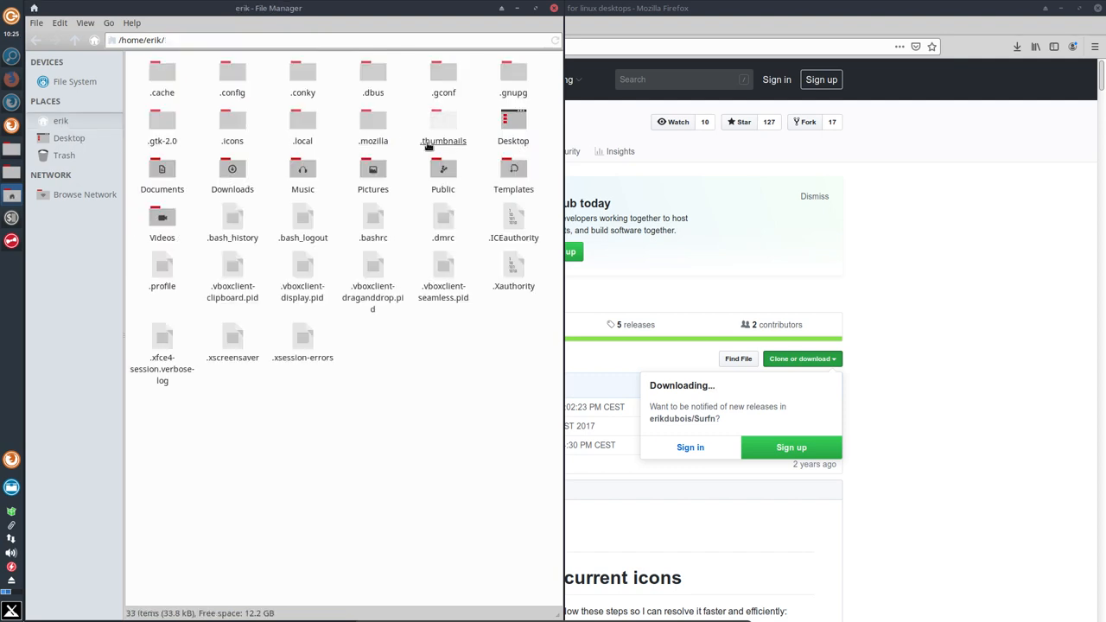
double_click(232, 121)
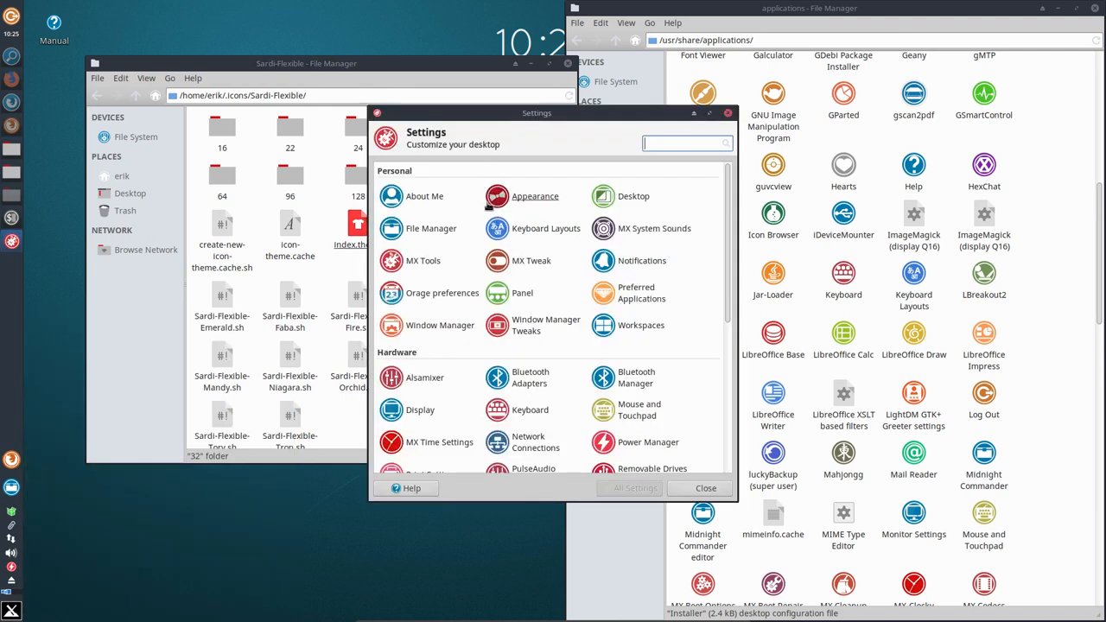
In Appearance > Icons, preview Surfn Arch Blue, Surfn-Arched, Surfn Arc and another Surfn theme.
left_click(534, 197)
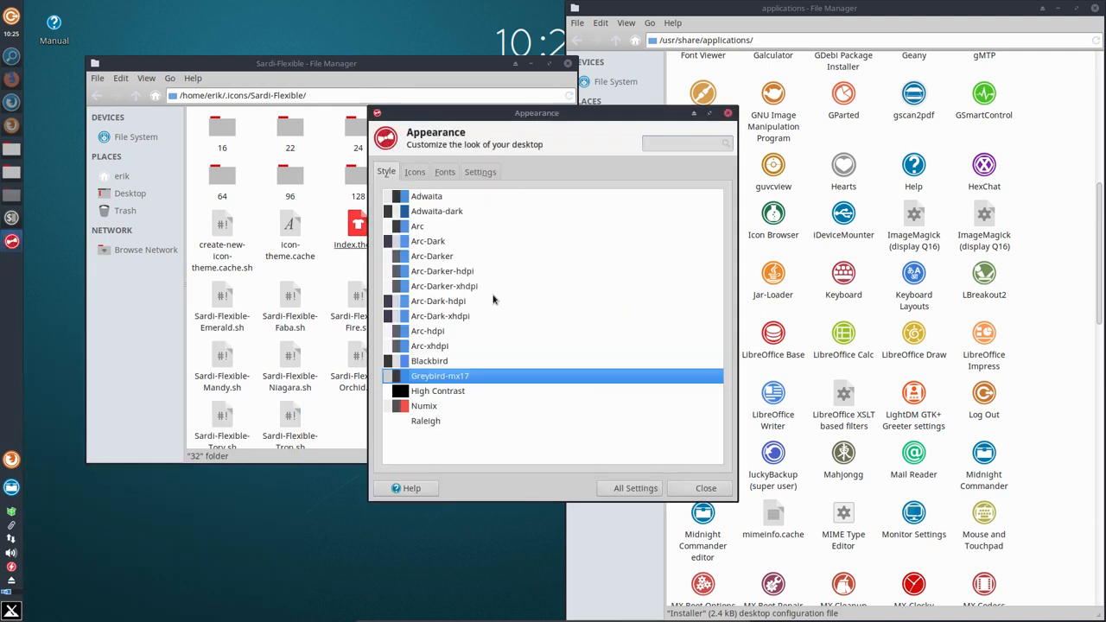
mouse_move(431, 432)
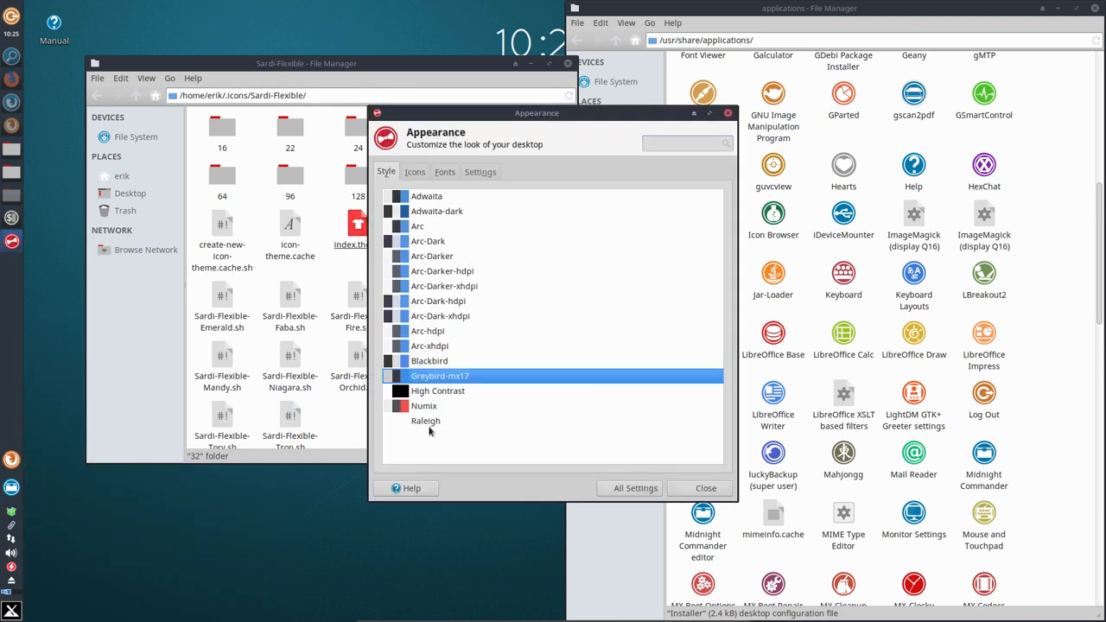
left_click(415, 171)
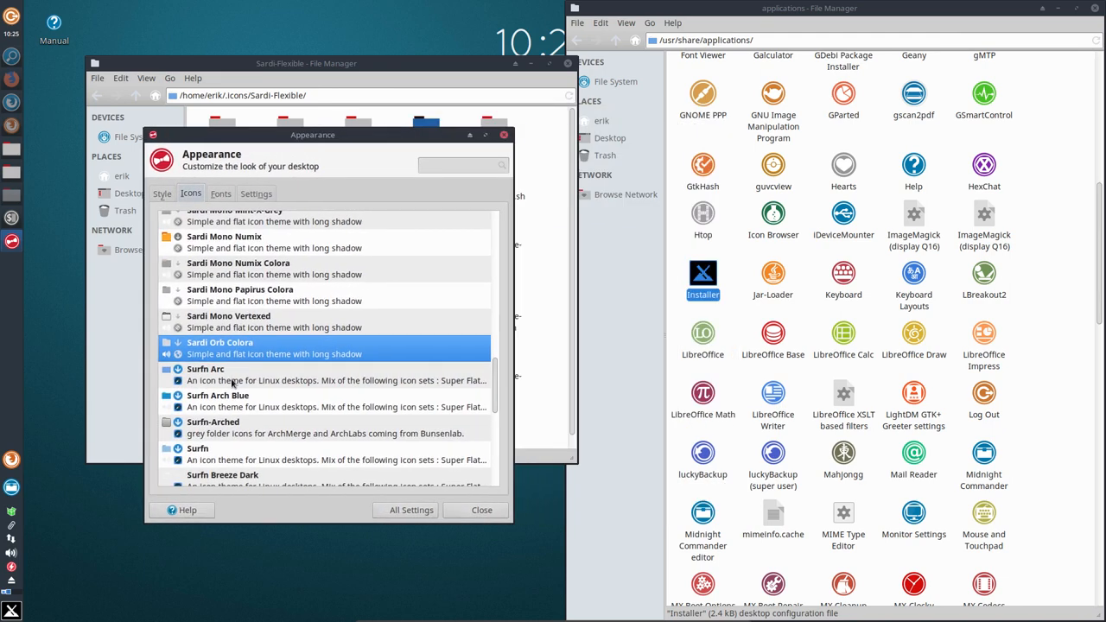
left_click(206, 373)
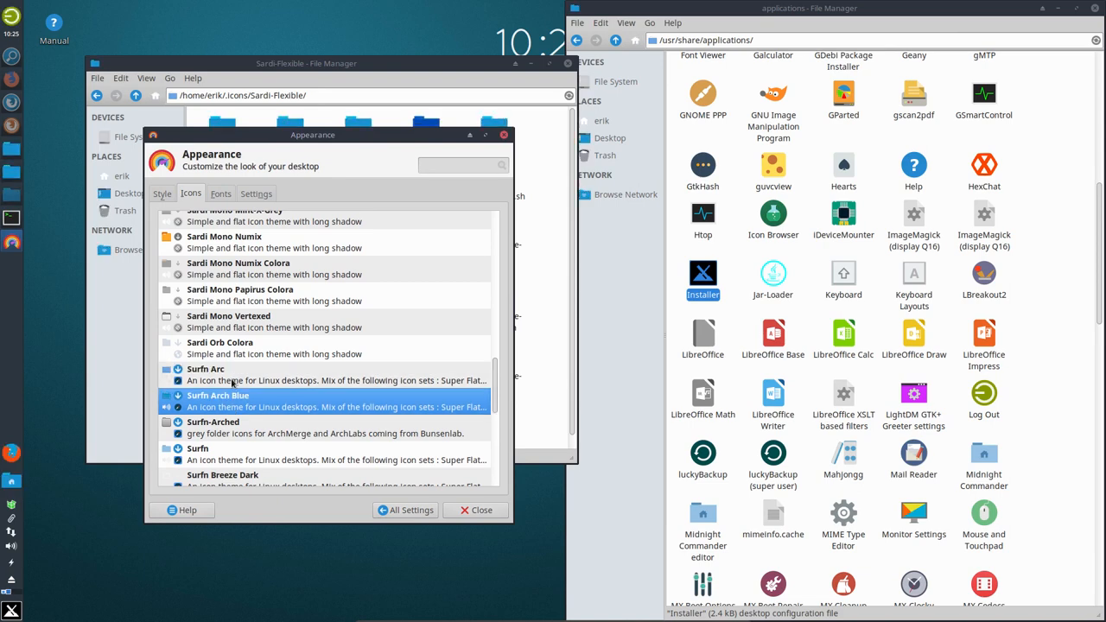
left_click(214, 427)
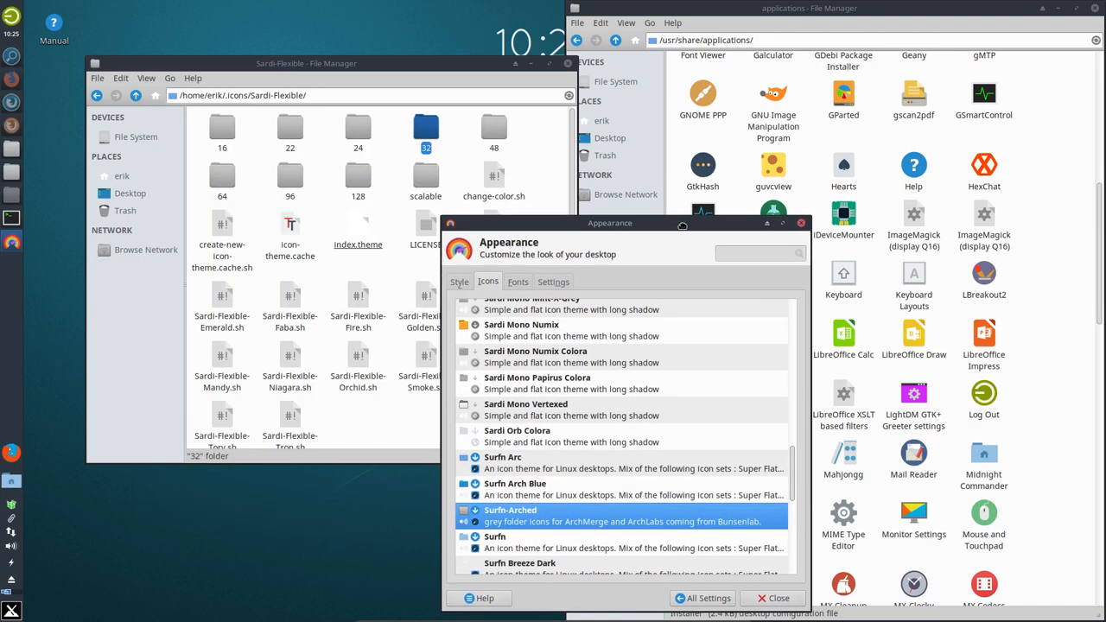
left_click(501, 456)
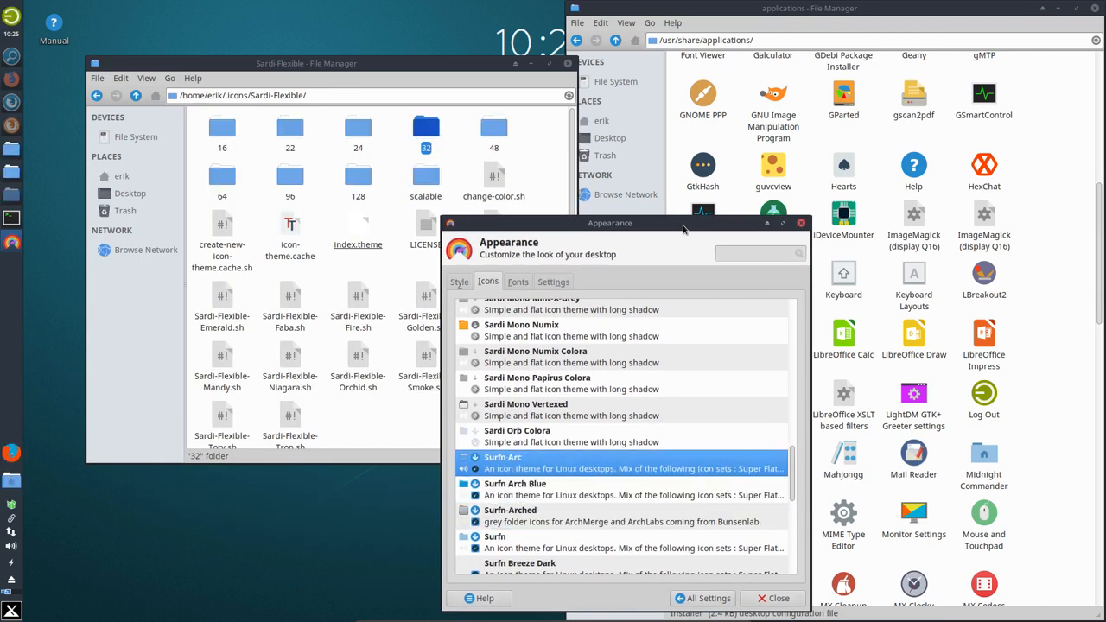
left_click(510, 515)
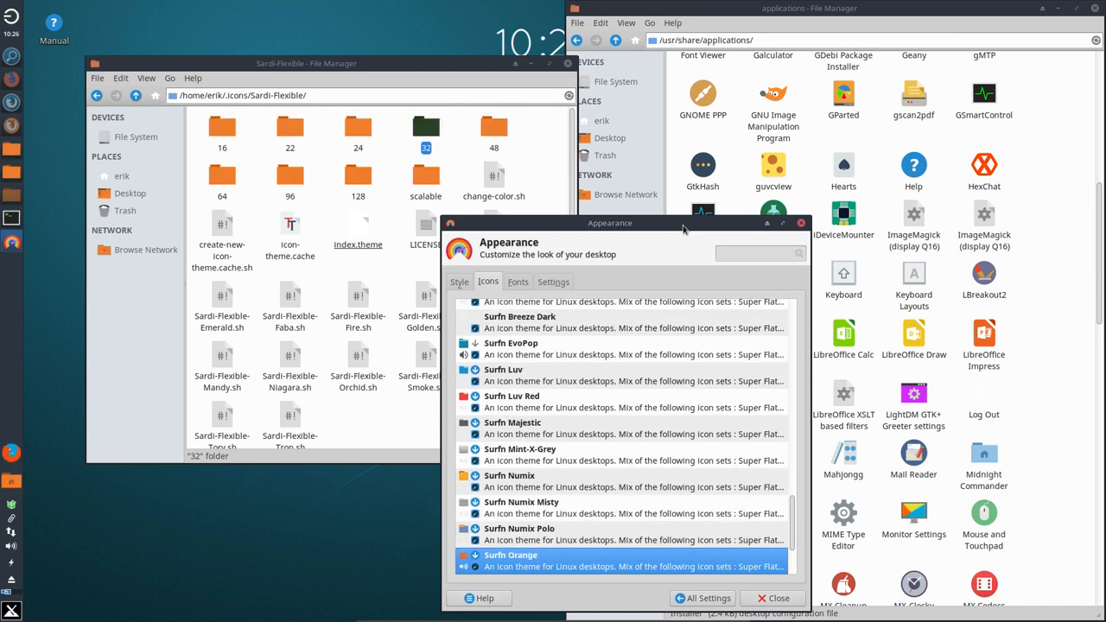
Preview Surfn Vertexed, settle on Surfn Numix Polo and close Appearance.
scroll("down", 3)
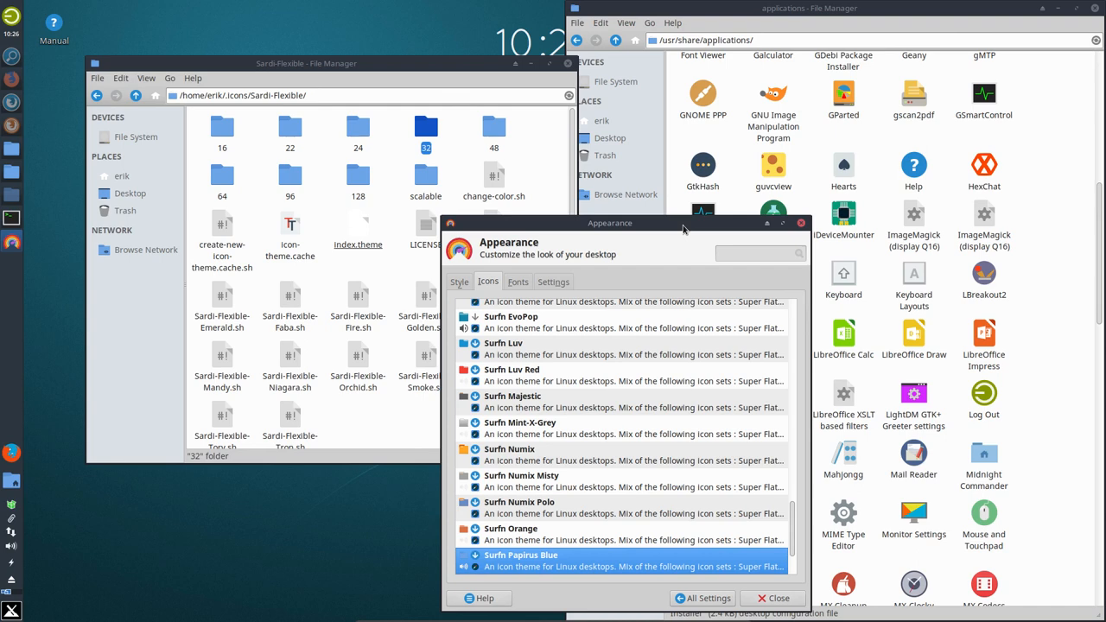
scroll("down", 3)
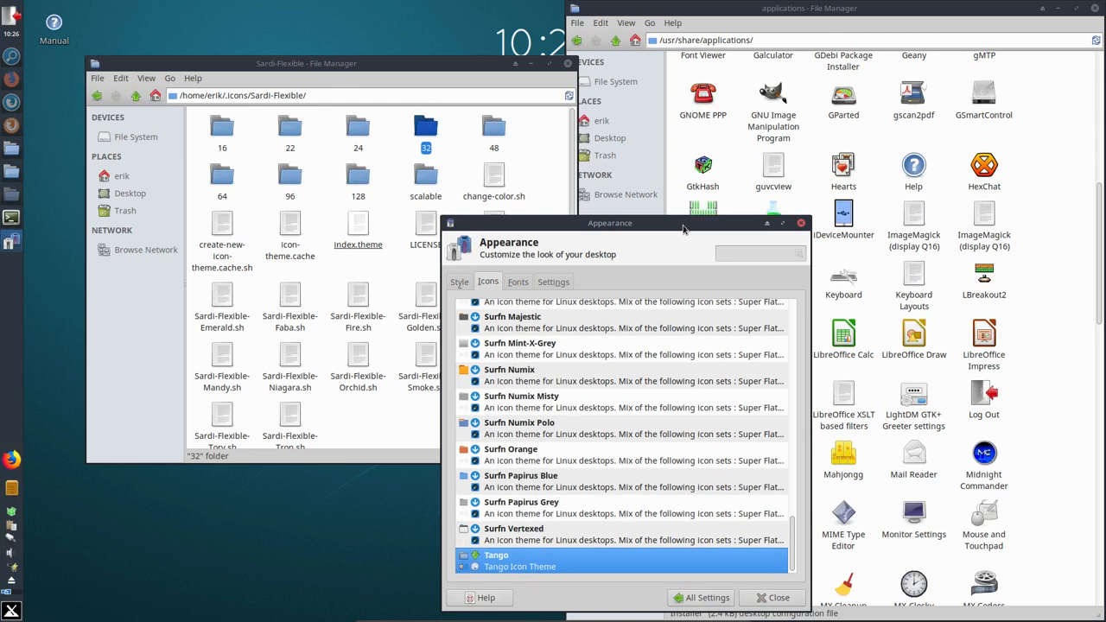
left_click(513, 534)
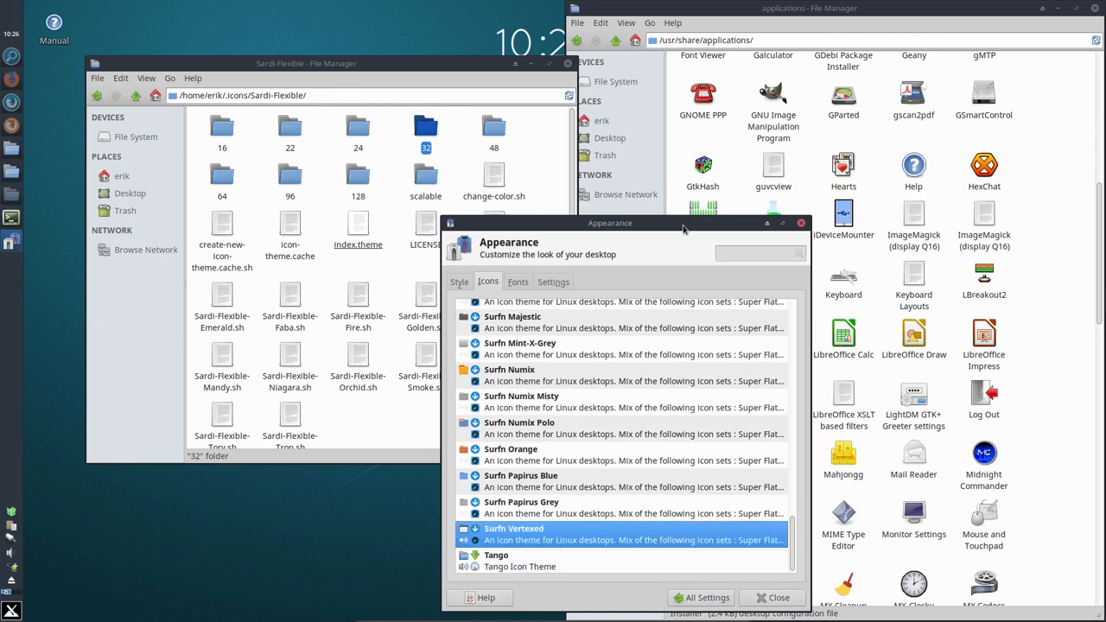
left_click(519, 421)
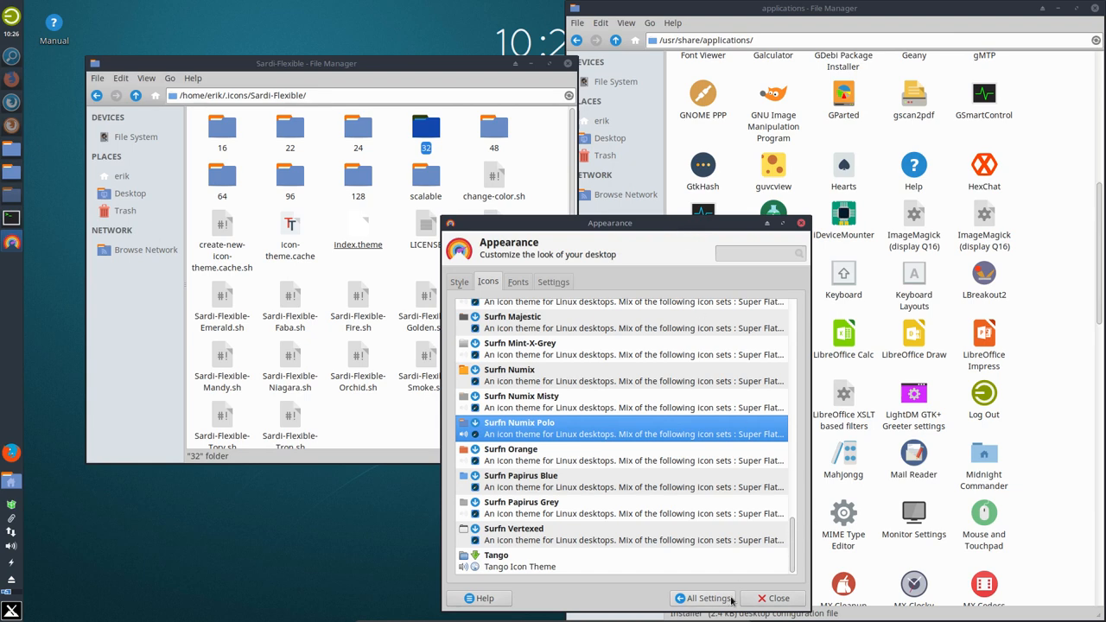
left_click(773, 598)
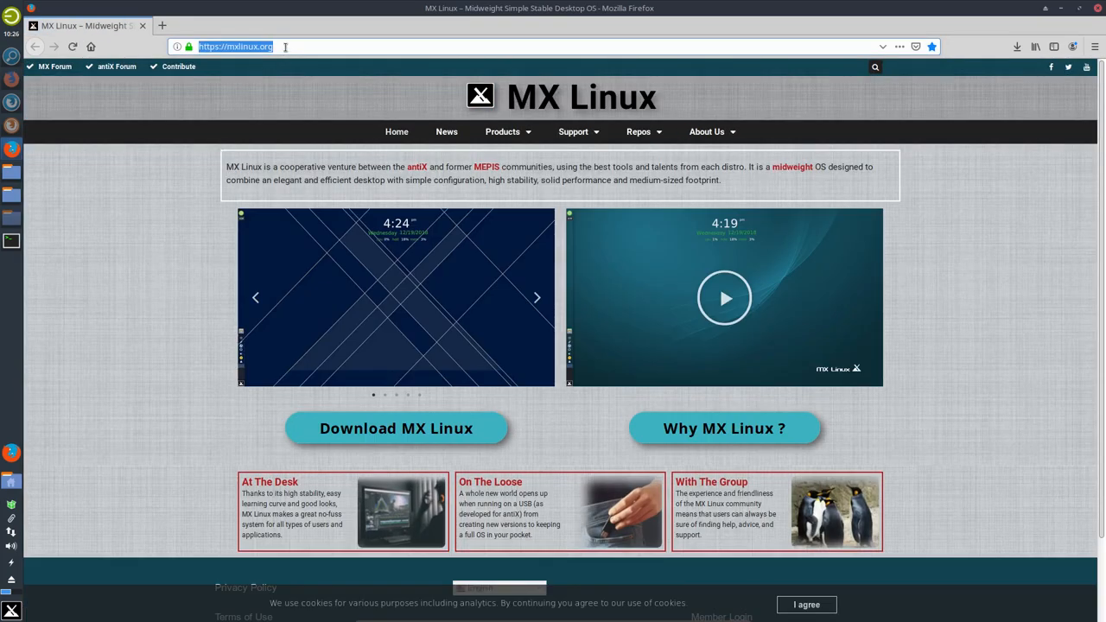
Search Google for 'github sardi', open erikdubois/Sardi, and show its Issues list.
type("github sor")
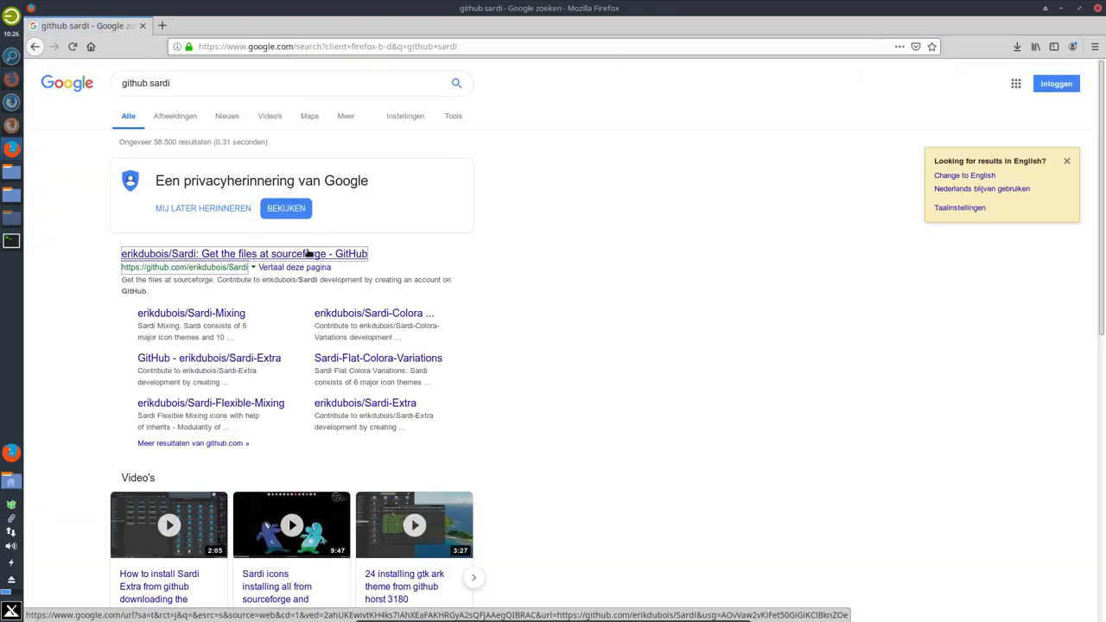
left_click(244, 253)
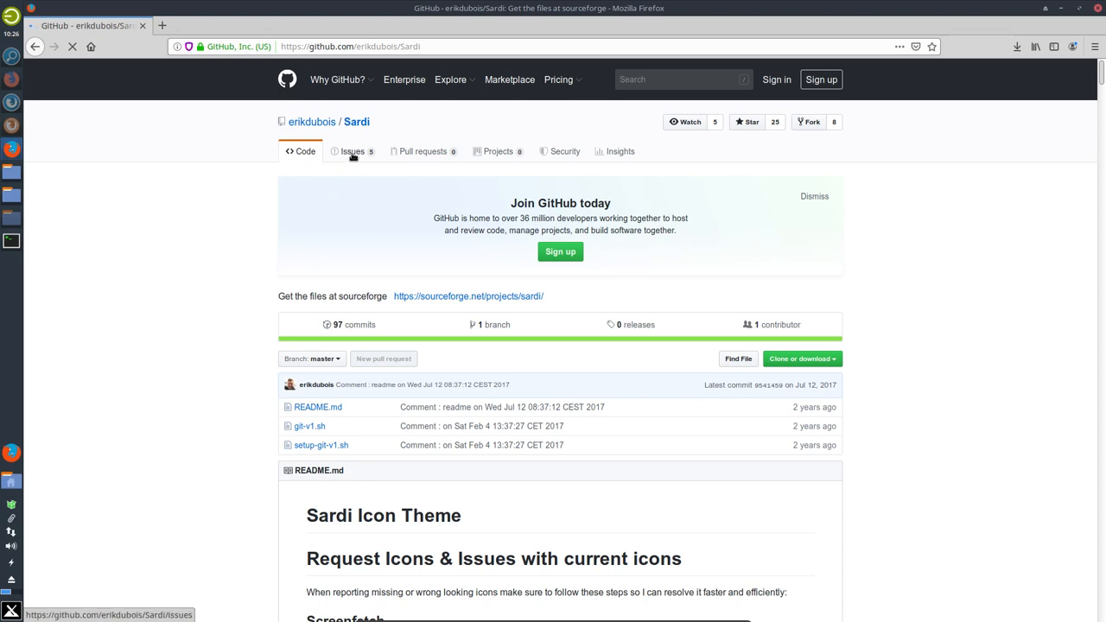
left_click(352, 152)
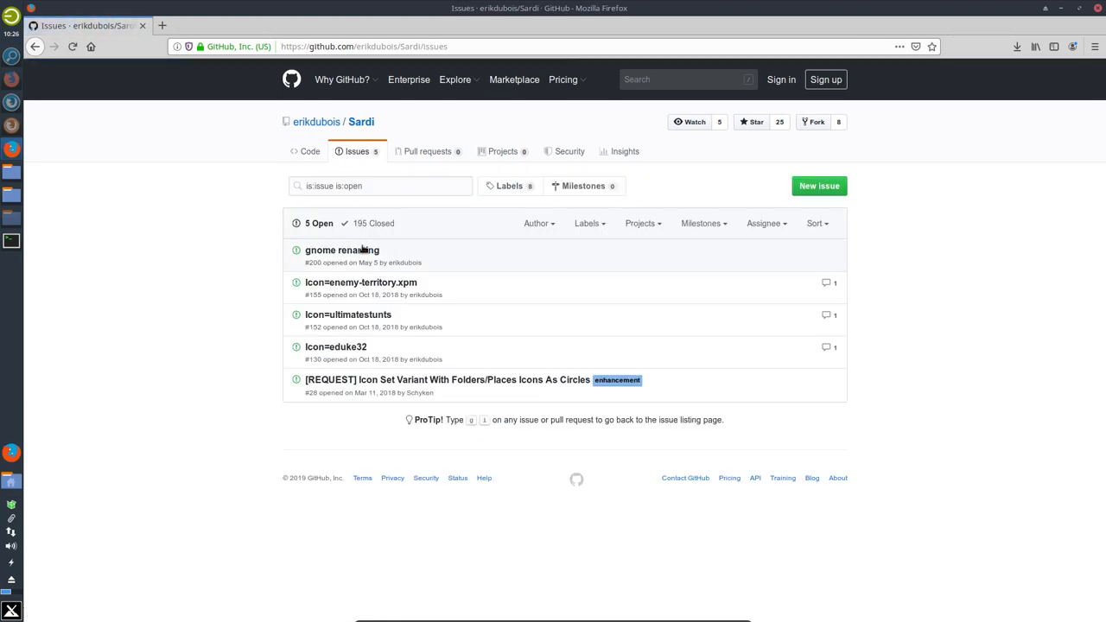
mouse_move(417, 254)
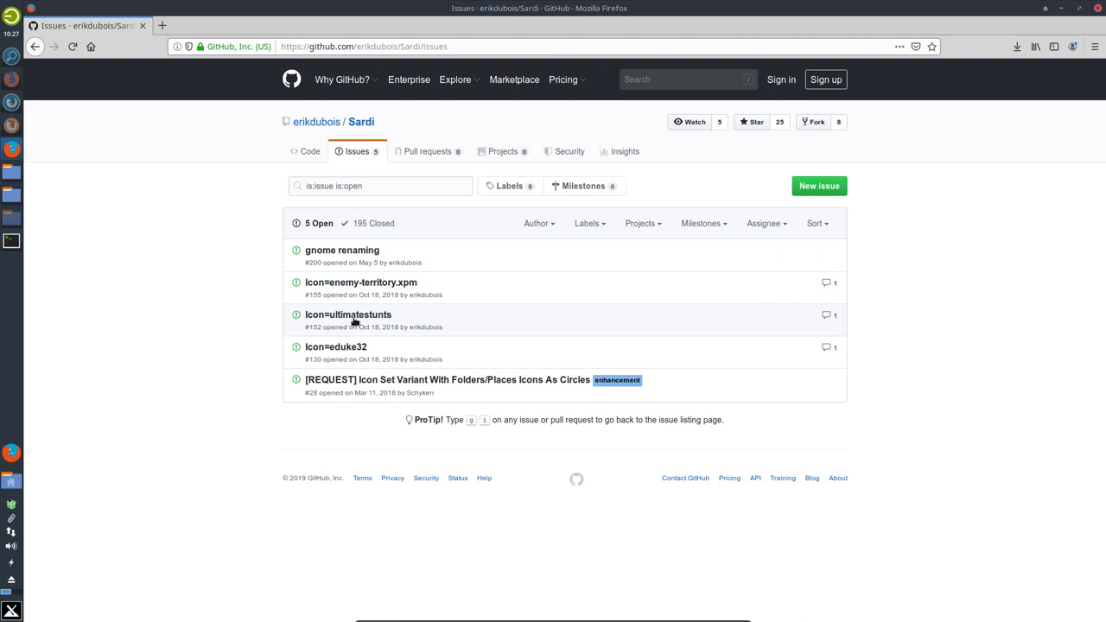
mouse_move(473, 336)
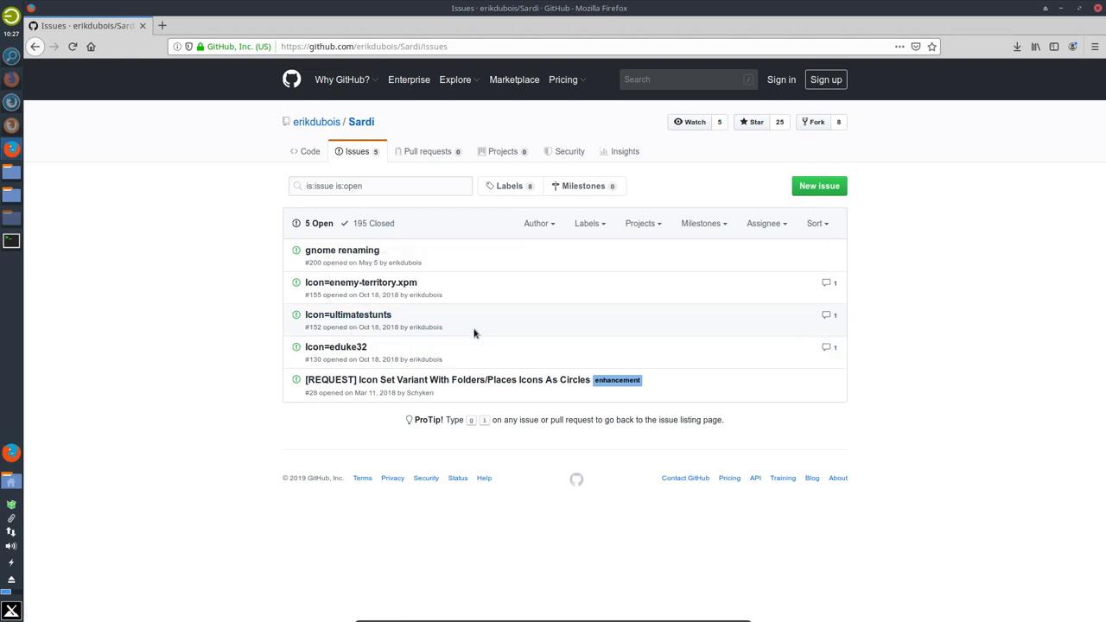
mouse_move(482, 327)
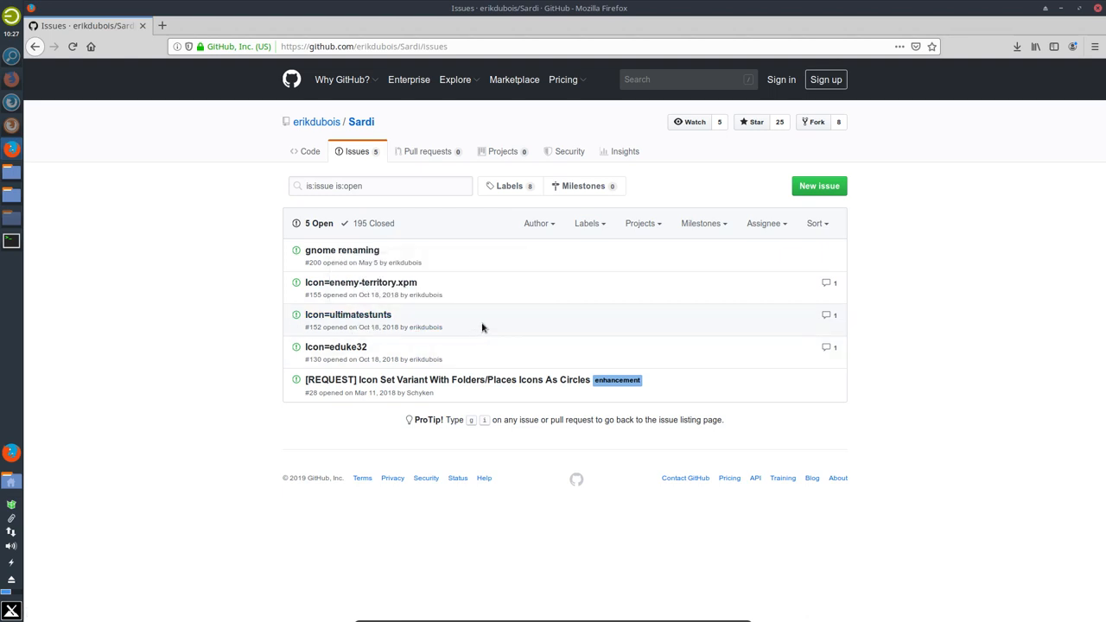